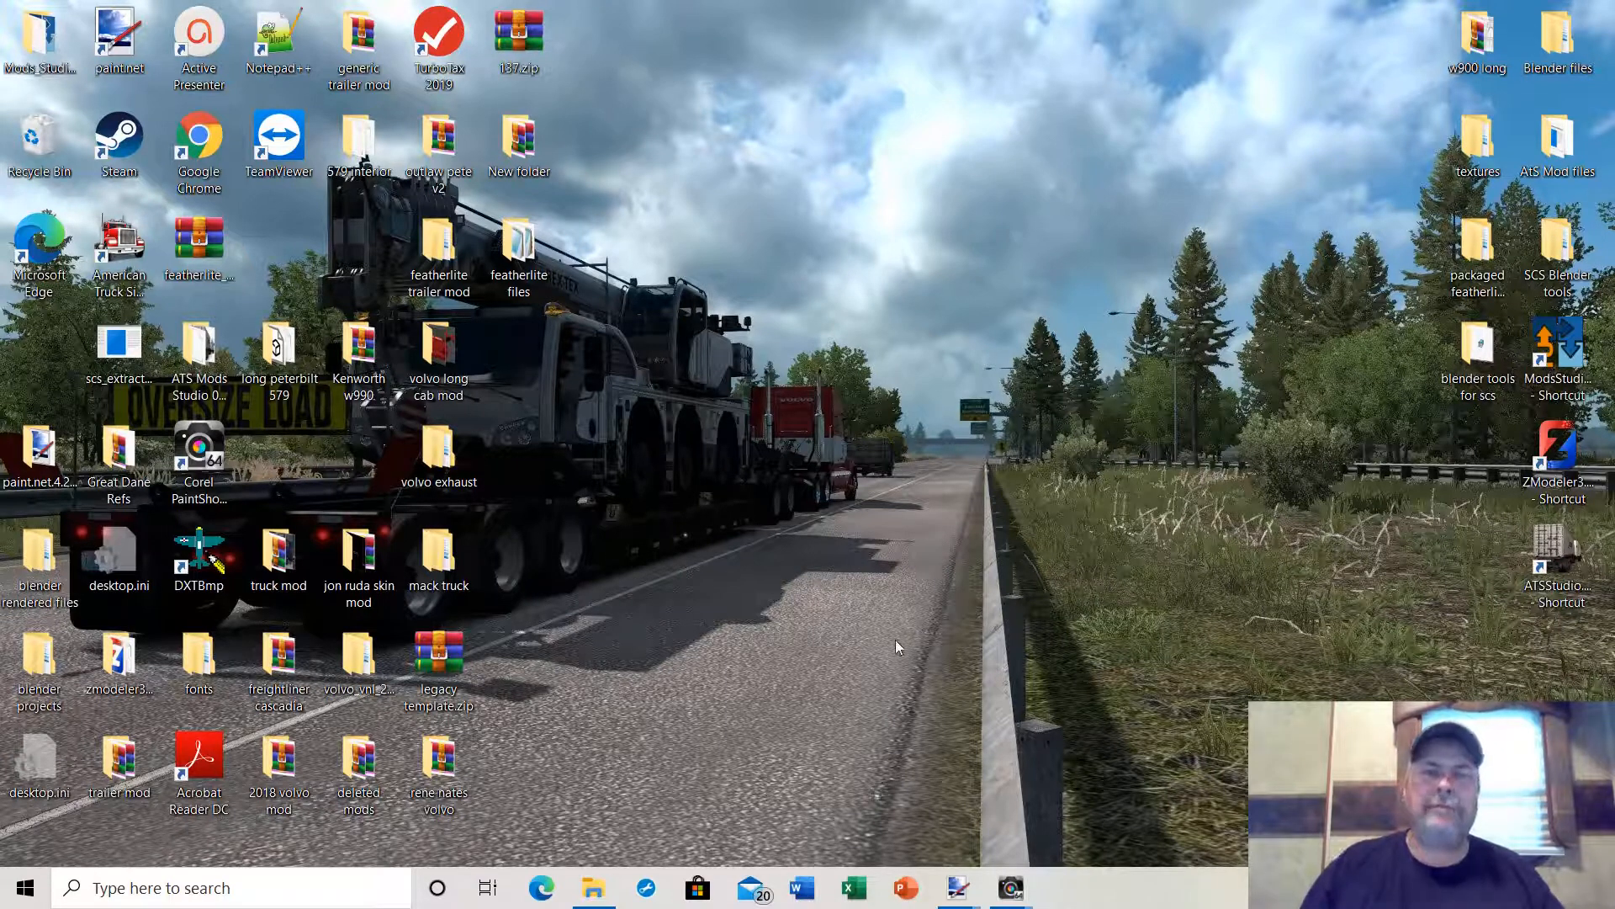
{"action": "mouse_move", "coordinate": [807, 803]}
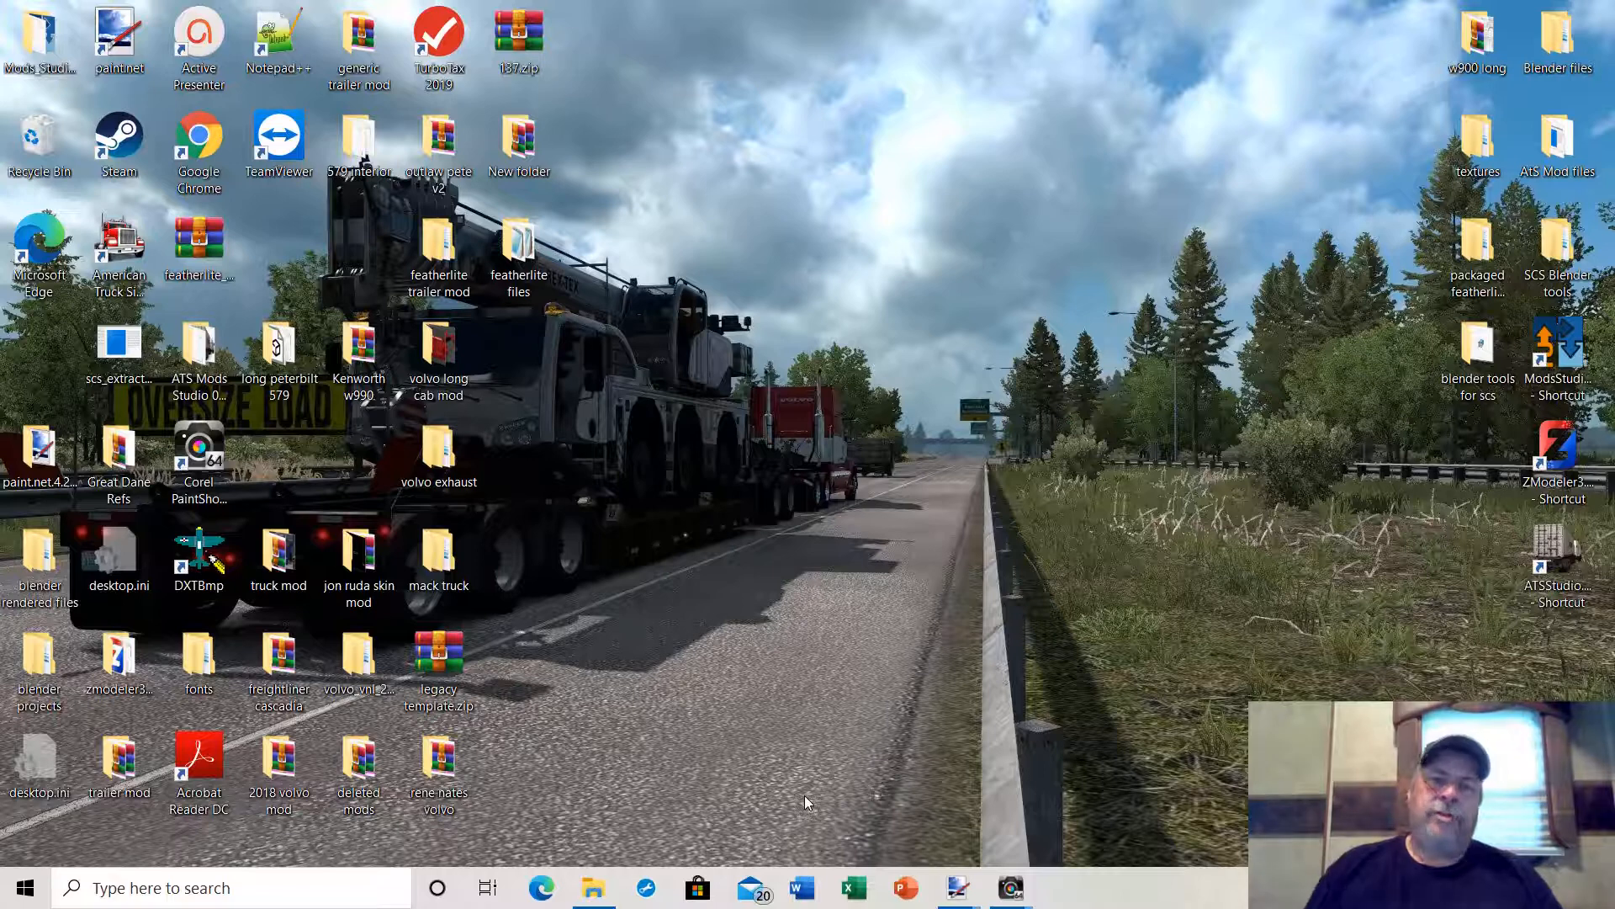
{"action": "mouse_move", "coordinate": [855, 783]}
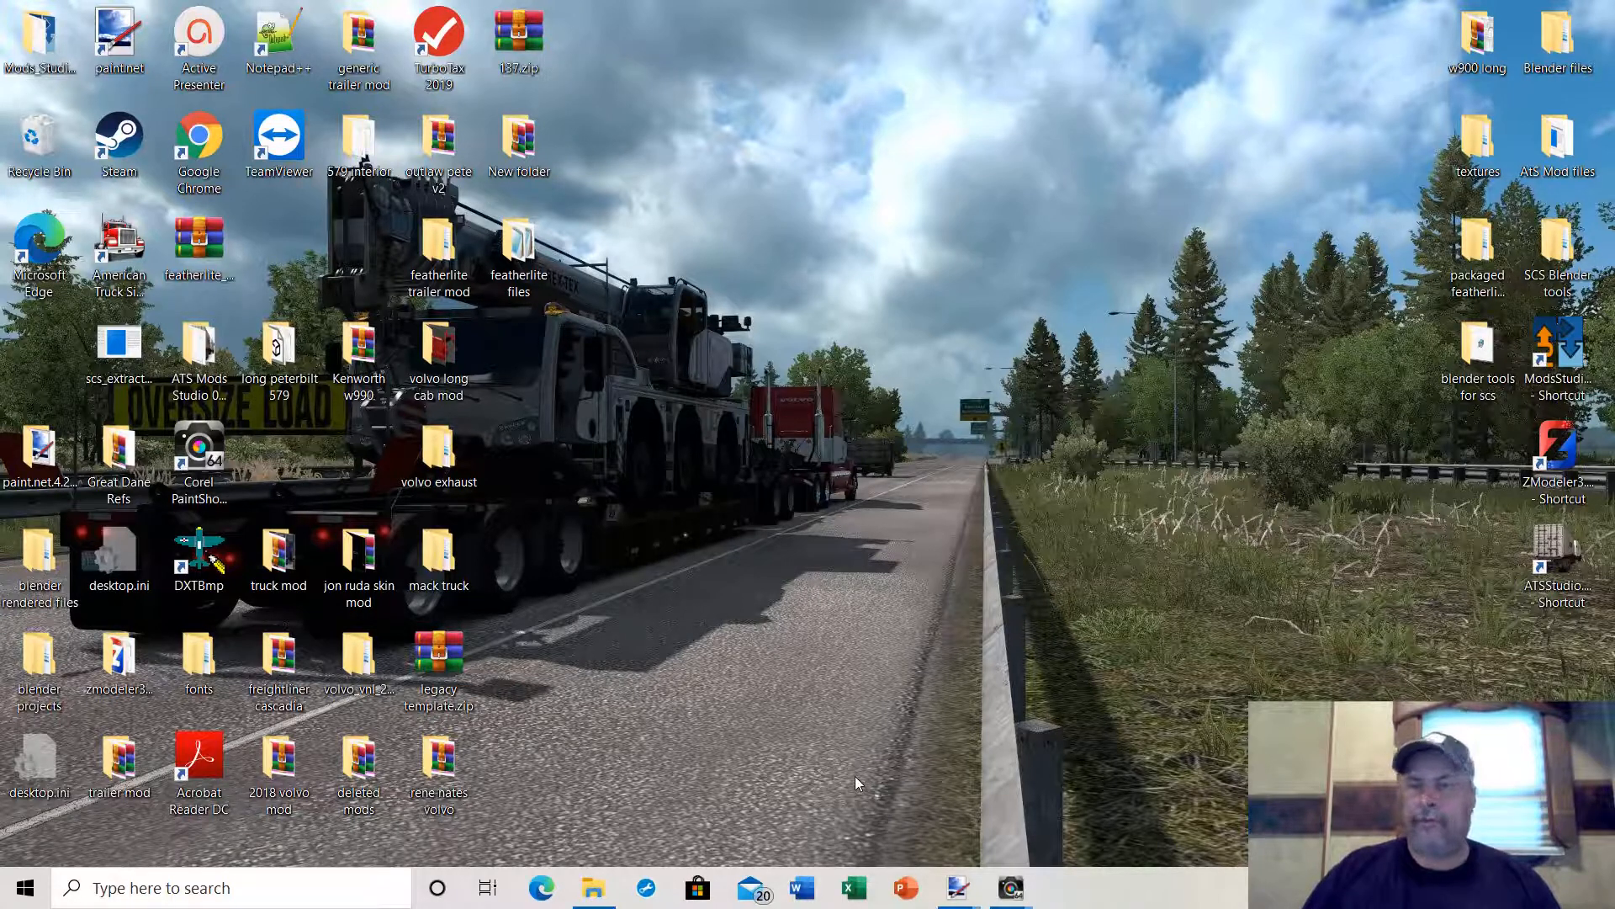
{"action": "mouse_move", "coordinate": [840, 698]}
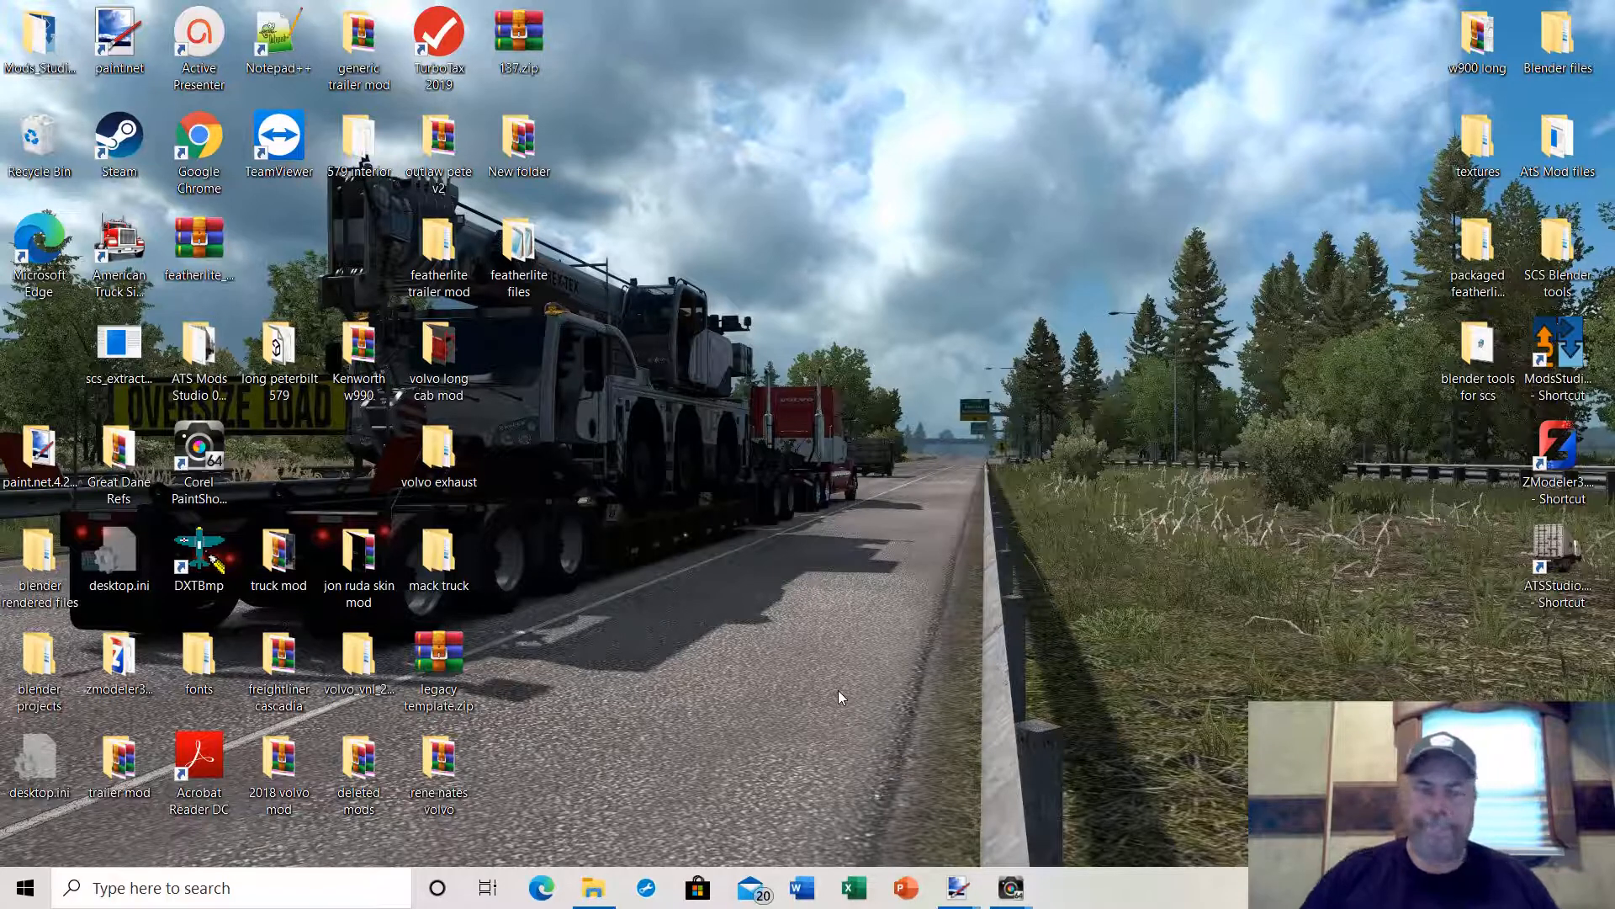
{"action": "mouse_move", "coordinate": [1043, 617]}
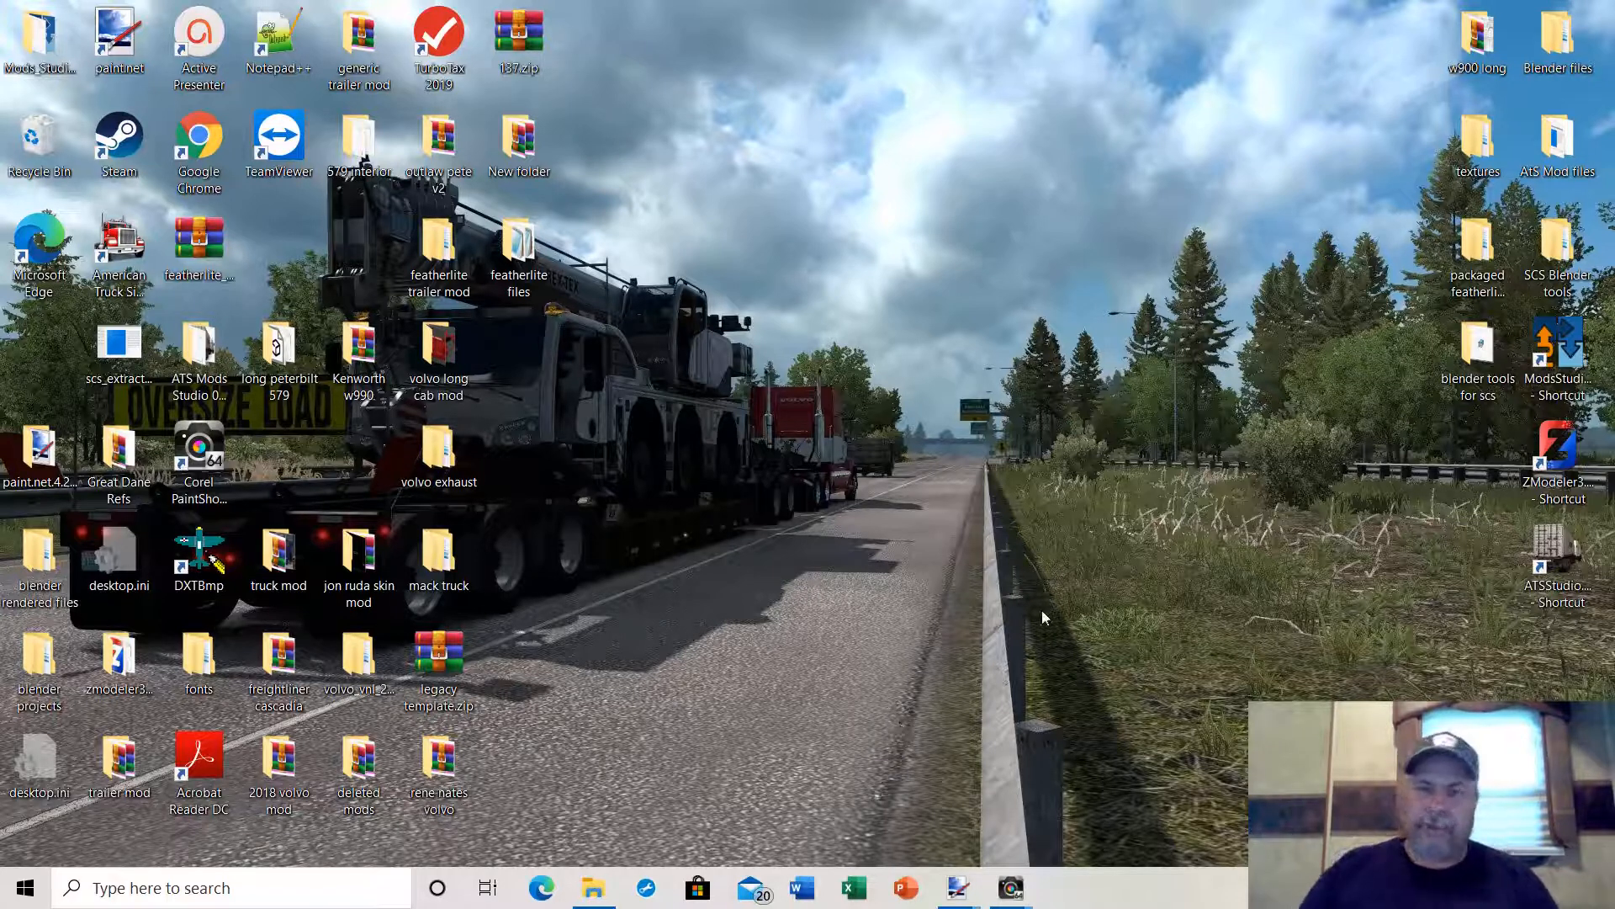
{"action": "mouse_move", "coordinate": [894, 666]}
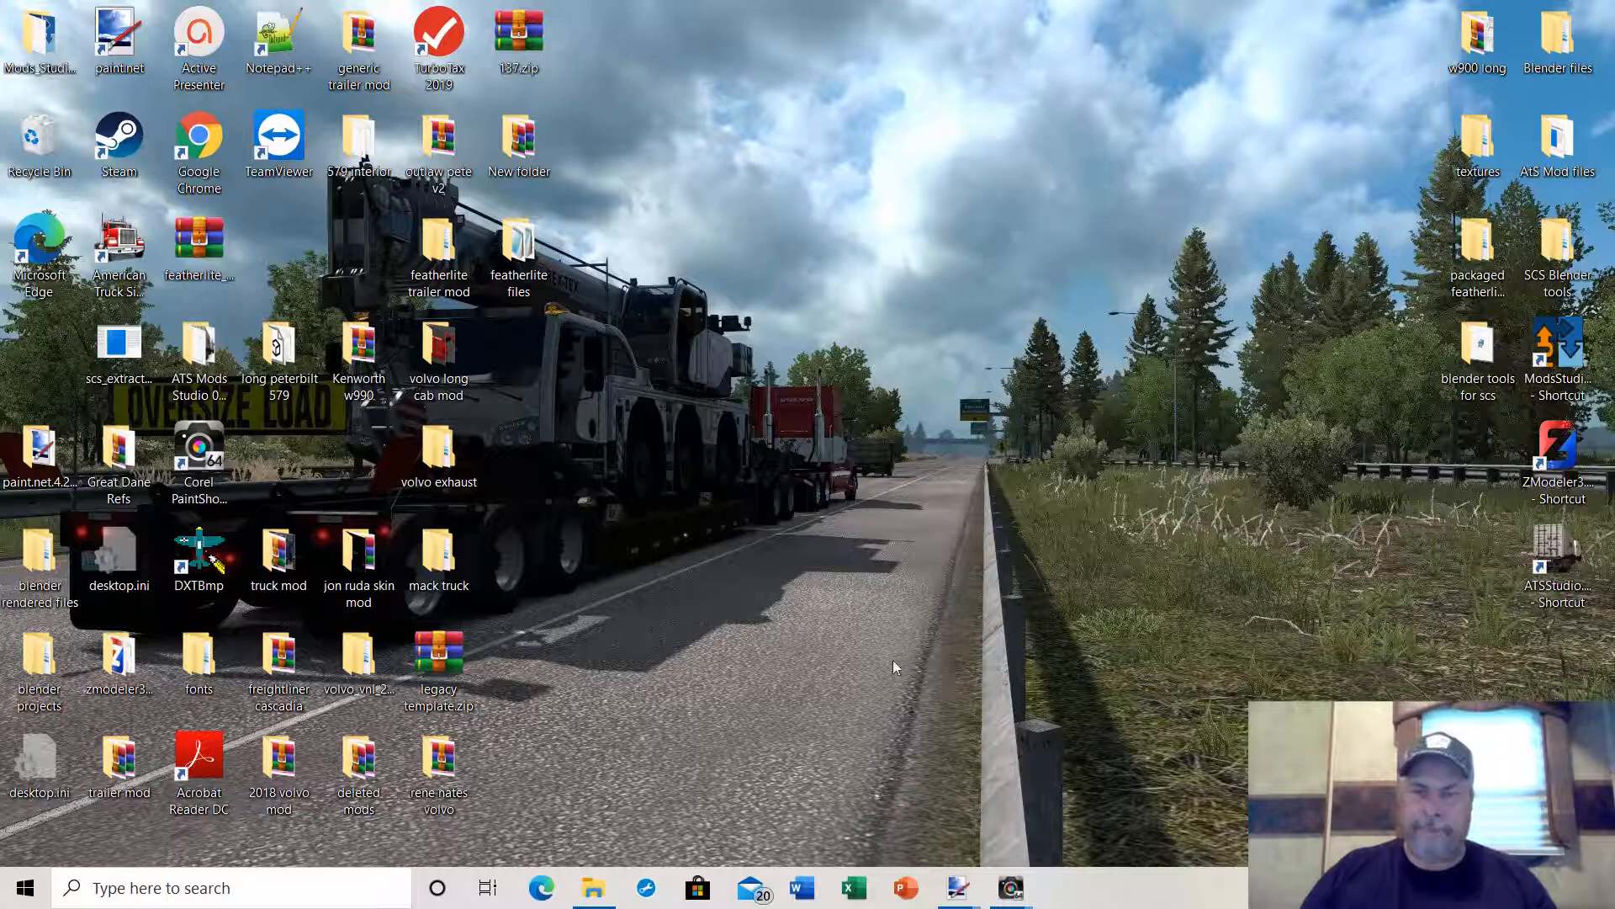
{"action": "mouse_move", "coordinate": [890, 639]}
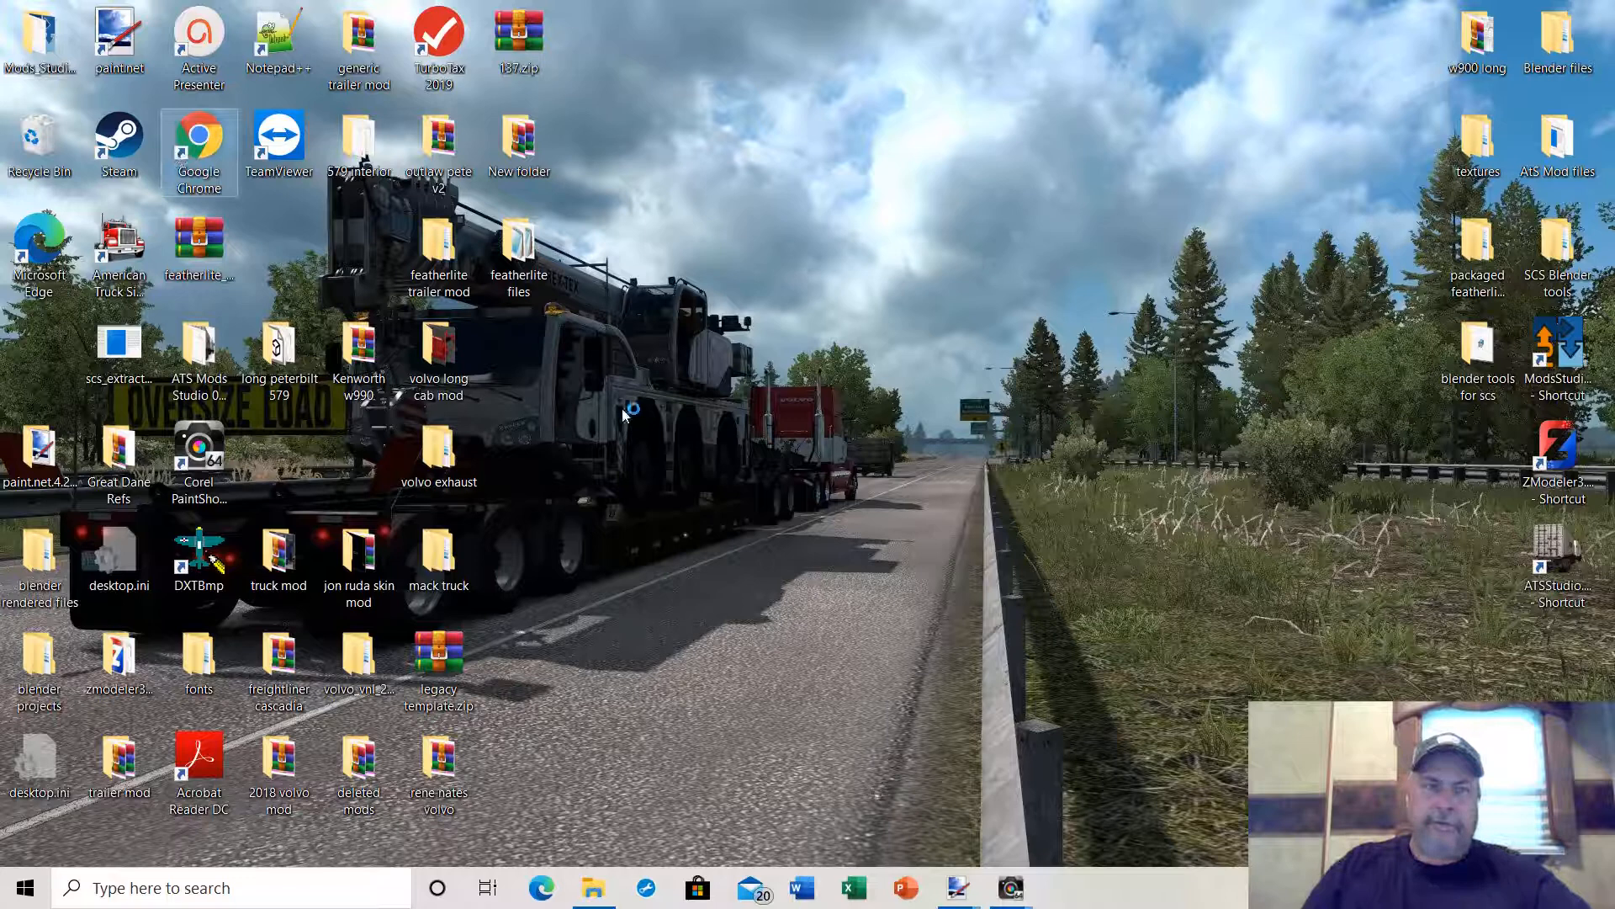
Launch Chrome, search Google for 'blender', and open the blender.org home page.
{"action": "double_click", "coordinate": [198, 134]}
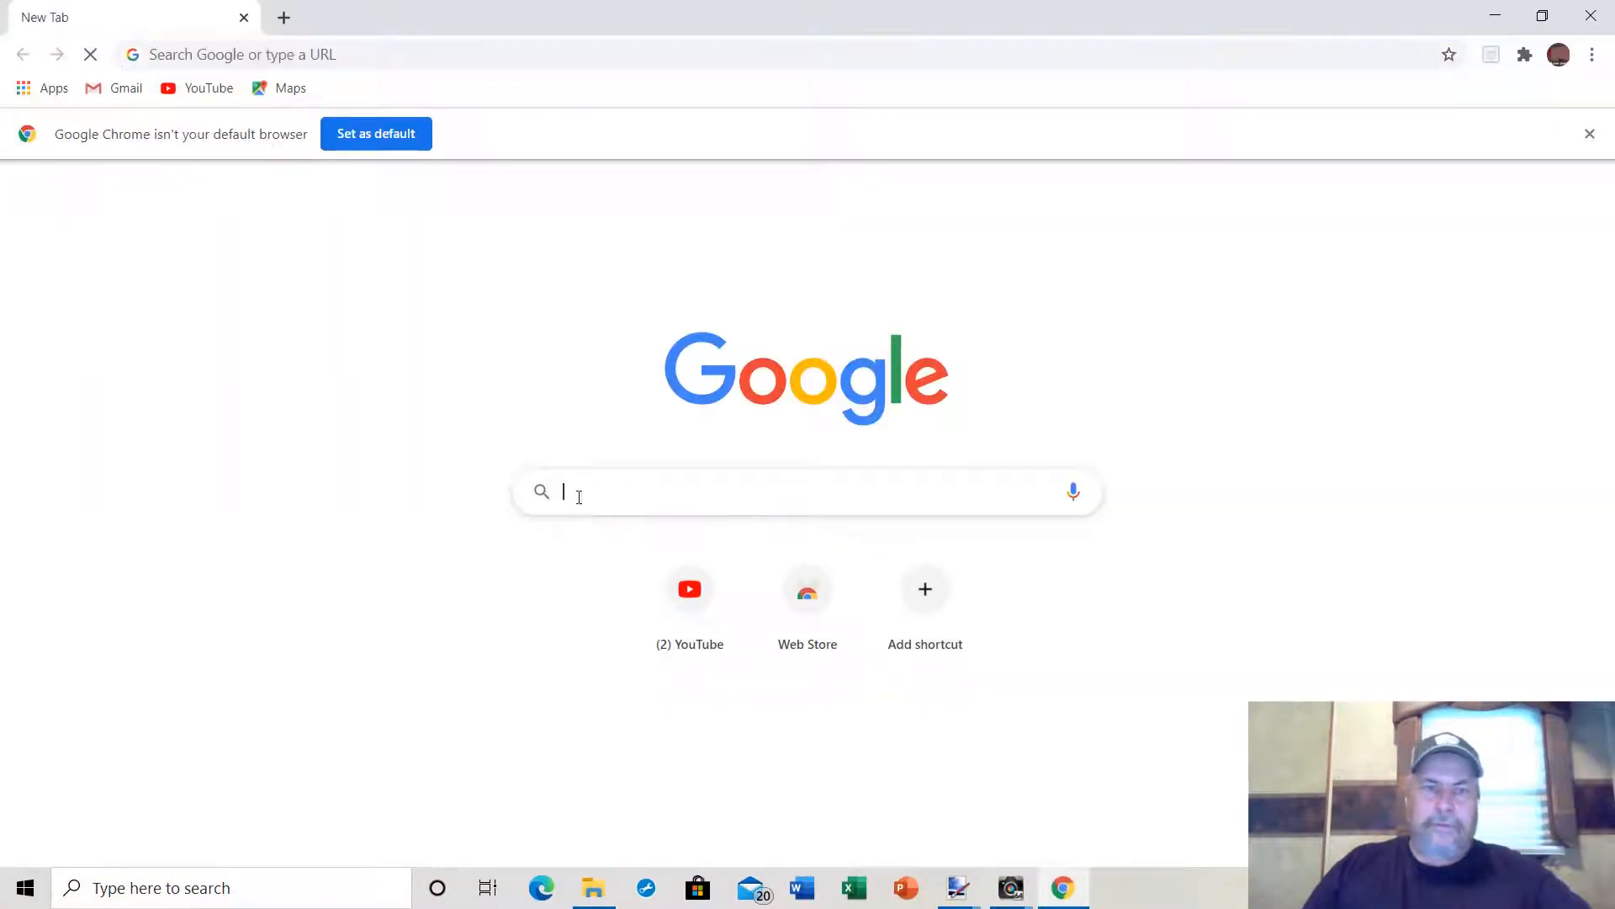
{"action": "type", "text": "blender"}
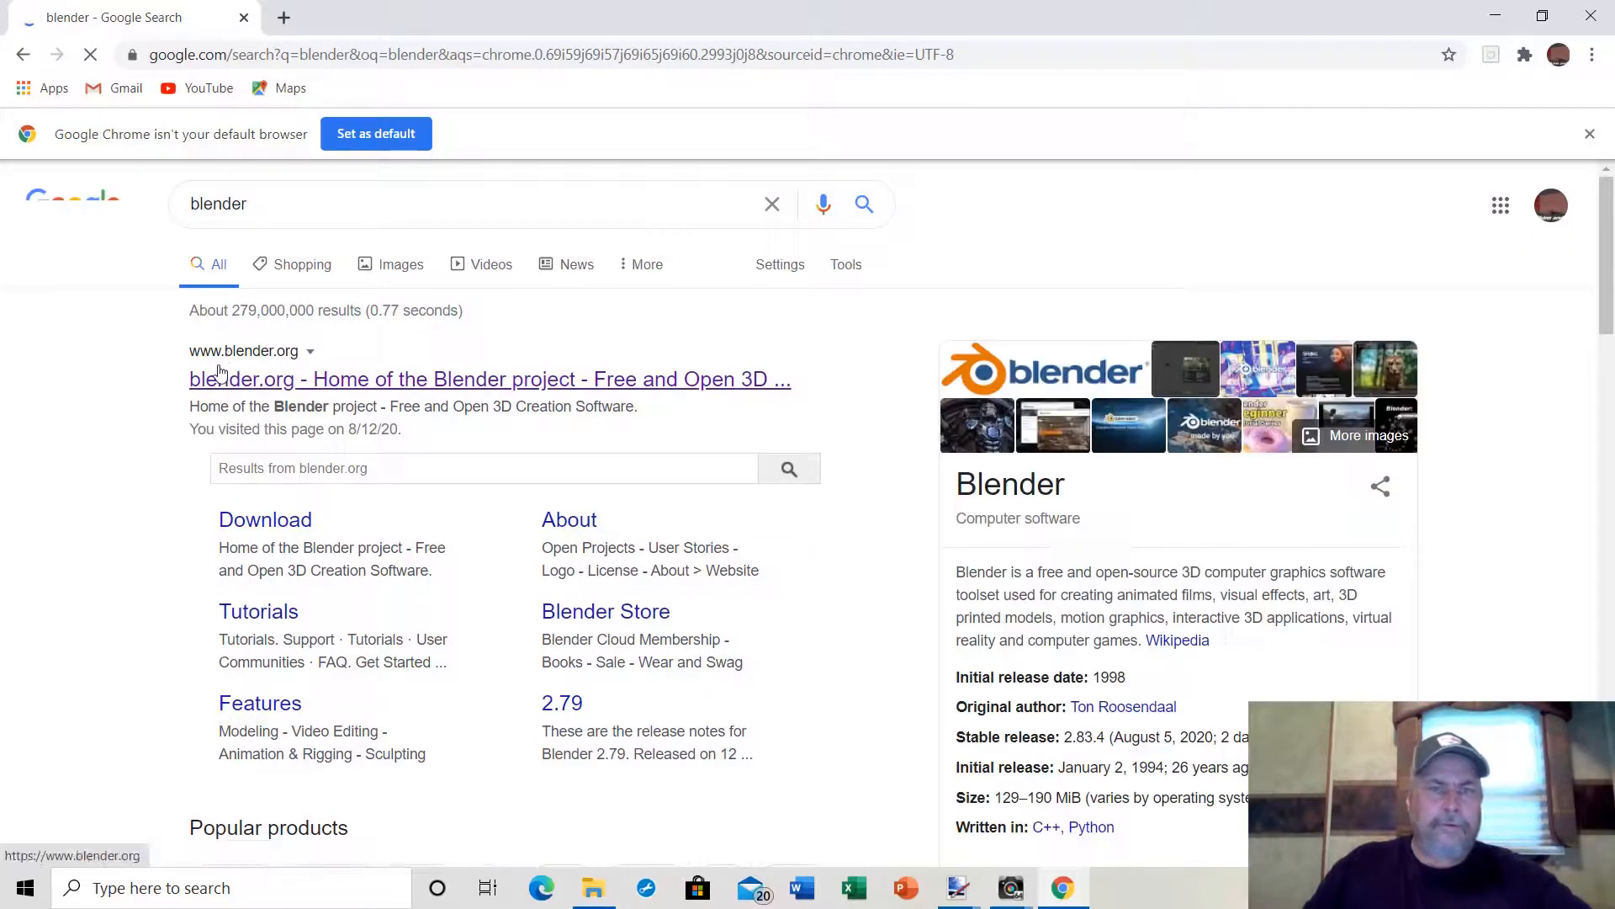
{"action": "left_click", "coordinate": [490, 378]}
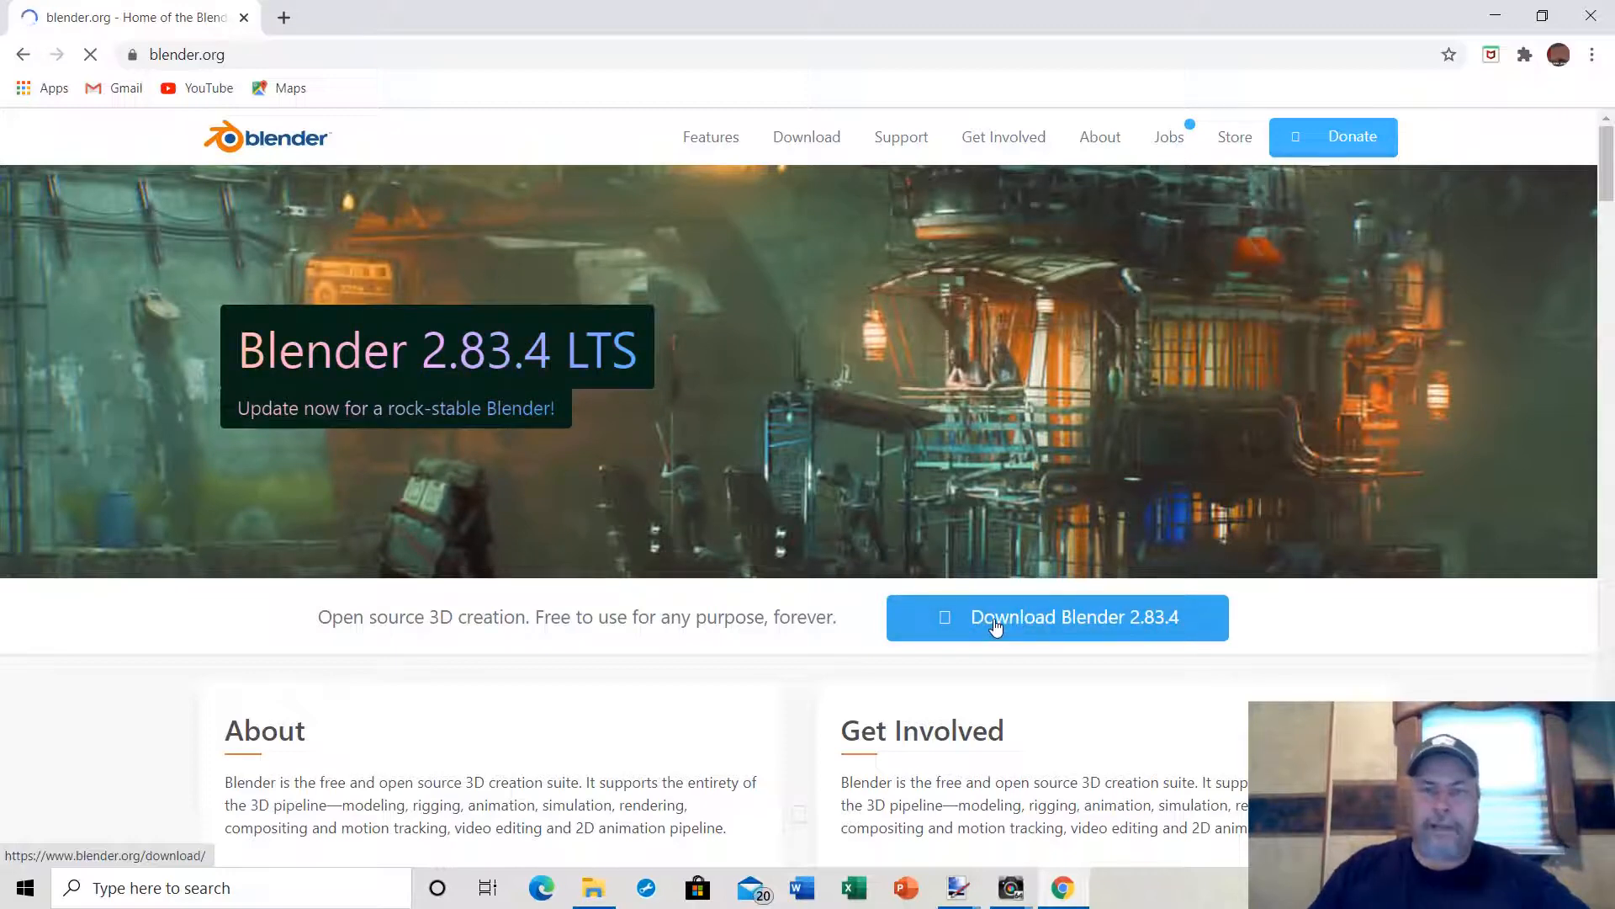
Start downloading the Blender 2.83.4 Windows installer from blender.org, then open a blank tab.
{"action": "left_click", "coordinate": [1056, 616]}
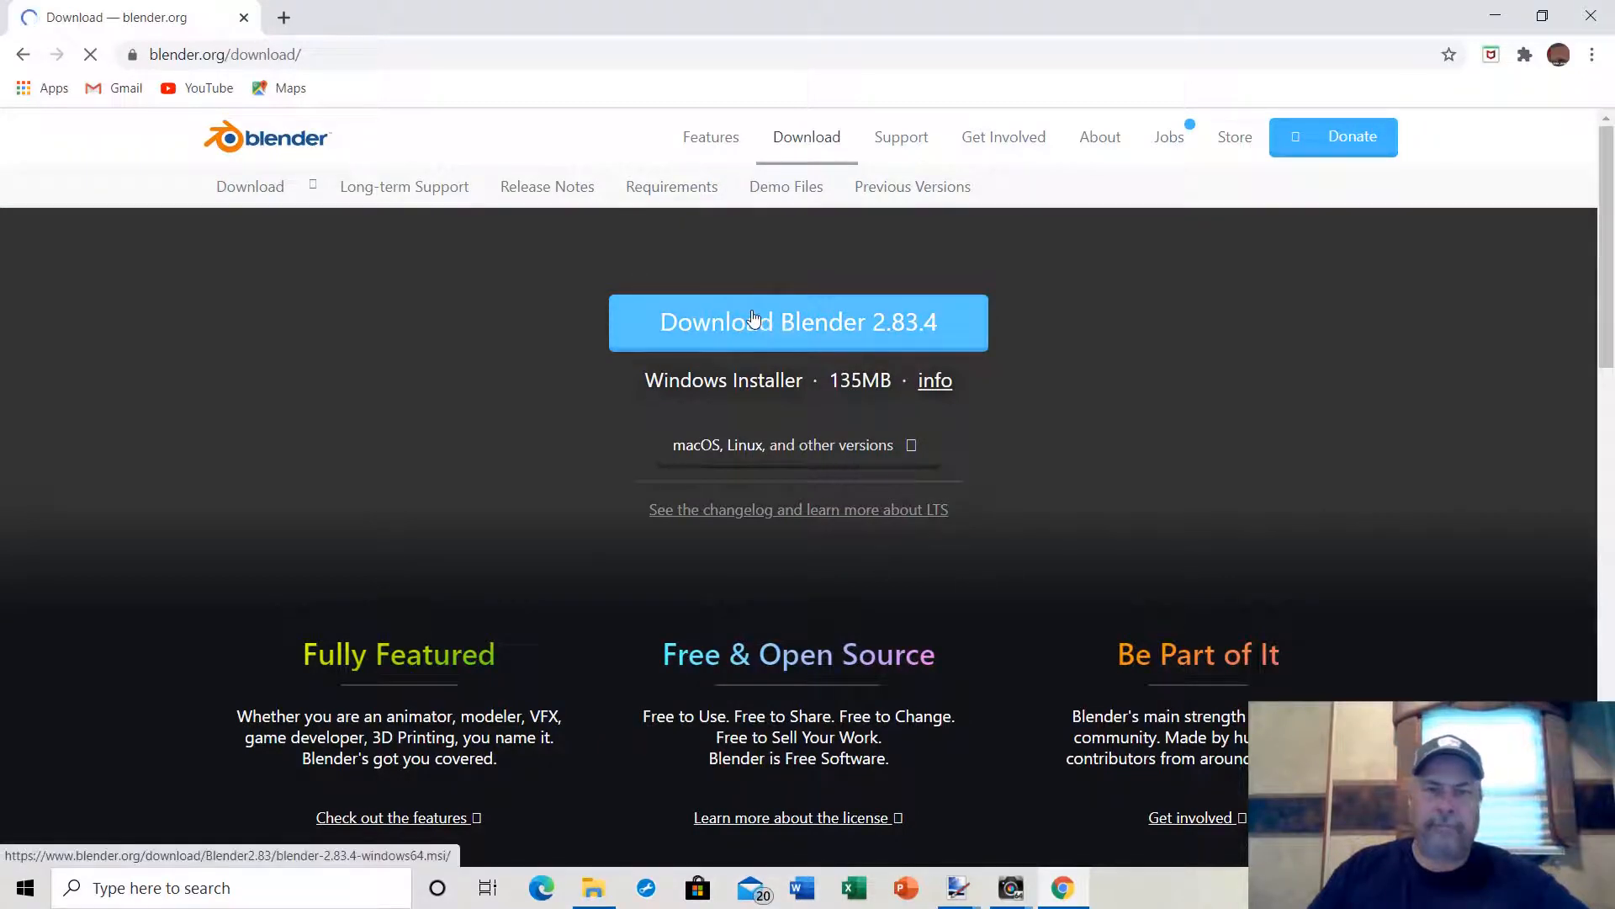
{"action": "left_click", "coordinate": [798, 322]}
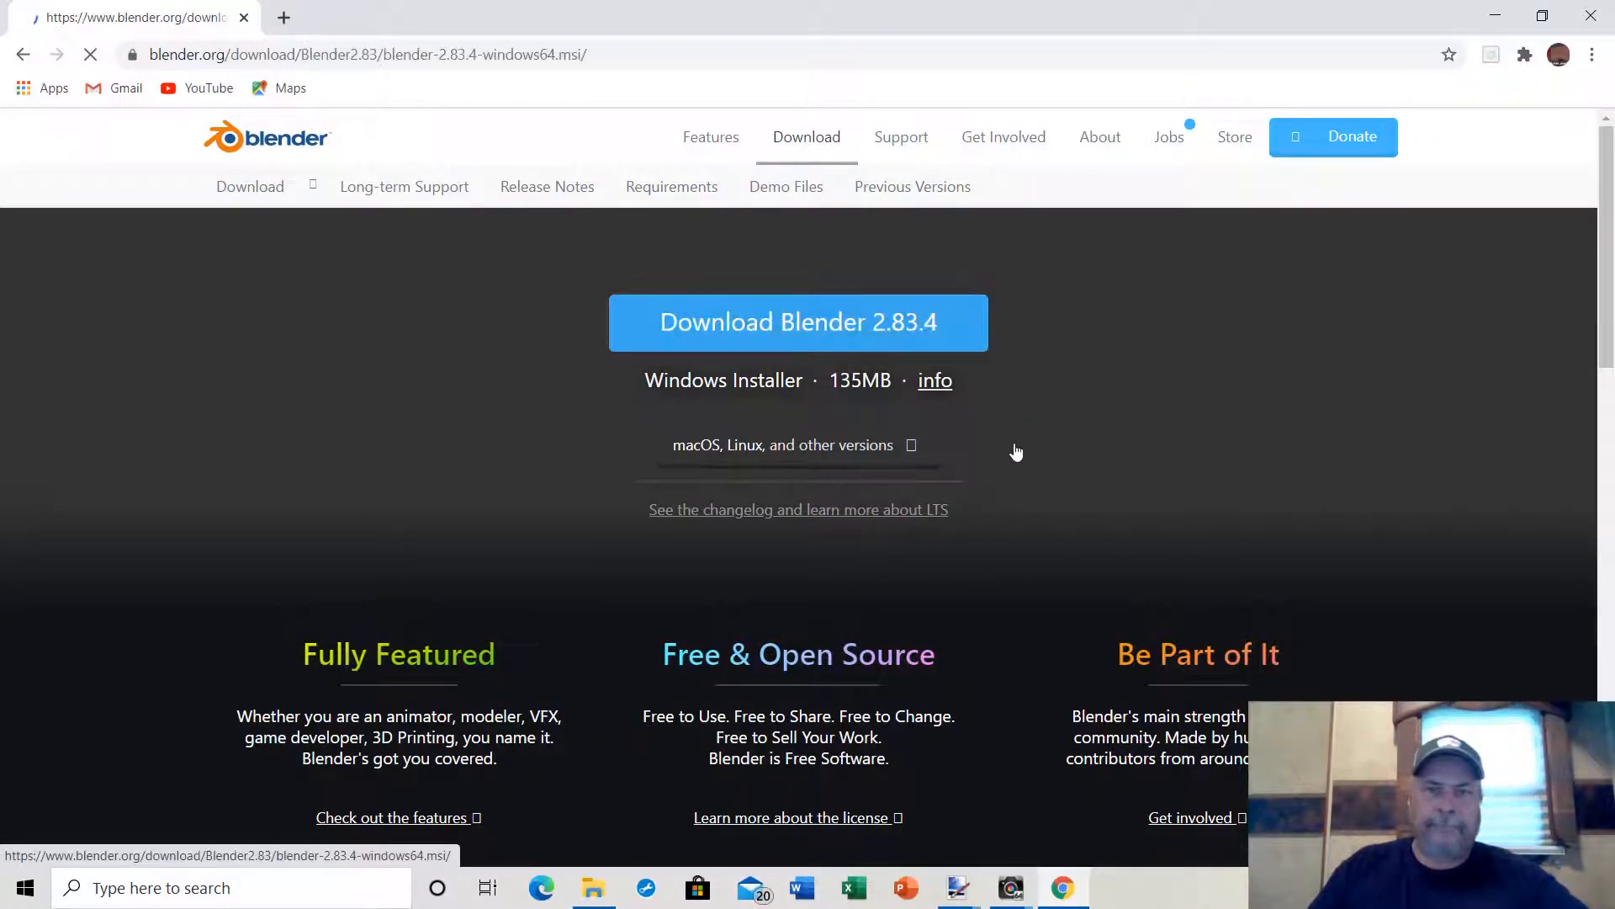
{"action": "left_click", "coordinate": [798, 321]}
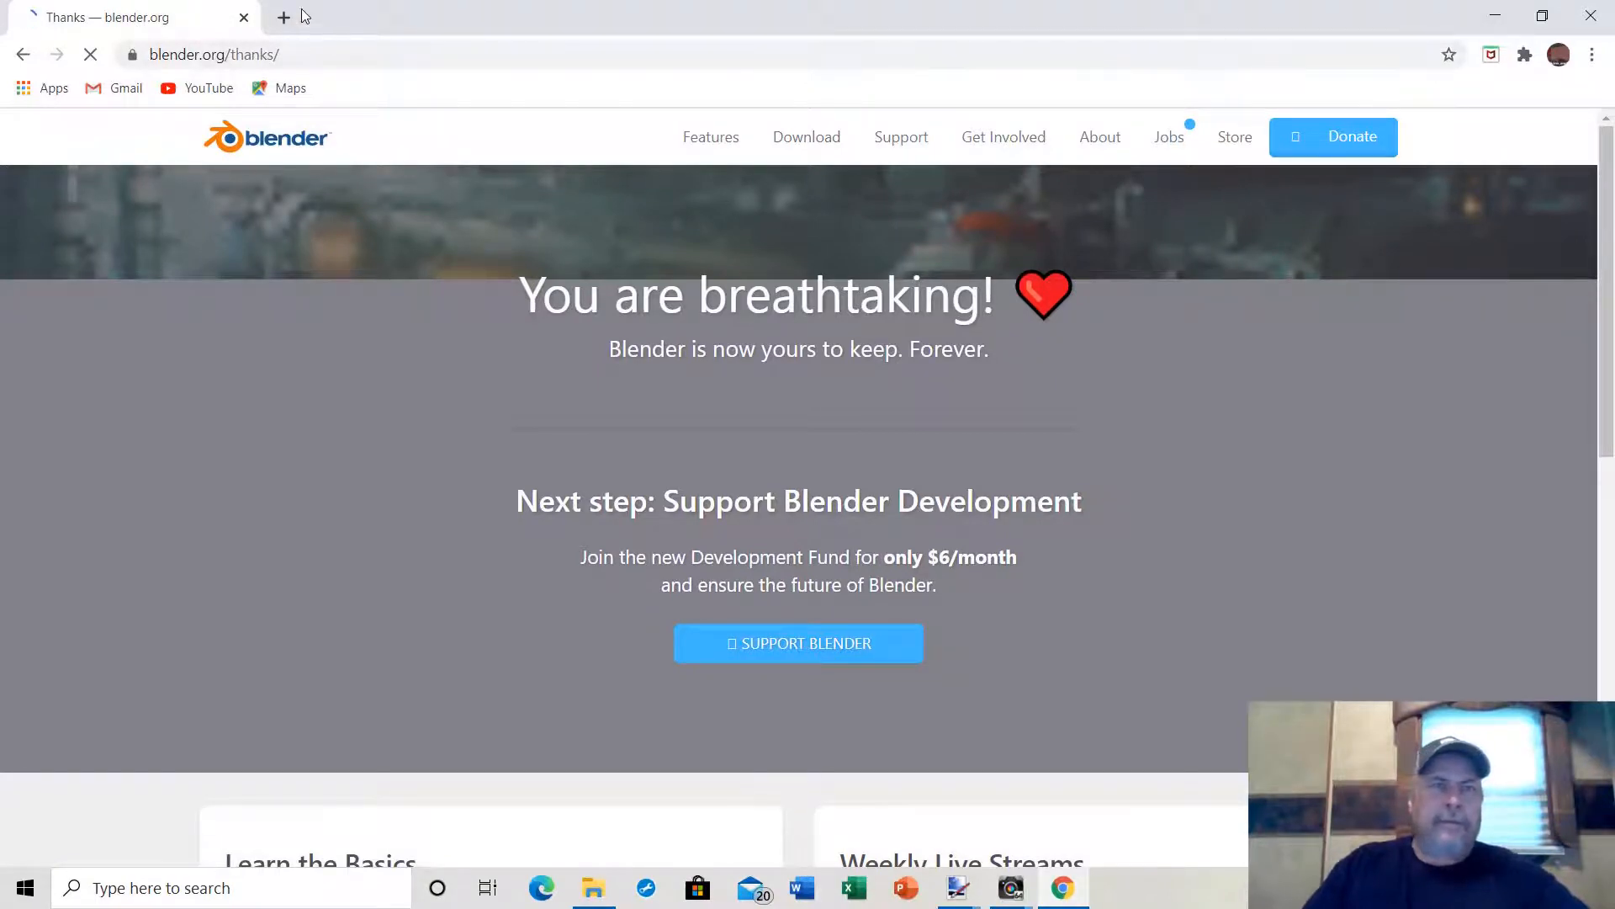
{"action": "left_click", "coordinate": [284, 18]}
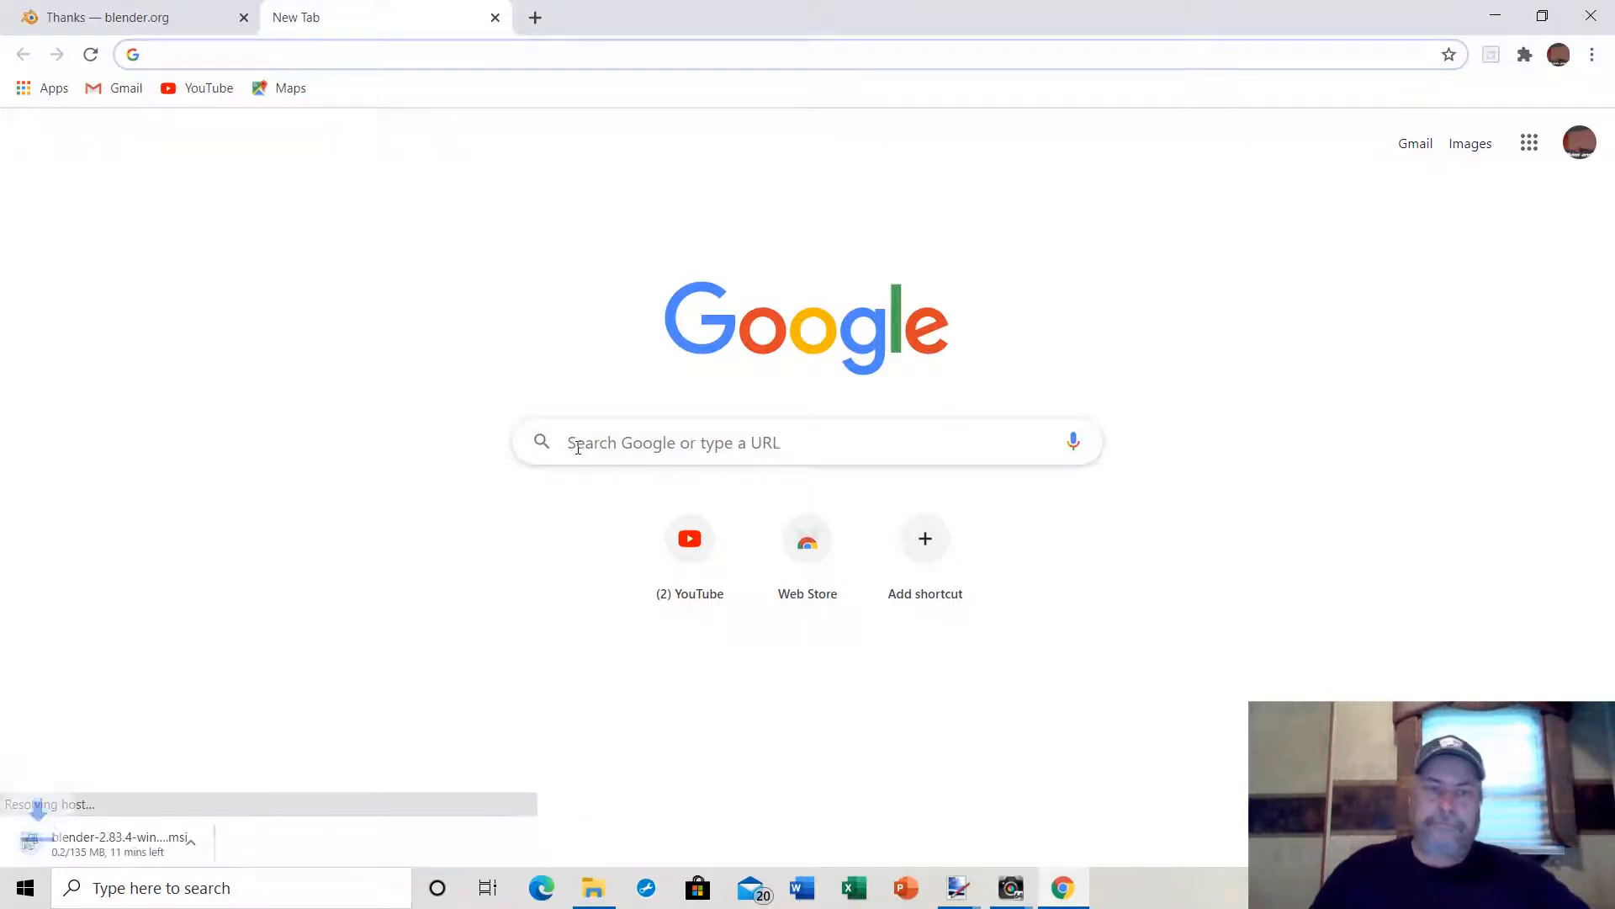
Pause the Blender installer download and open the SCS Modding Wiki via a 'scs wiki' search.
{"action": "left_click", "coordinate": [216, 843]}
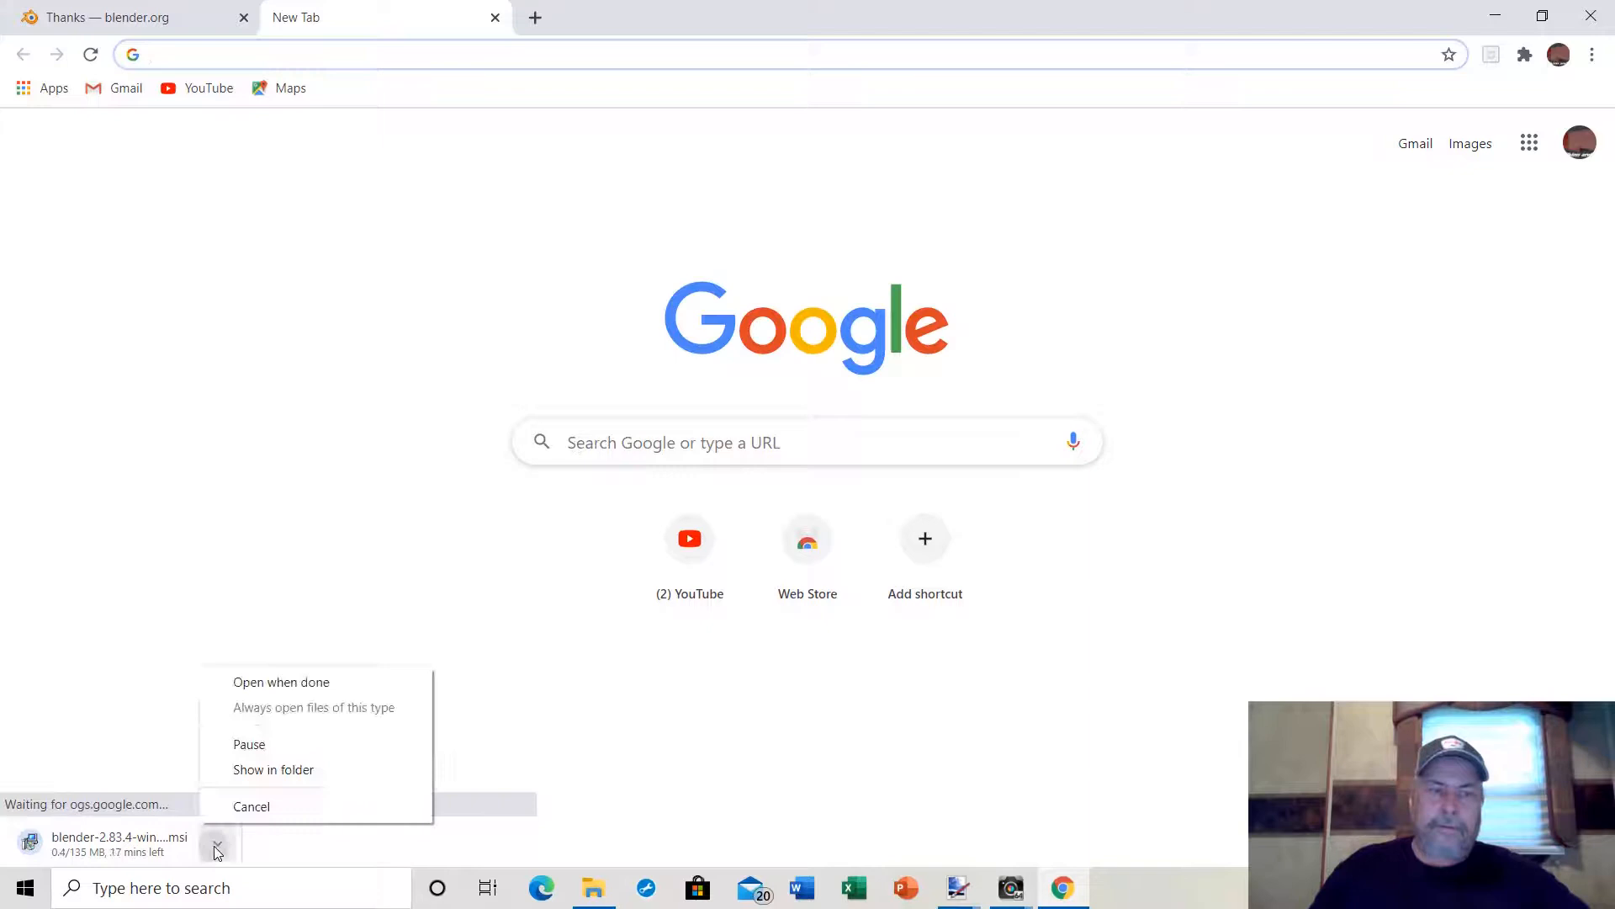
{"action": "left_click", "coordinate": [248, 744]}
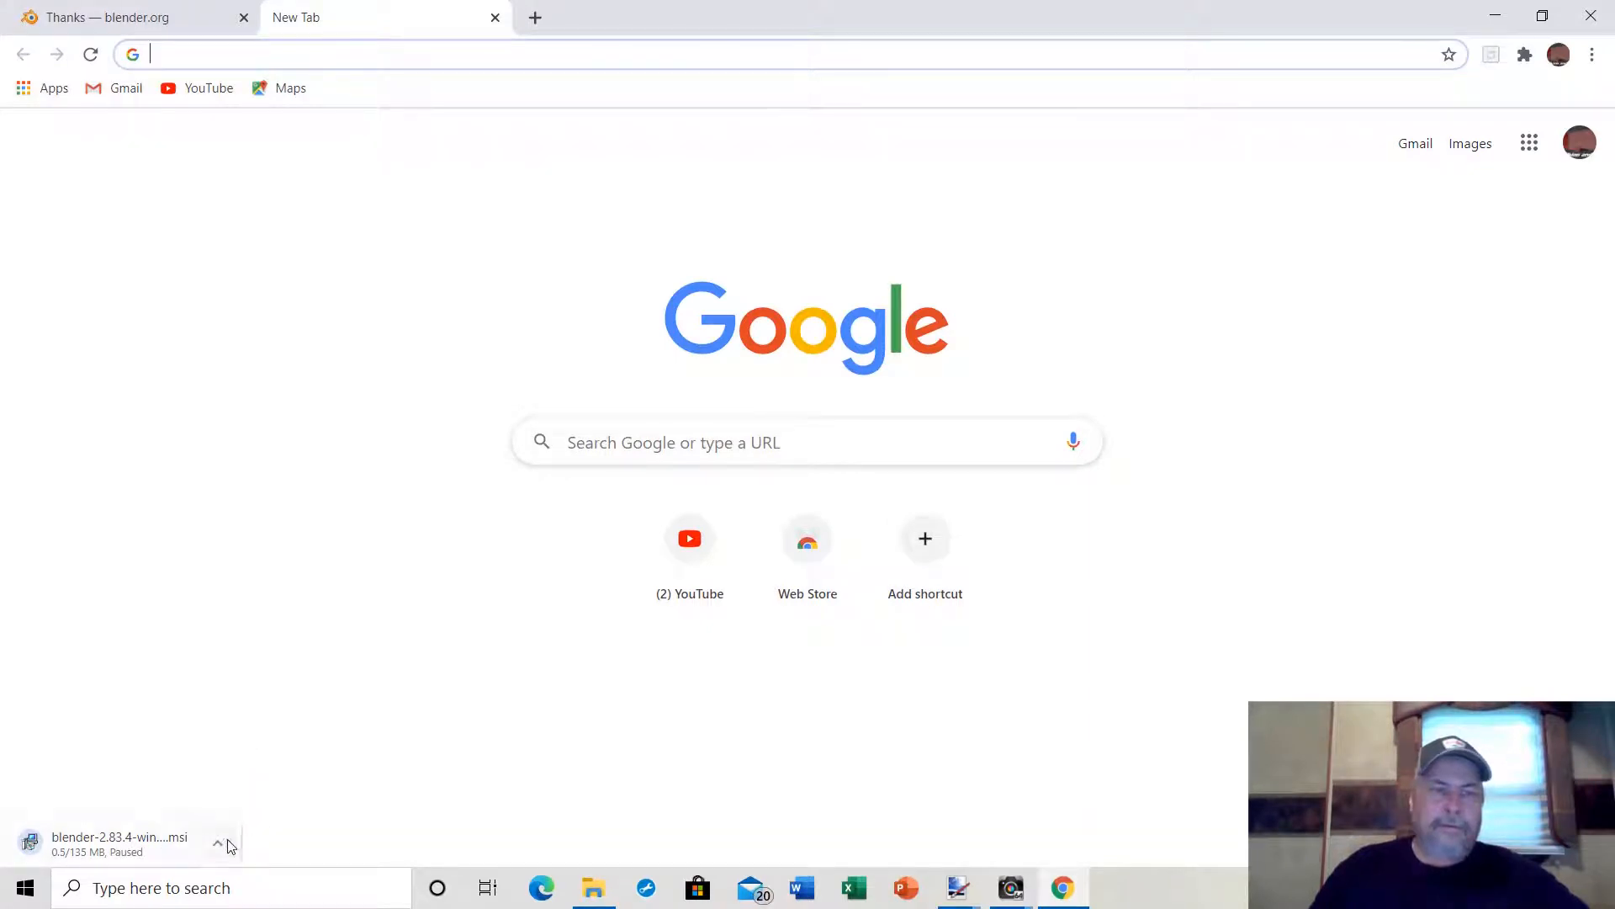
{"action": "left_click", "coordinate": [216, 843]}
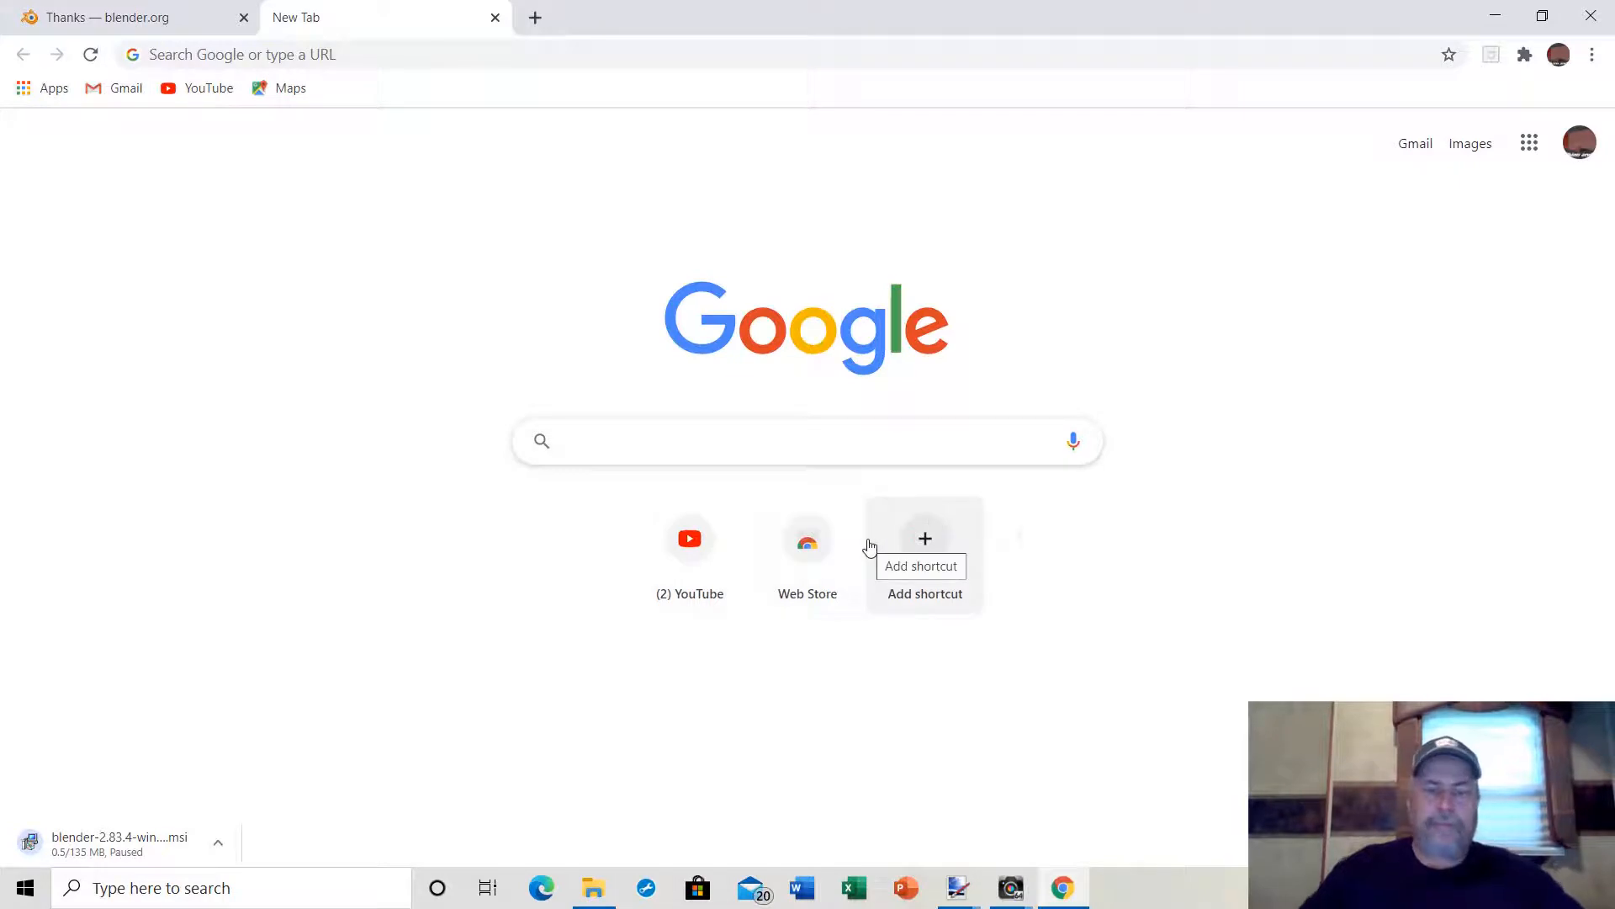
{"action": "type", "text": "scs wiki"}
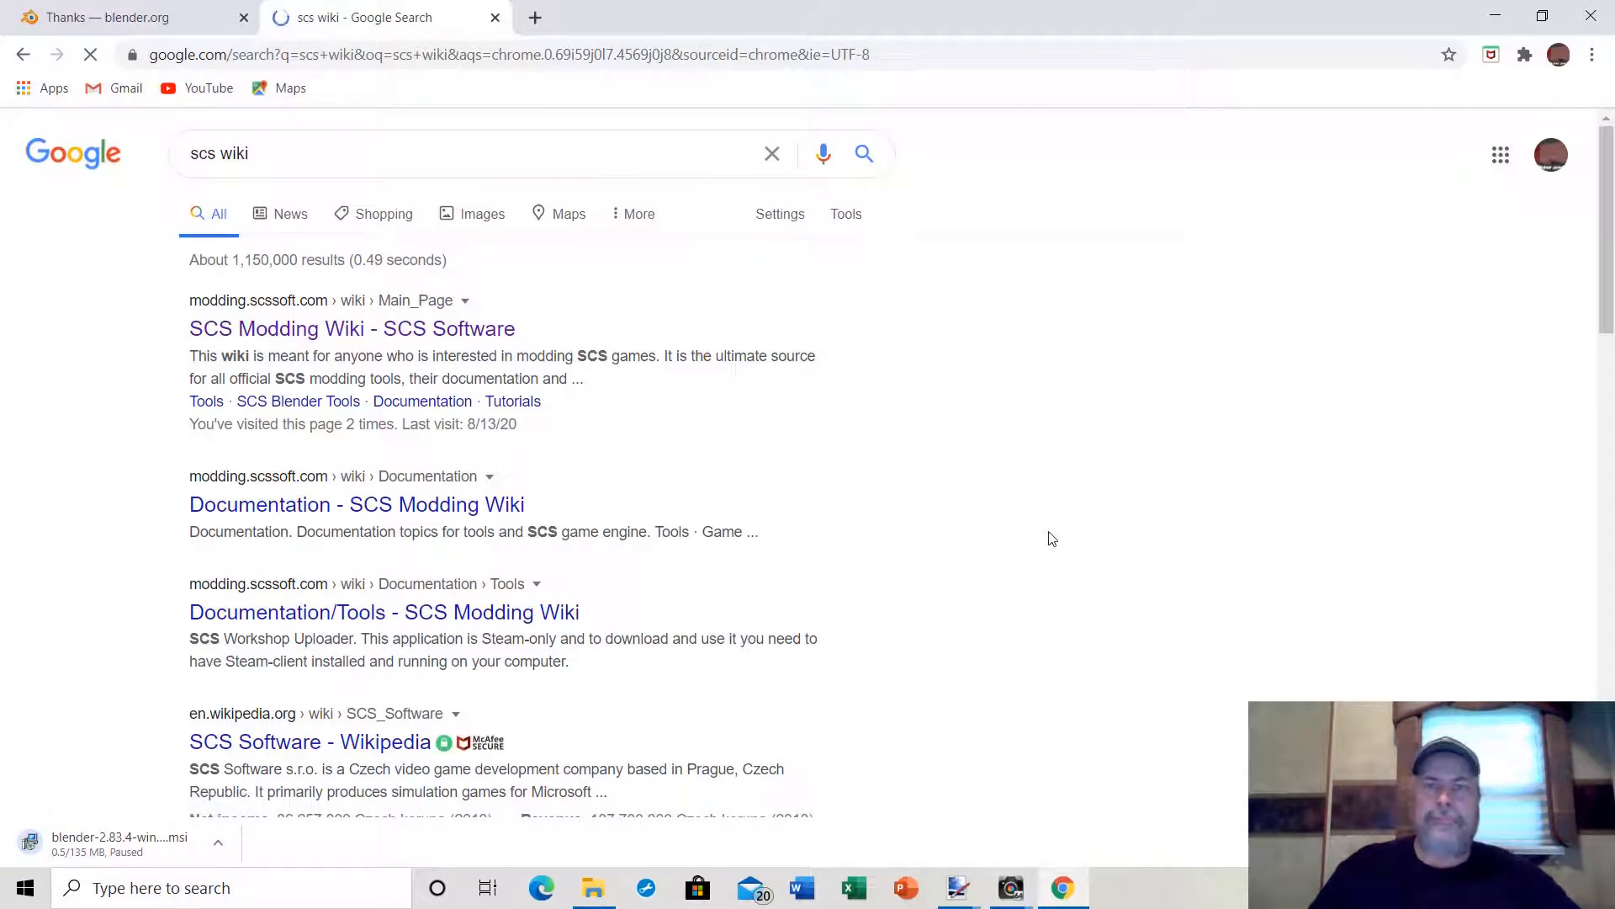
{"action": "mouse_move", "coordinate": [1063, 533]}
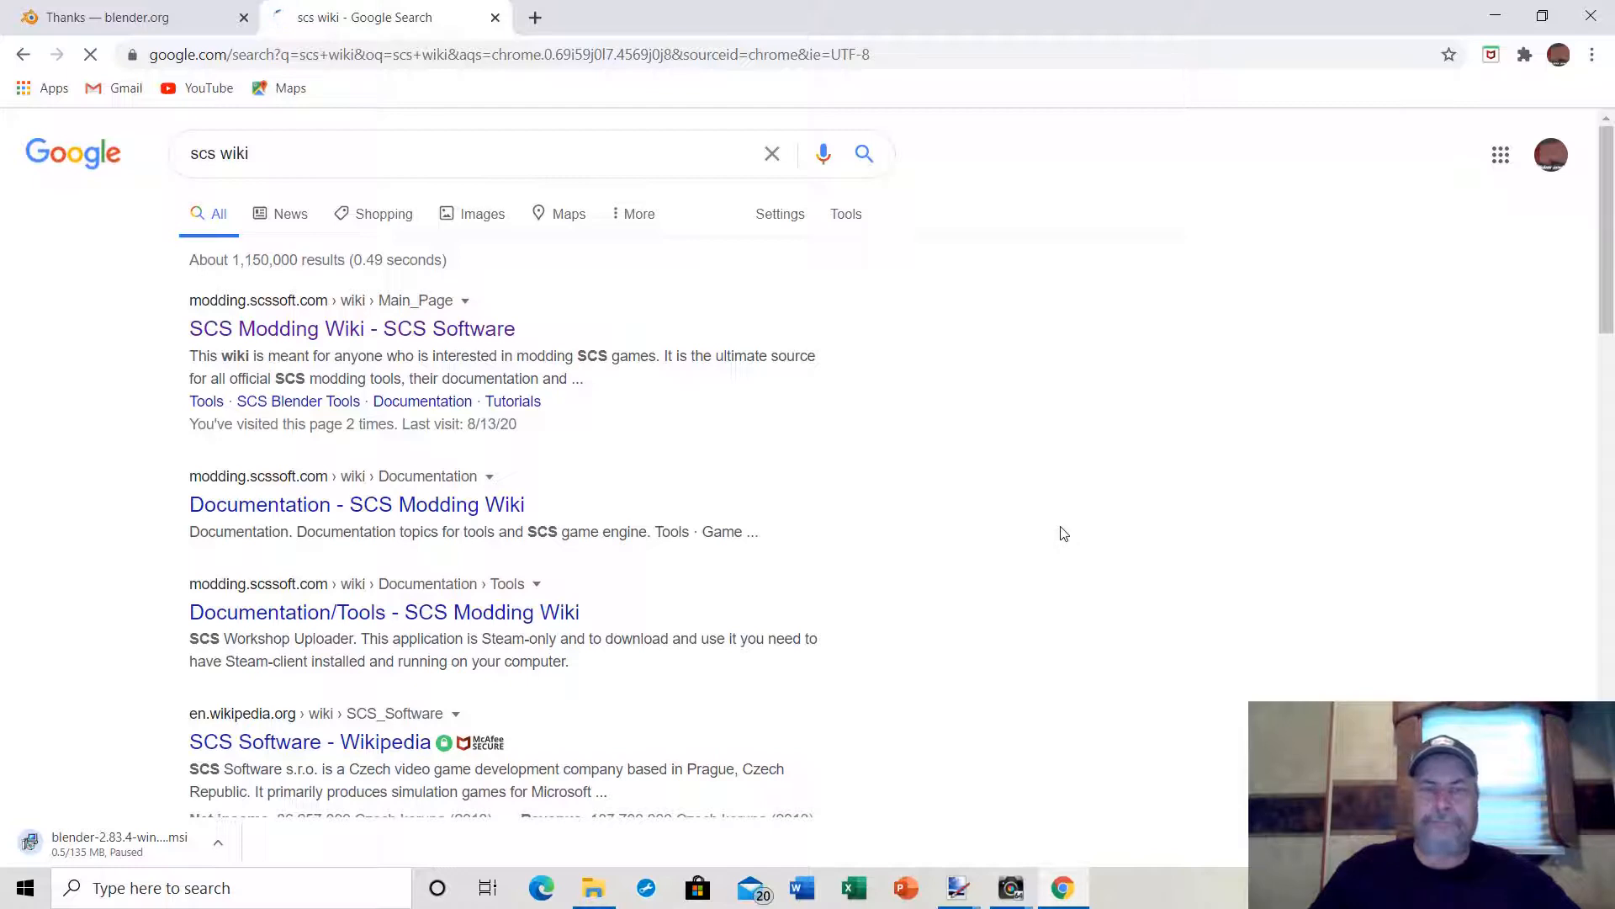
{"action": "left_click", "coordinate": [352, 328]}
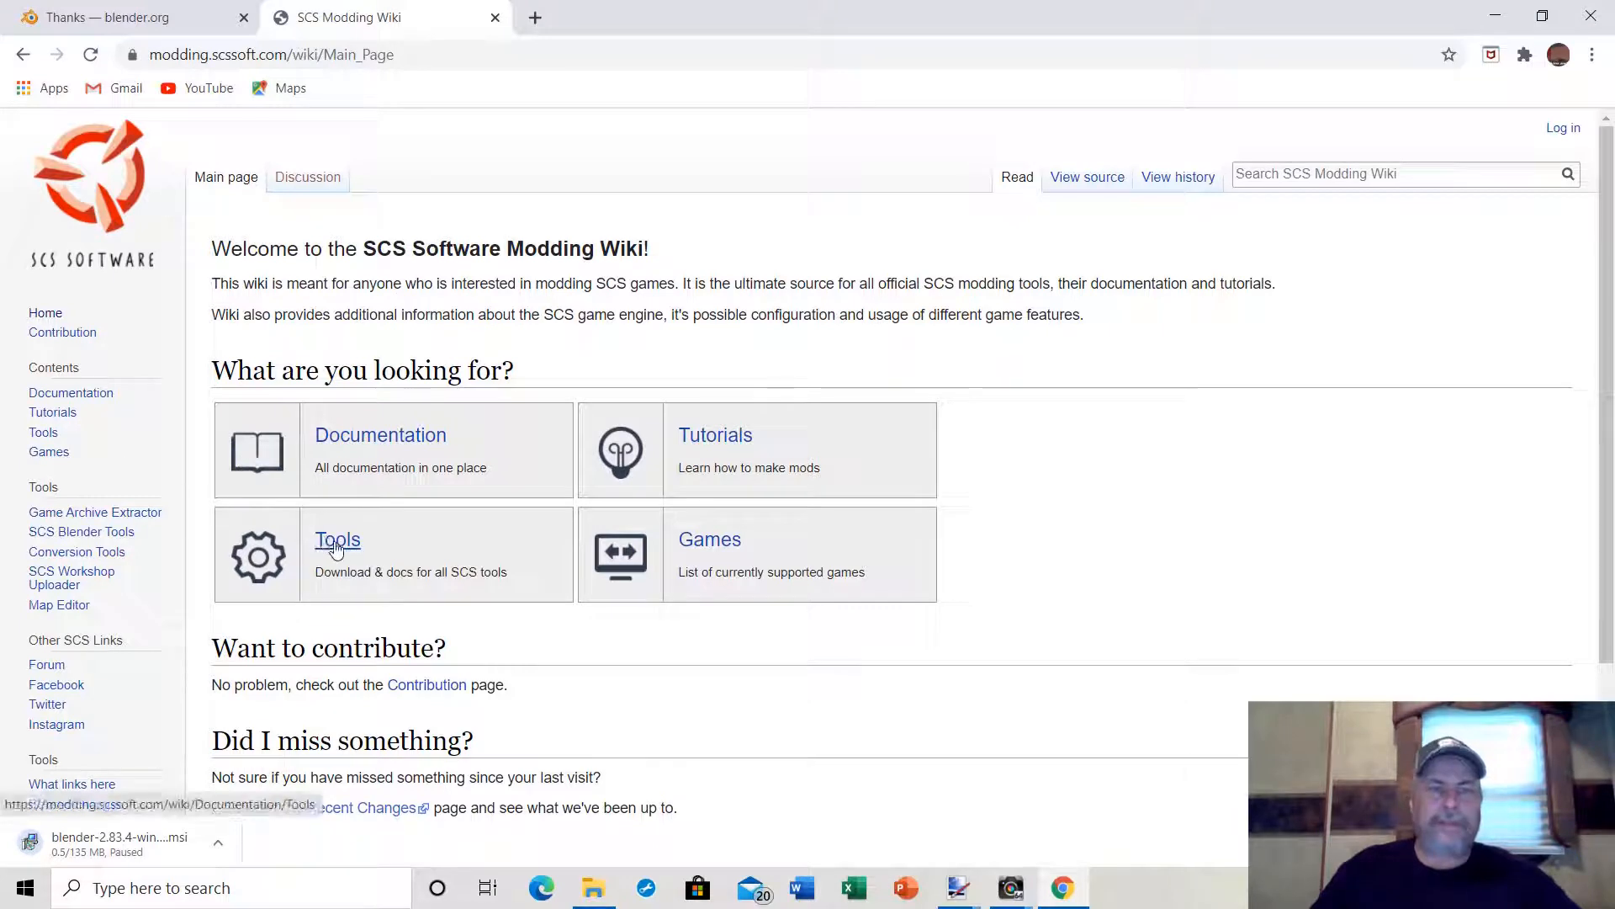
Open the wiki's Tools page and scroll to the SCS Blender Tools and Conversion Tools sections.
{"action": "left_click", "coordinate": [338, 540]}
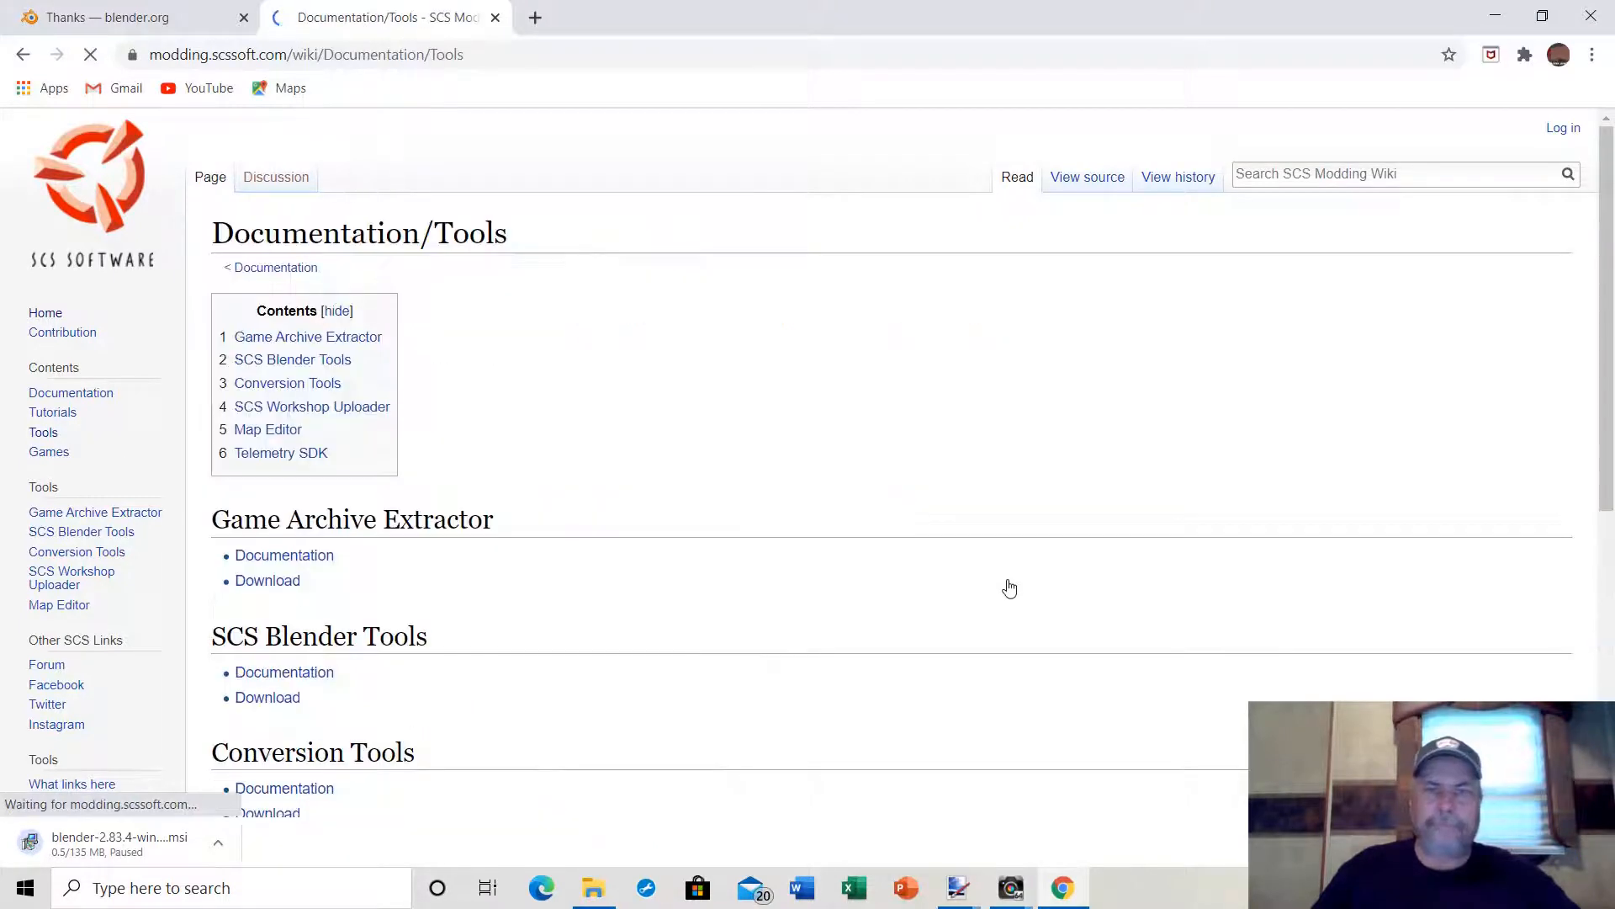
{"action": "scroll", "scroll_direction": "down", "scroll_amount": 3}
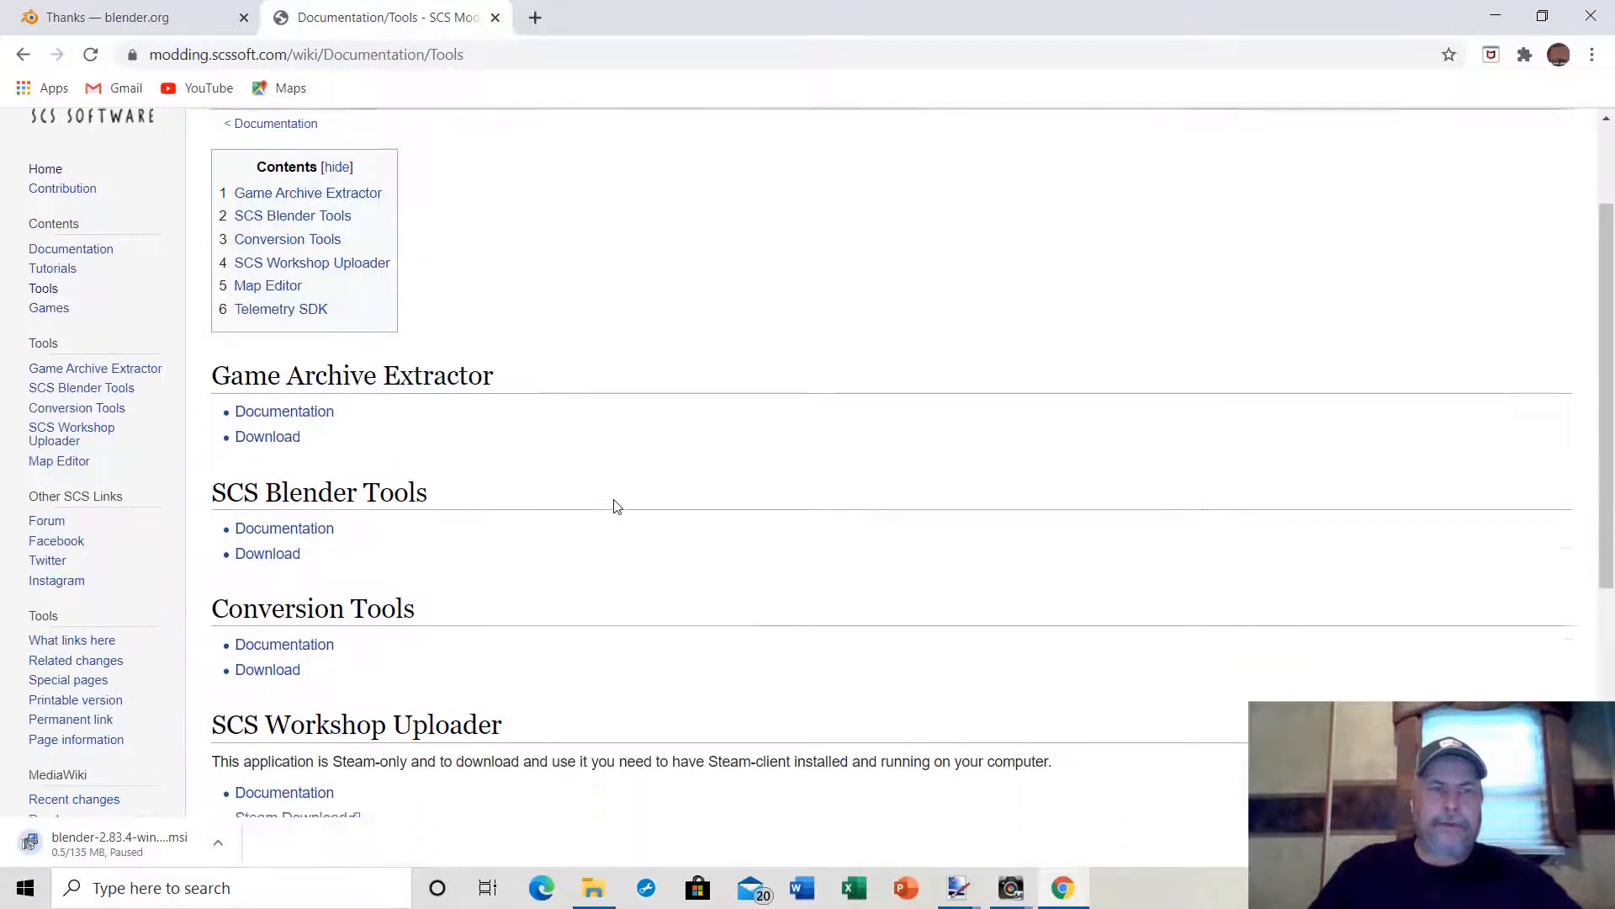
{"action": "scroll", "scroll_direction": "down", "scroll_amount": 3}
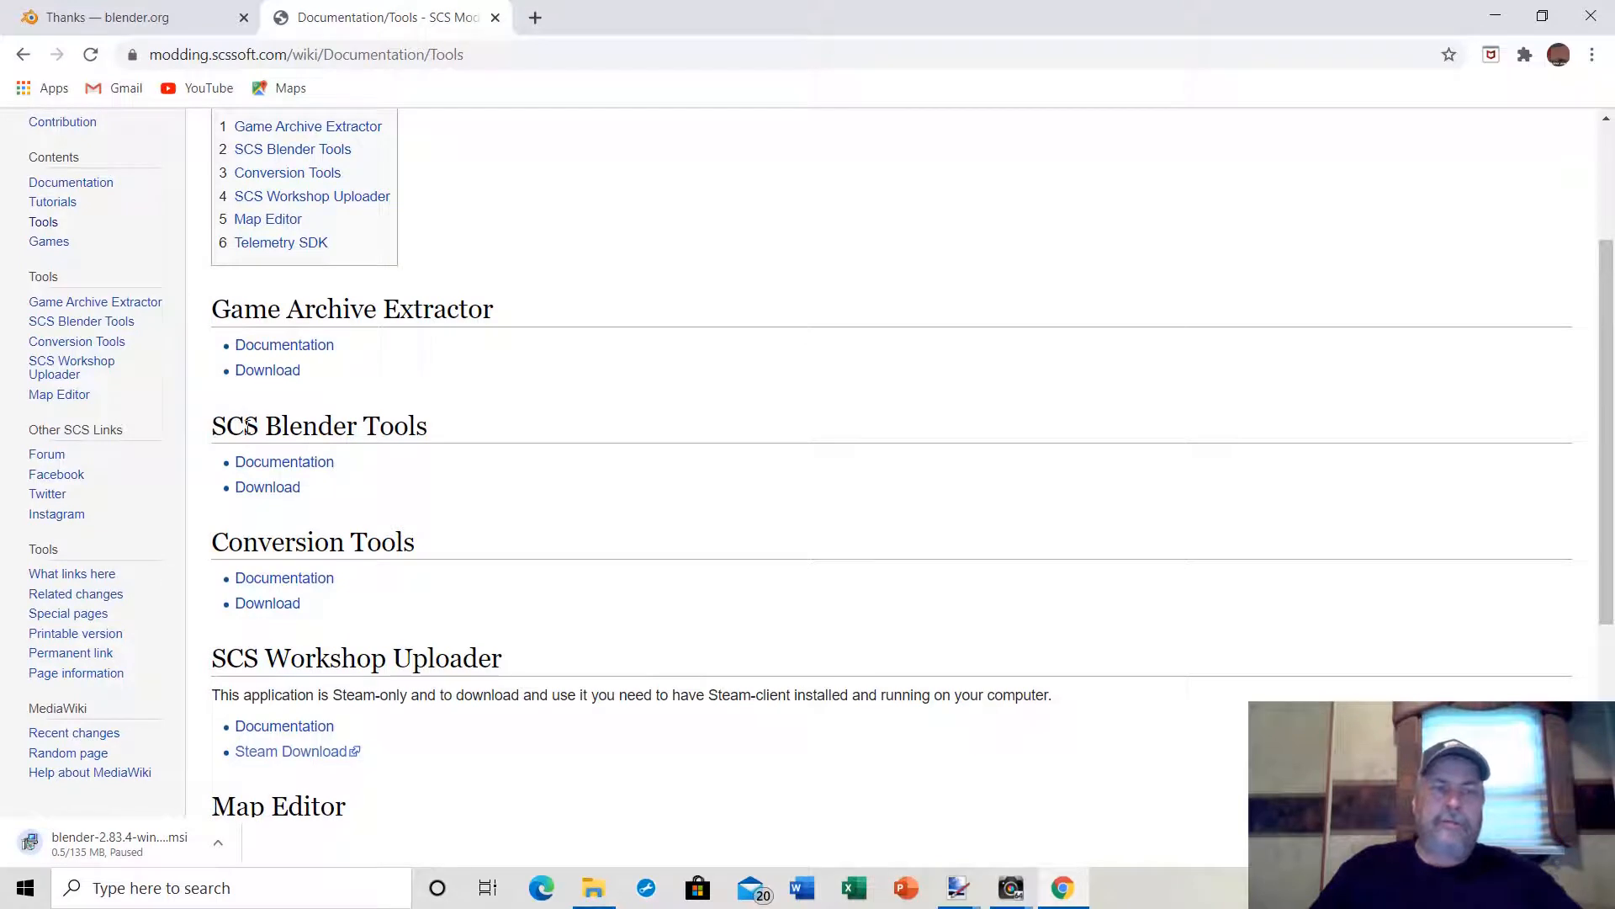
{"action": "mouse_move", "coordinate": [261, 506]}
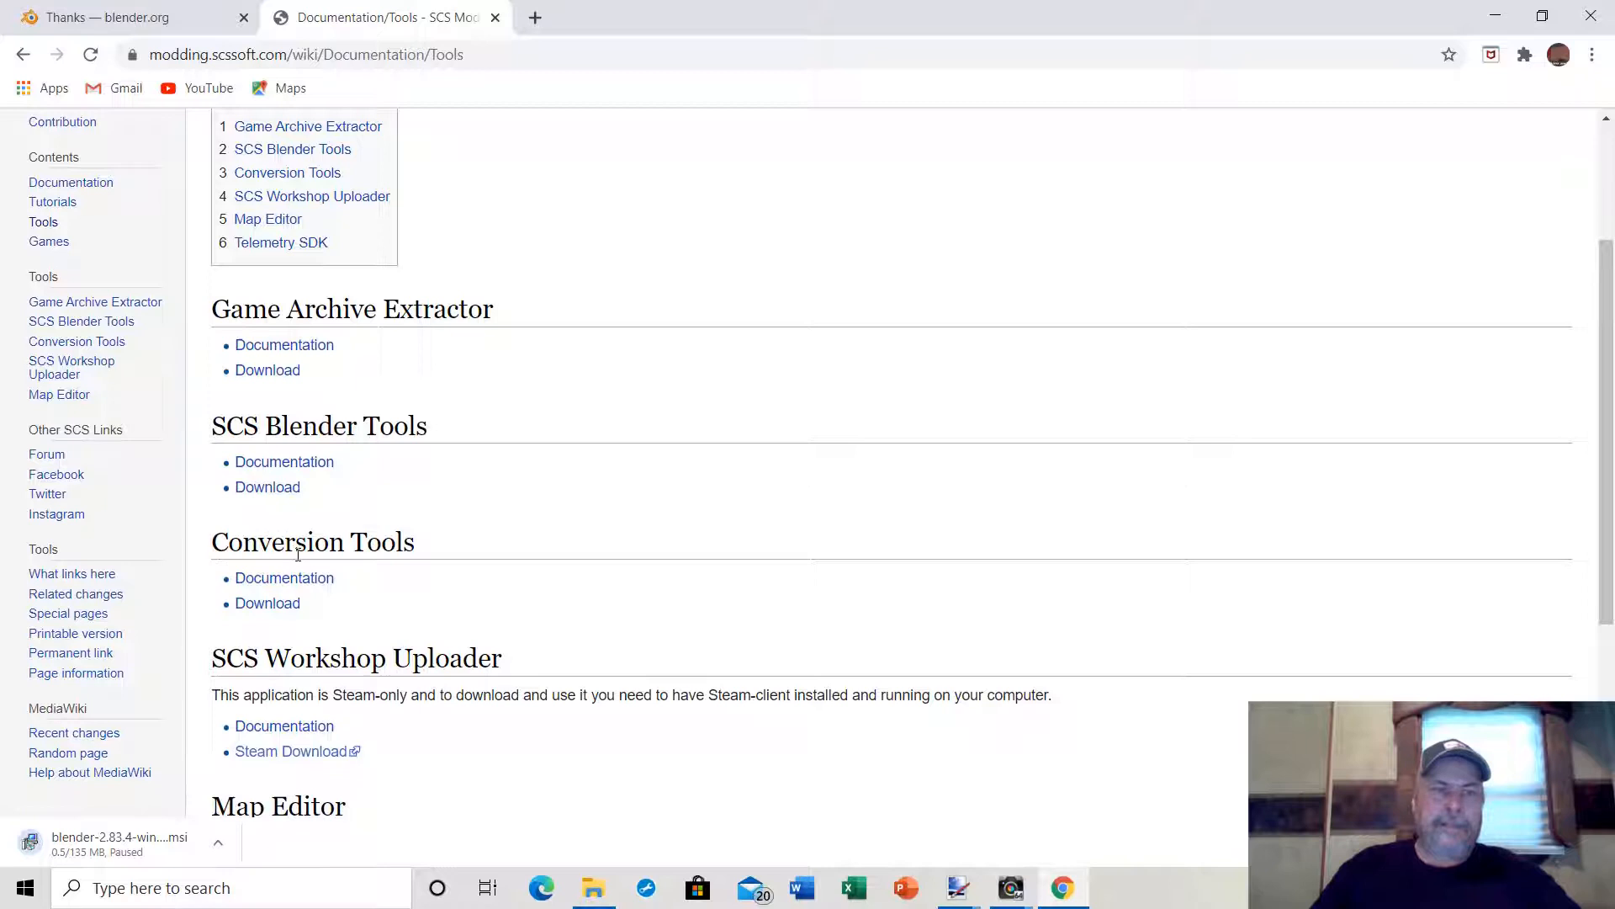
{"action": "mouse_move", "coordinate": [228, 435]}
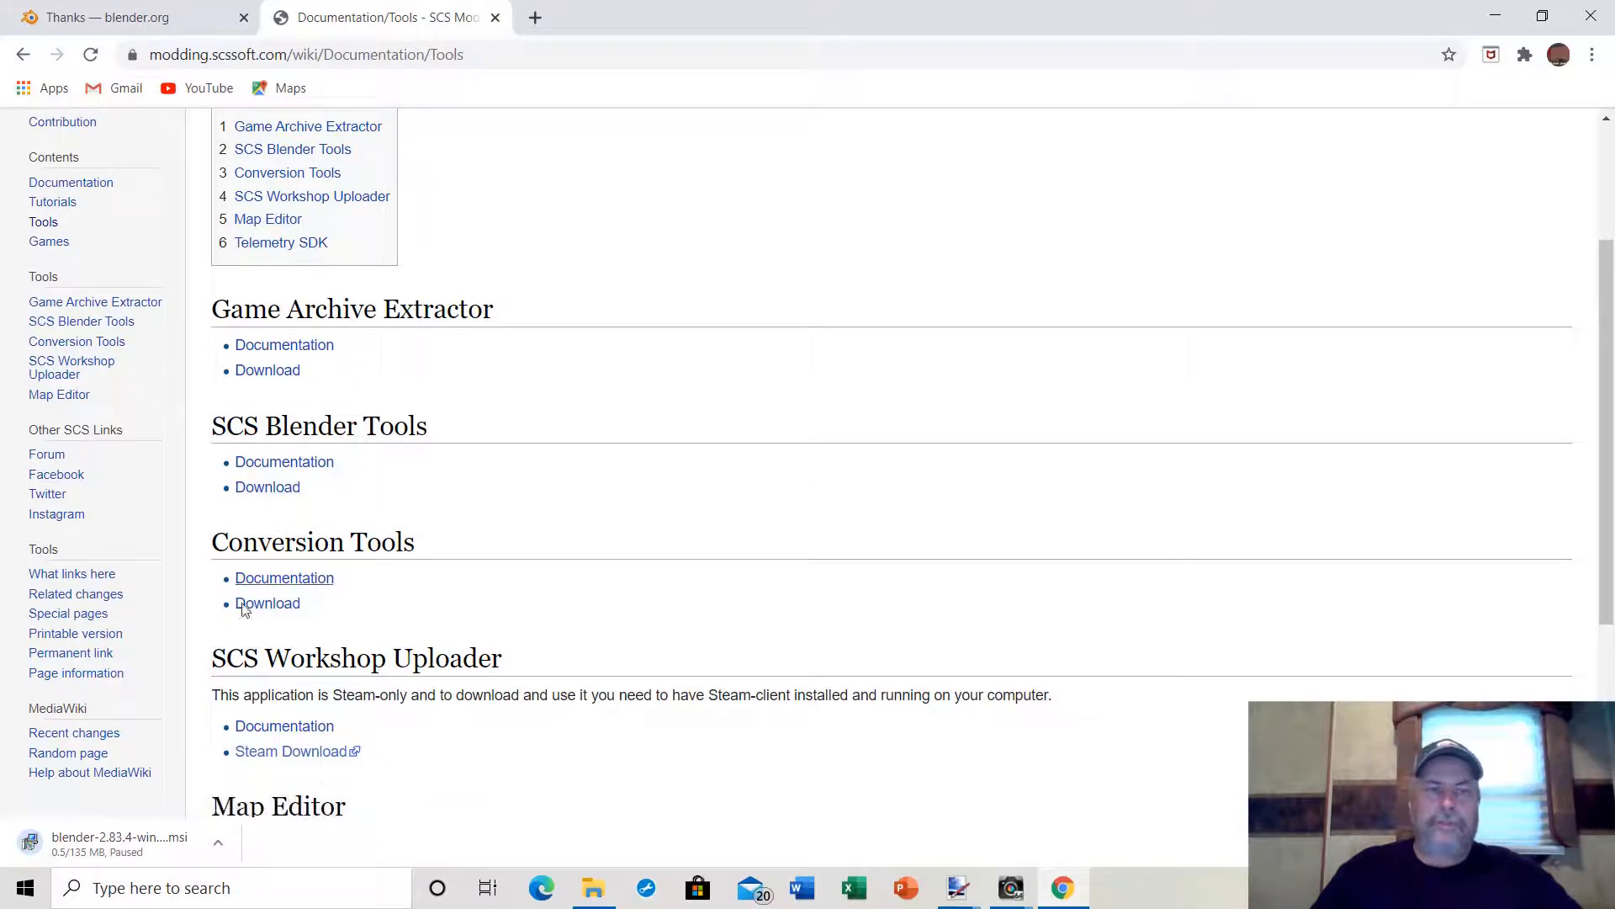
{"action": "mouse_move", "coordinate": [267, 487]}
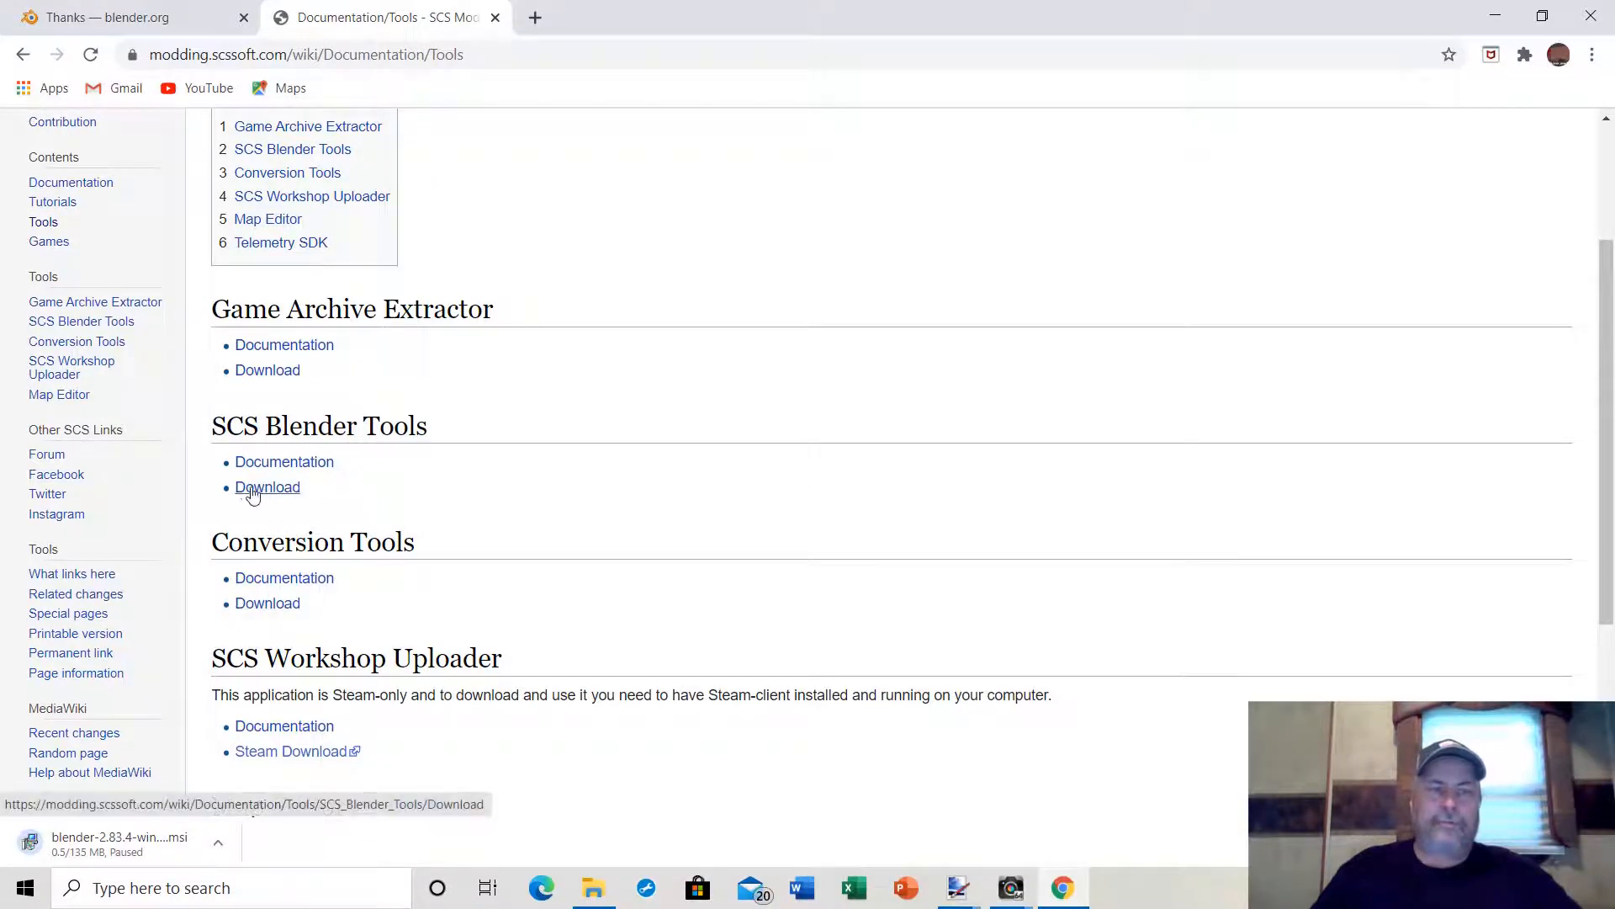
Download the SCS Blender Tools 2.0 zip (827 KB) and return to the Tools page.
{"action": "left_click", "coordinate": [267, 486]}
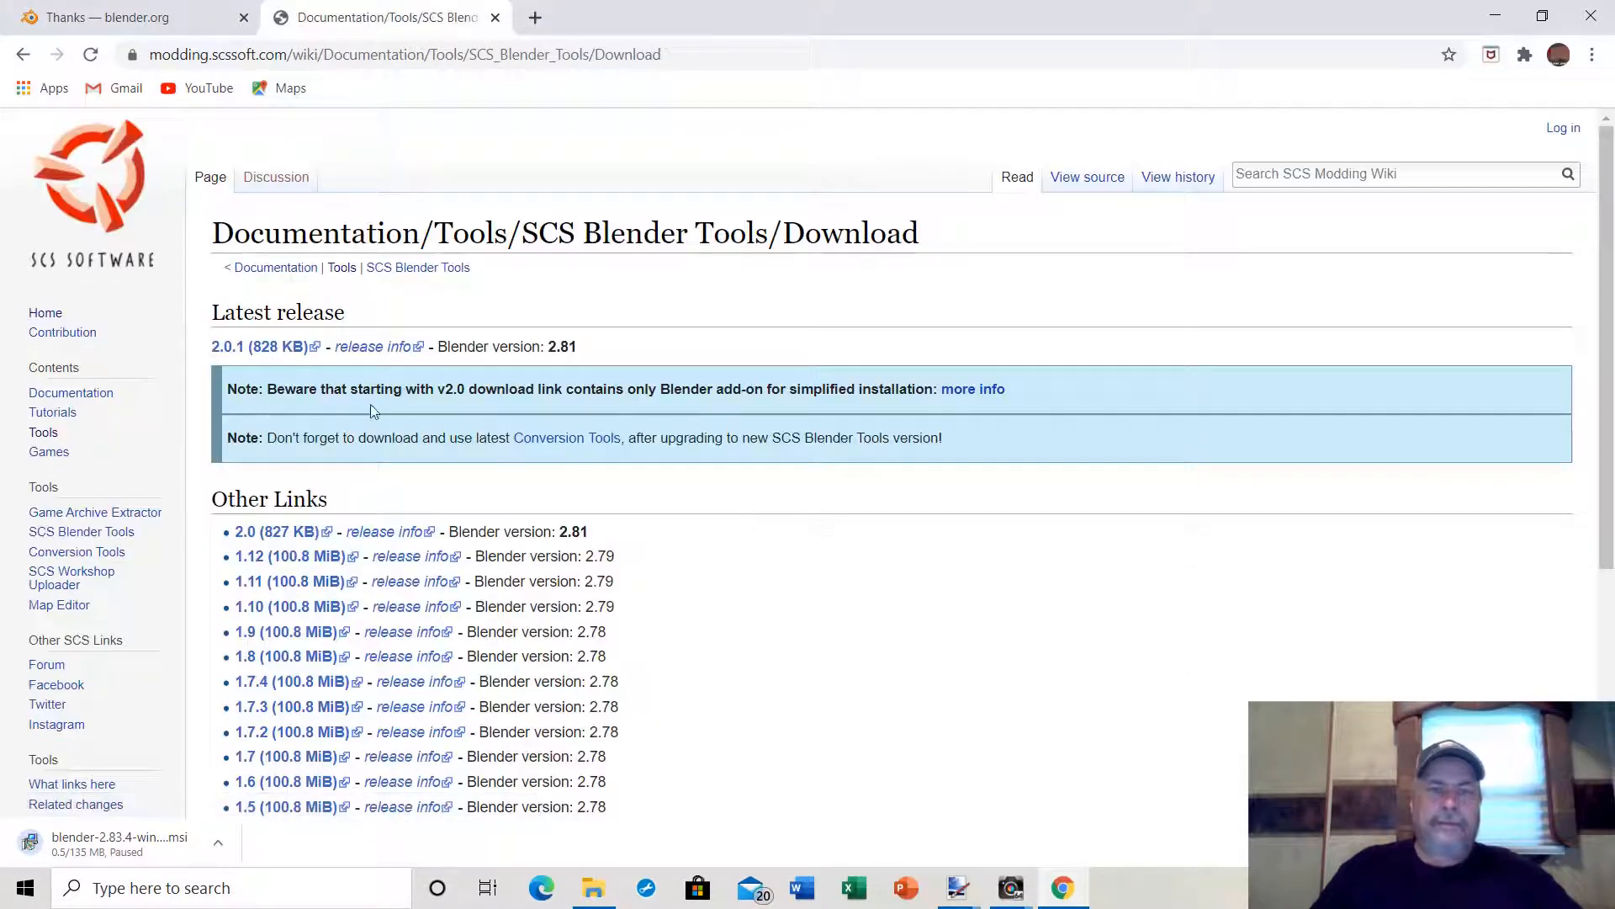
{"action": "mouse_move", "coordinate": [479, 360]}
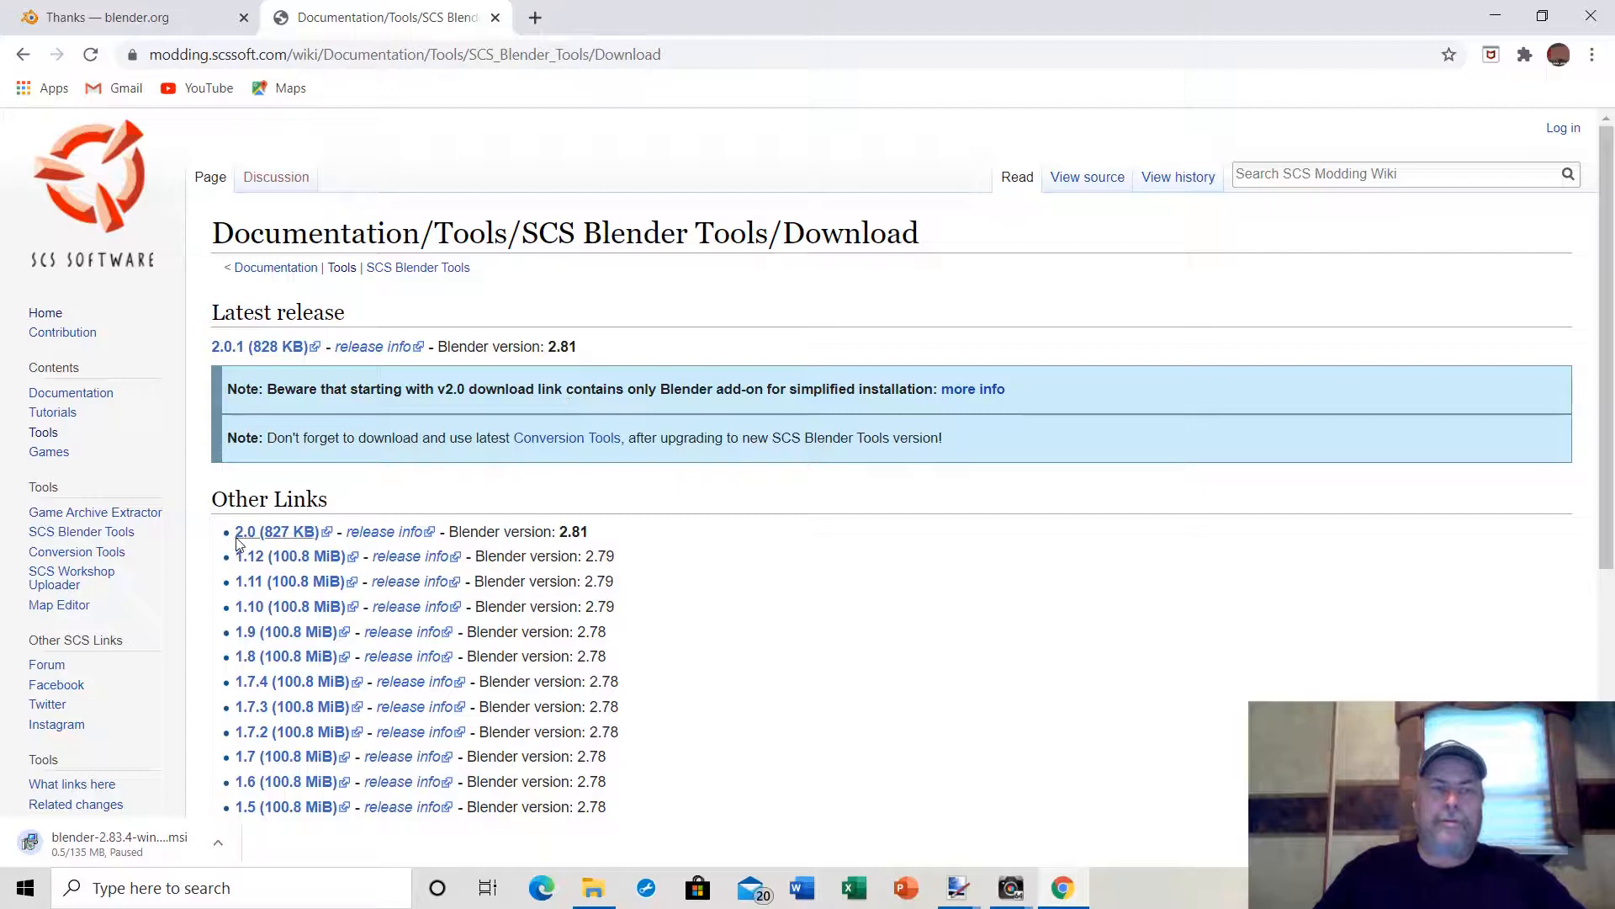
{"action": "mouse_move", "coordinate": [247, 538]}
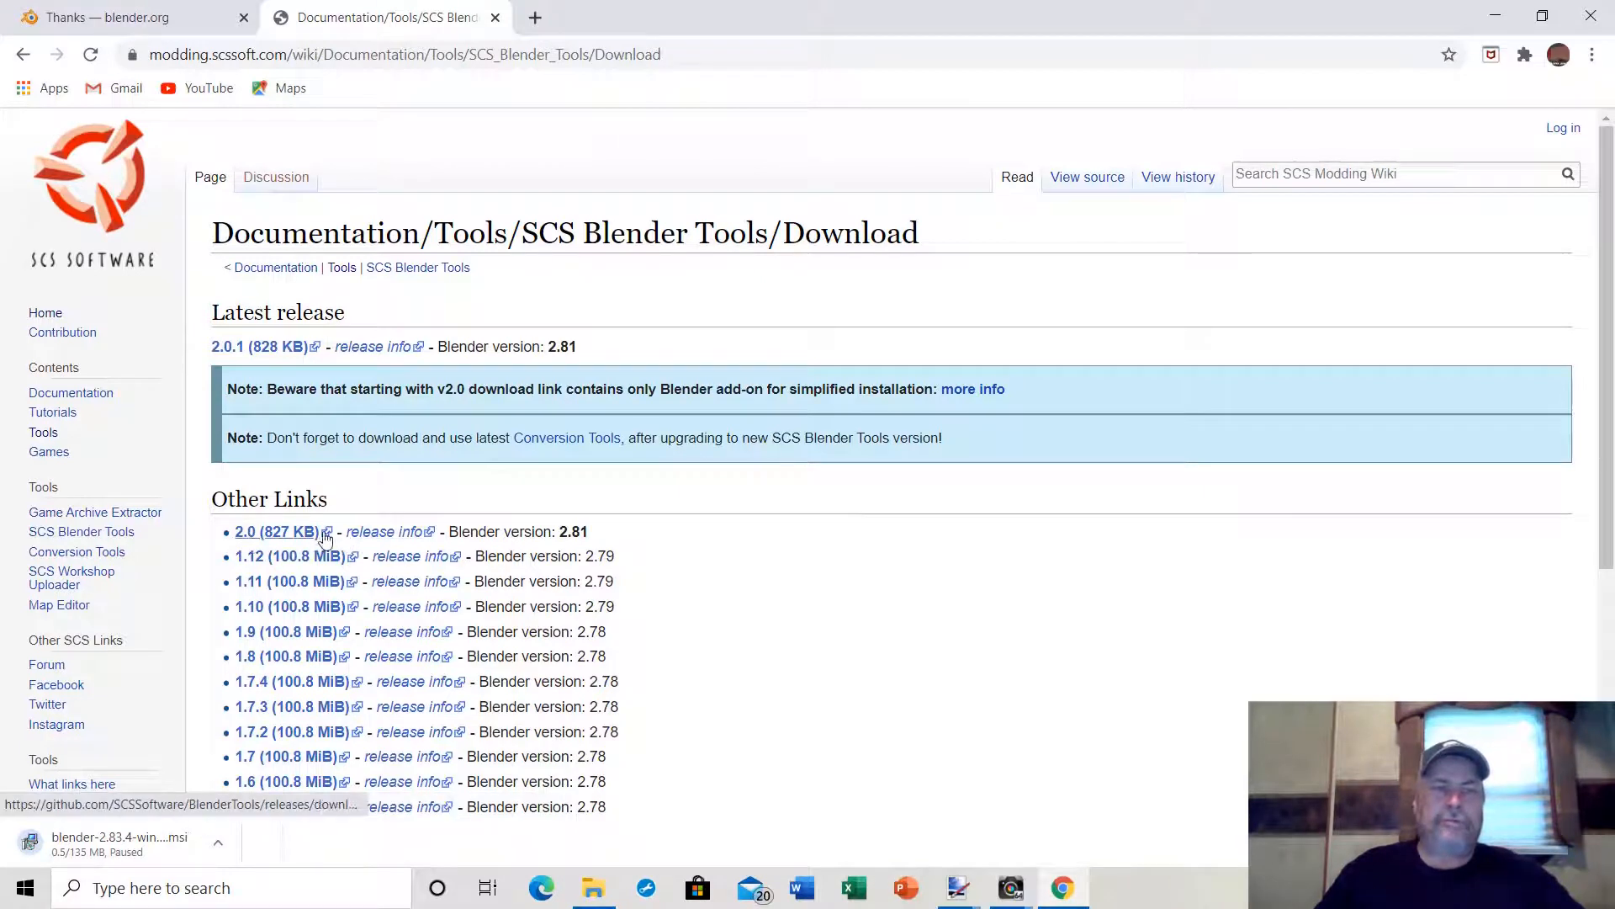
{"action": "left_click", "coordinate": [275, 530]}
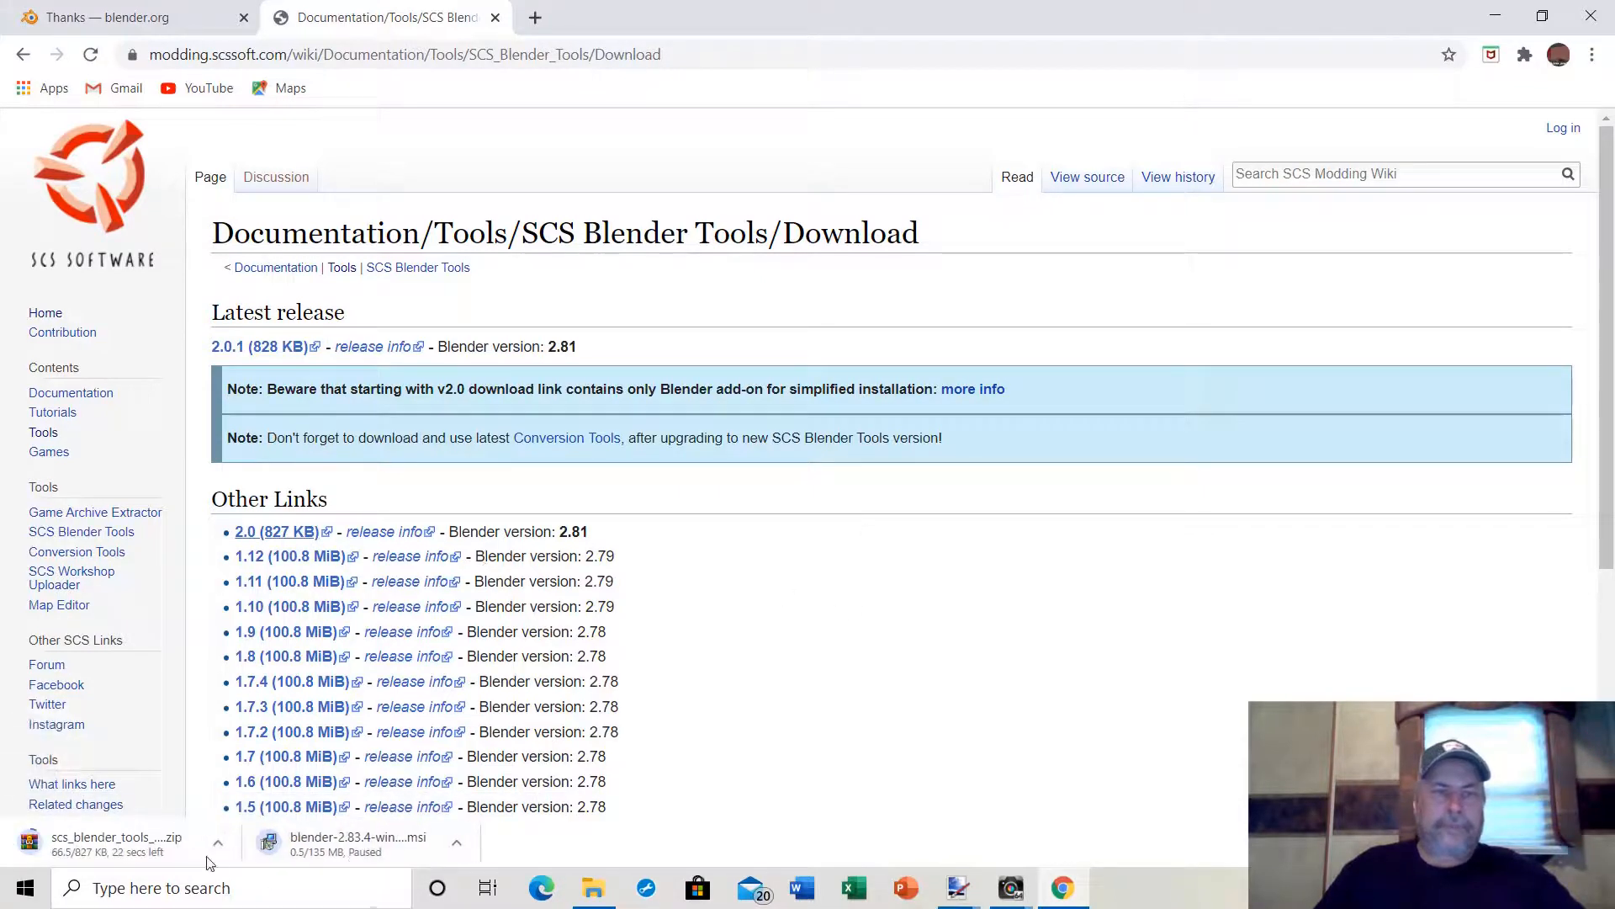
{"action": "left_click", "coordinate": [217, 843]}
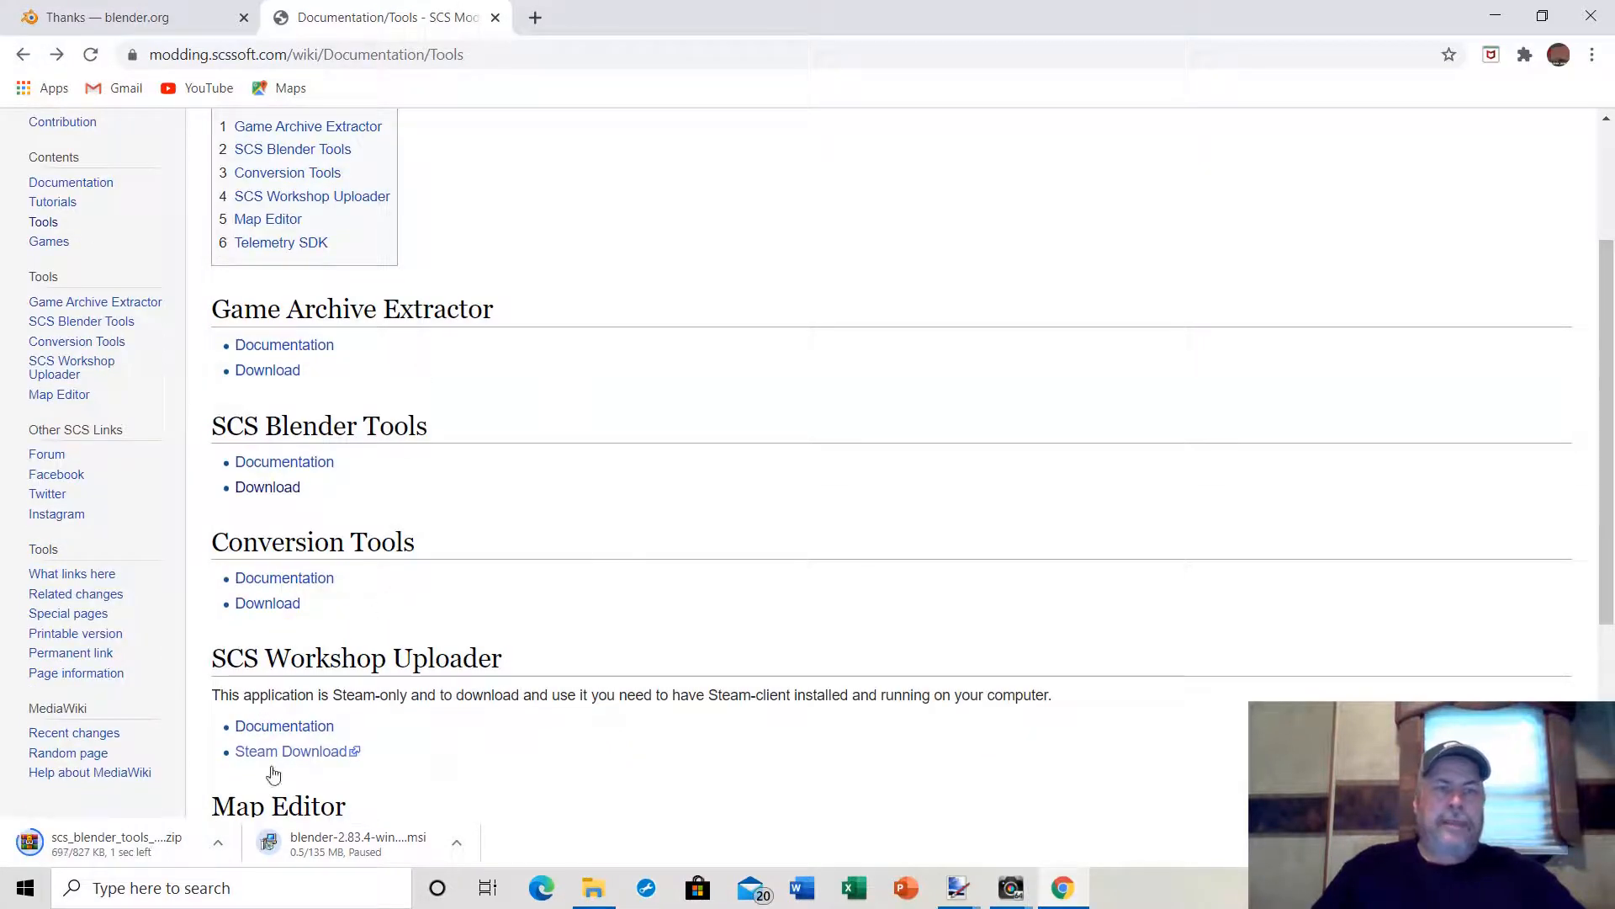
Scroll the Tools page and open the Conversion Tools download section listing v1.8–v2.12.
{"action": "scroll", "scroll_direction": "down", "scroll_amount": 3}
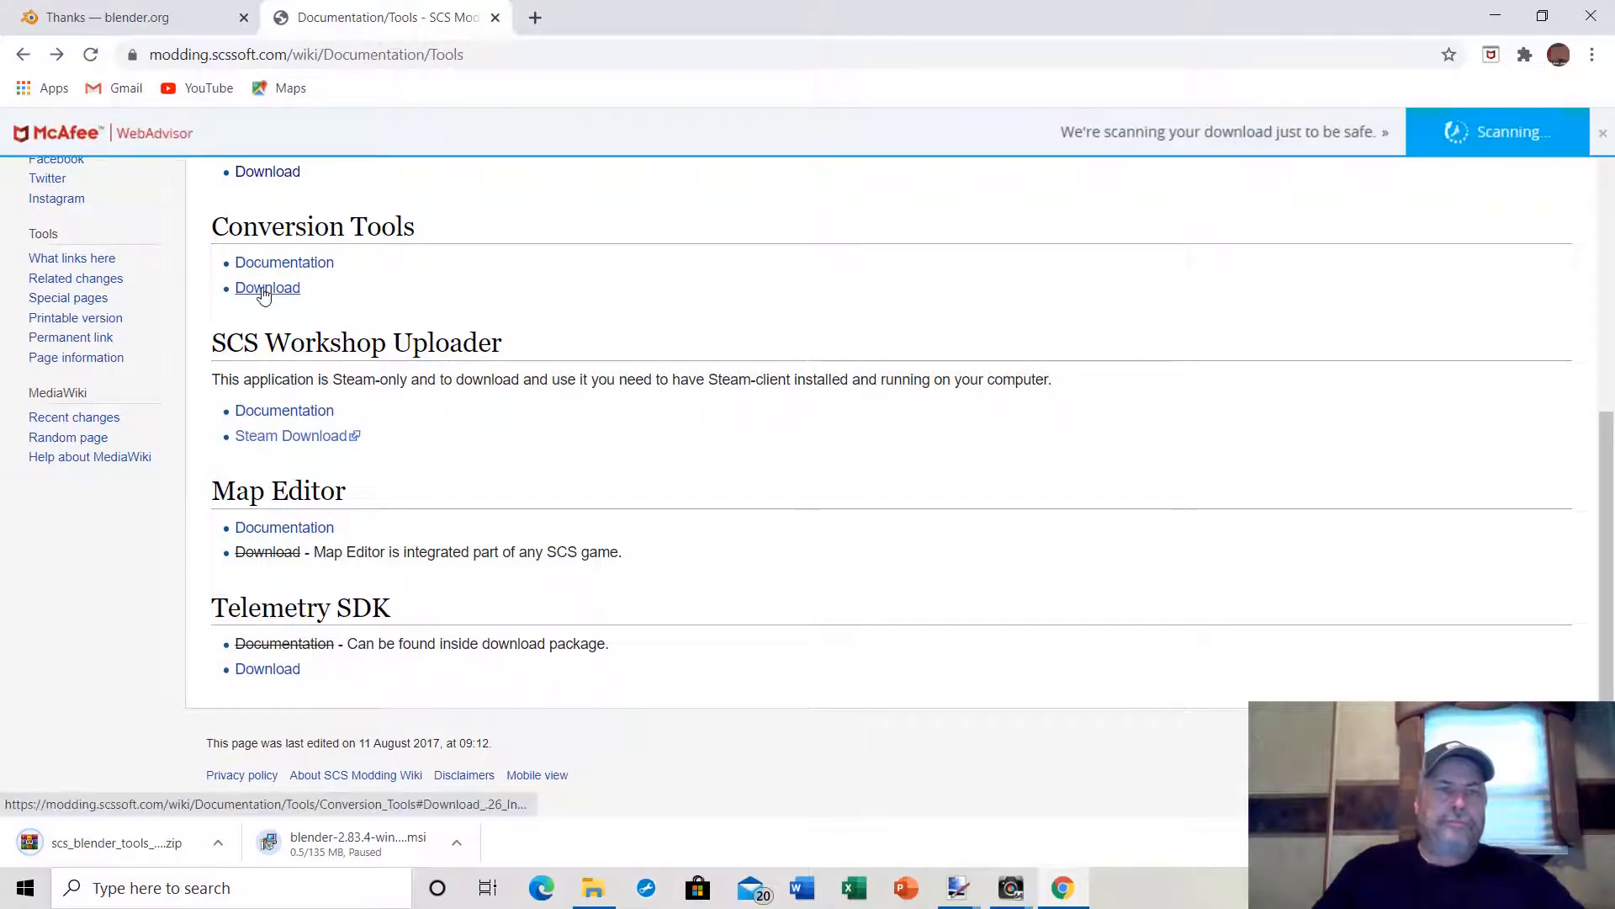
{"action": "left_click", "coordinate": [267, 288]}
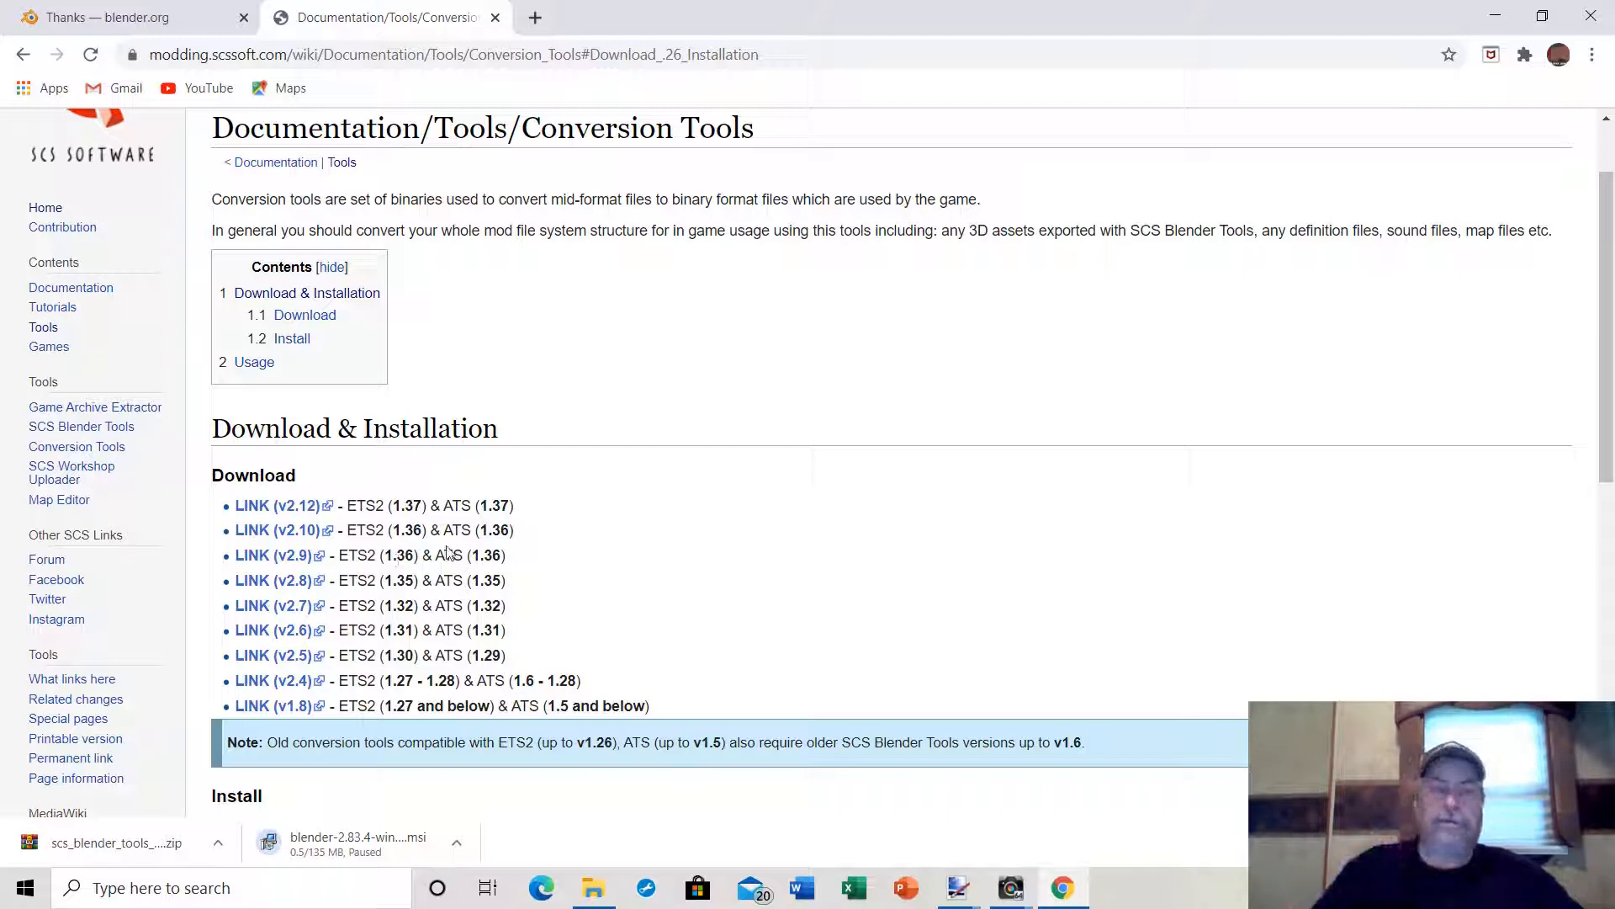
{"action": "mouse_move", "coordinate": [606, 563]}
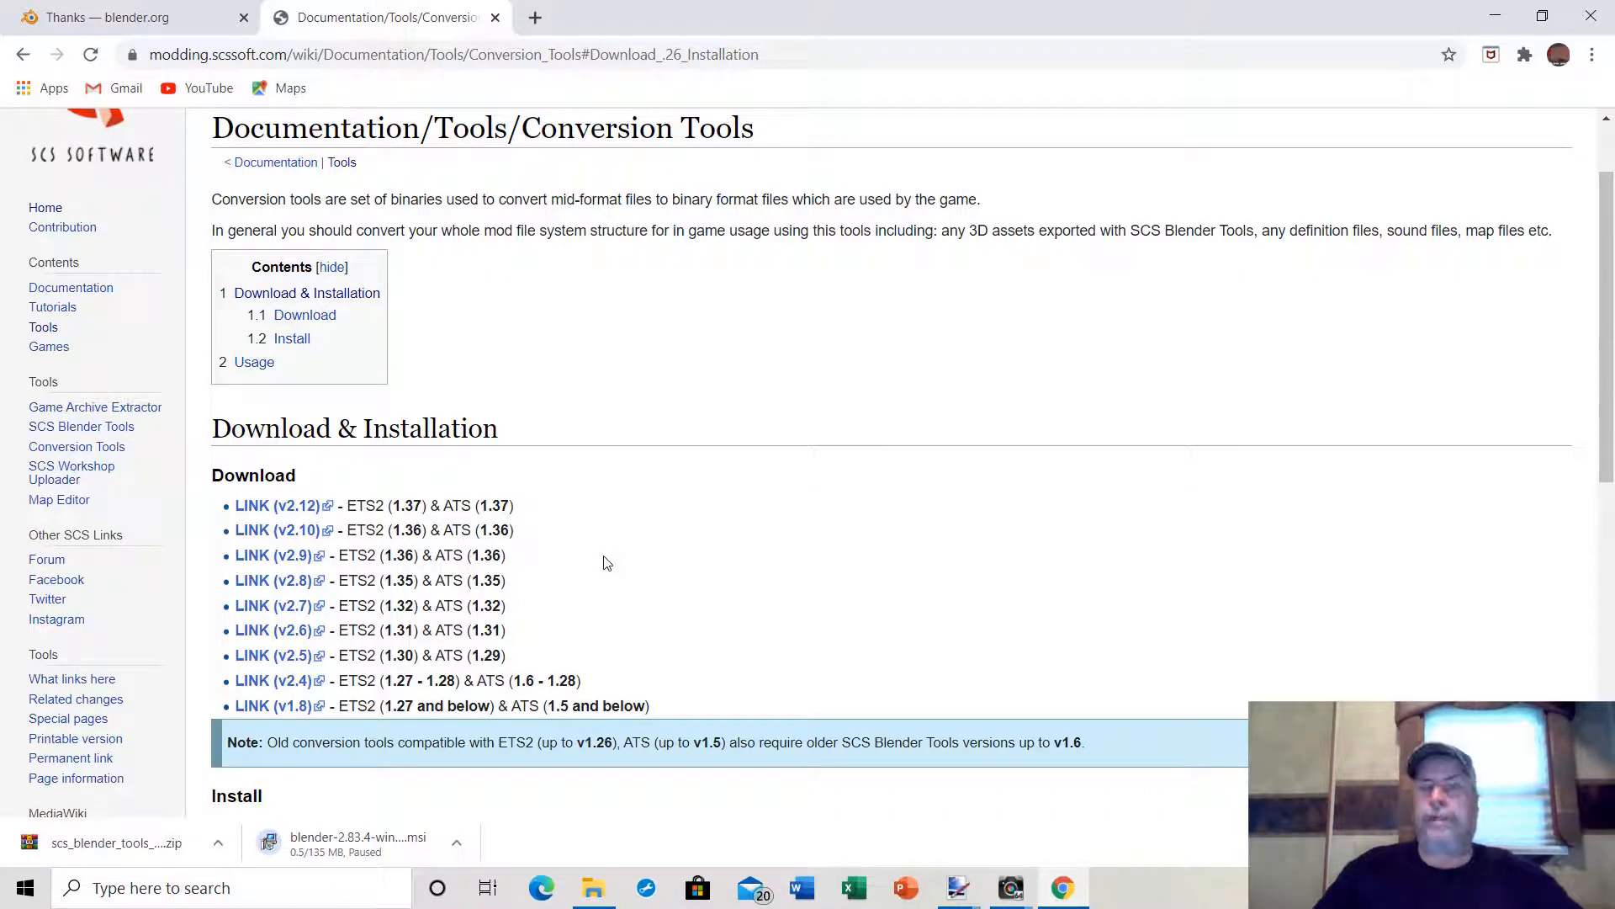
{"action": "mouse_move", "coordinate": [1152, 321]}
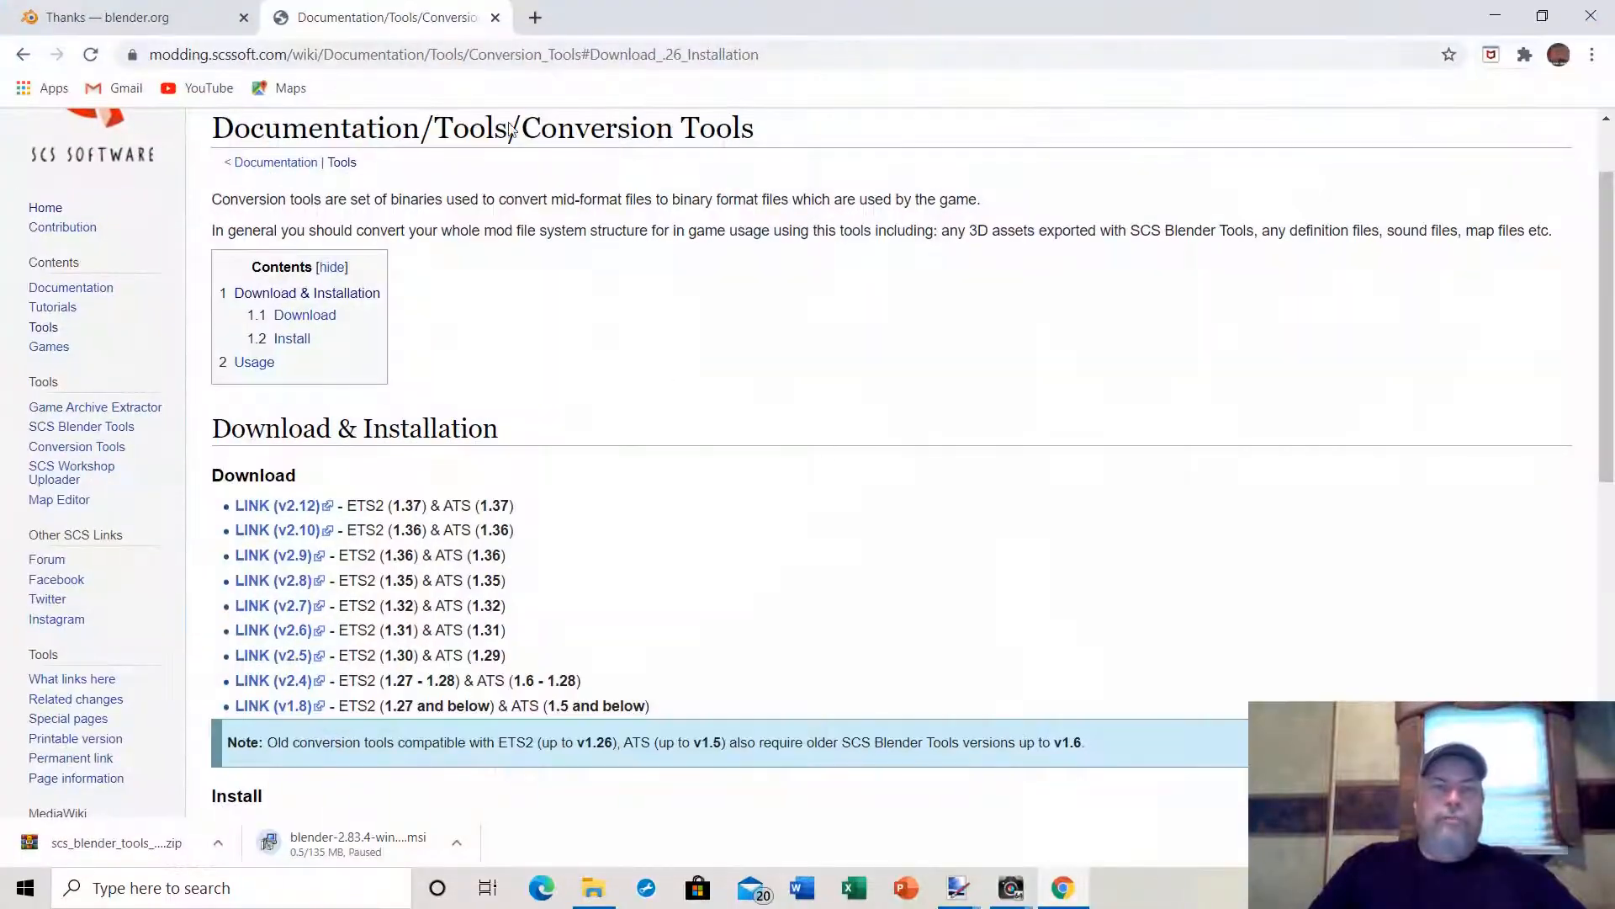
Search Google for 'converterpix' in a new tab and scroll the results.
{"action": "left_click", "coordinate": [786, 17]}
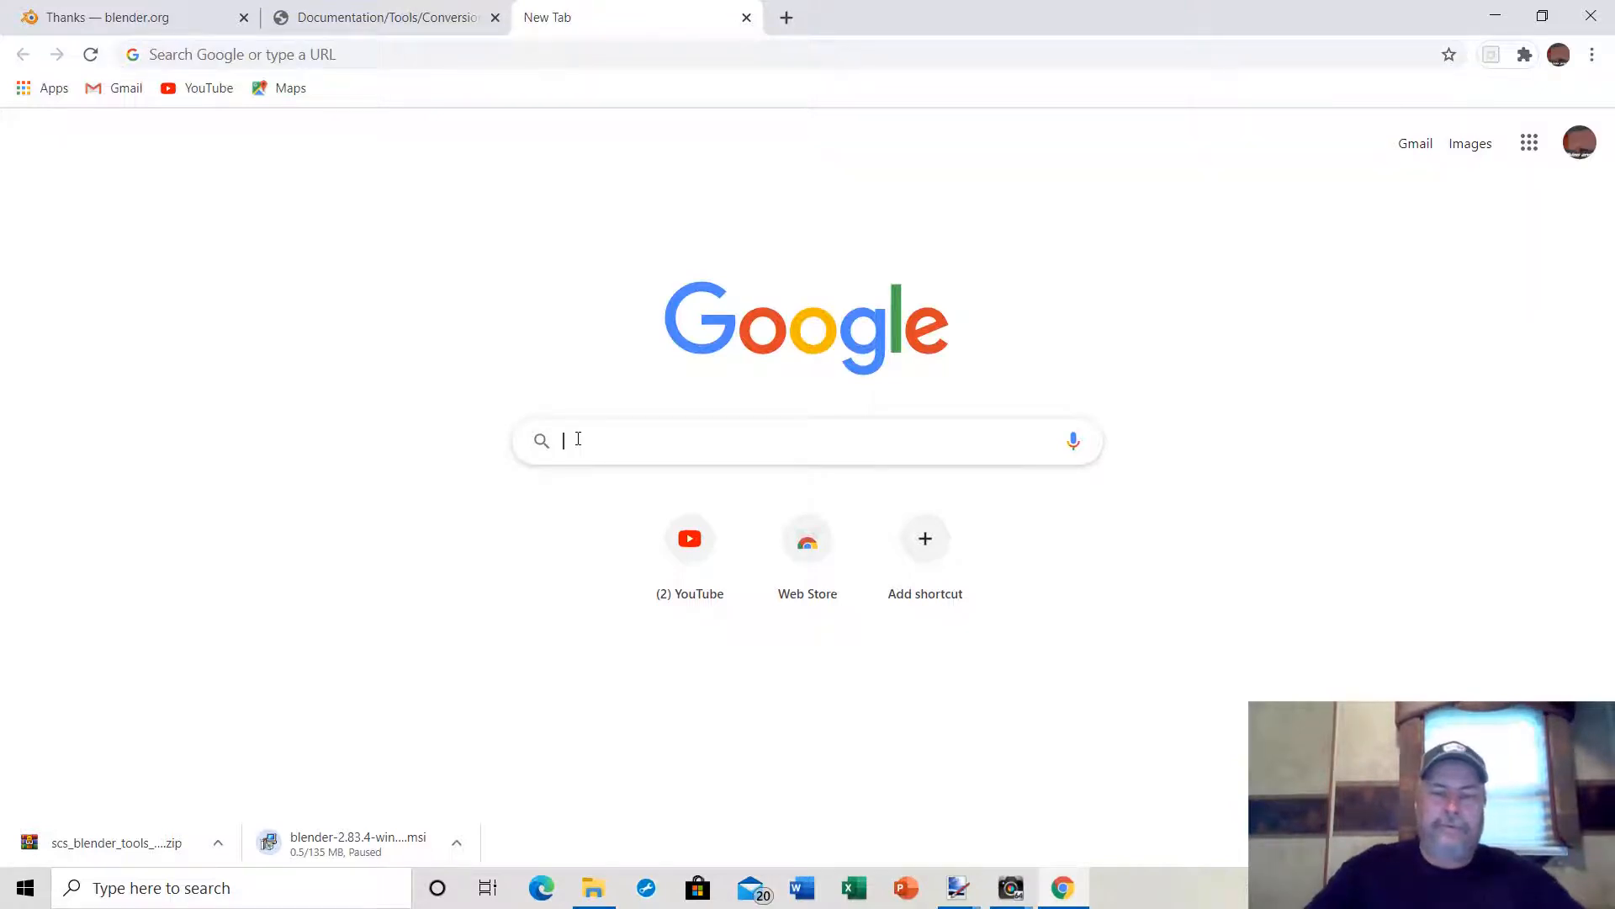
{"action": "type", "text": "convertw"}
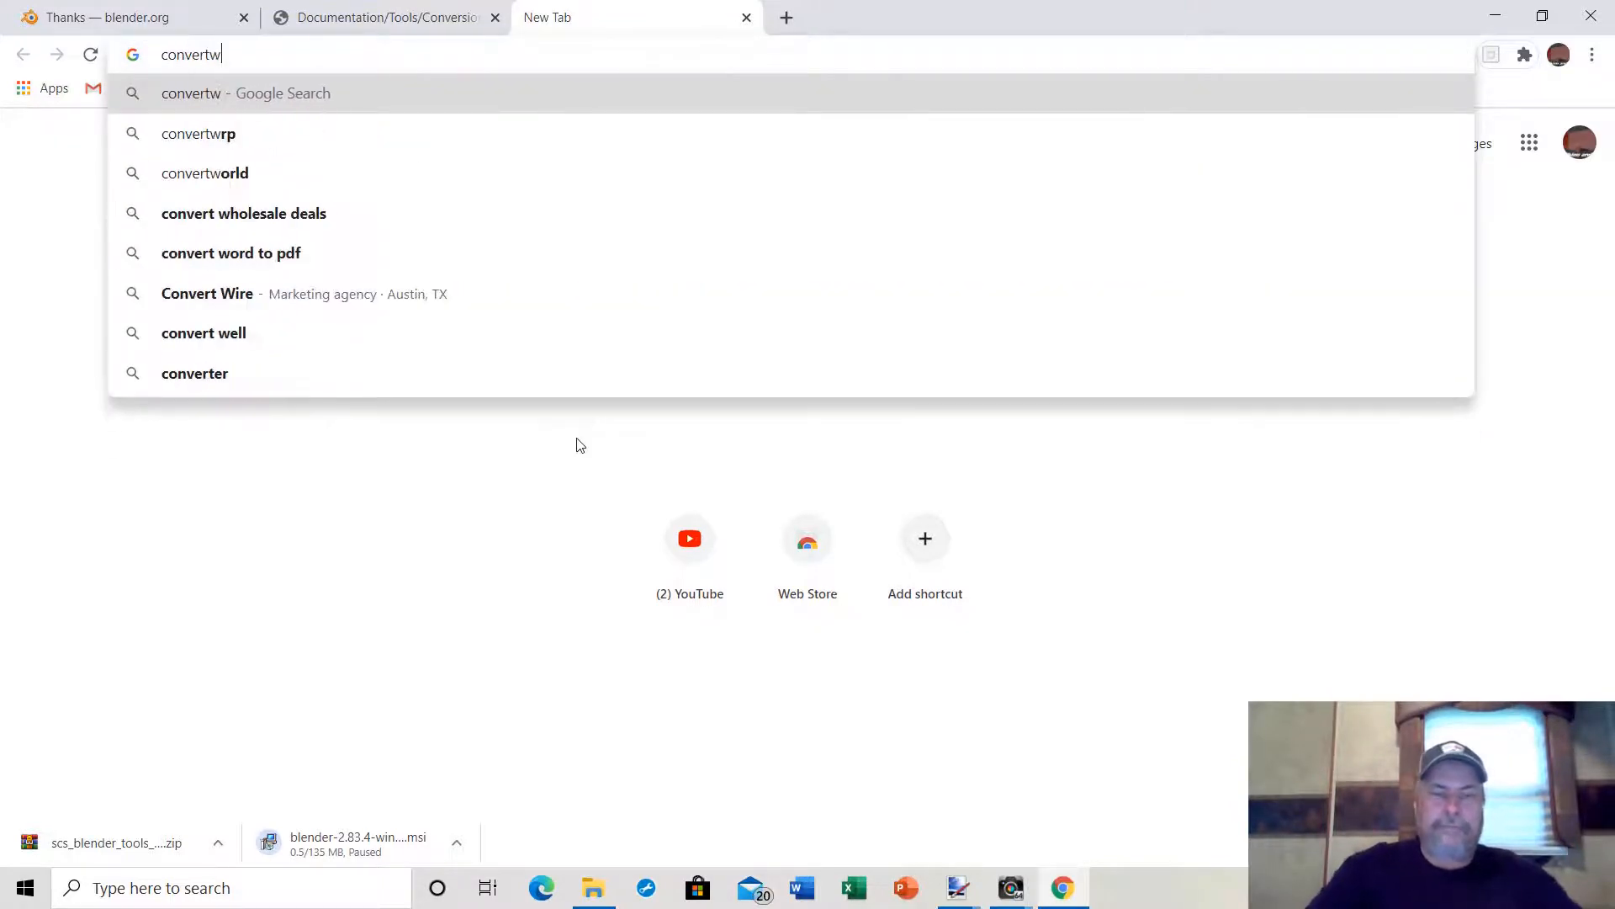
{"action": "type", "text": "e"}
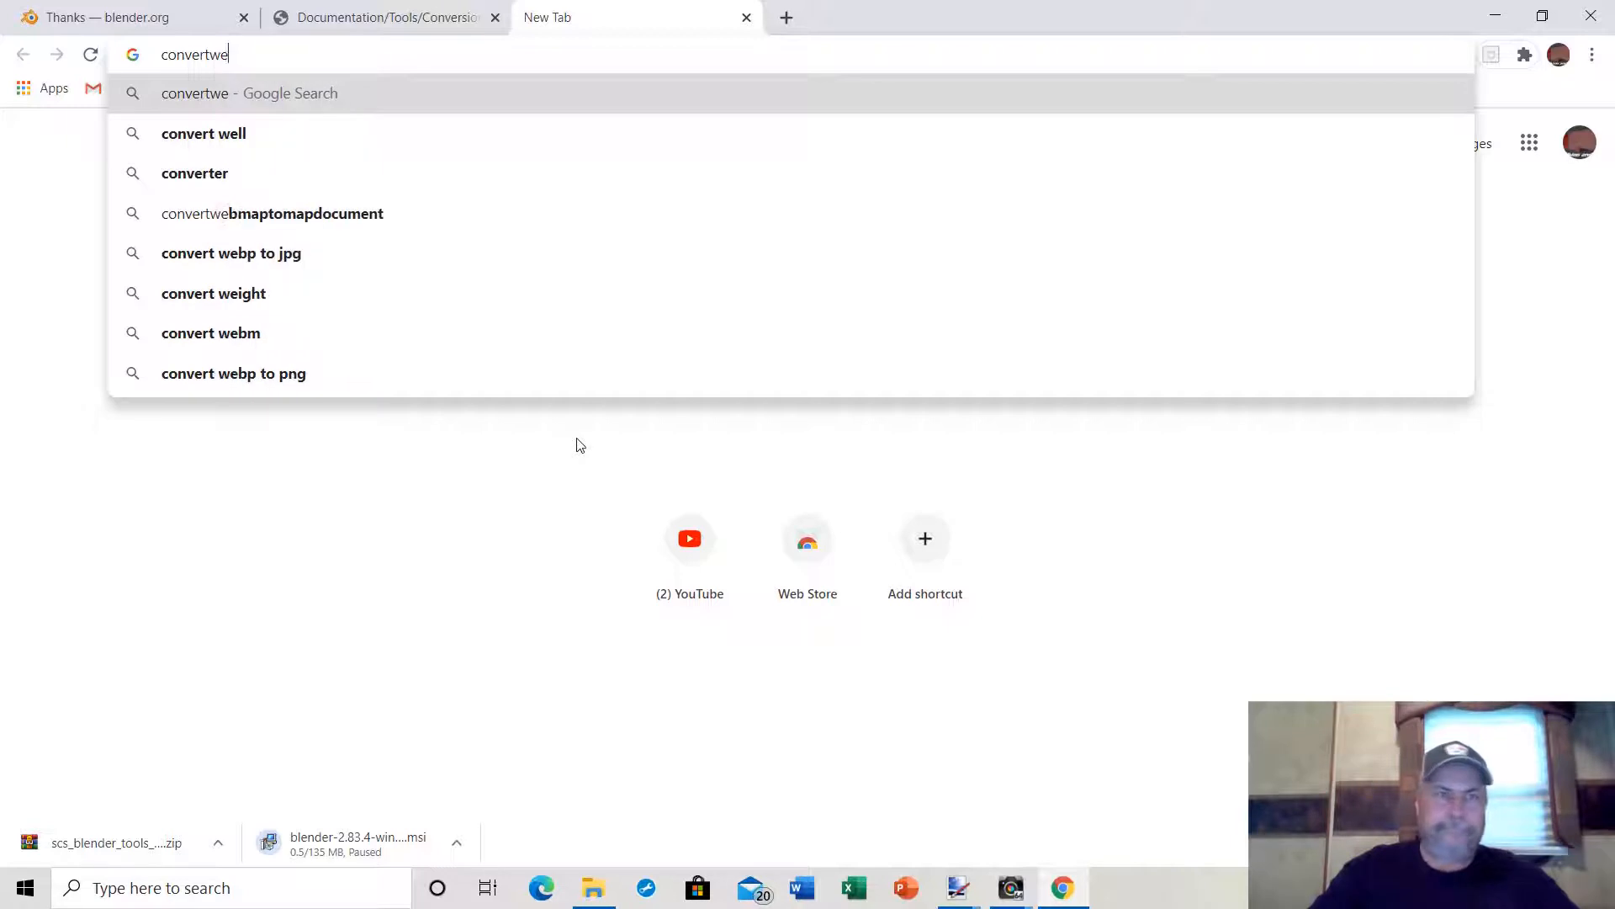
{"action": "key", "text": "Backspace"}
{"action": "type", "text": "rpix"}
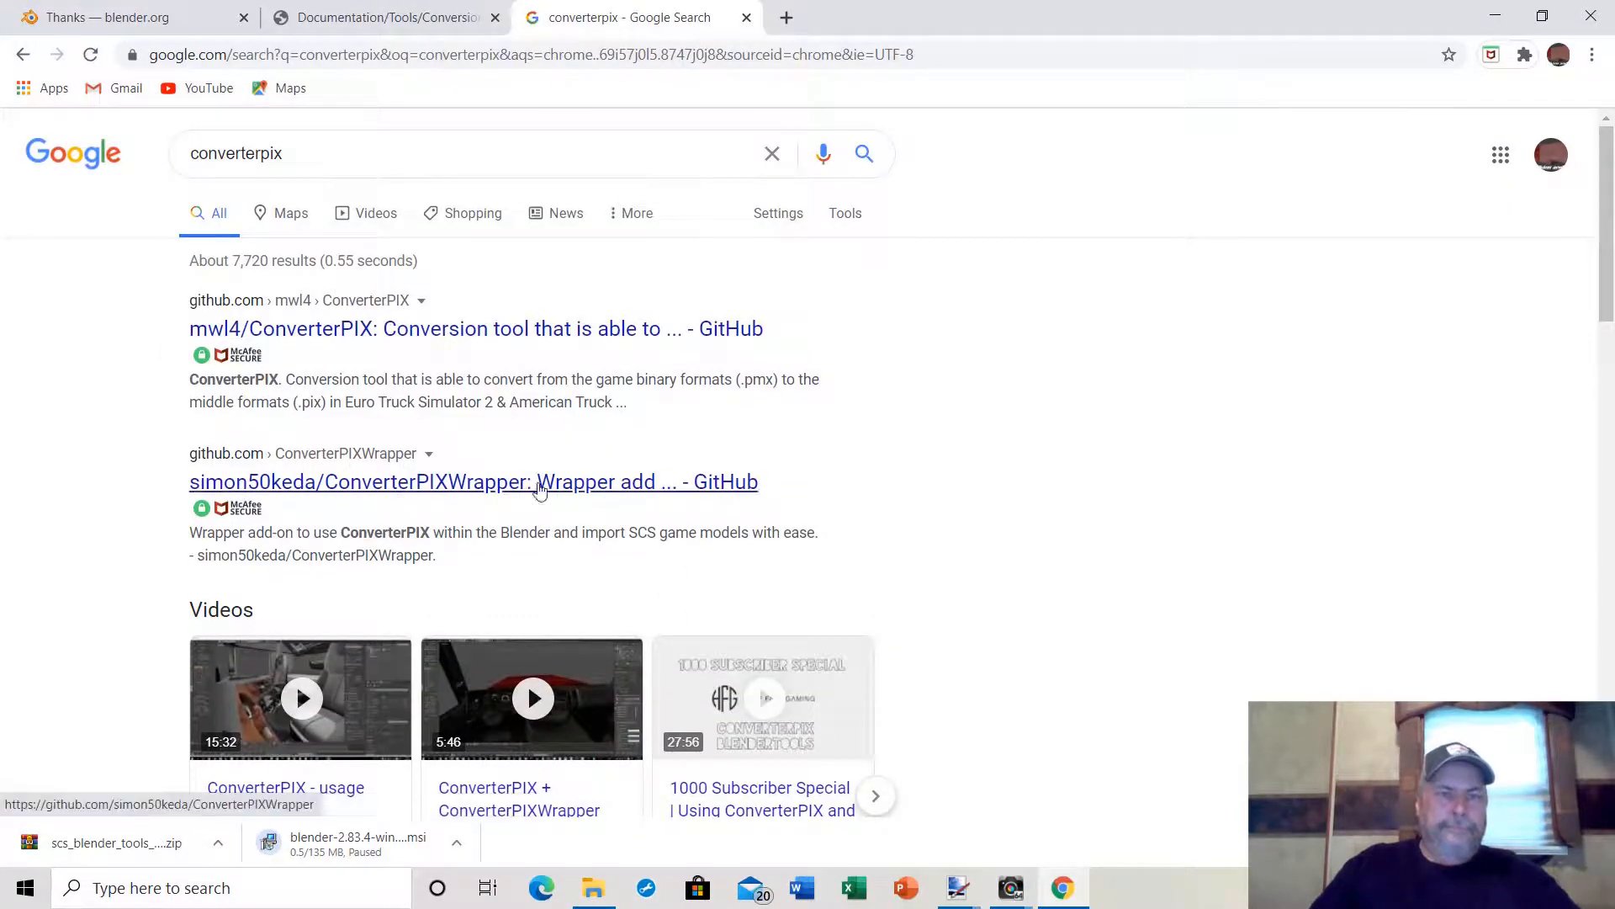
{"action": "scroll", "scroll_direction": "down", "scroll_amount": 3}
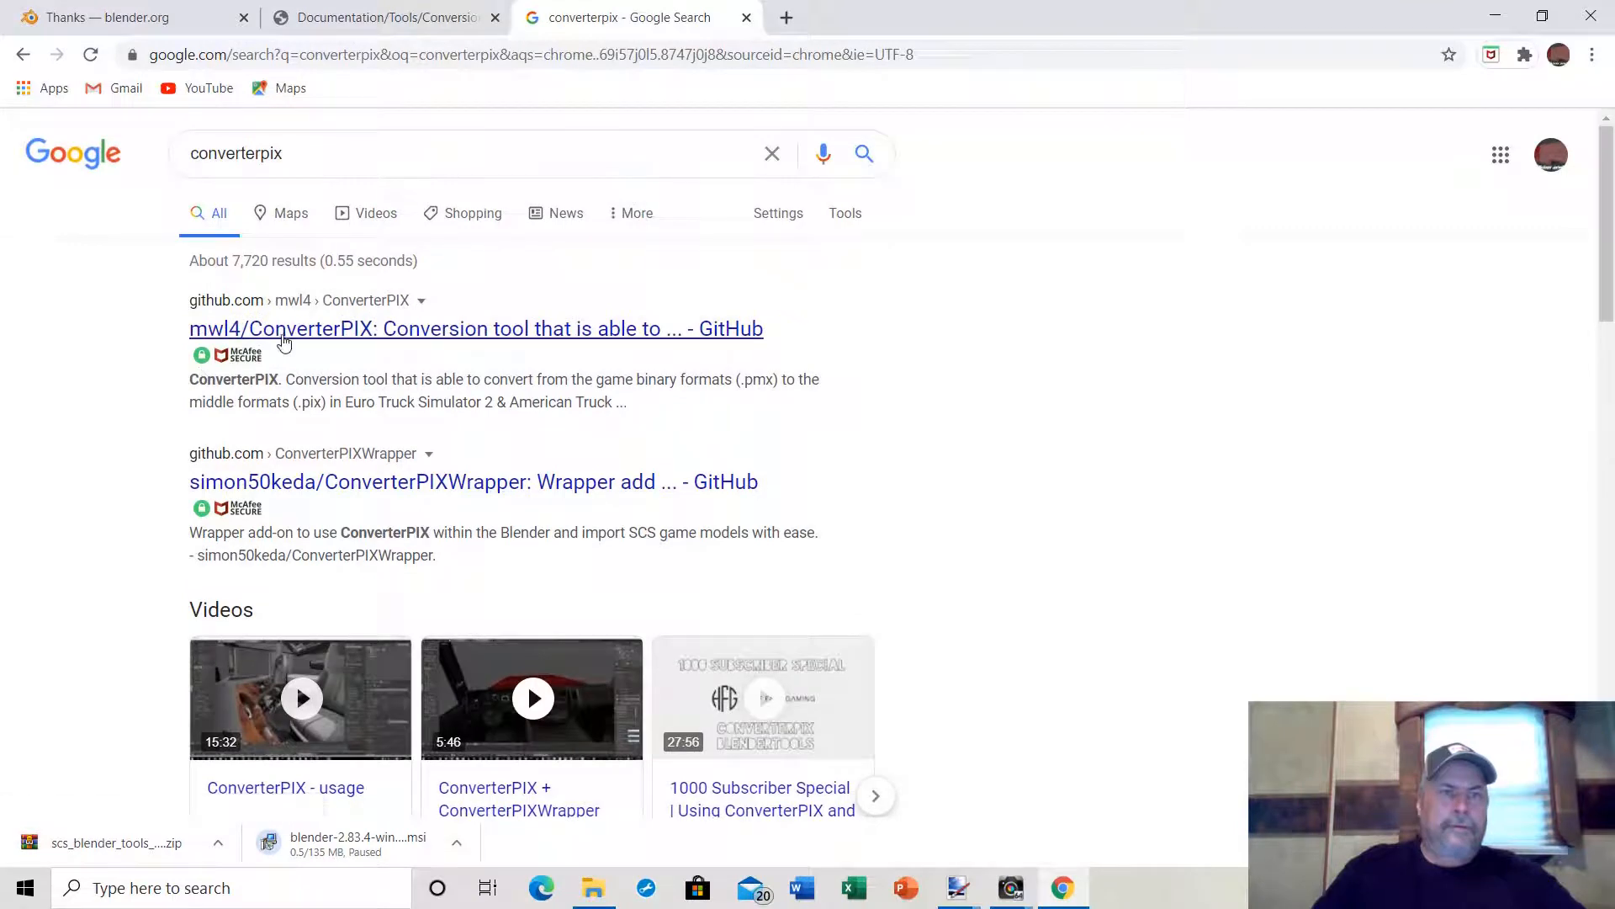
Open the mwl4/ConverterPIX GitHub repository, read its README, and try closing Chrome.
{"action": "left_click", "coordinate": [474, 327]}
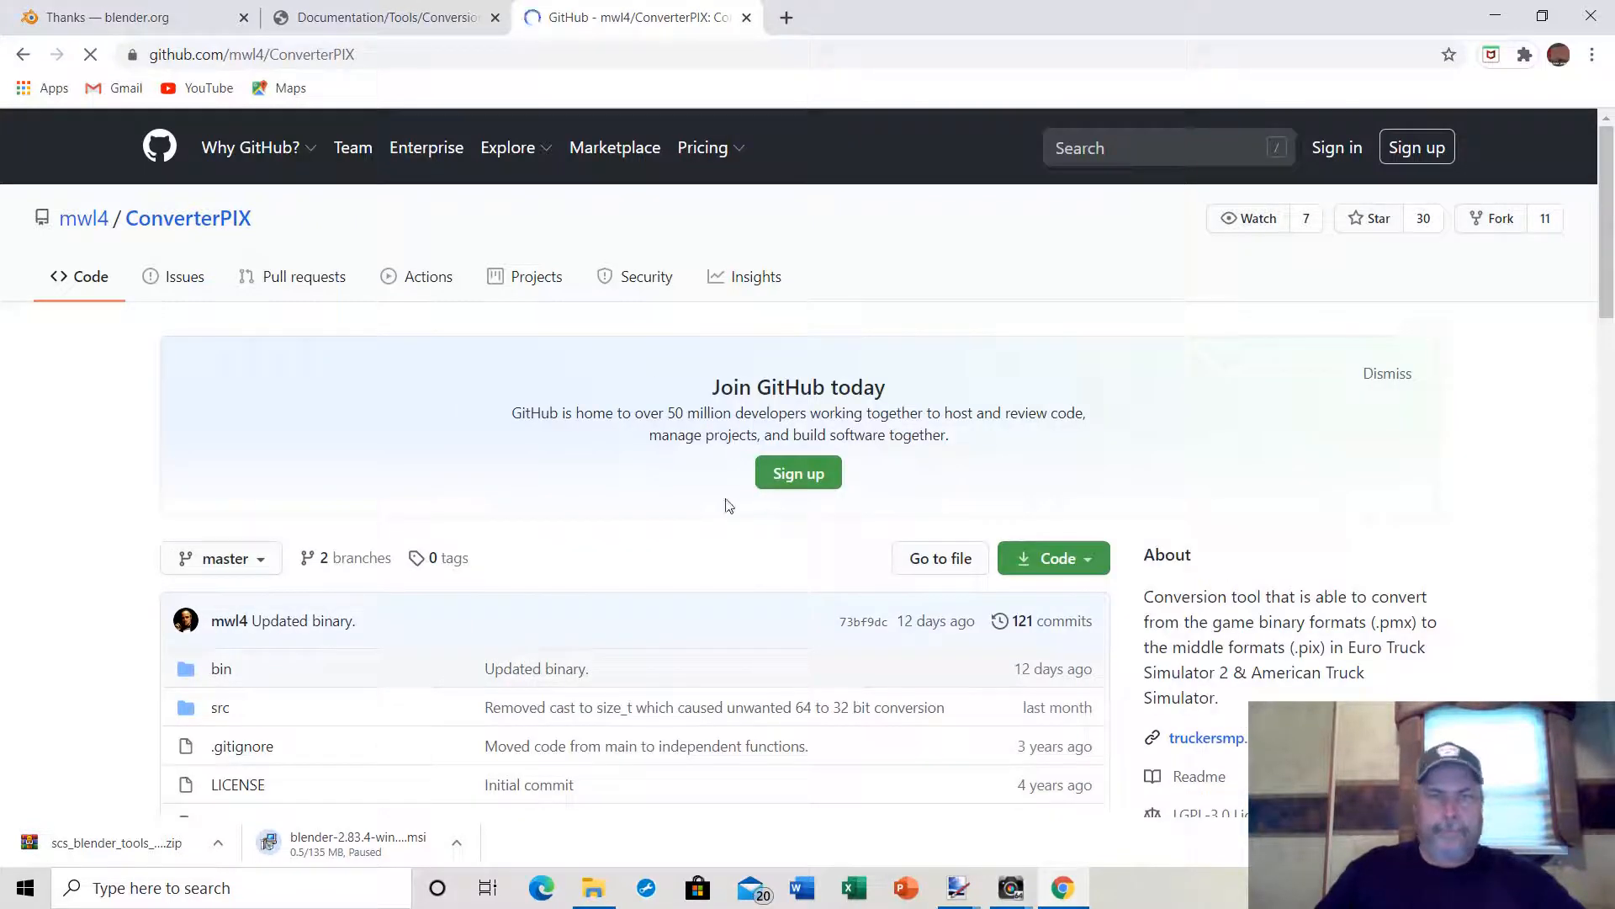
{"action": "scroll", "scroll_direction": "down", "scroll_amount": 3}
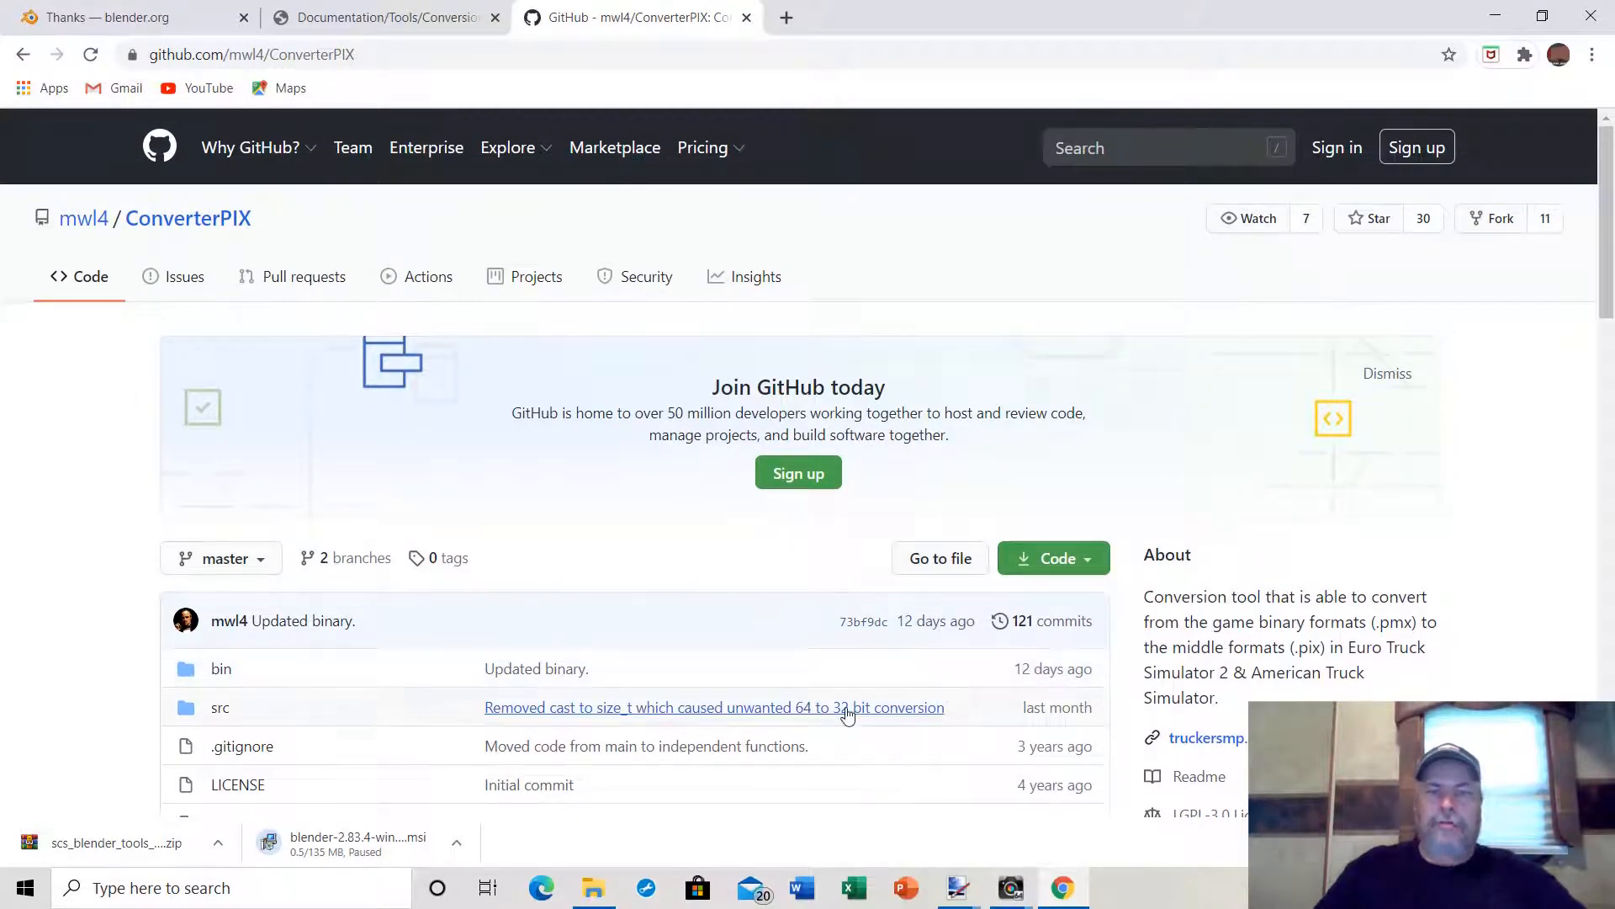
{"action": "scroll", "scroll_direction": "down", "scroll_amount": 3}
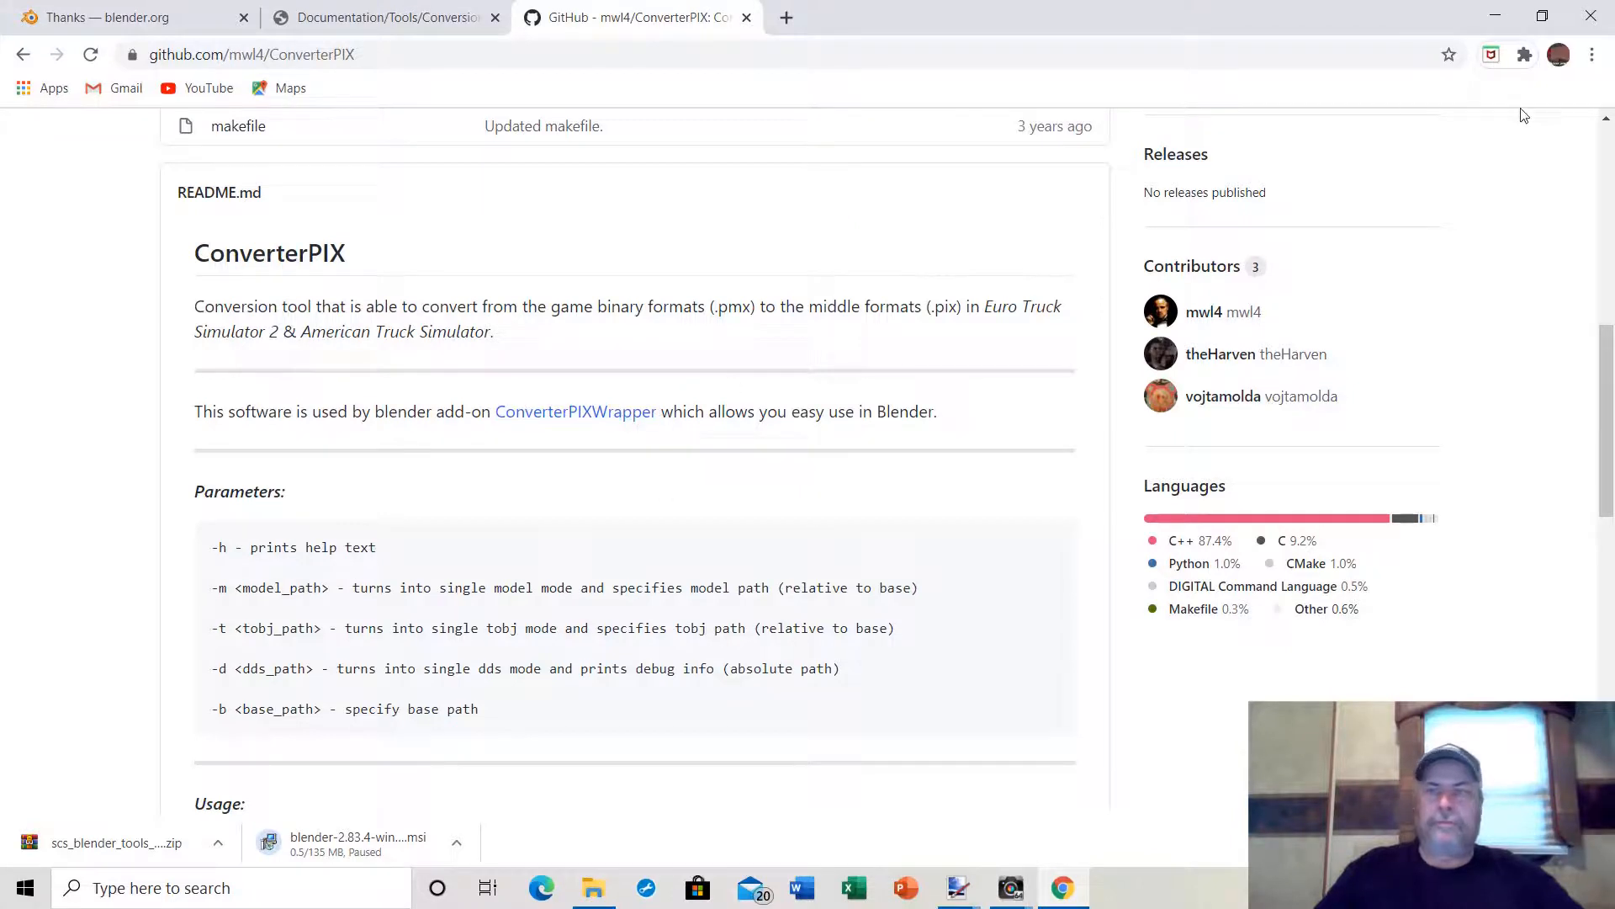
{"action": "mouse_move", "coordinate": [1177, 9]}
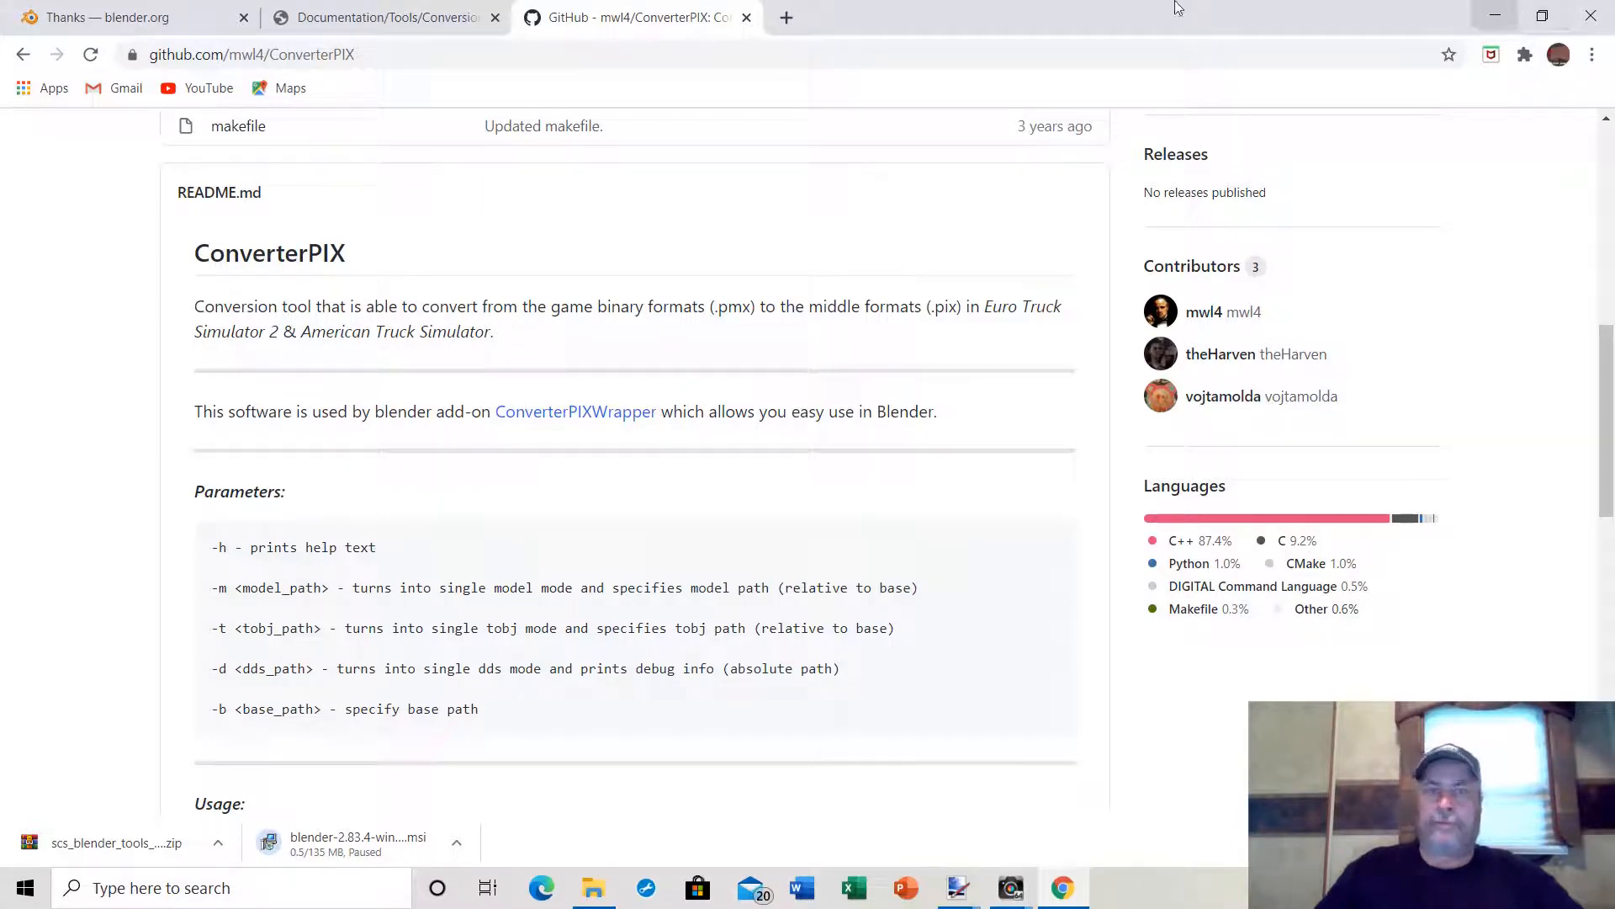
{"action": "mouse_move", "coordinate": [1488, 14]}
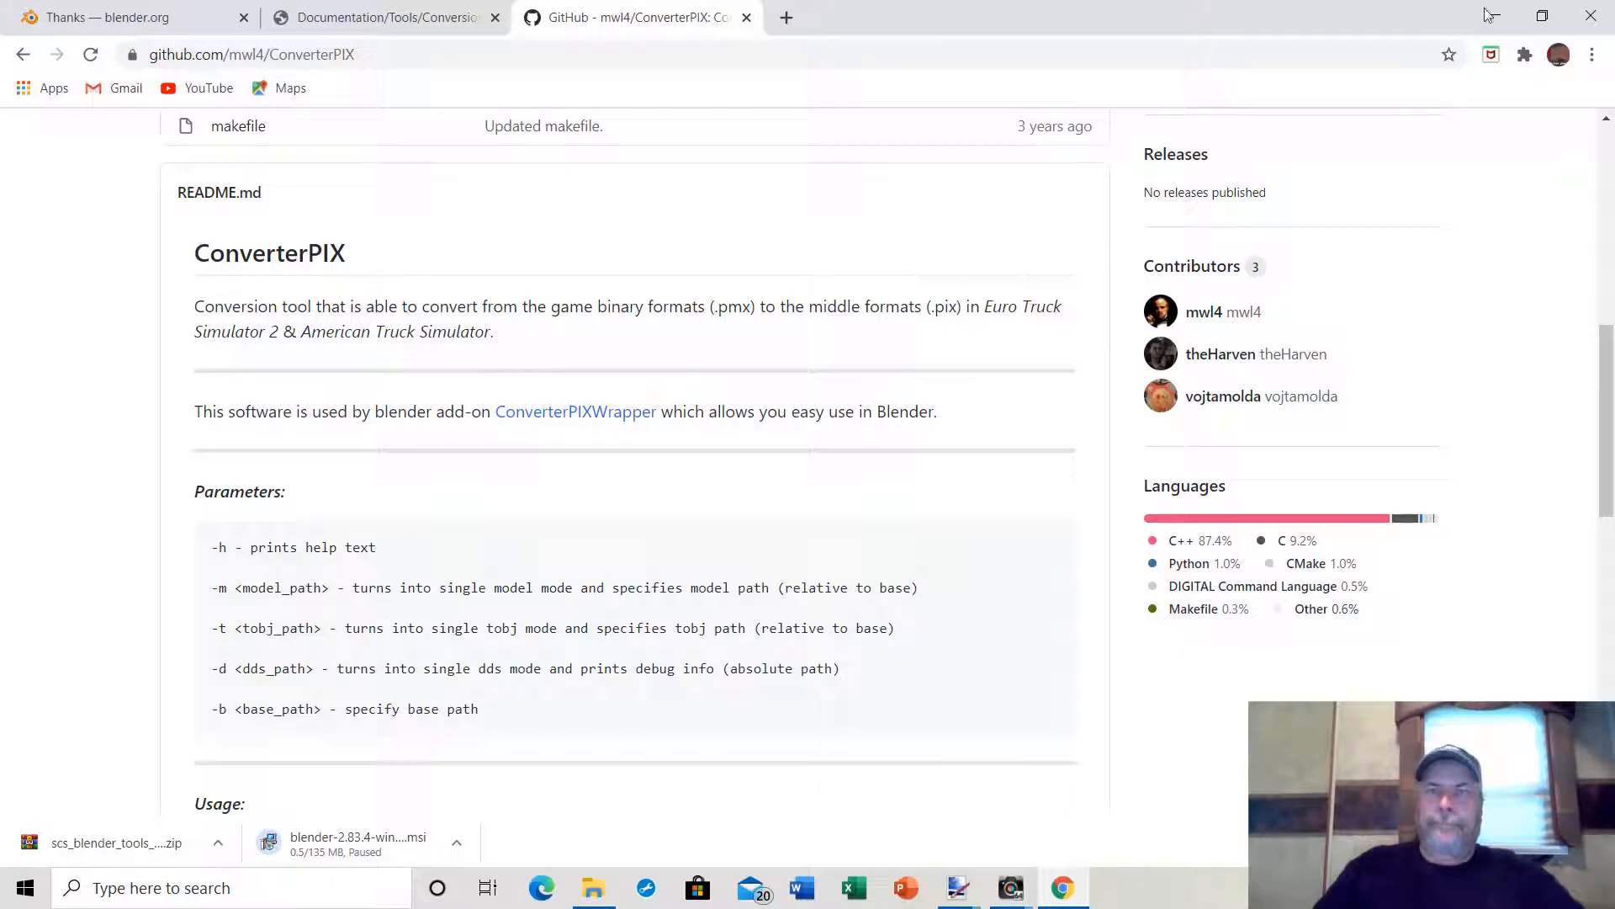
{"action": "left_click", "coordinate": [1590, 14]}
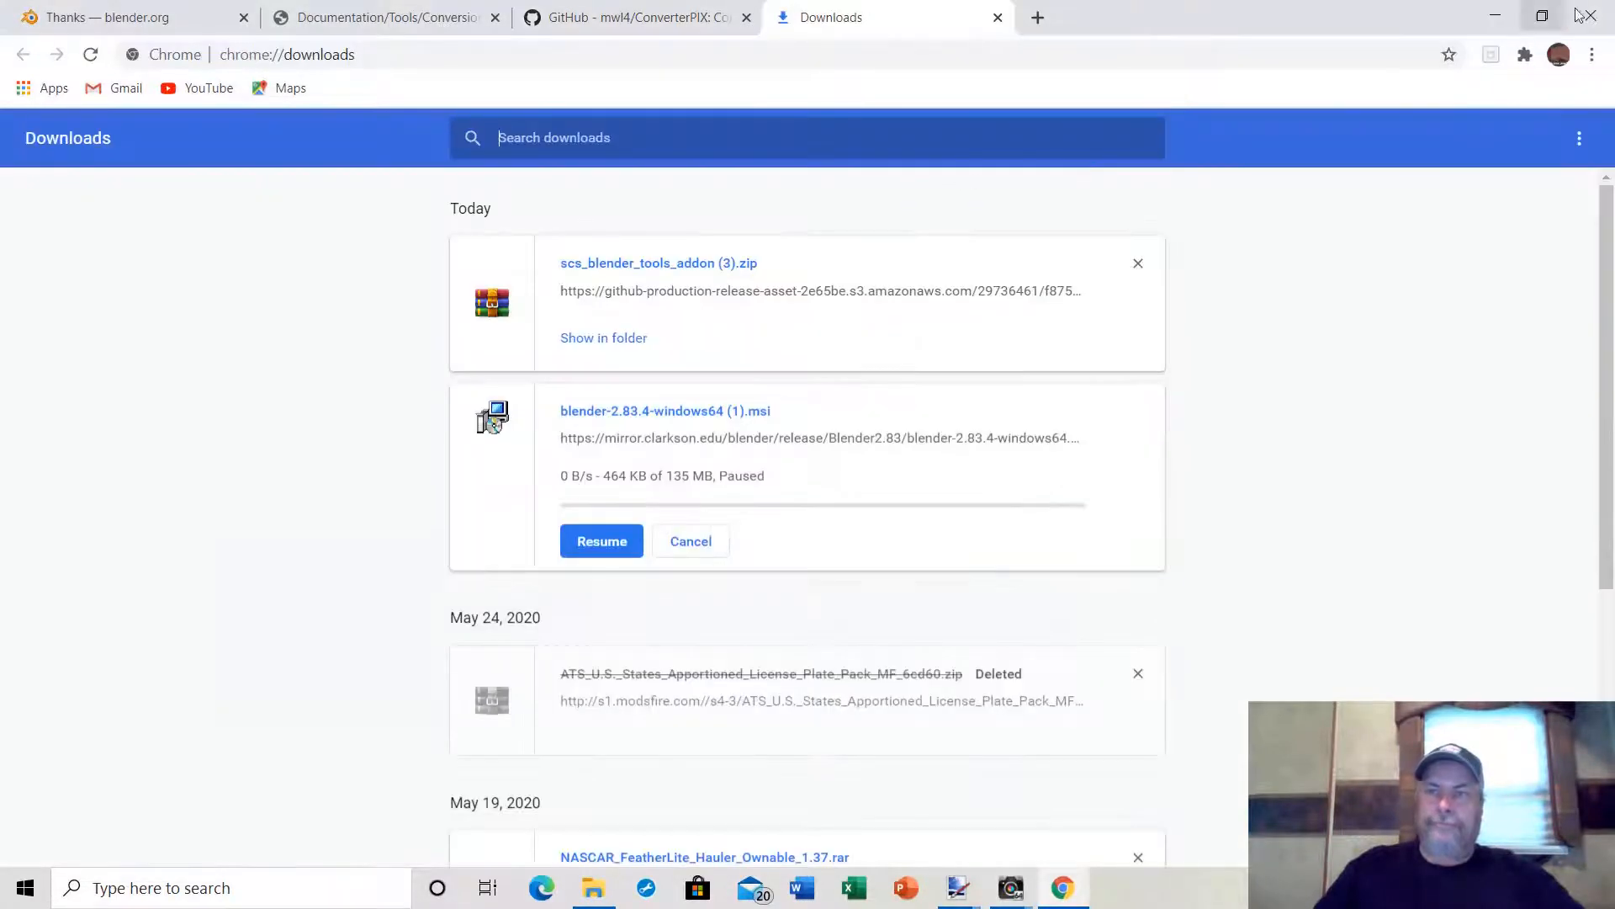
Exit Chrome, confirming despite the paused Blender download.
{"action": "left_click", "coordinate": [1588, 17]}
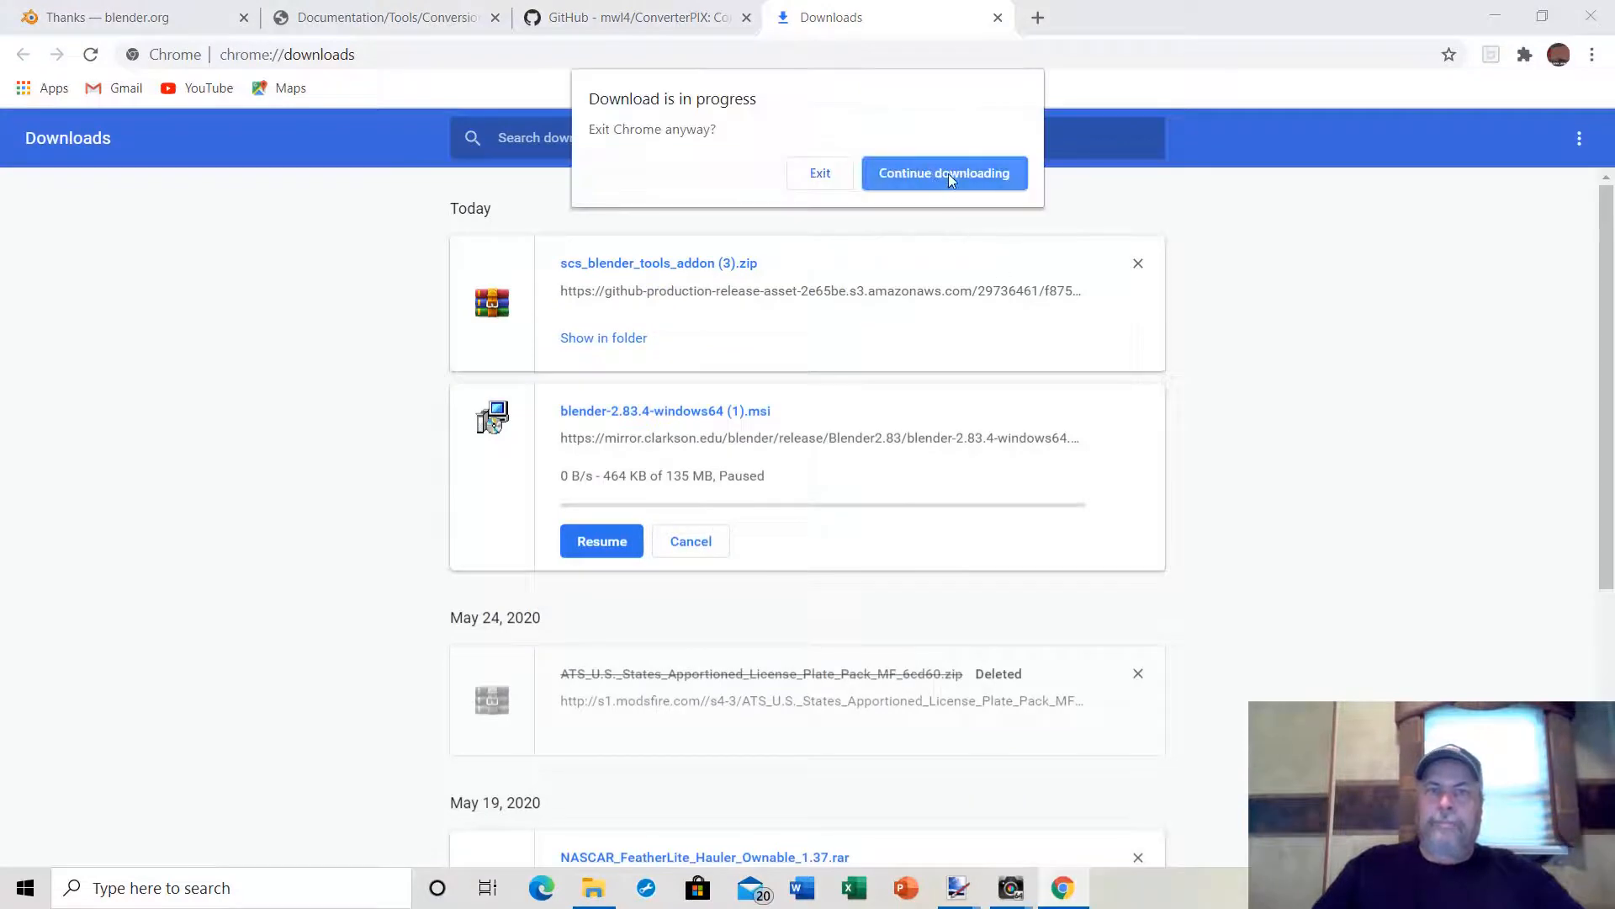
{"action": "left_click", "coordinate": [820, 172]}
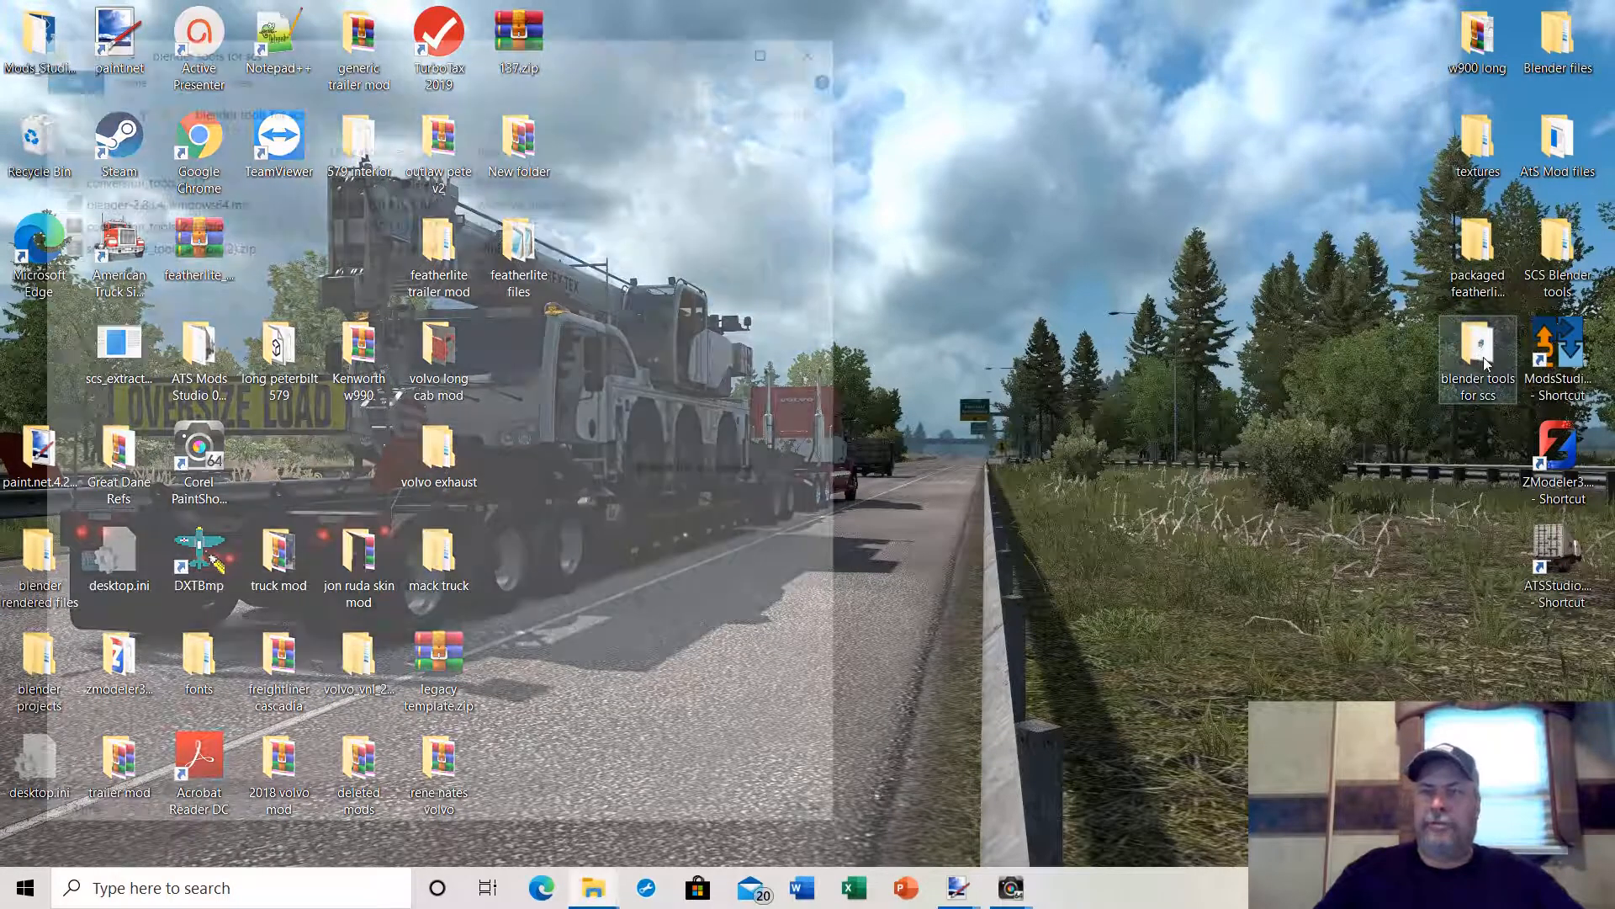
Open the 'blender tools for scs' folder in File Explorer.
{"action": "double_click", "coordinate": [1477, 345]}
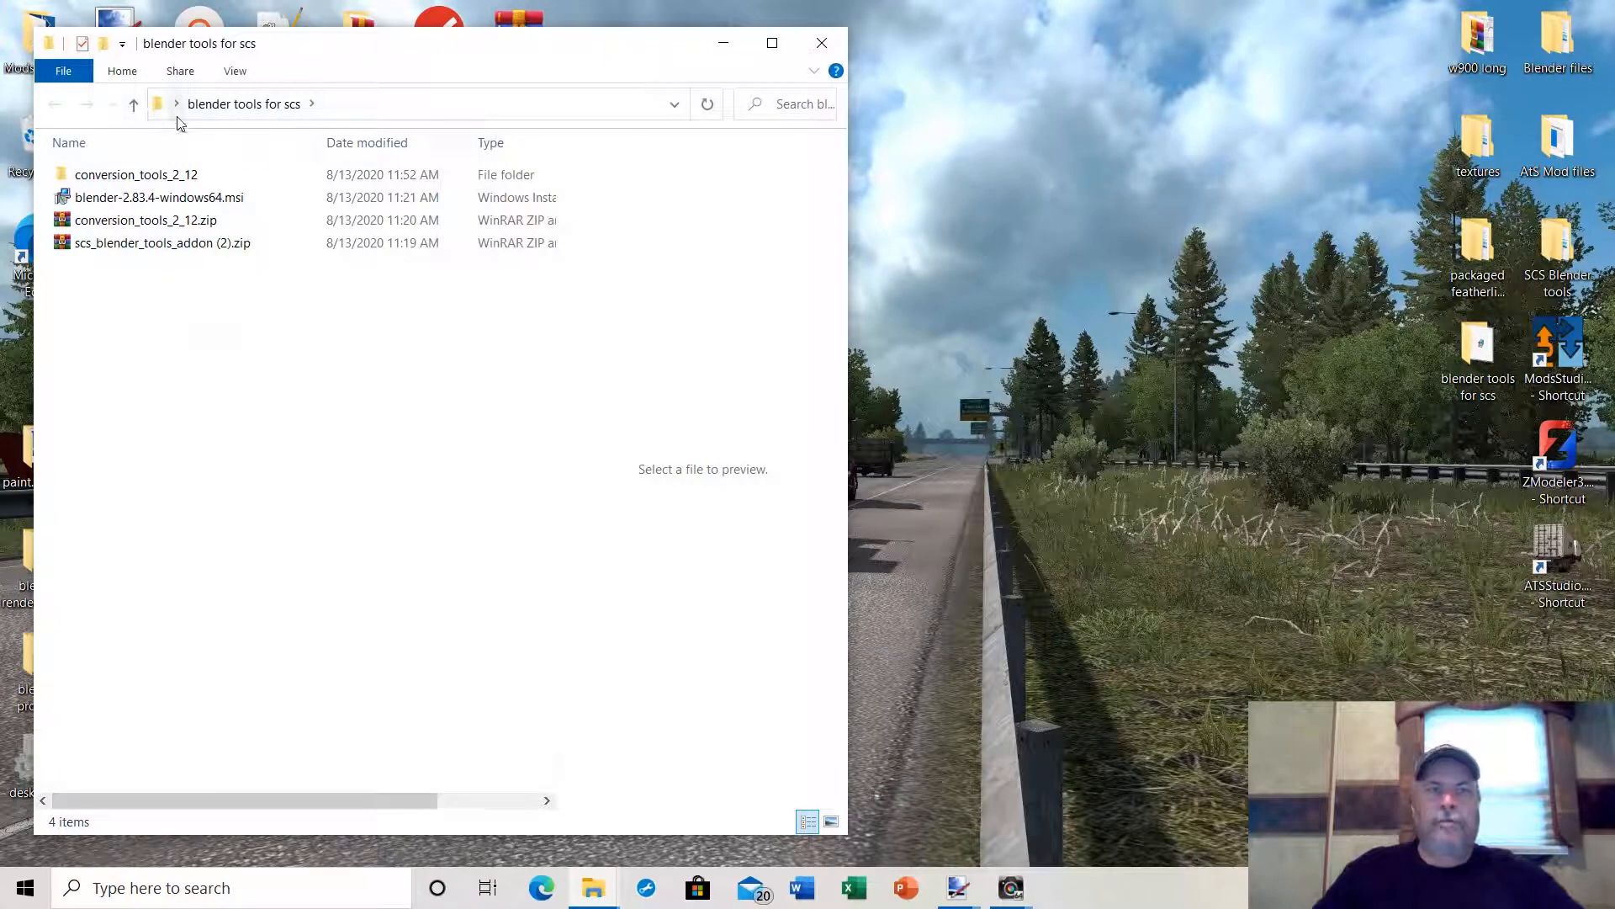
{"action": "left_click", "coordinate": [159, 197]}
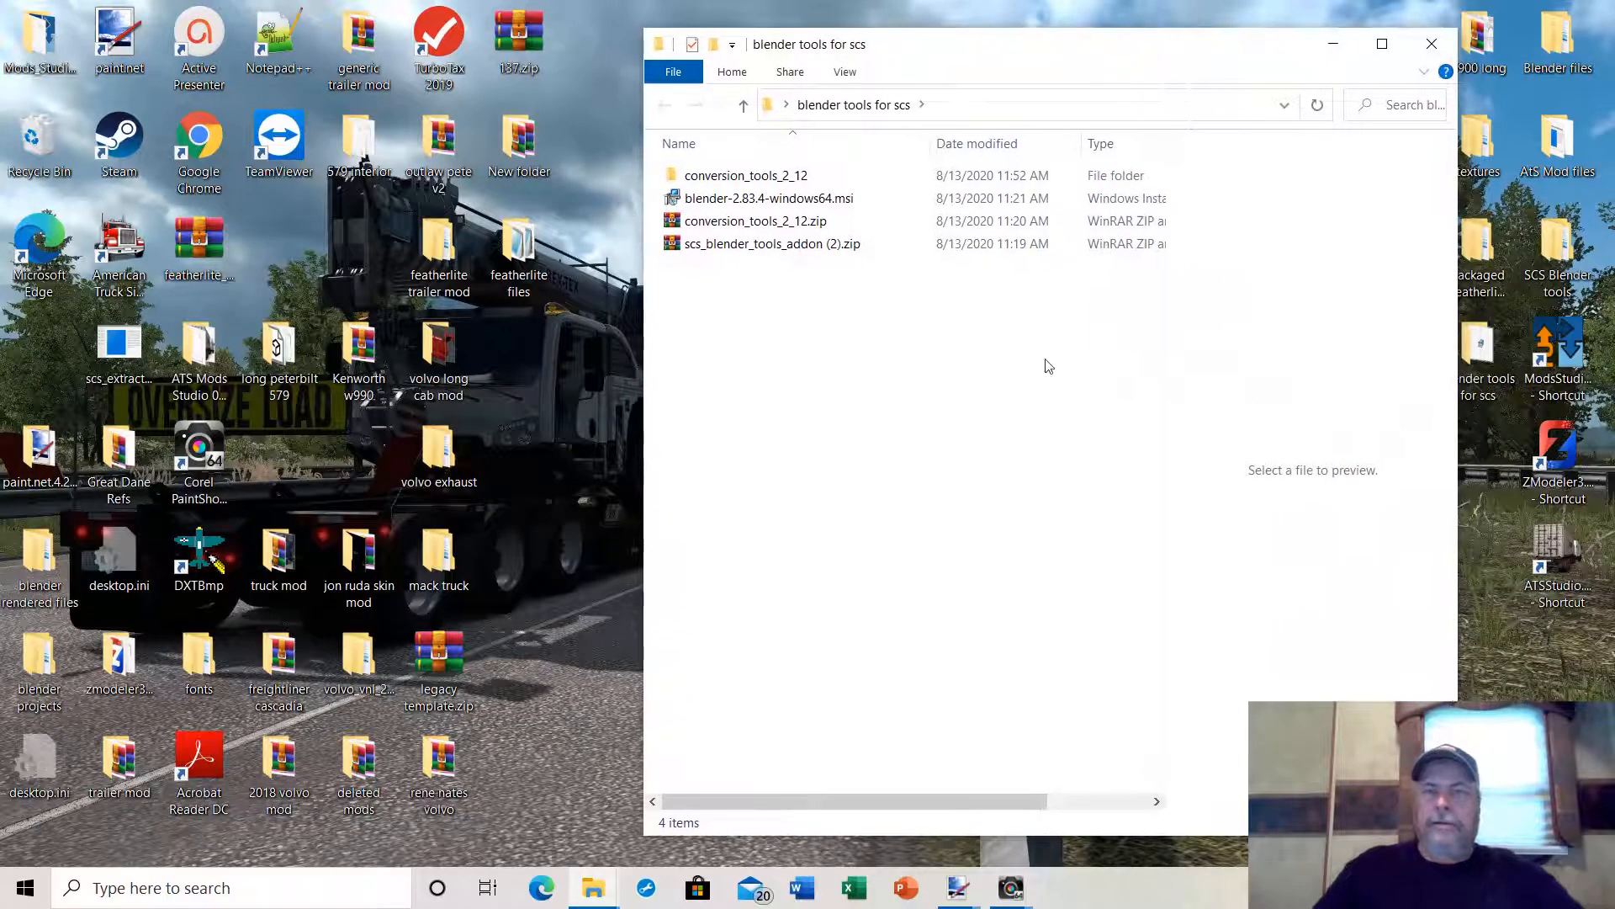
{"action": "mouse_move", "coordinate": [768, 361]}
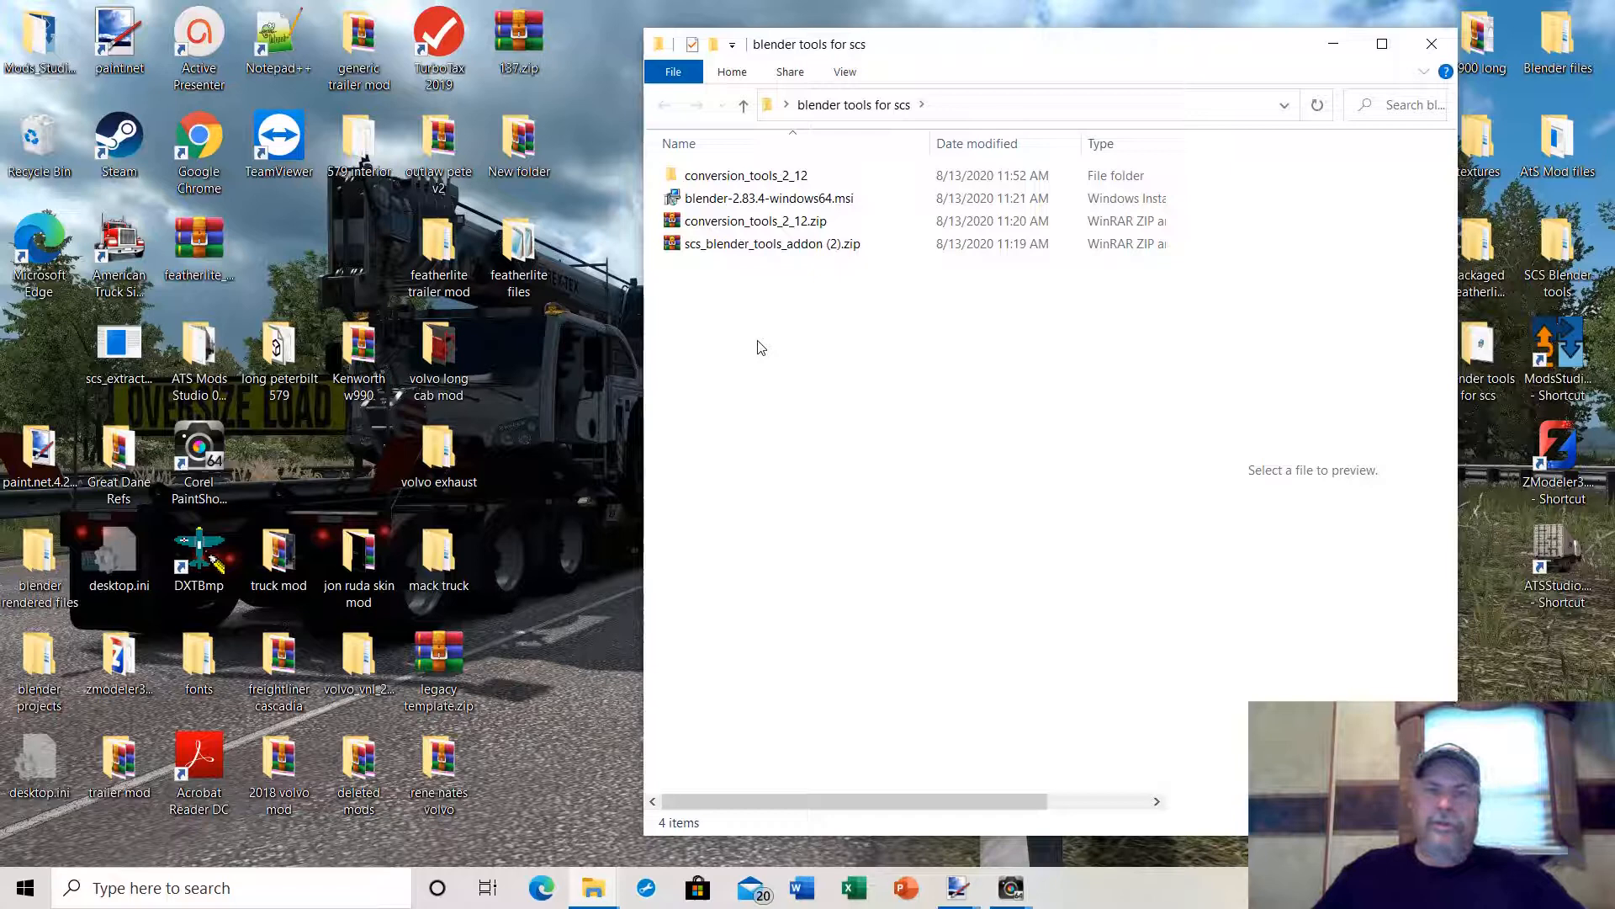
{"action": "left_click", "coordinate": [757, 220]}
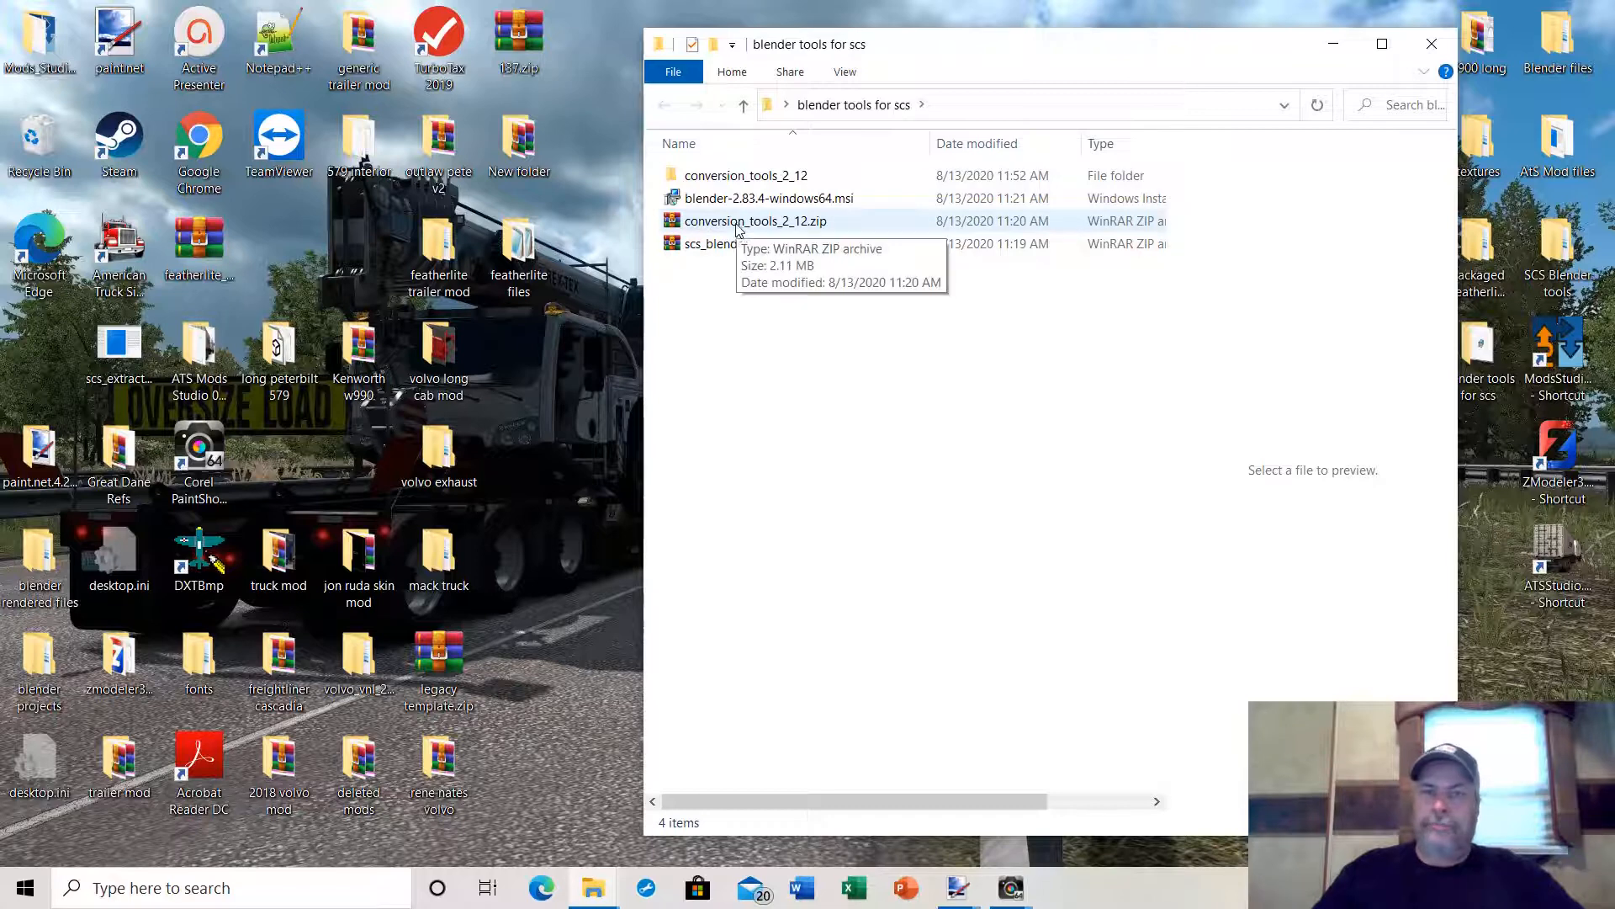
{"action": "mouse_move", "coordinate": [770, 197]}
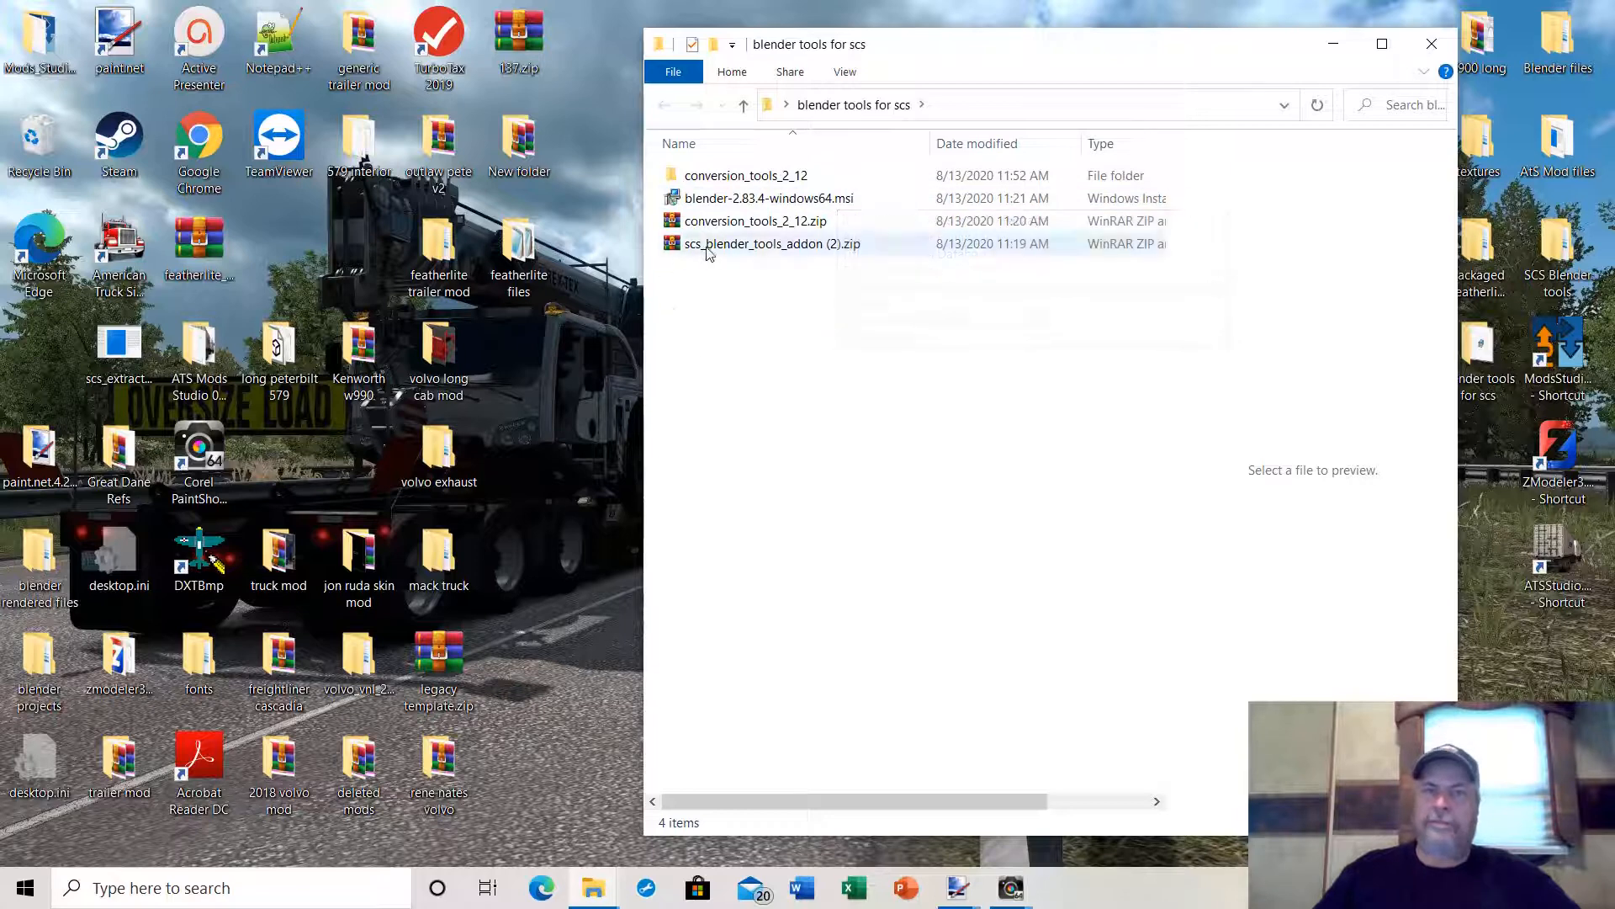
Delete the old conversion_tools_2_12 folder and select blender-2.83.4-windows64.msi.
{"action": "left_click", "coordinate": [745, 175]}
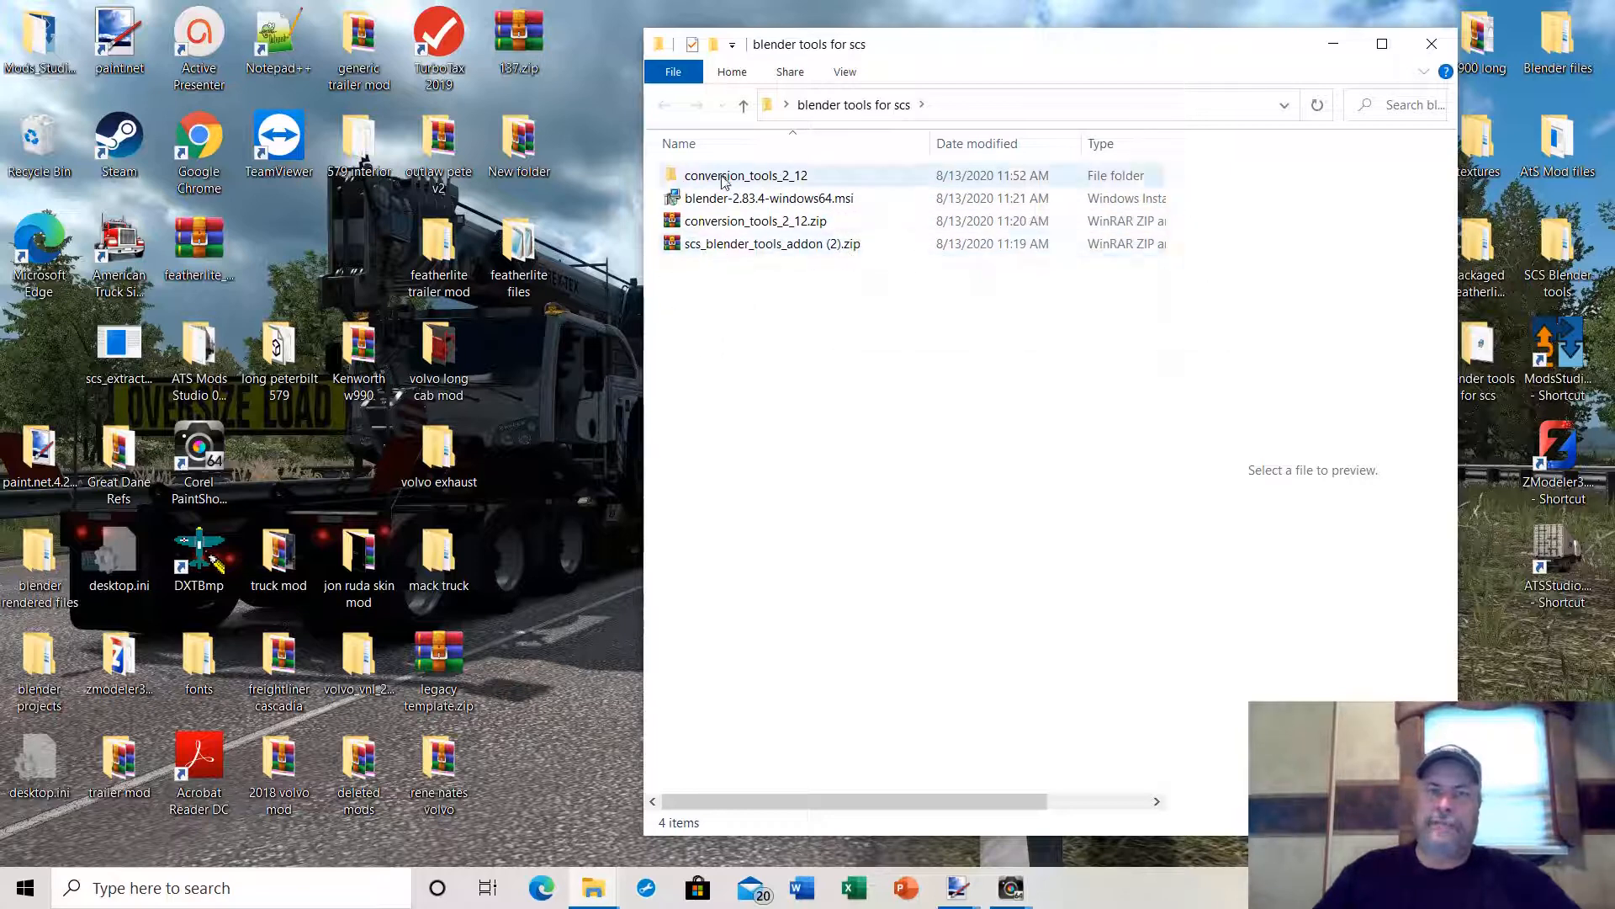
{"action": "right_click", "coordinate": [744, 175]}
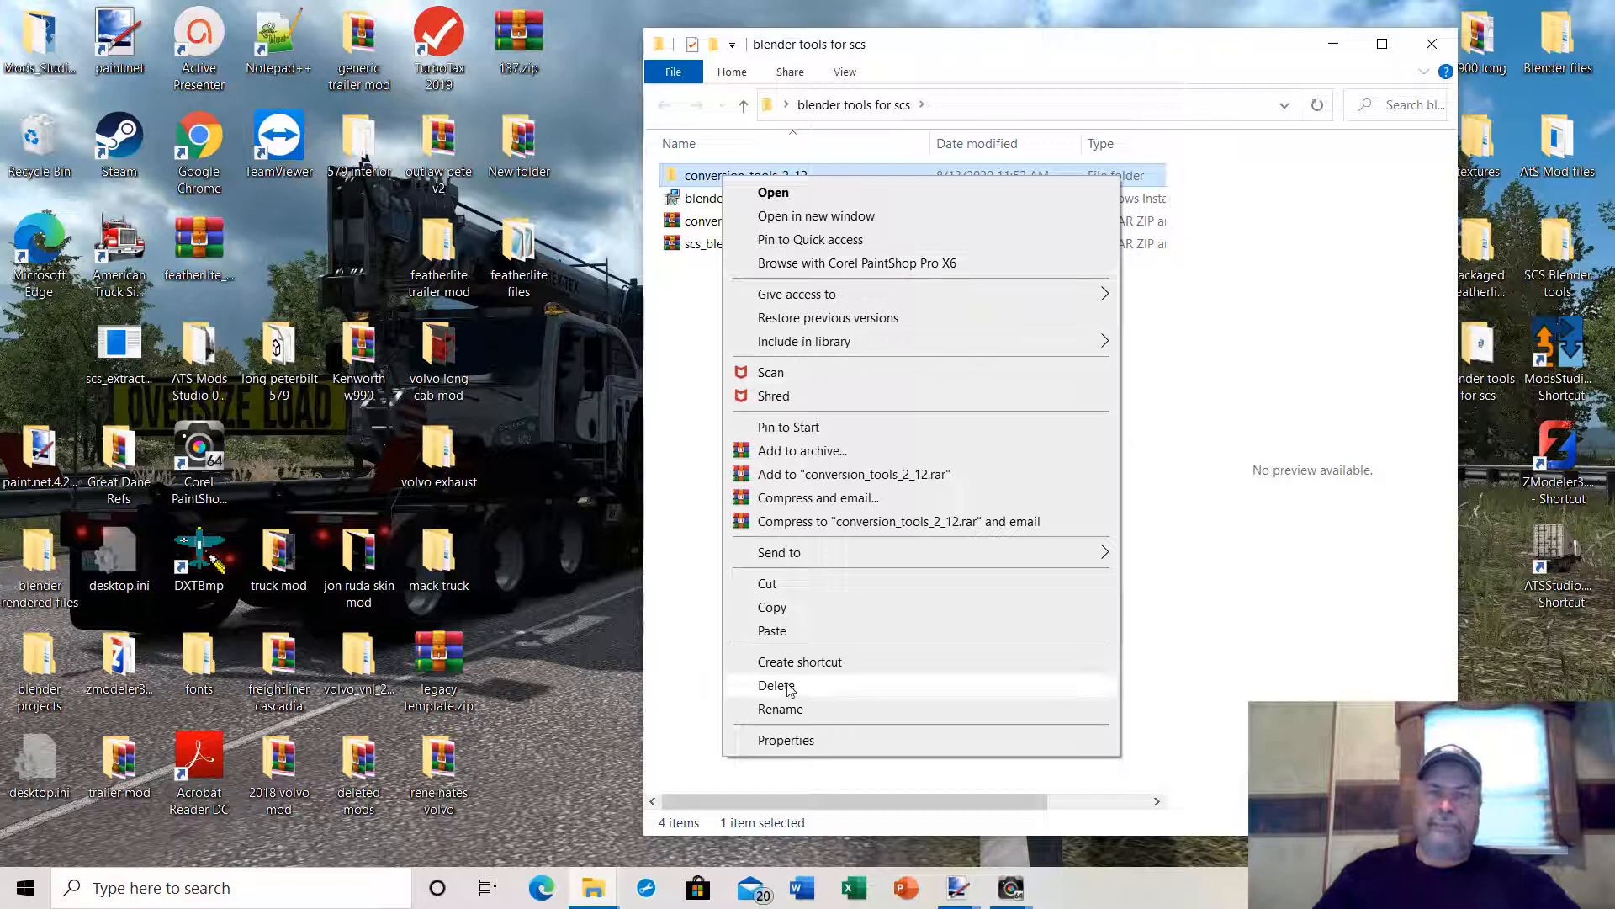
{"action": "left_click", "coordinate": [775, 685]}
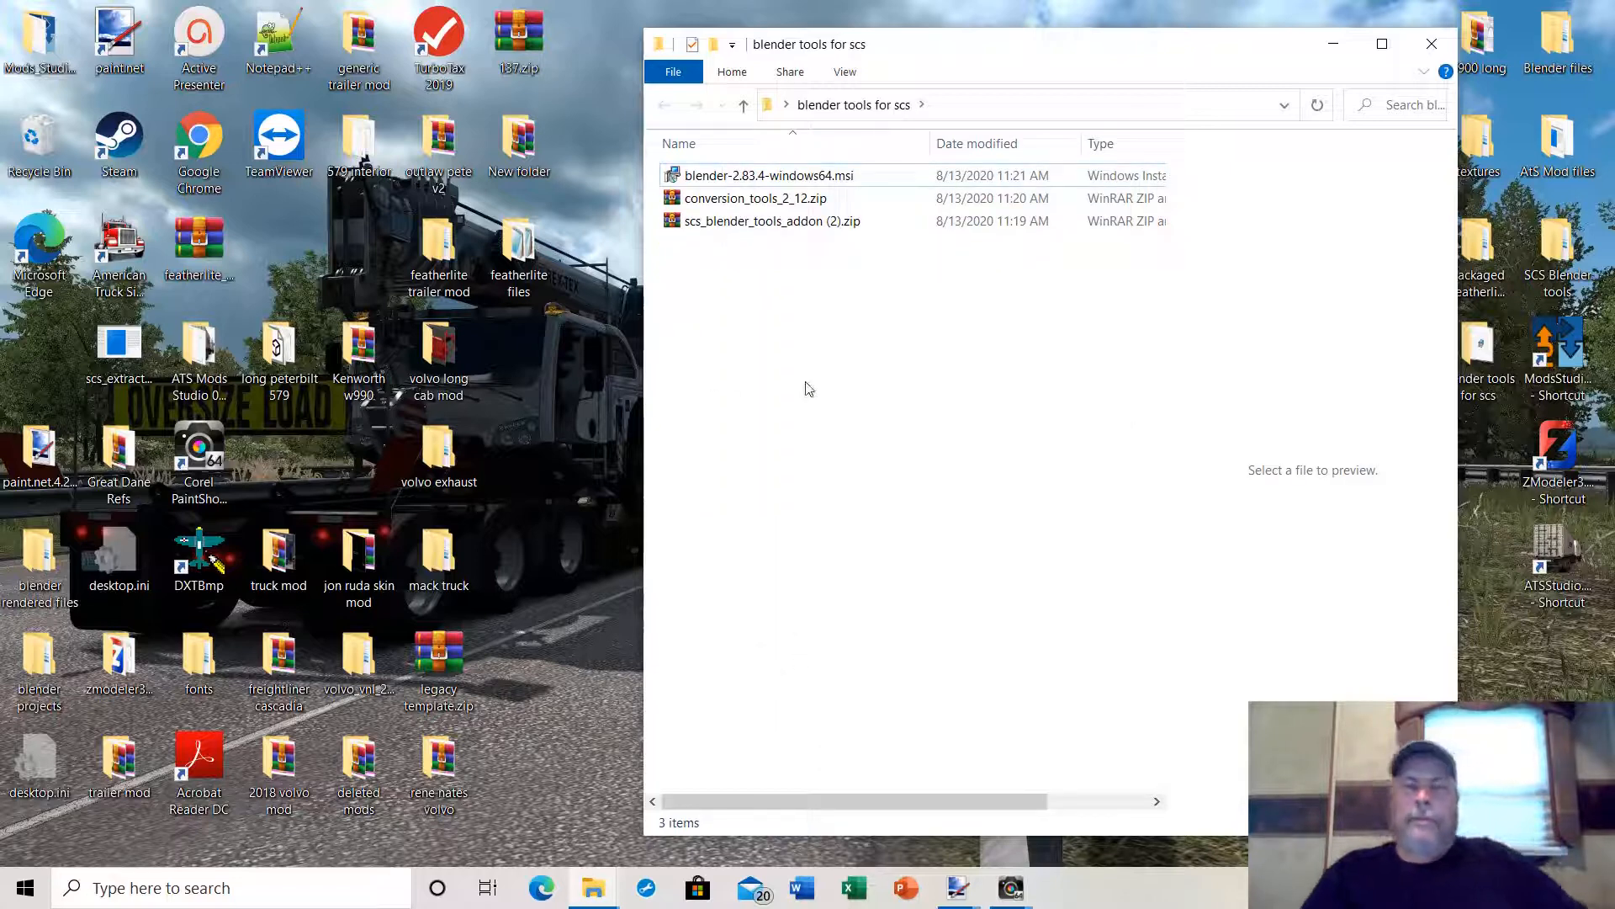
{"action": "left_click", "coordinate": [770, 175]}
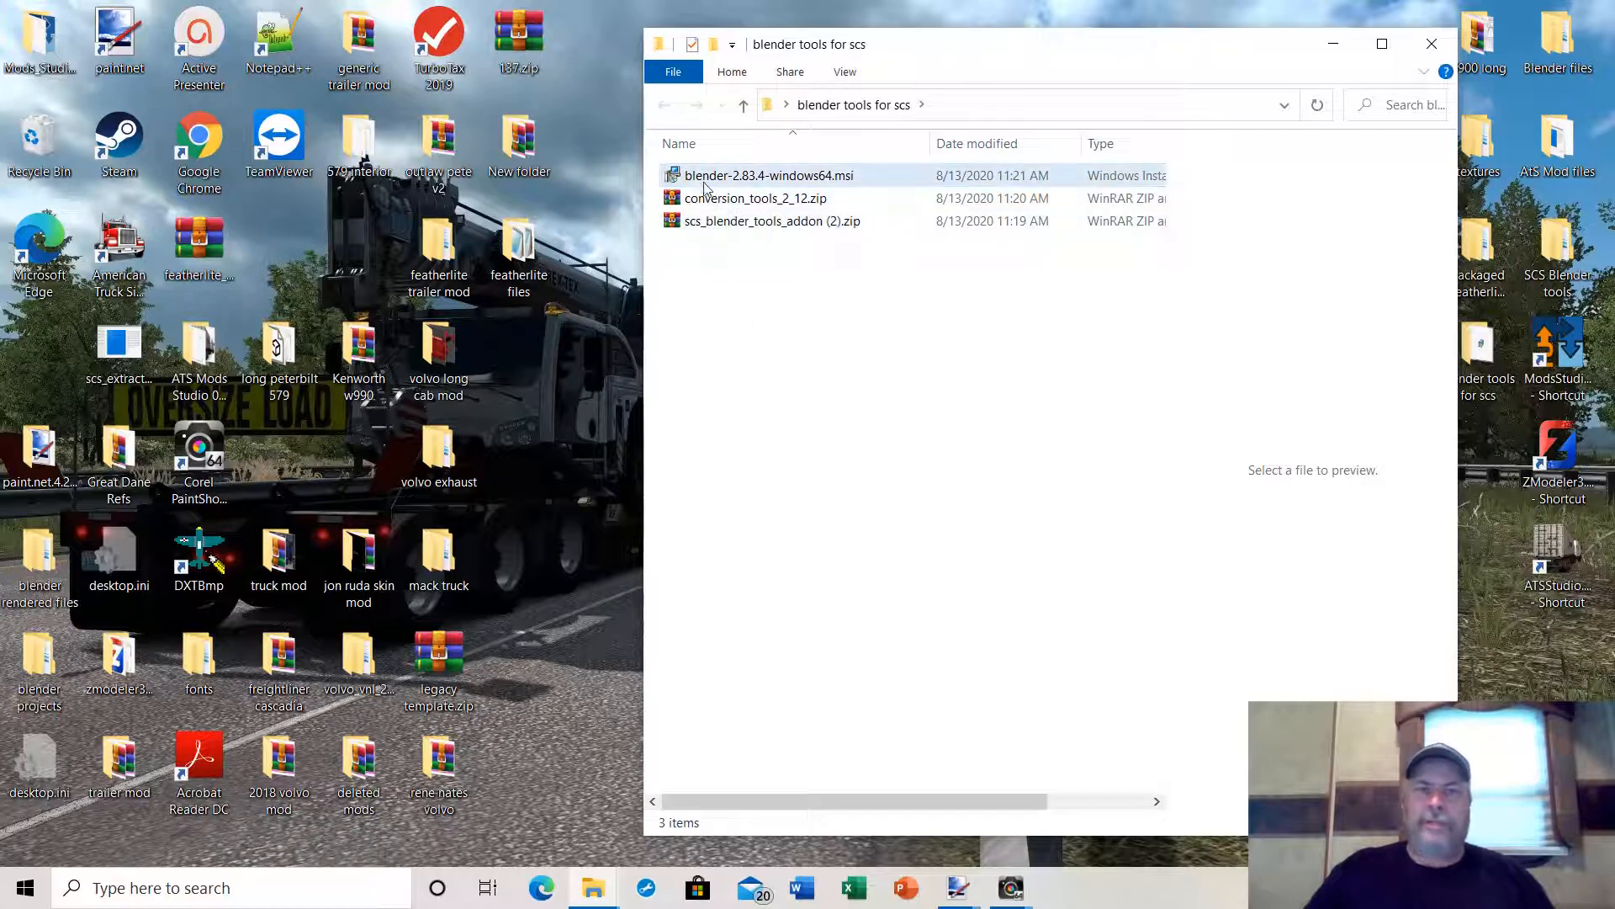
{"action": "left_click", "coordinate": [770, 175]}
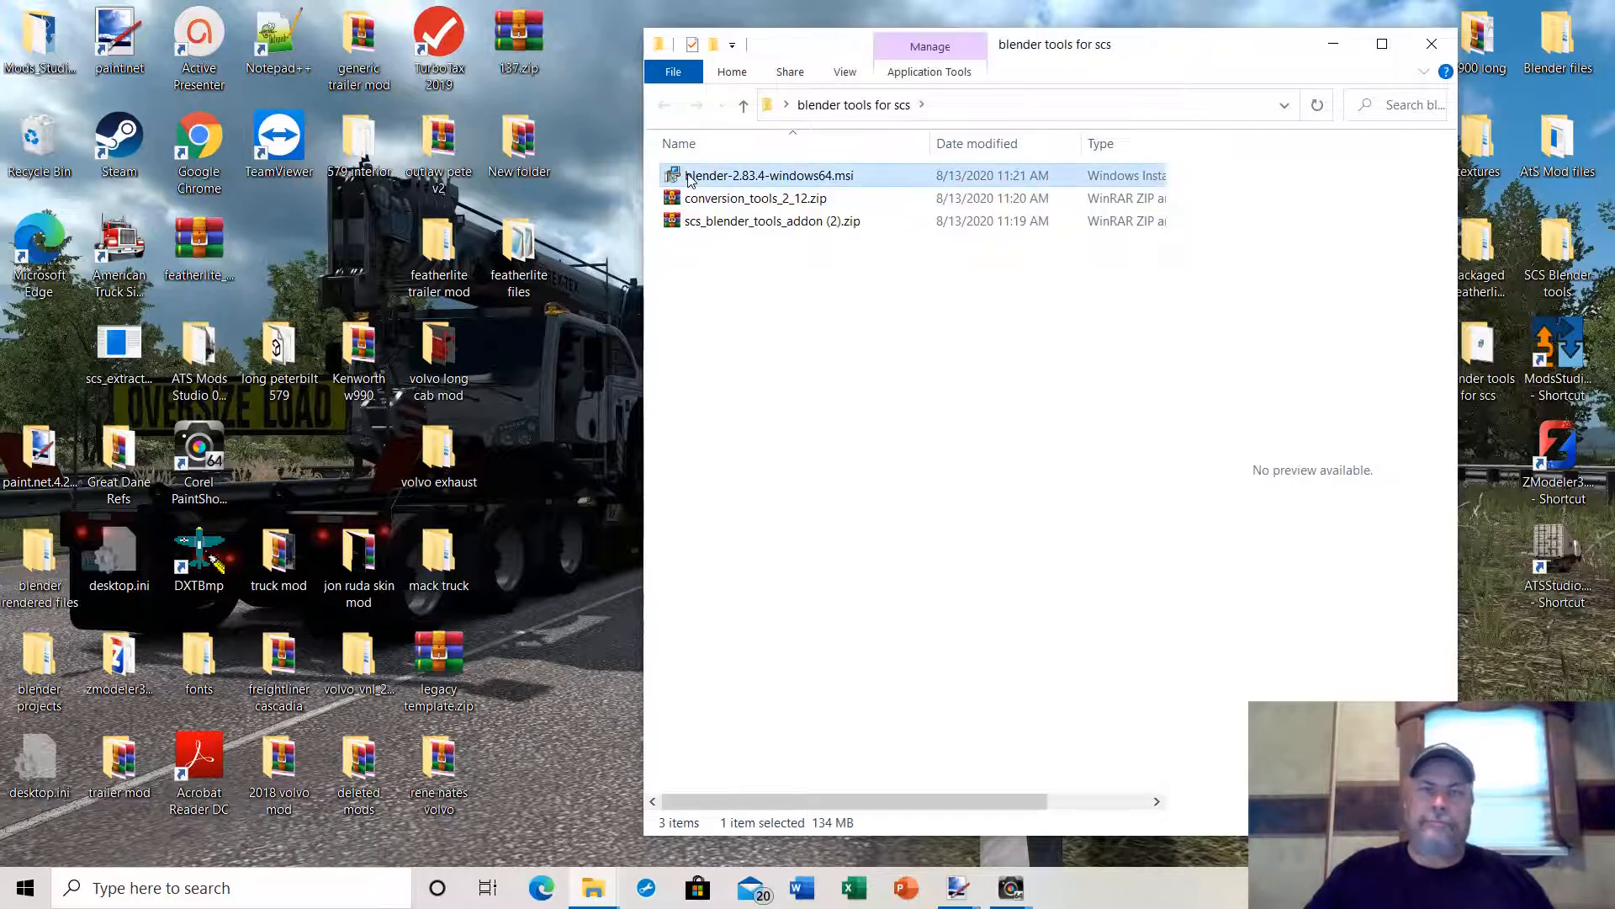
Install Blender 2.83 with default features and location, then close the finished installer.
{"action": "double_click", "coordinate": [771, 175]}
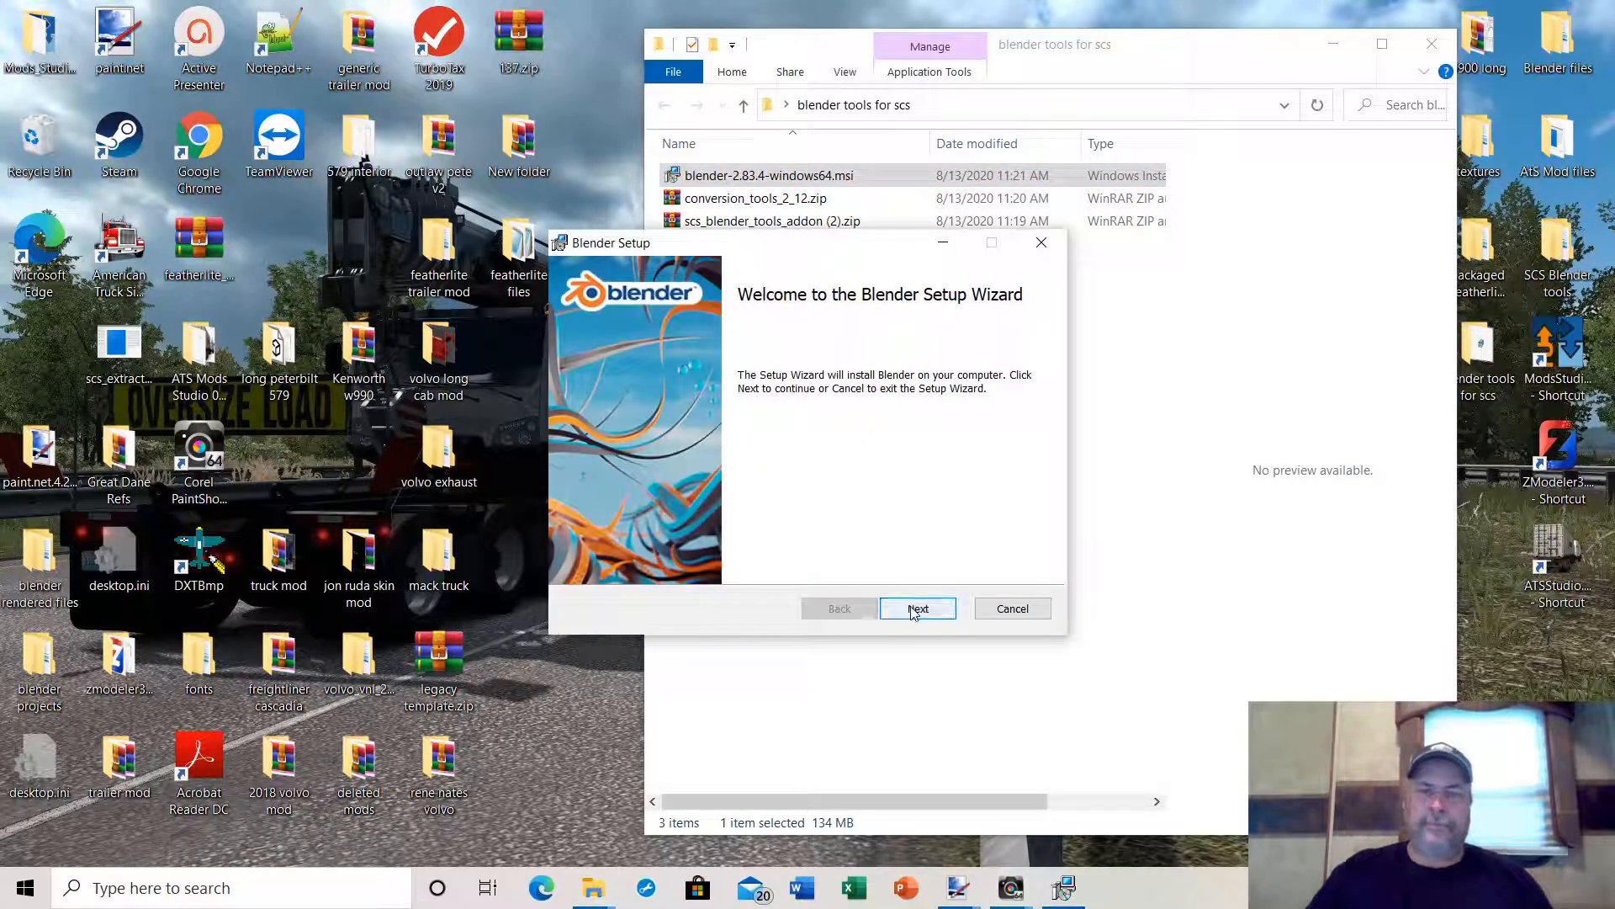
{"action": "left_click", "coordinate": [916, 607]}
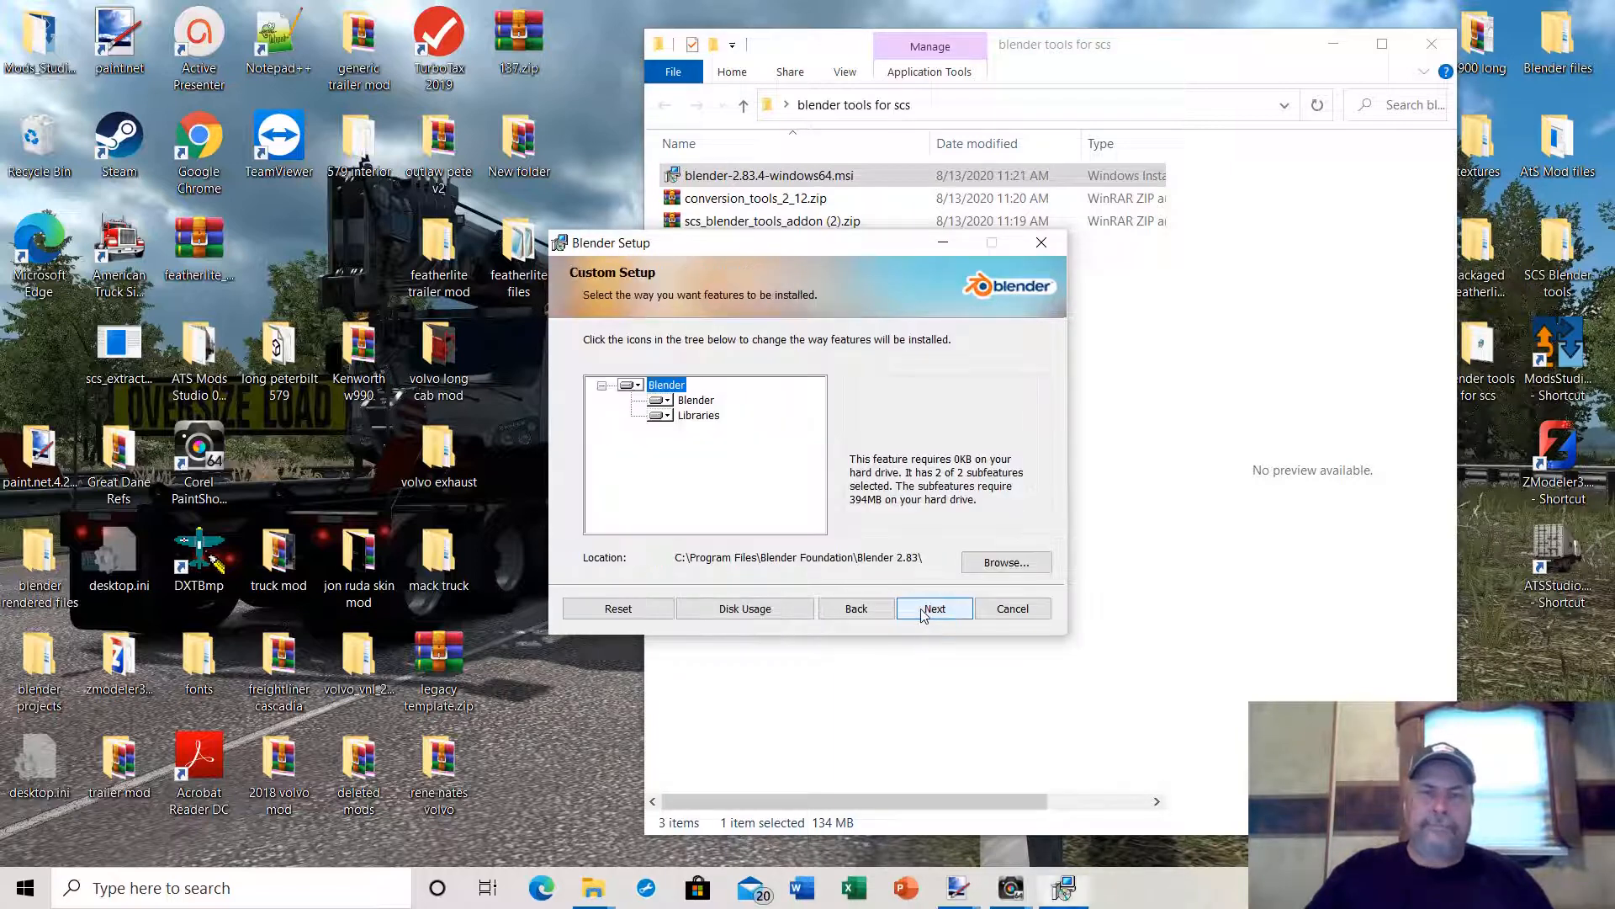
{"action": "left_click", "coordinate": [934, 607]}
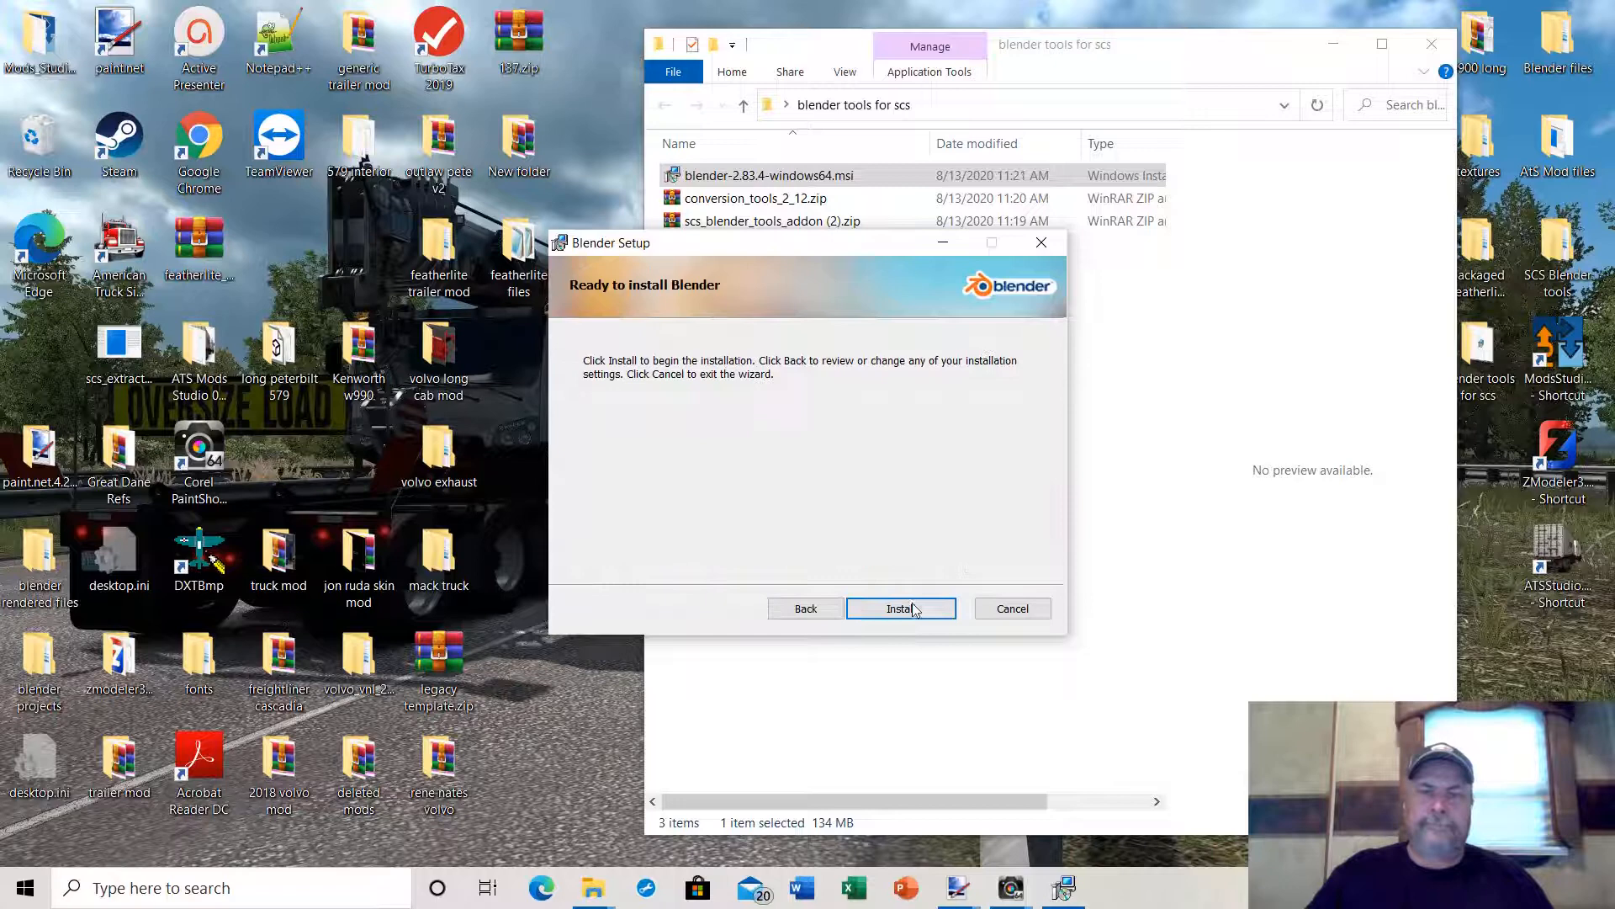
{"action": "left_click", "coordinate": [900, 608]}
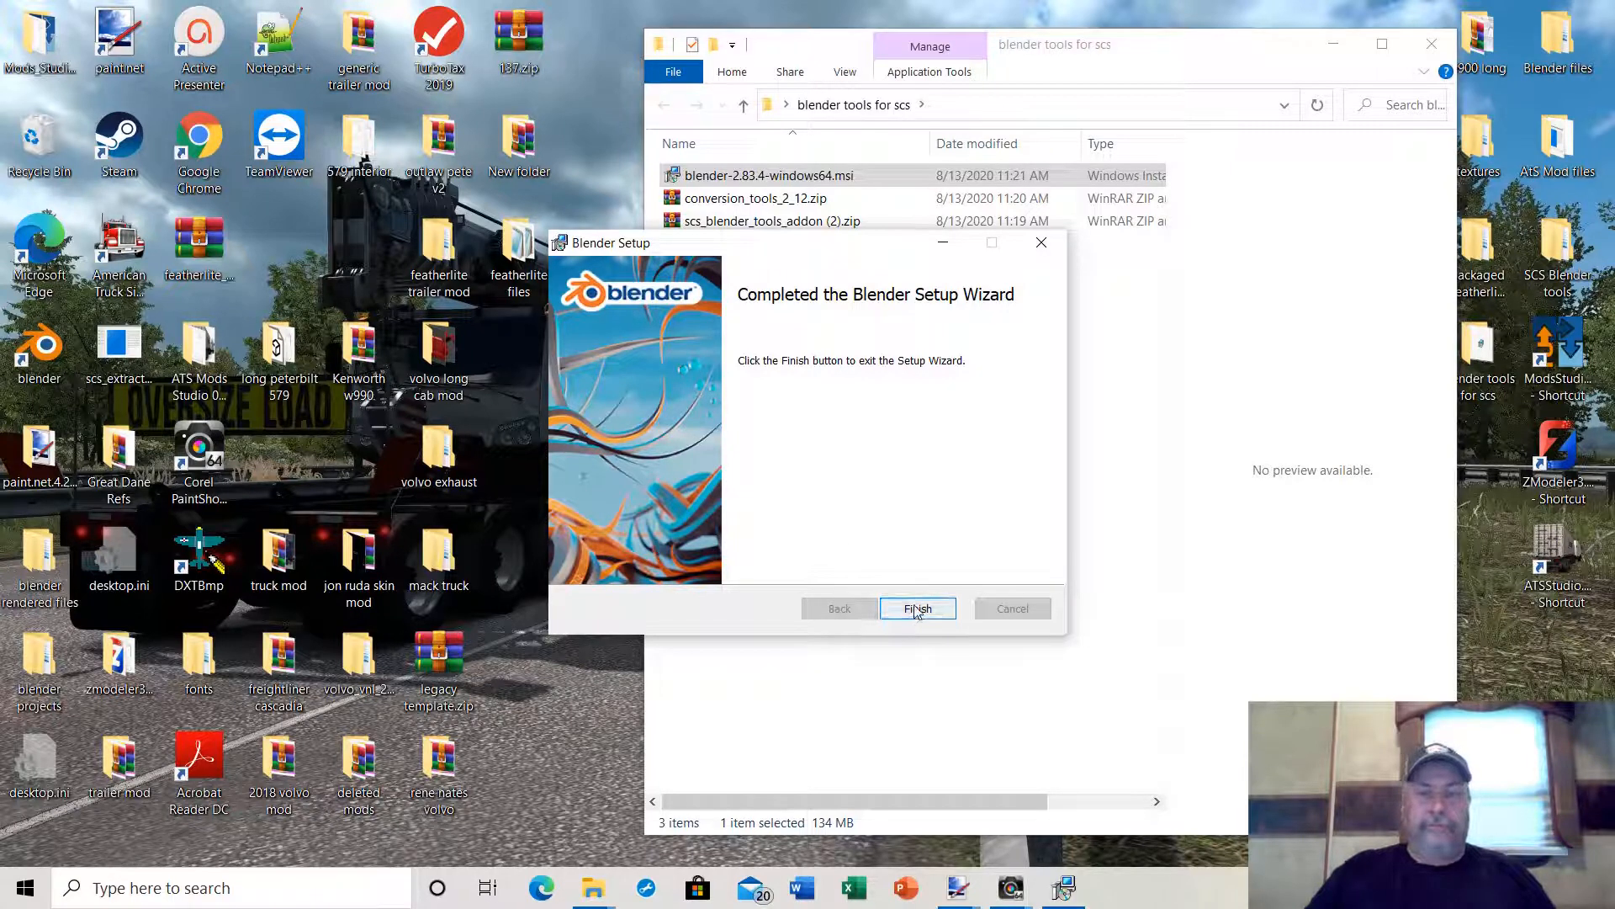
{"action": "left_click", "coordinate": [917, 607]}
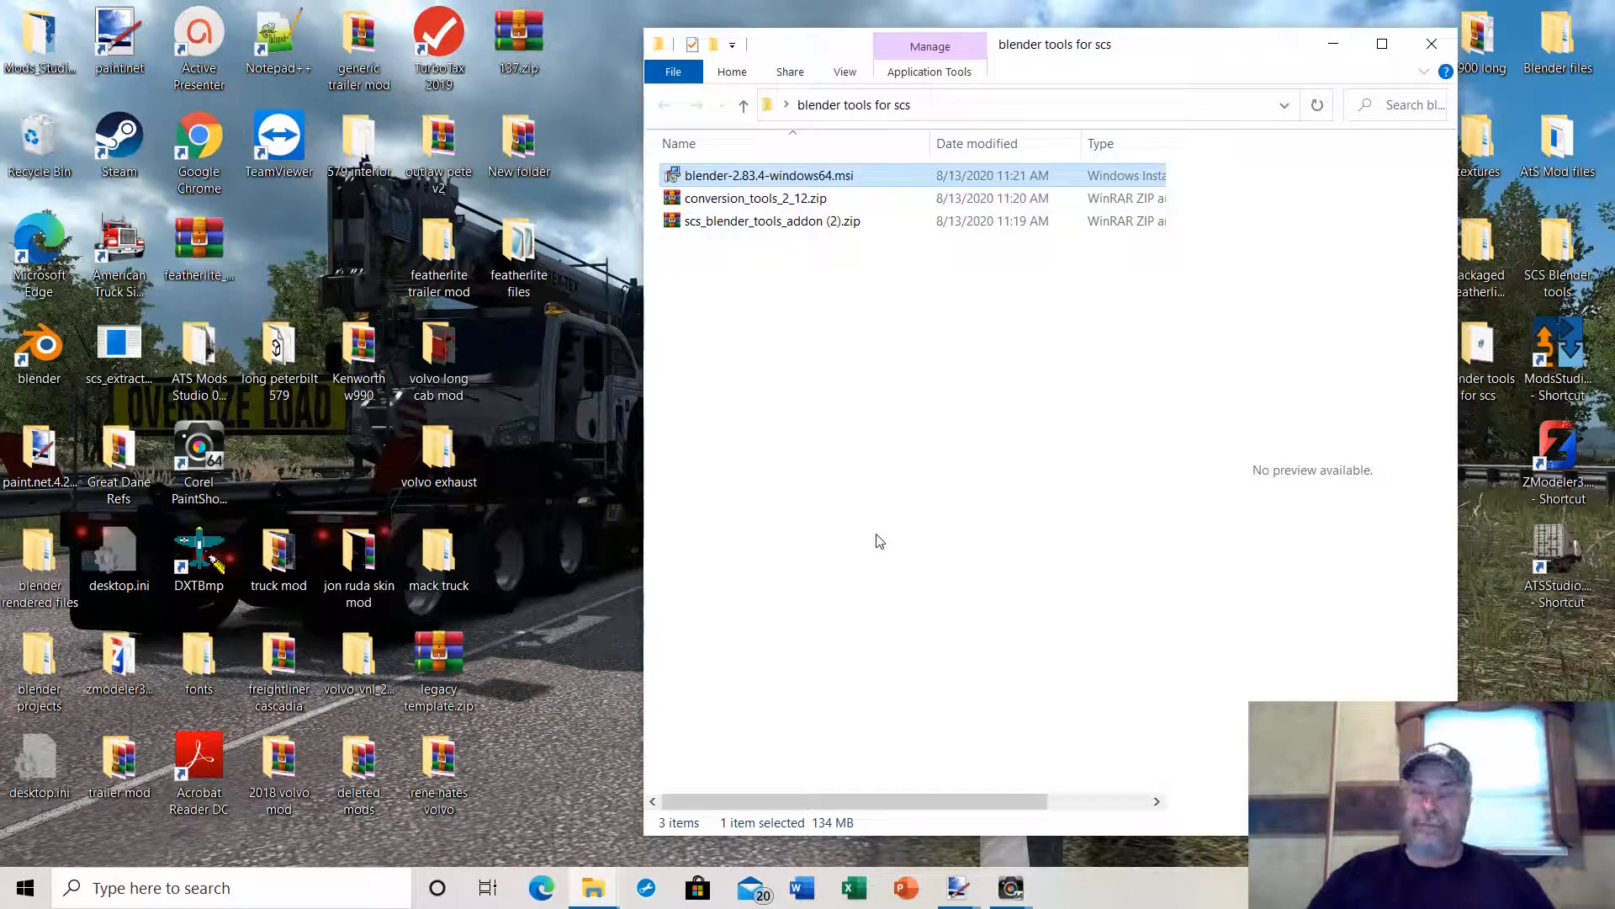
{"action": "mouse_move", "coordinate": [797, 532]}
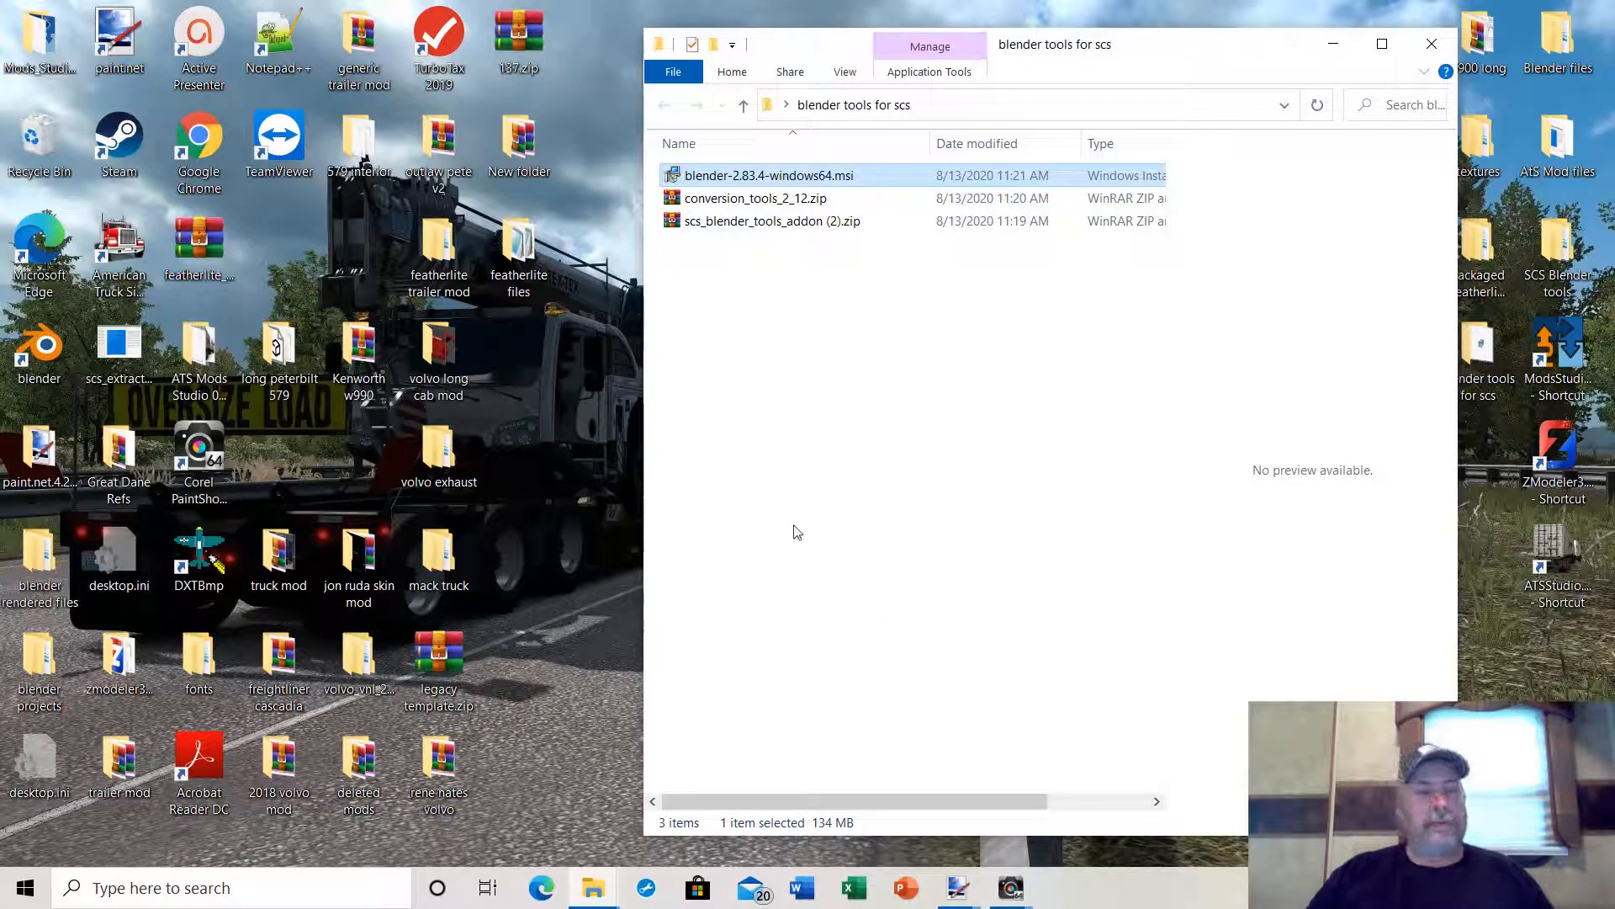
{"action": "mouse_move", "coordinate": [819, 537]}
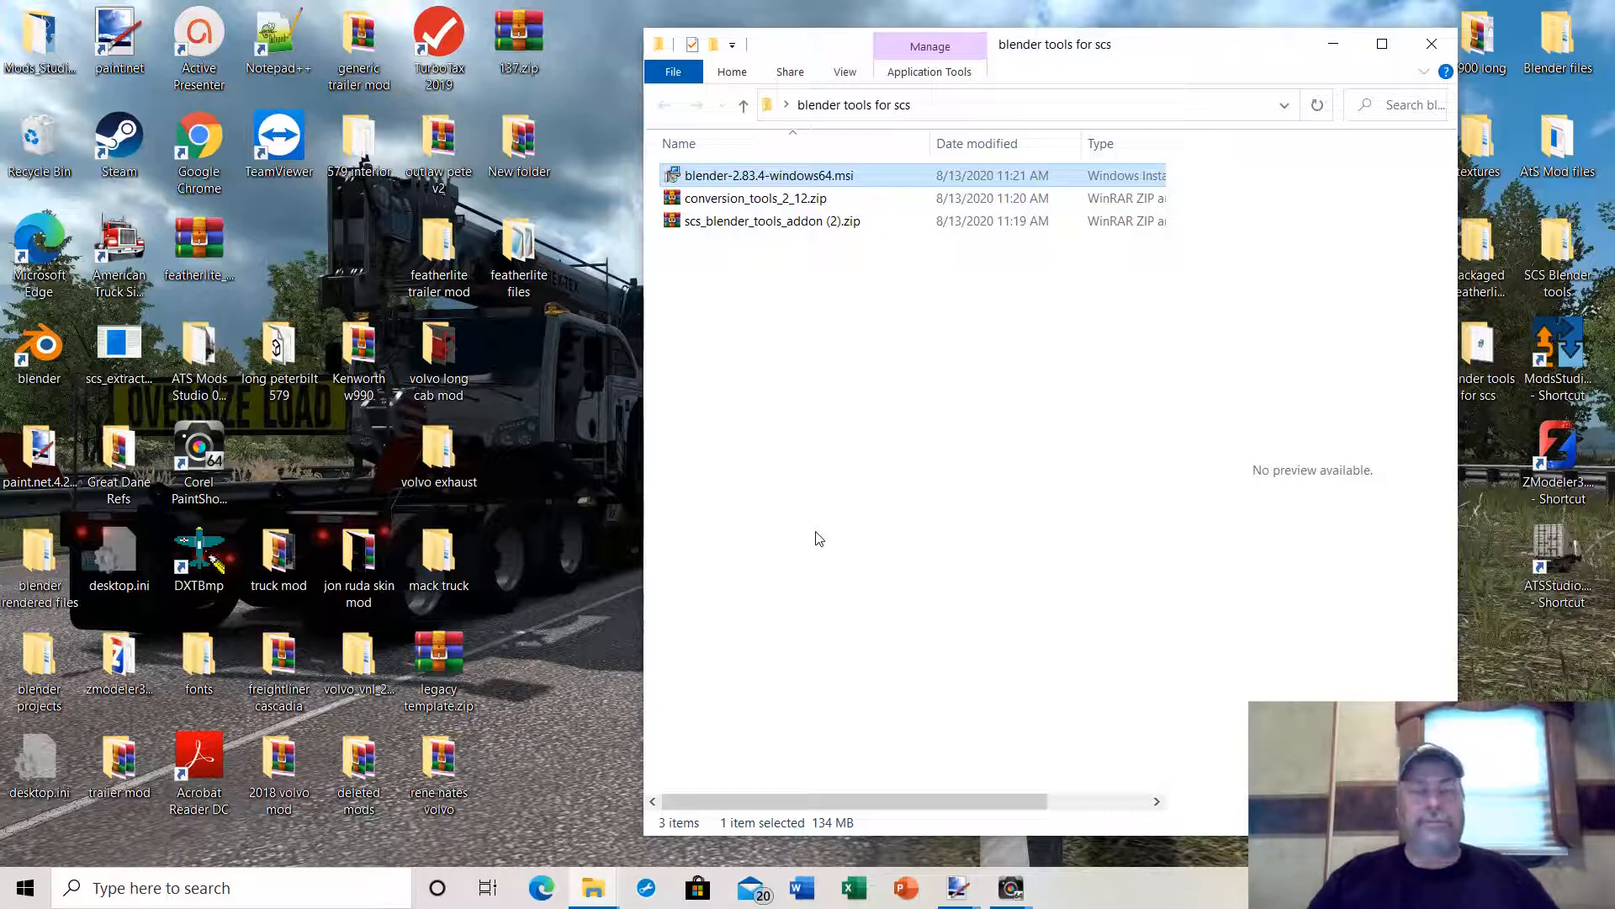
{"action": "mouse_move", "coordinate": [832, 482]}
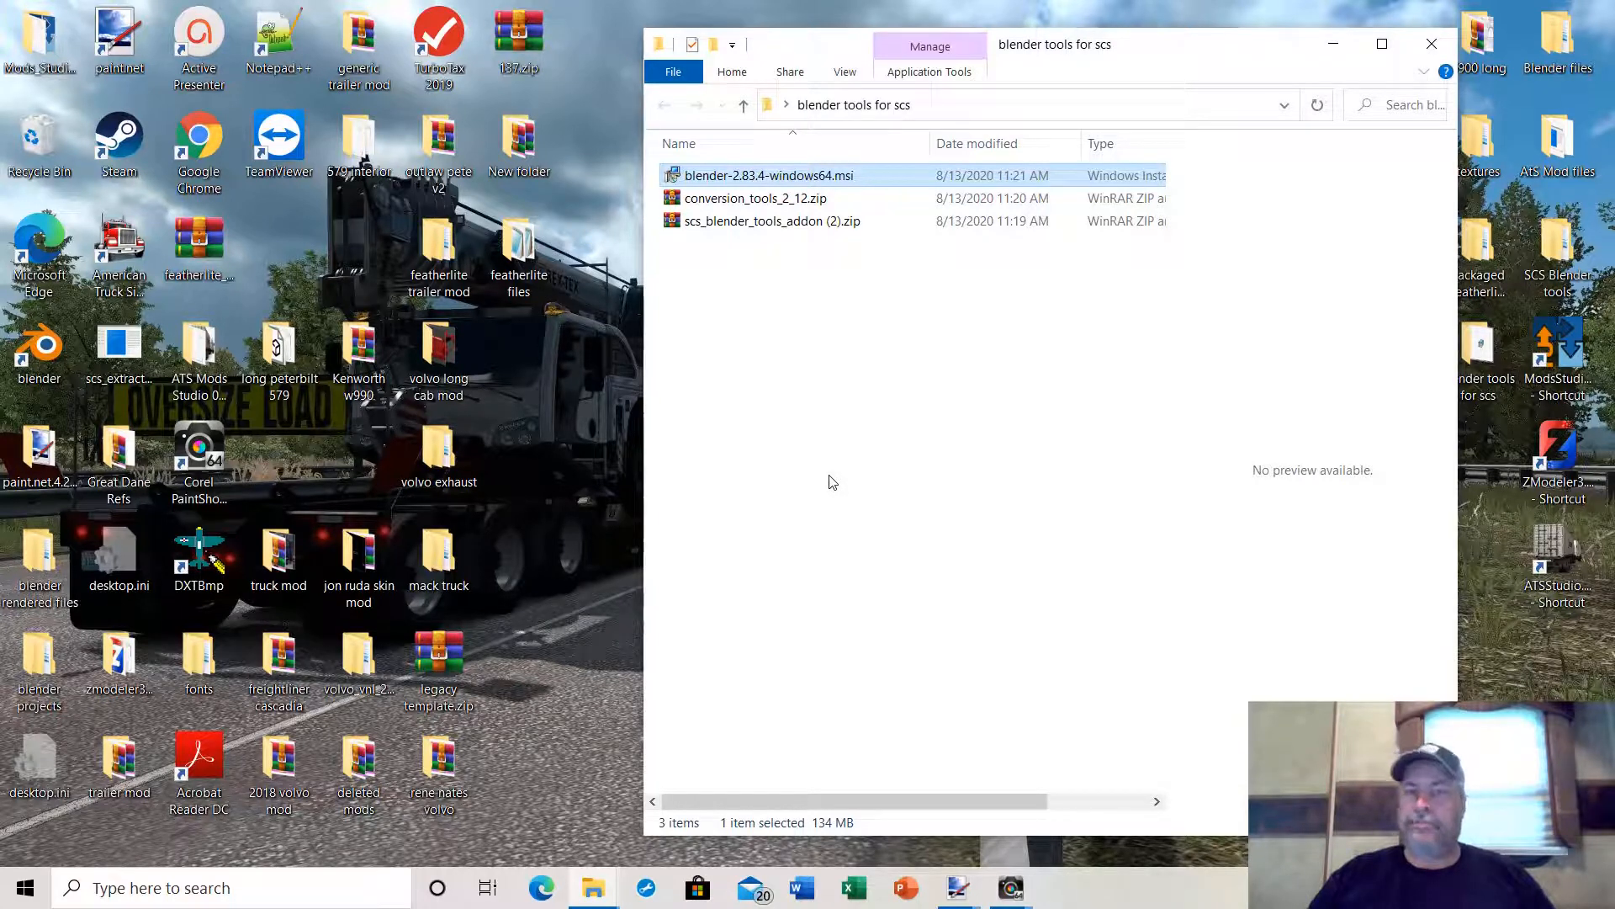
{"action": "mouse_move", "coordinate": [696, 473]}
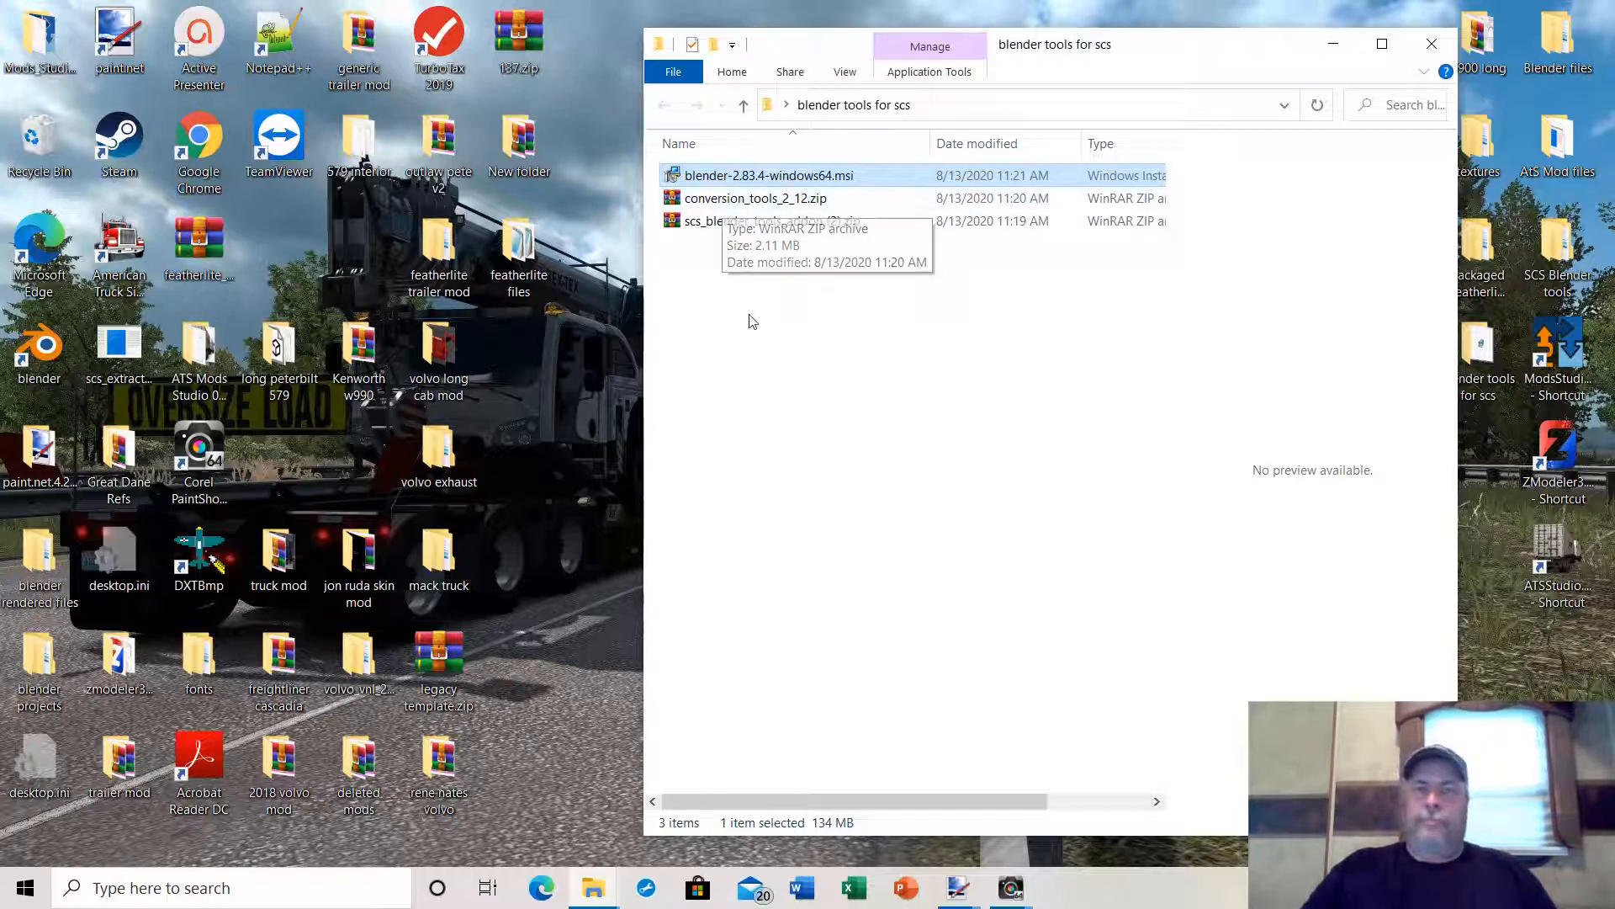
{"action": "mouse_move", "coordinate": [716, 340]}
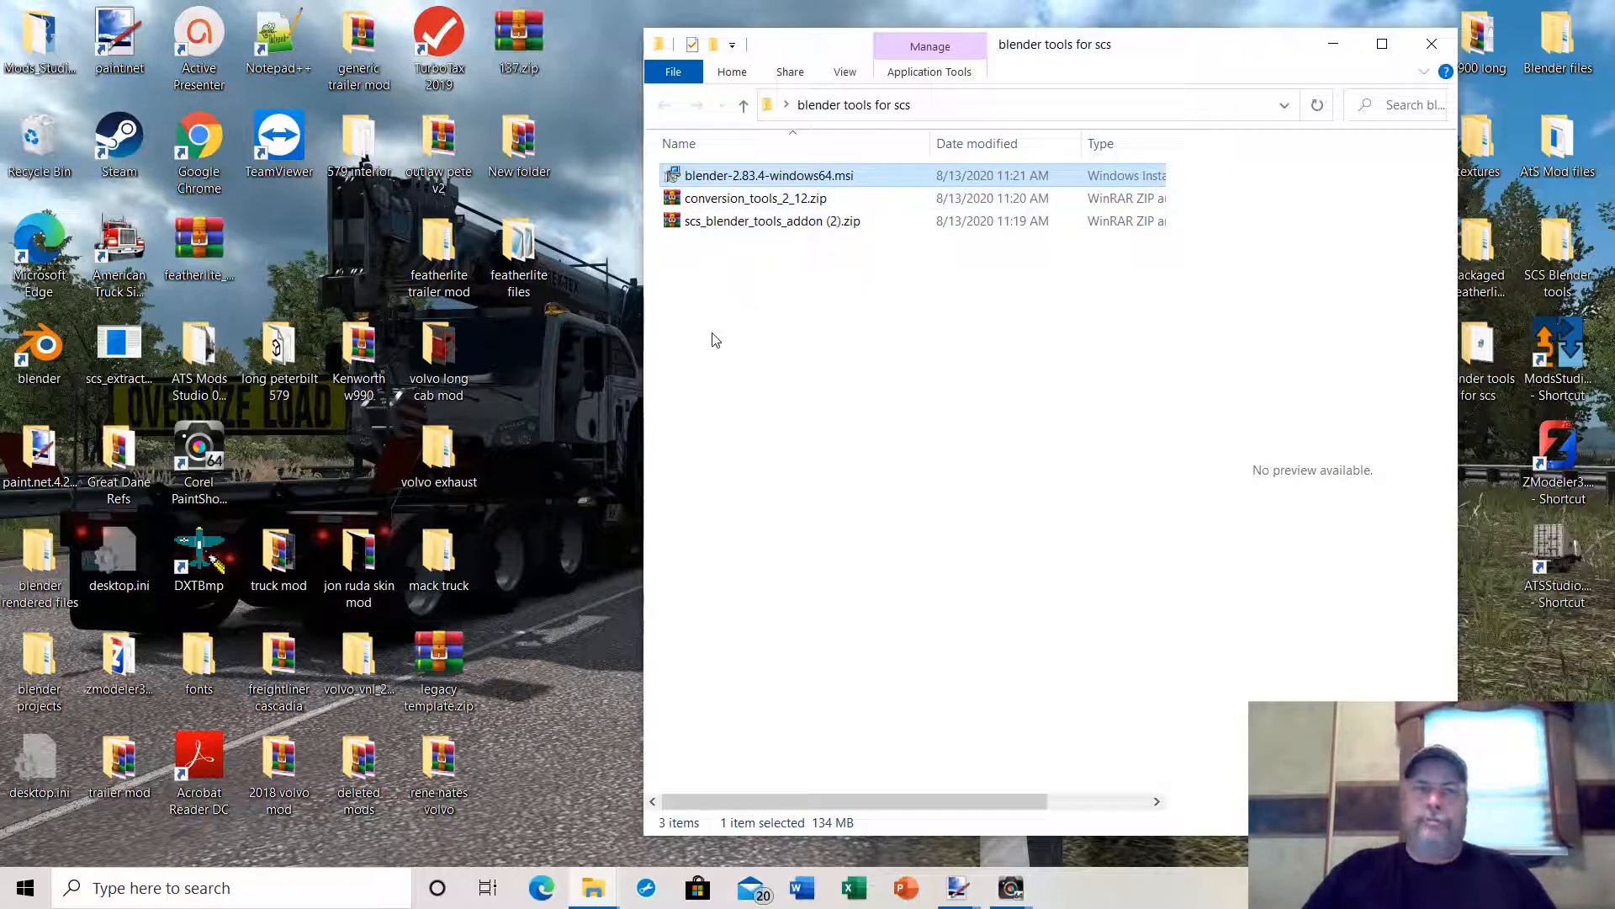
{"action": "mouse_move", "coordinate": [707, 302]}
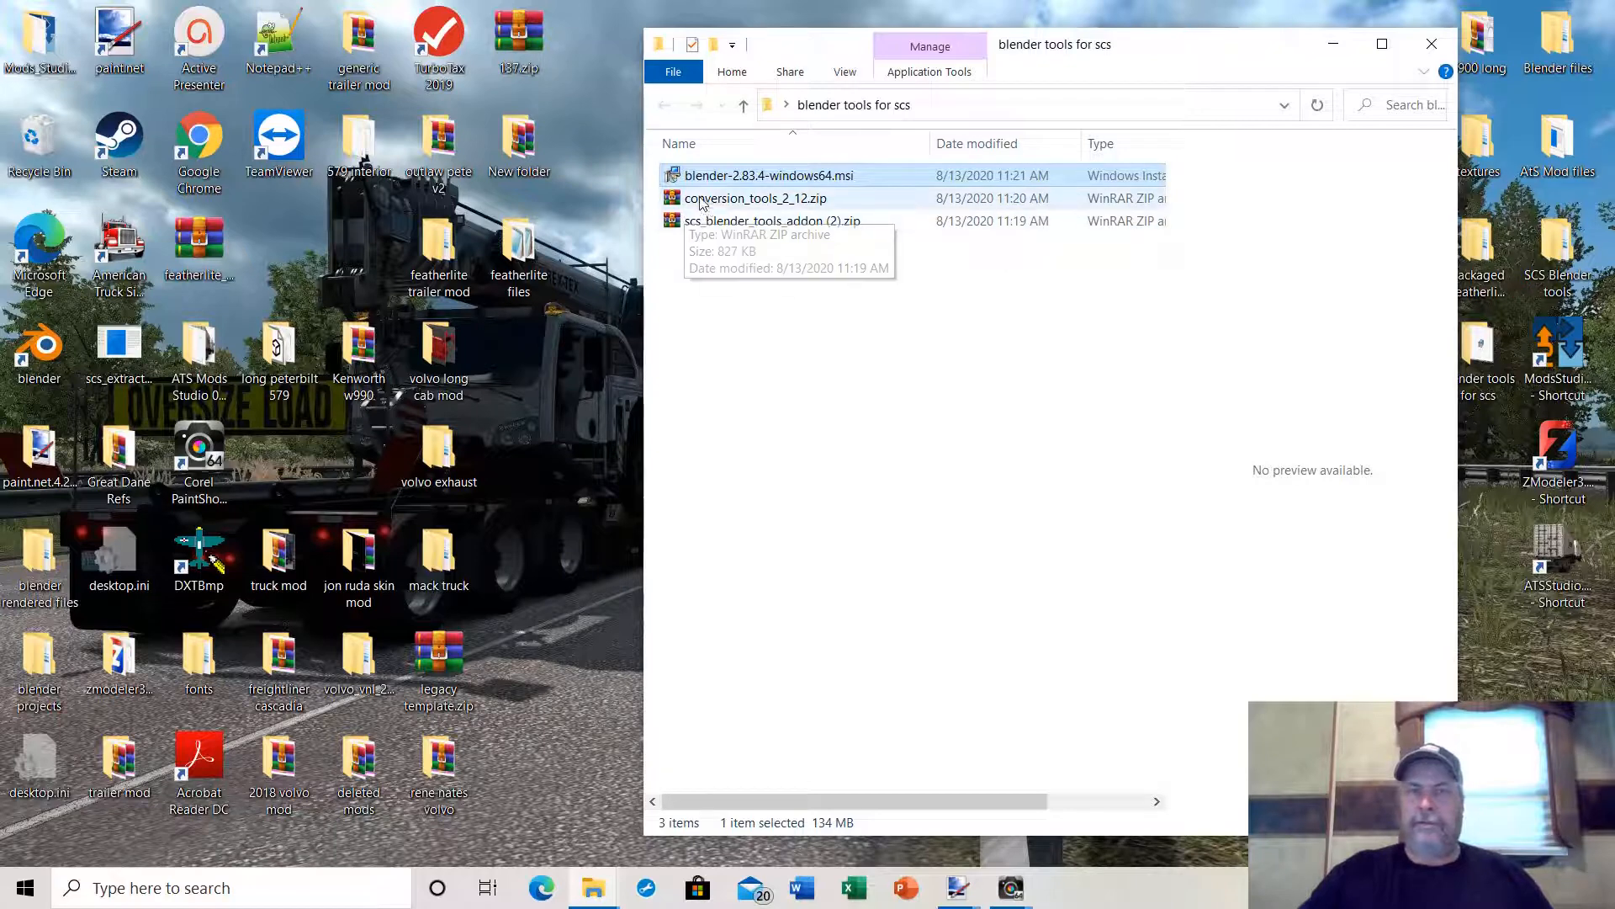
Extract conversion_tools_2_12.zip into a conversion_tools_2_12 folder, dismiss the license reminder, close WinRAR.
{"action": "double_click", "coordinate": [757, 198]}
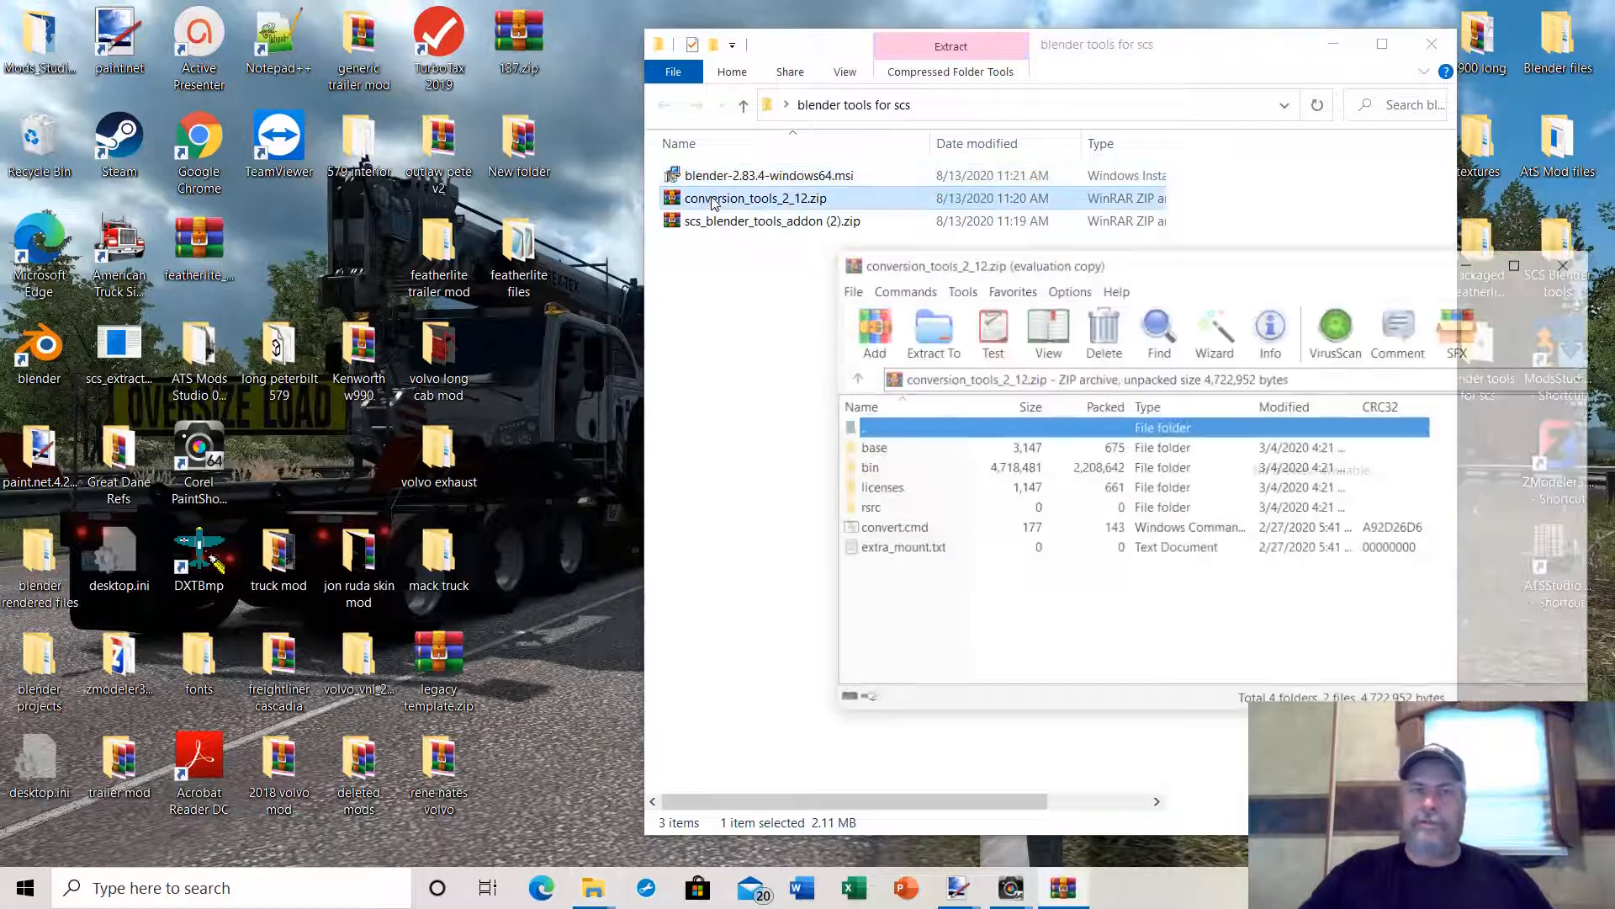
{"action": "left_click", "coordinate": [931, 329]}
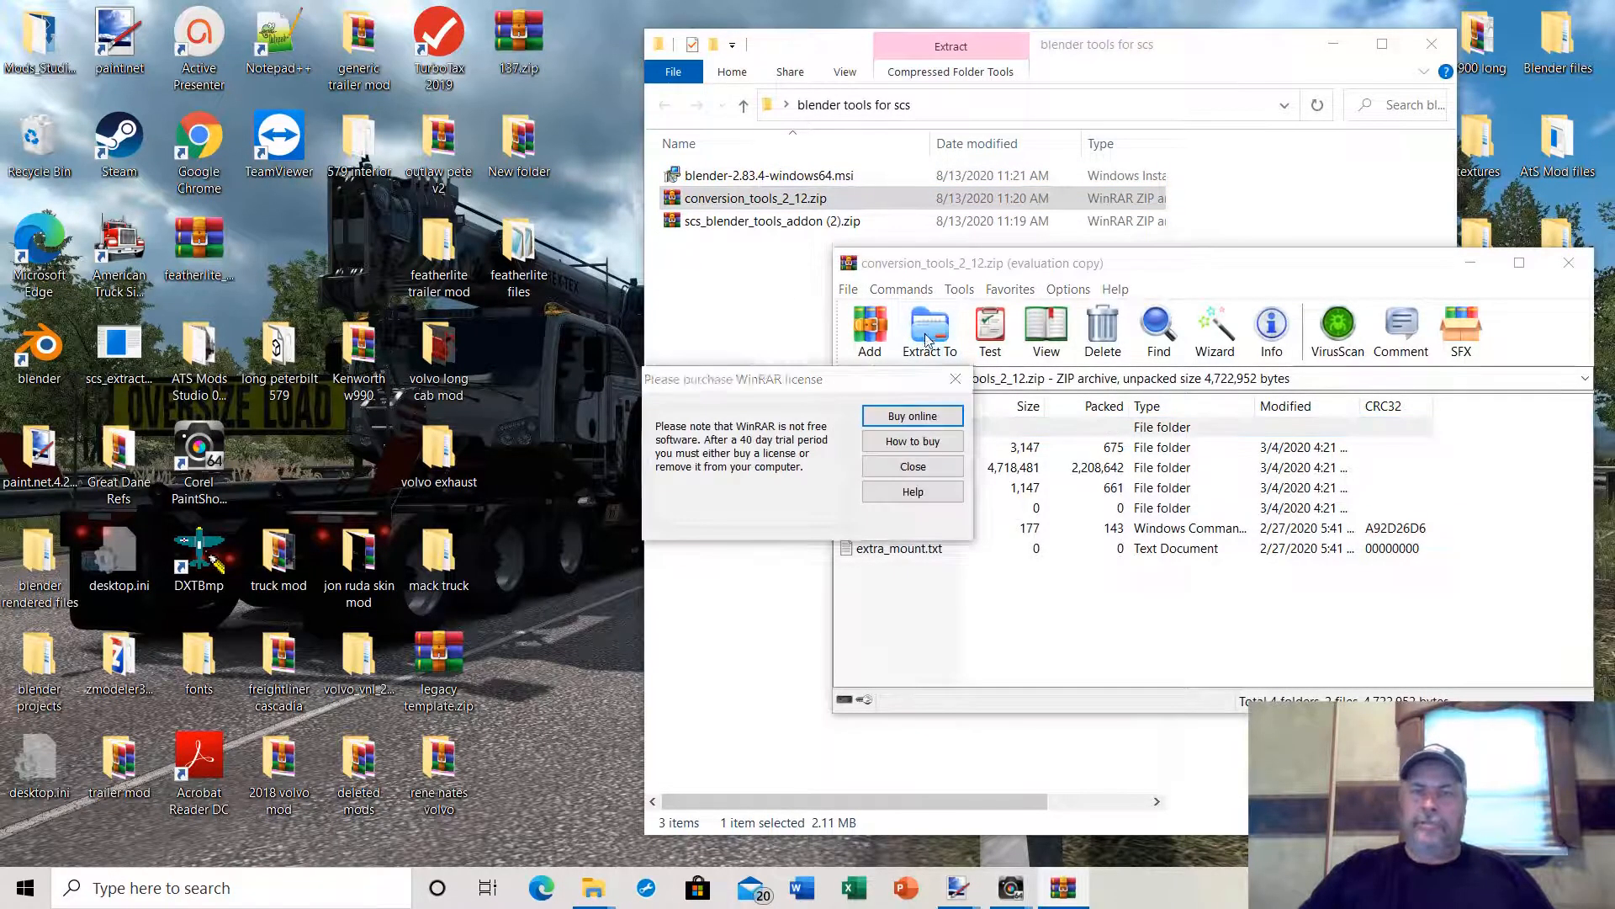
{"action": "left_click", "coordinate": [911, 466]}
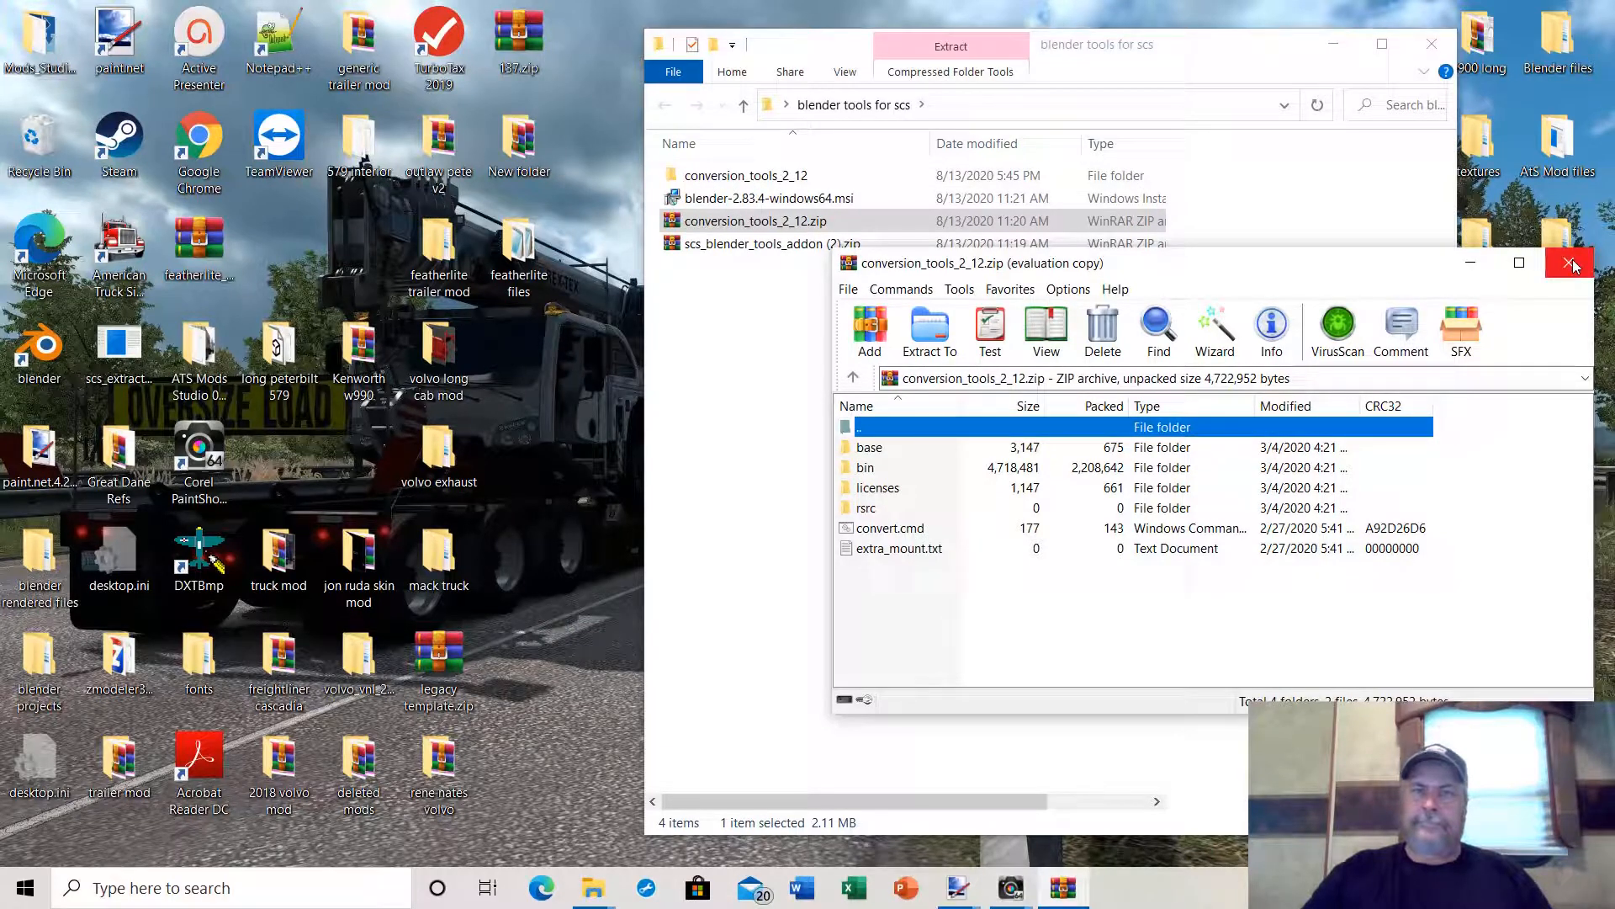
{"action": "left_click", "coordinate": [1571, 262]}
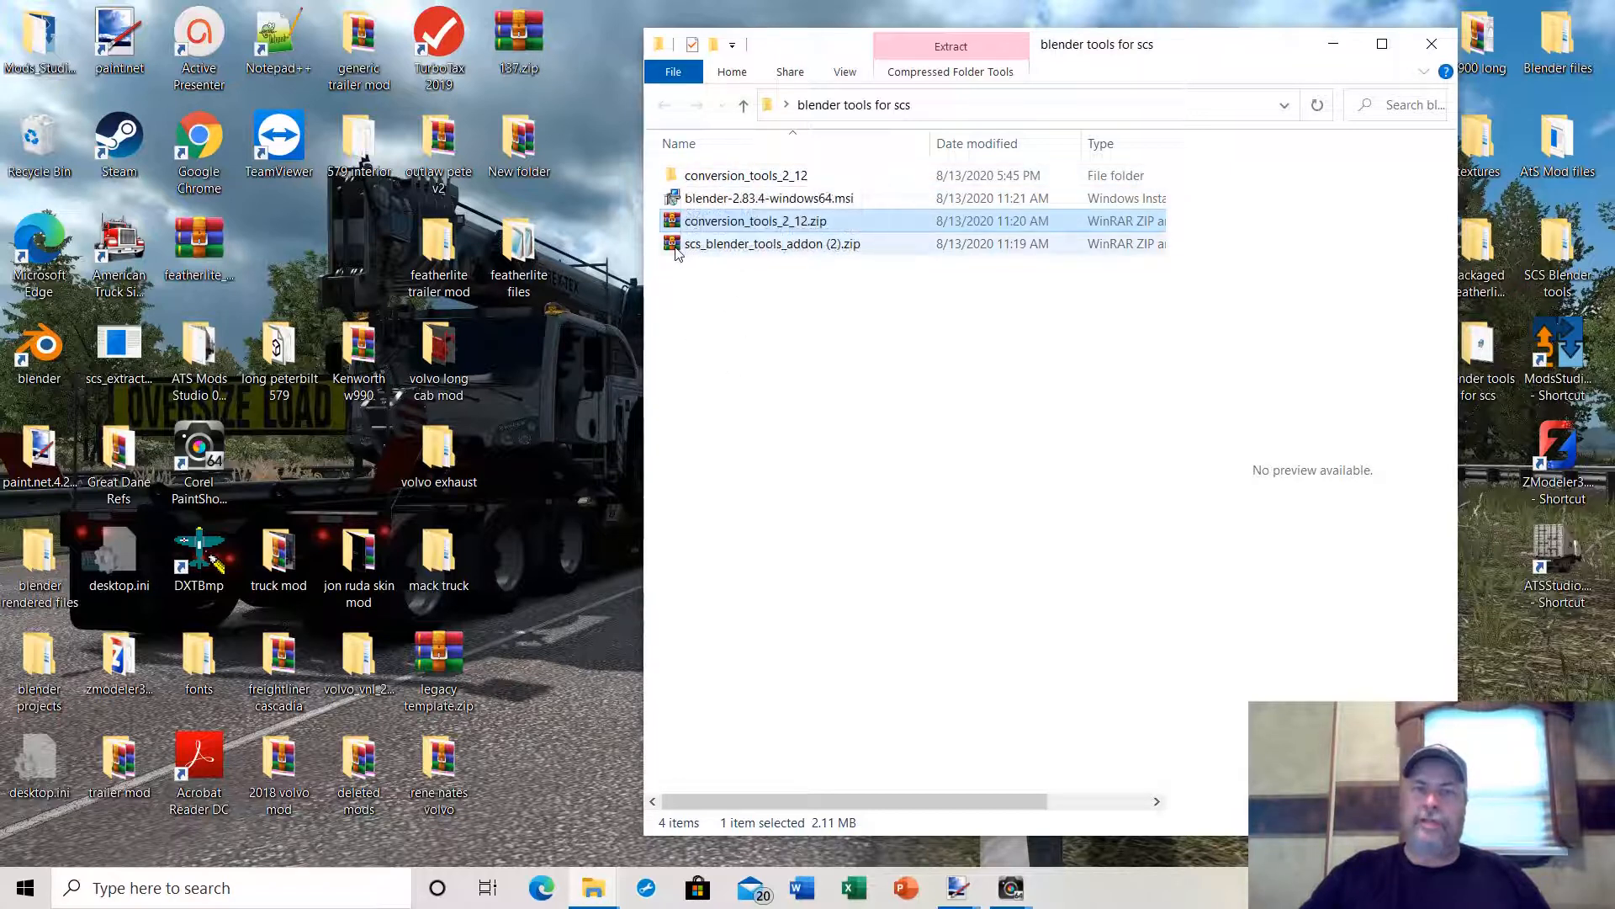
{"action": "mouse_move", "coordinate": [772, 244]}
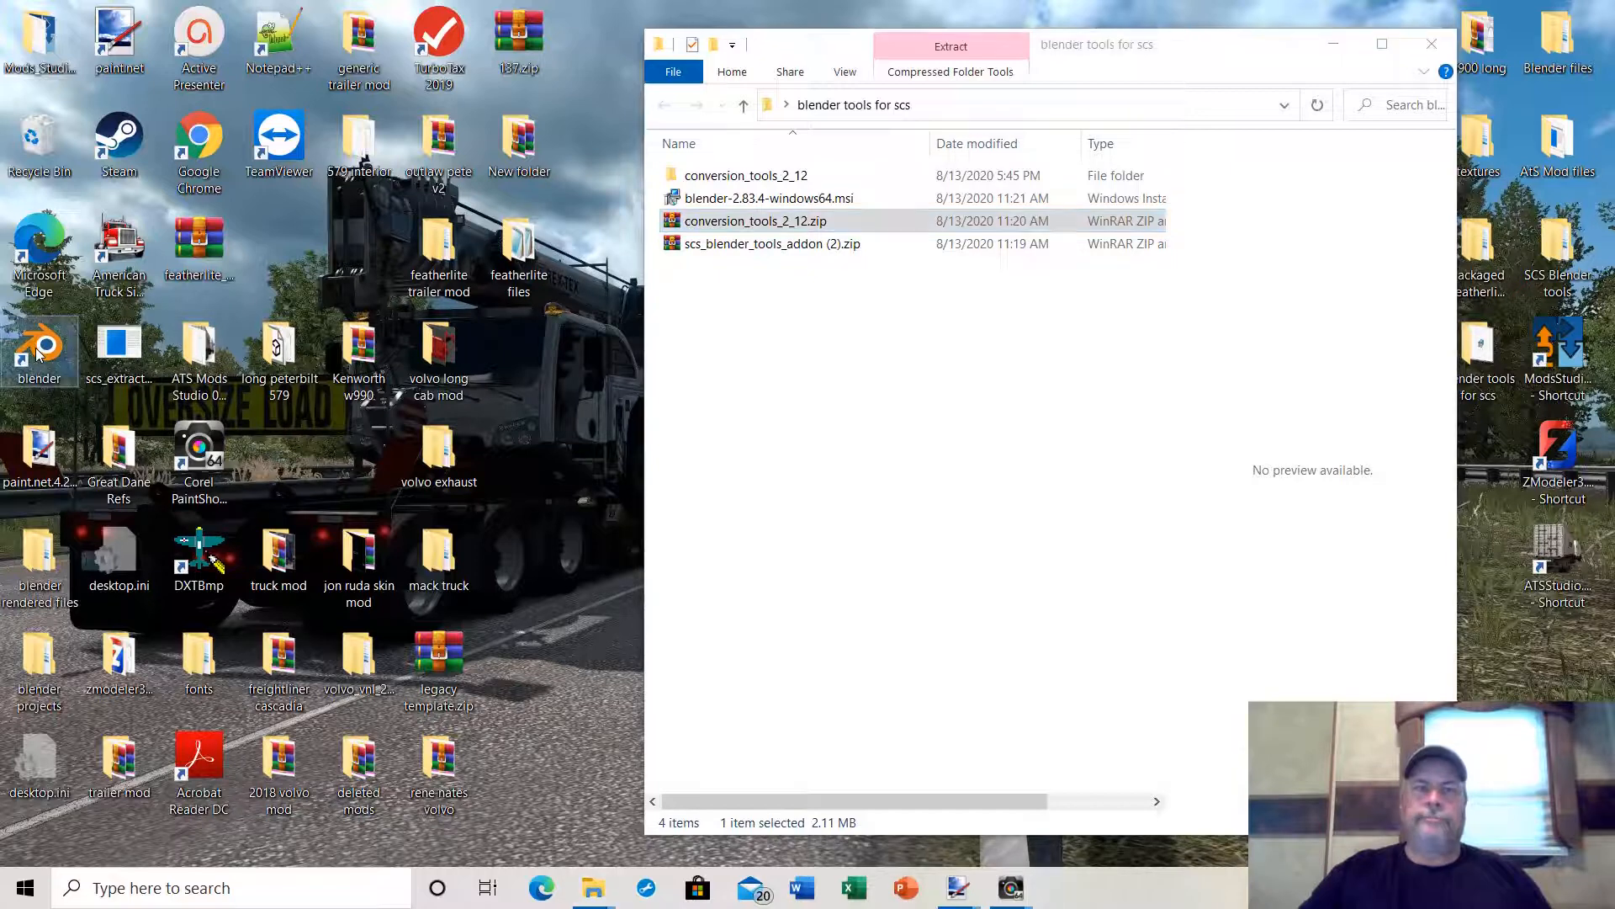
{"action": "double_click", "coordinate": [39, 350]}
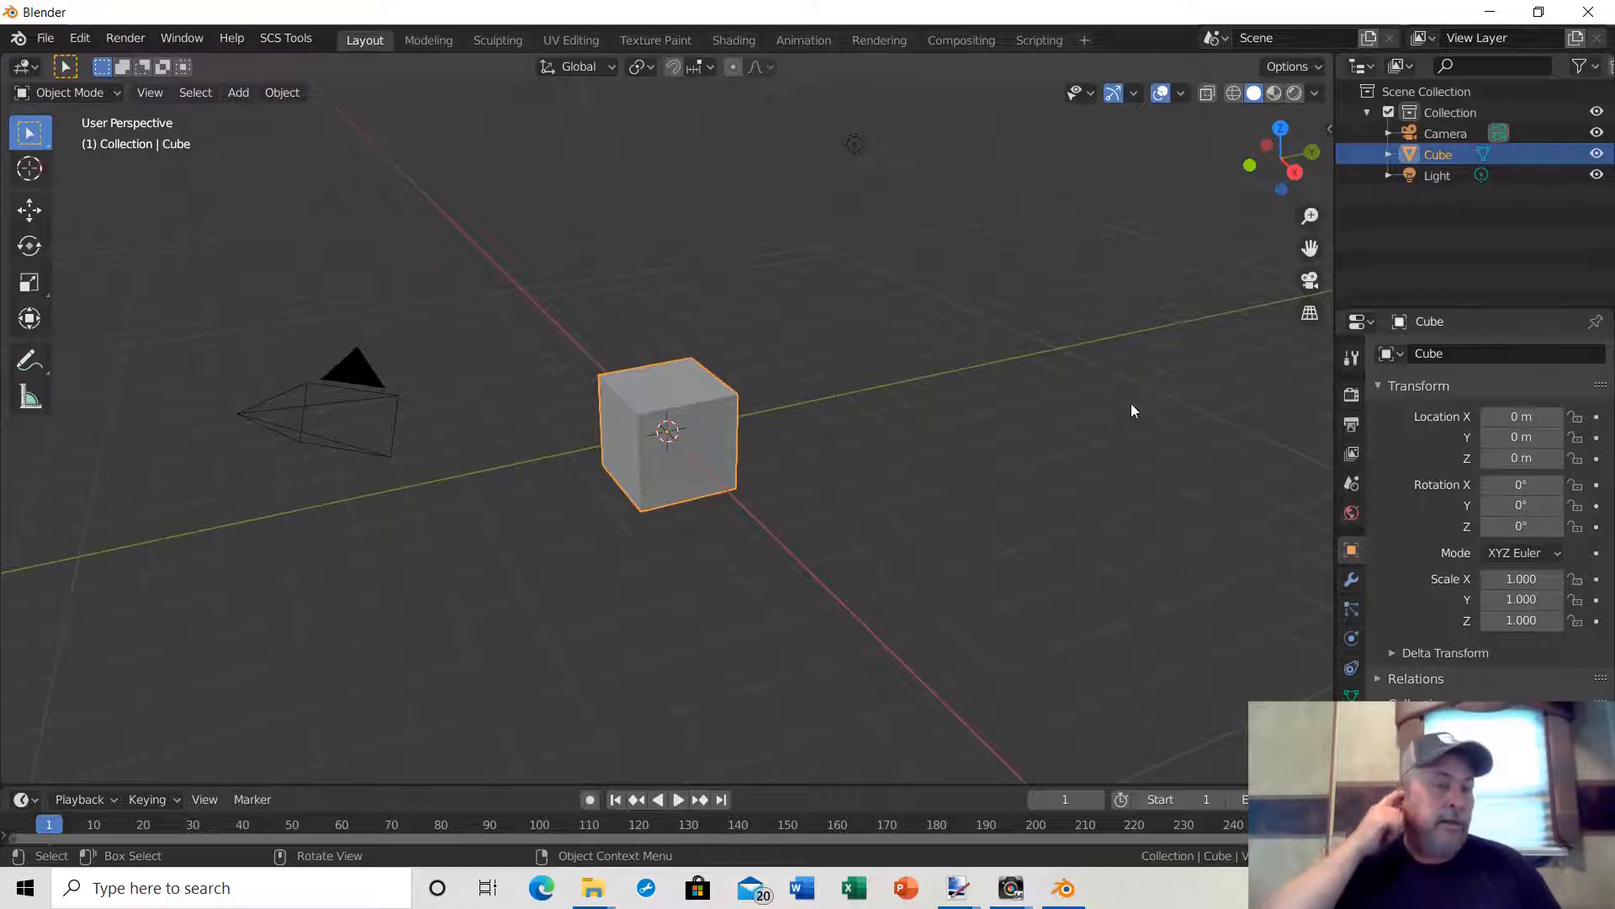
{"action": "mouse_move", "coordinate": [778, 474]}
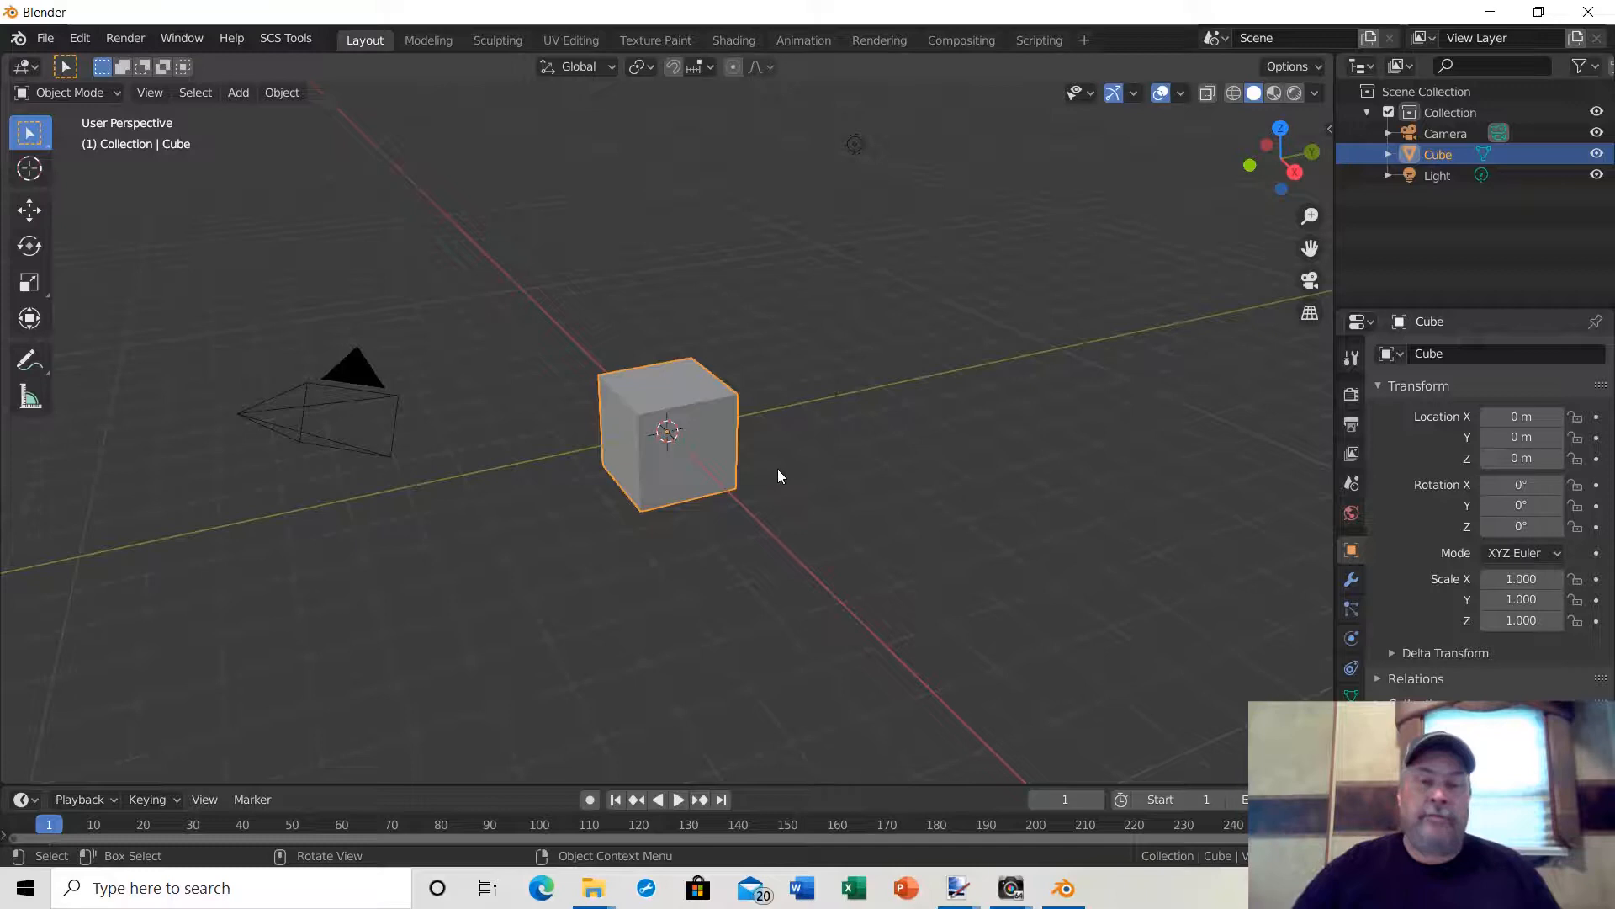
{"action": "mouse_move", "coordinate": [711, 549]}
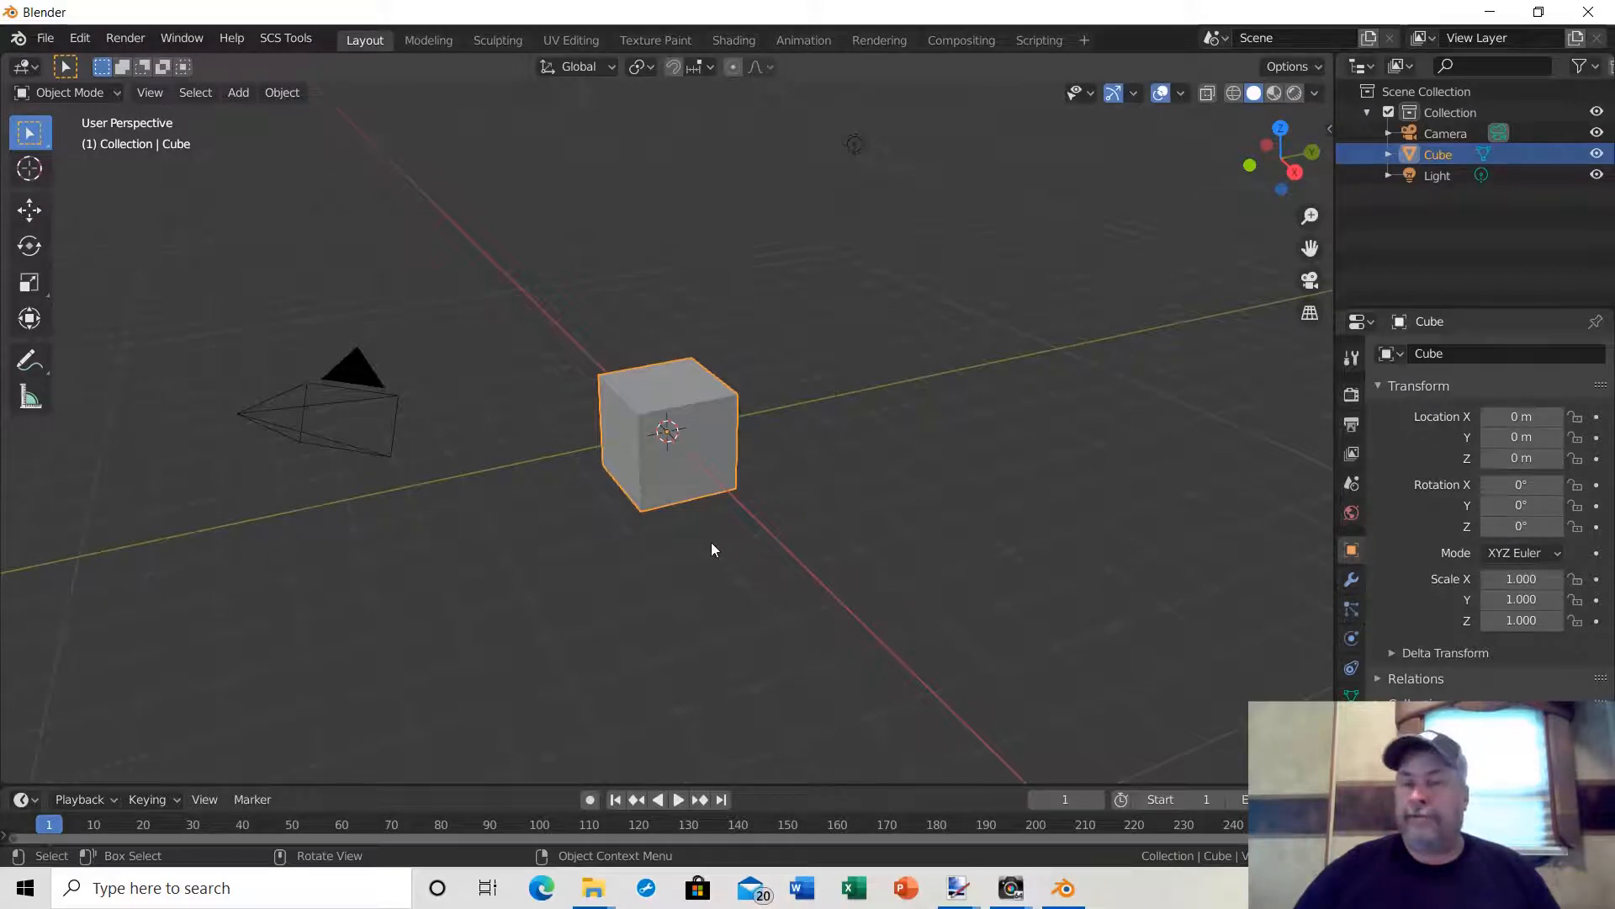
{"action": "mouse_move", "coordinate": [817, 616]}
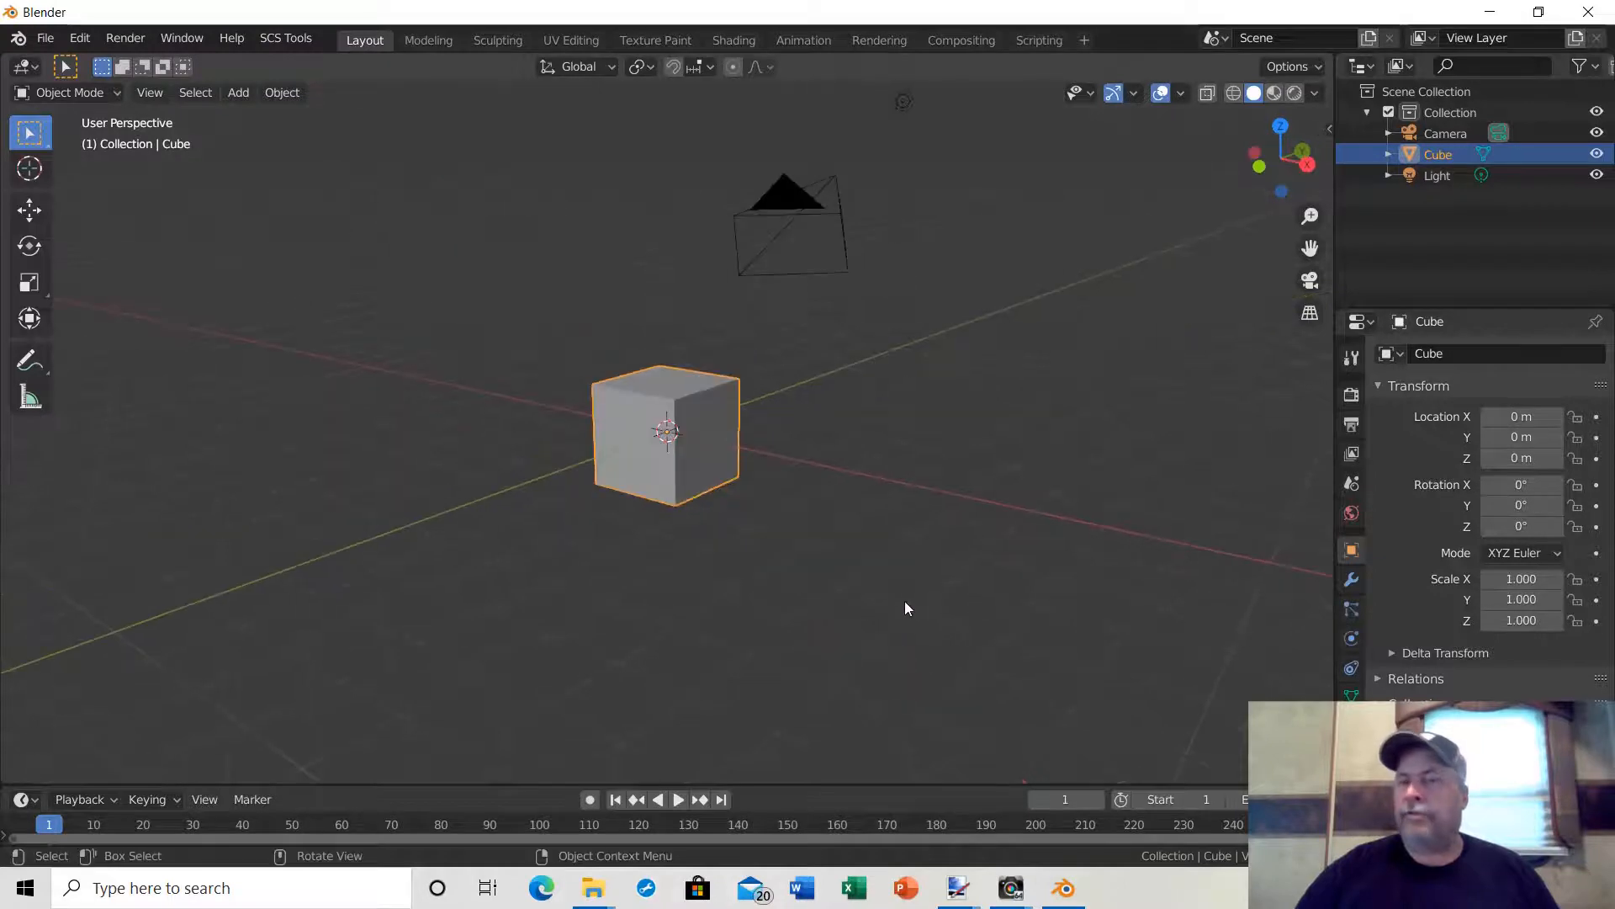
{"action": "mouse_move", "coordinate": [814, 604]}
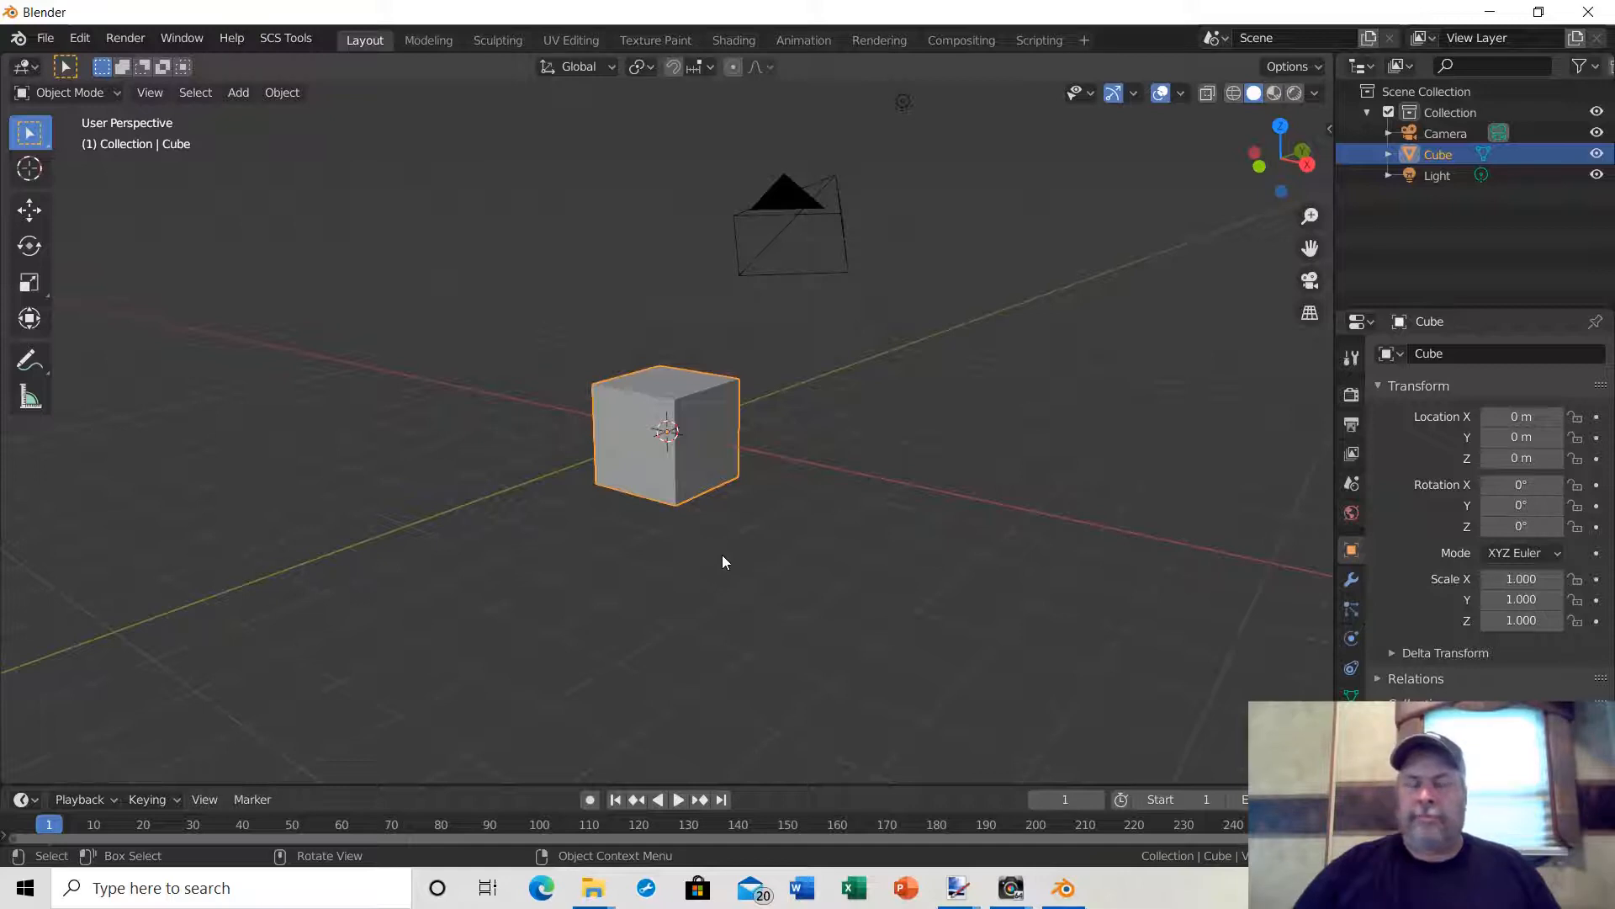
{"action": "mouse_move", "coordinate": [639, 485]}
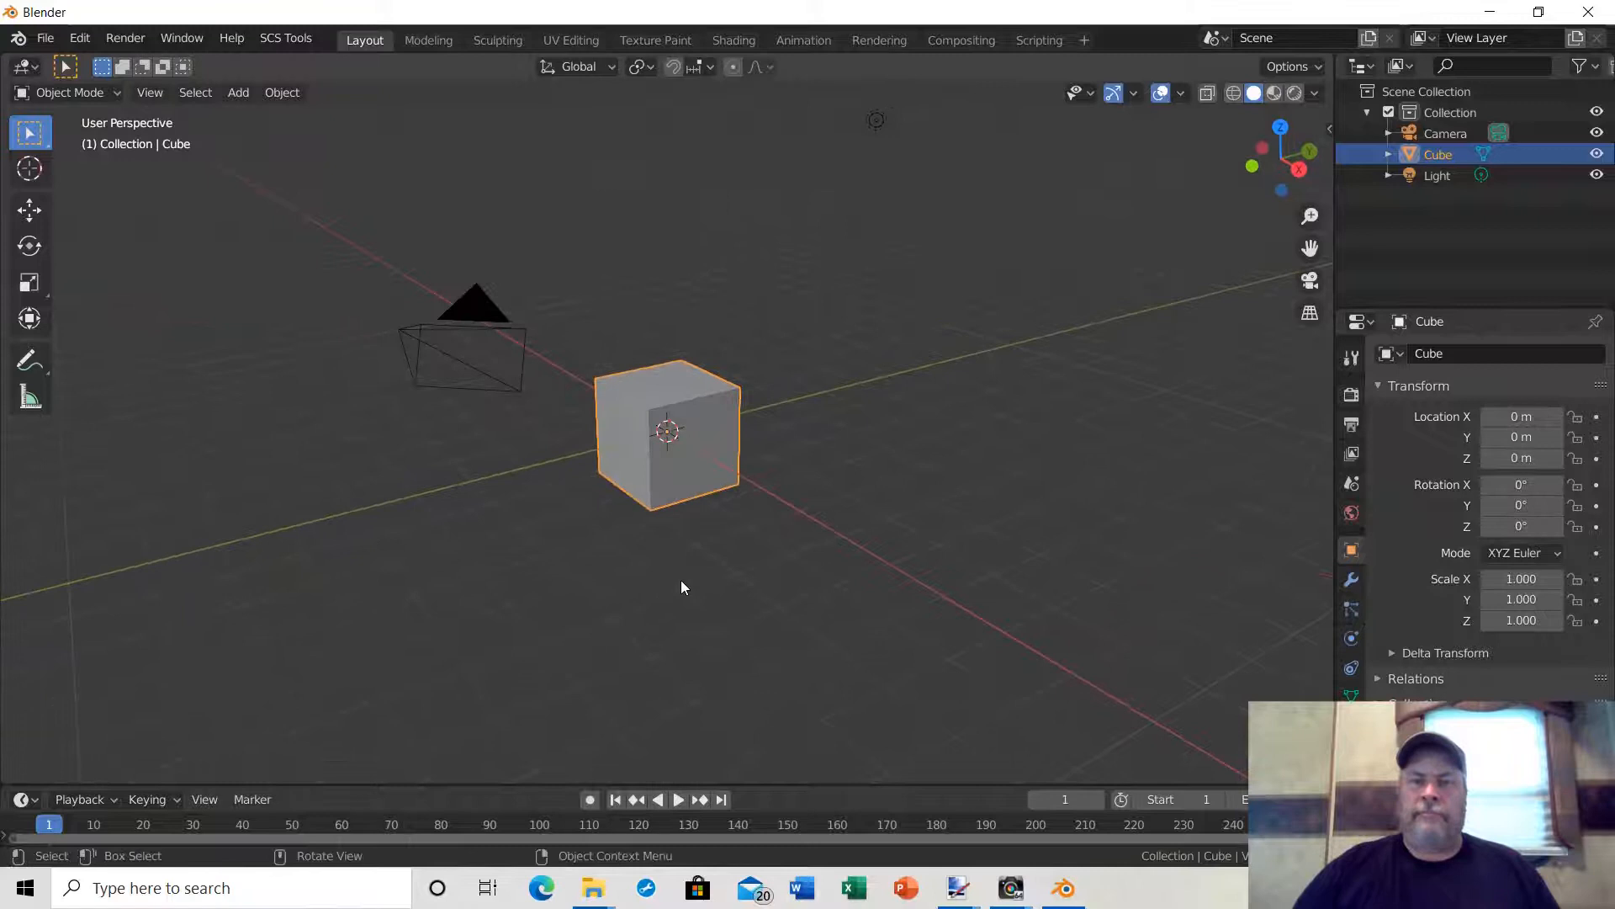
{"action": "mouse_move", "coordinate": [749, 528]}
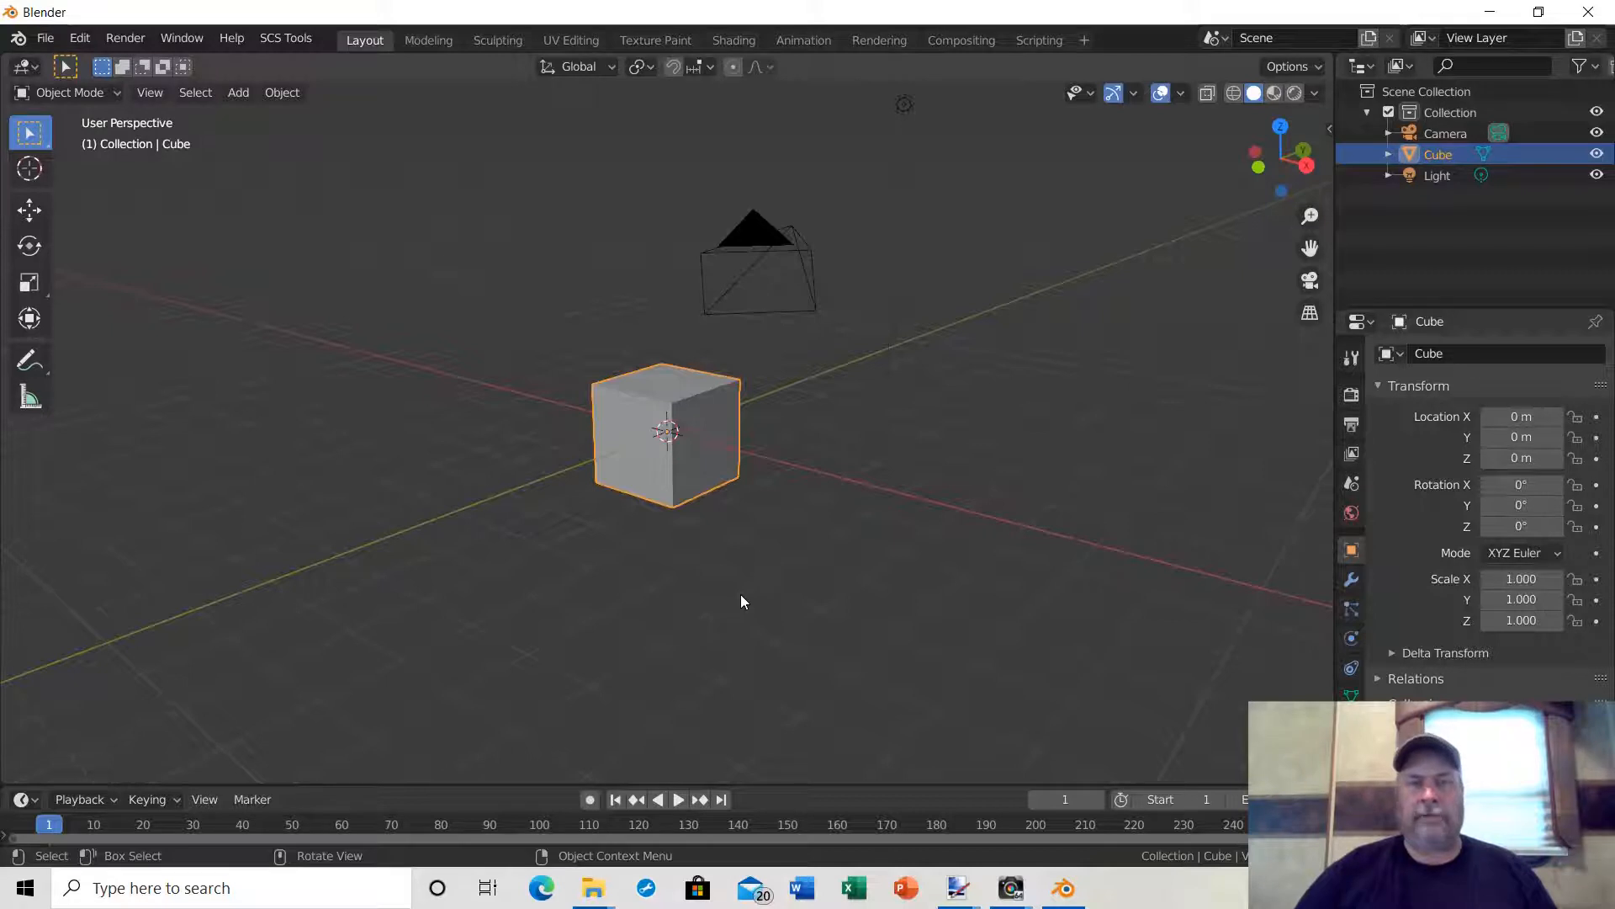
{"action": "mouse_move", "coordinate": [684, 338]}
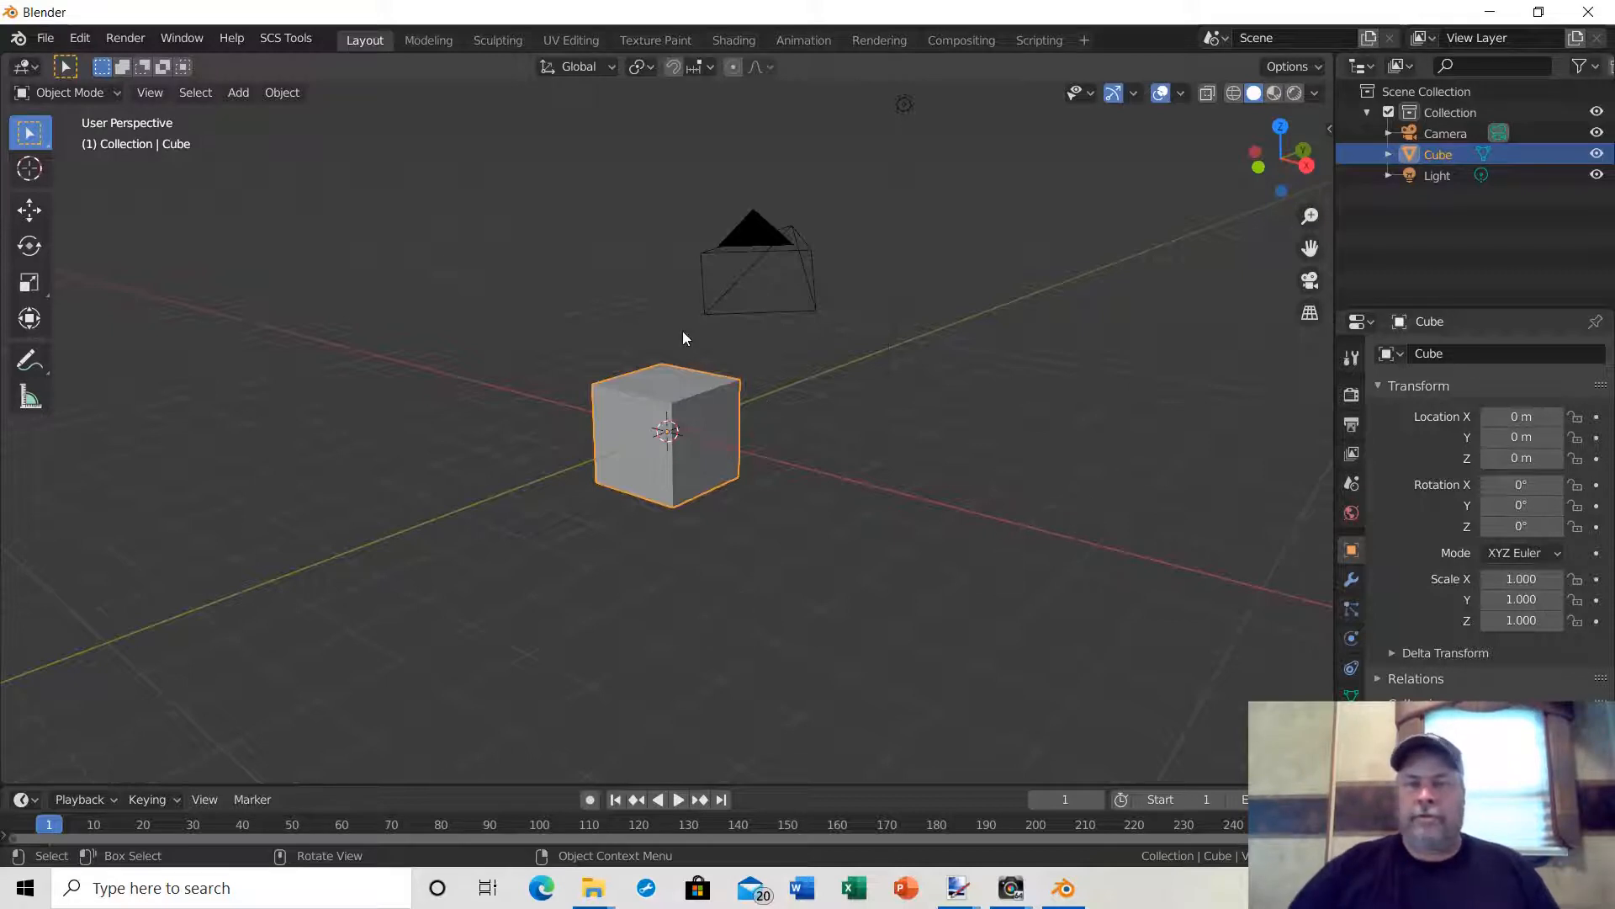
{"action": "mouse_move", "coordinate": [1328, 373]}
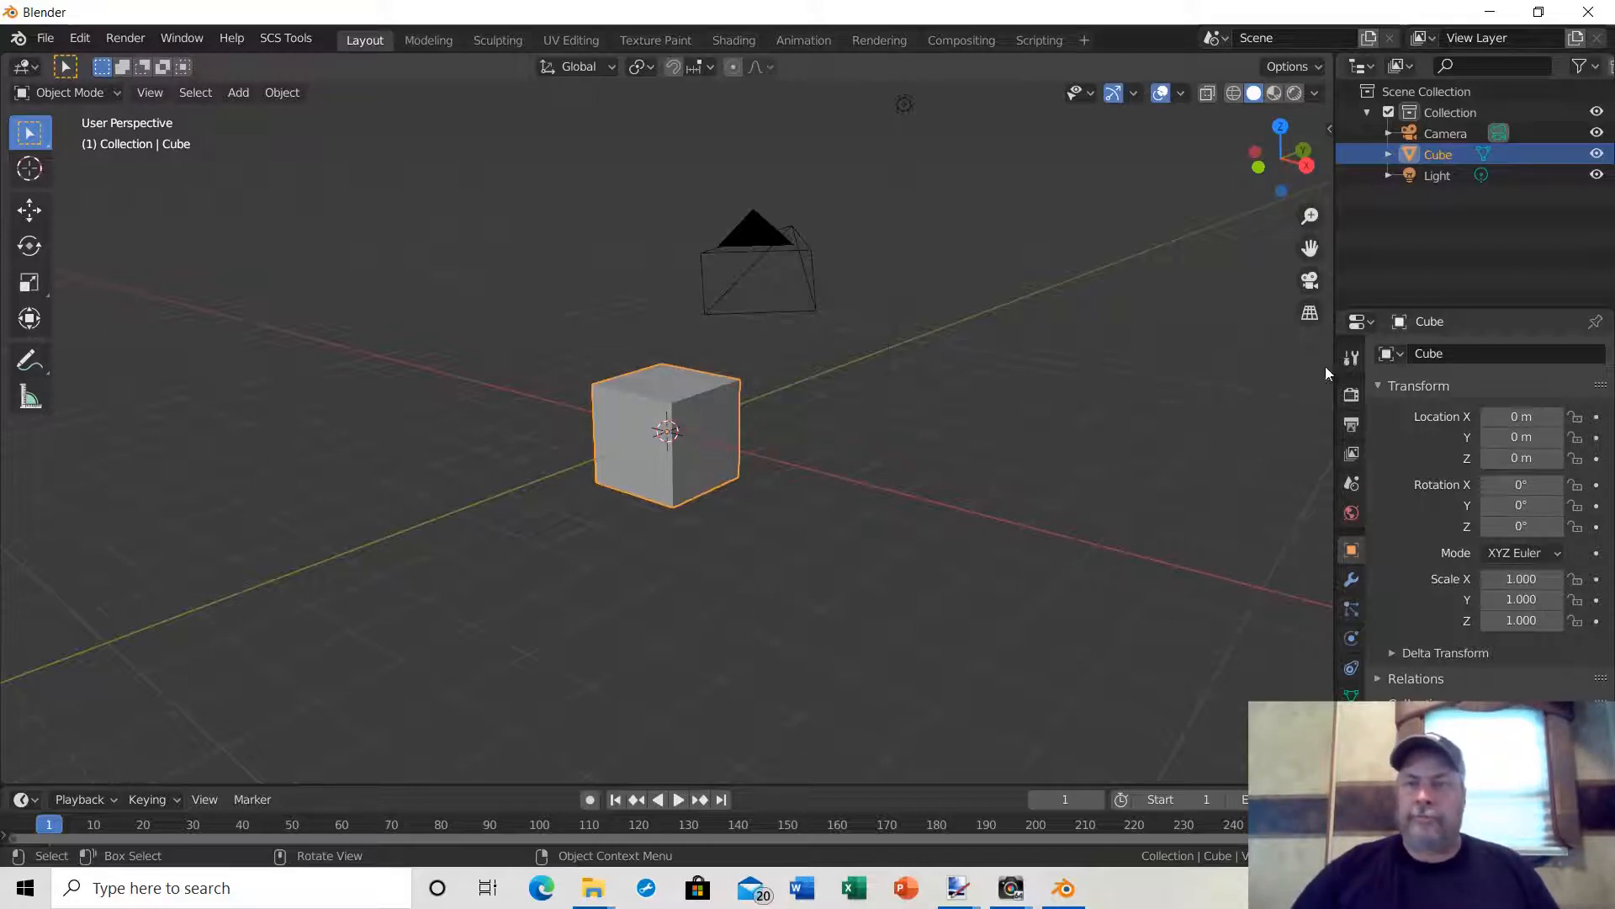
{"action": "mouse_move", "coordinate": [1288, 443]}
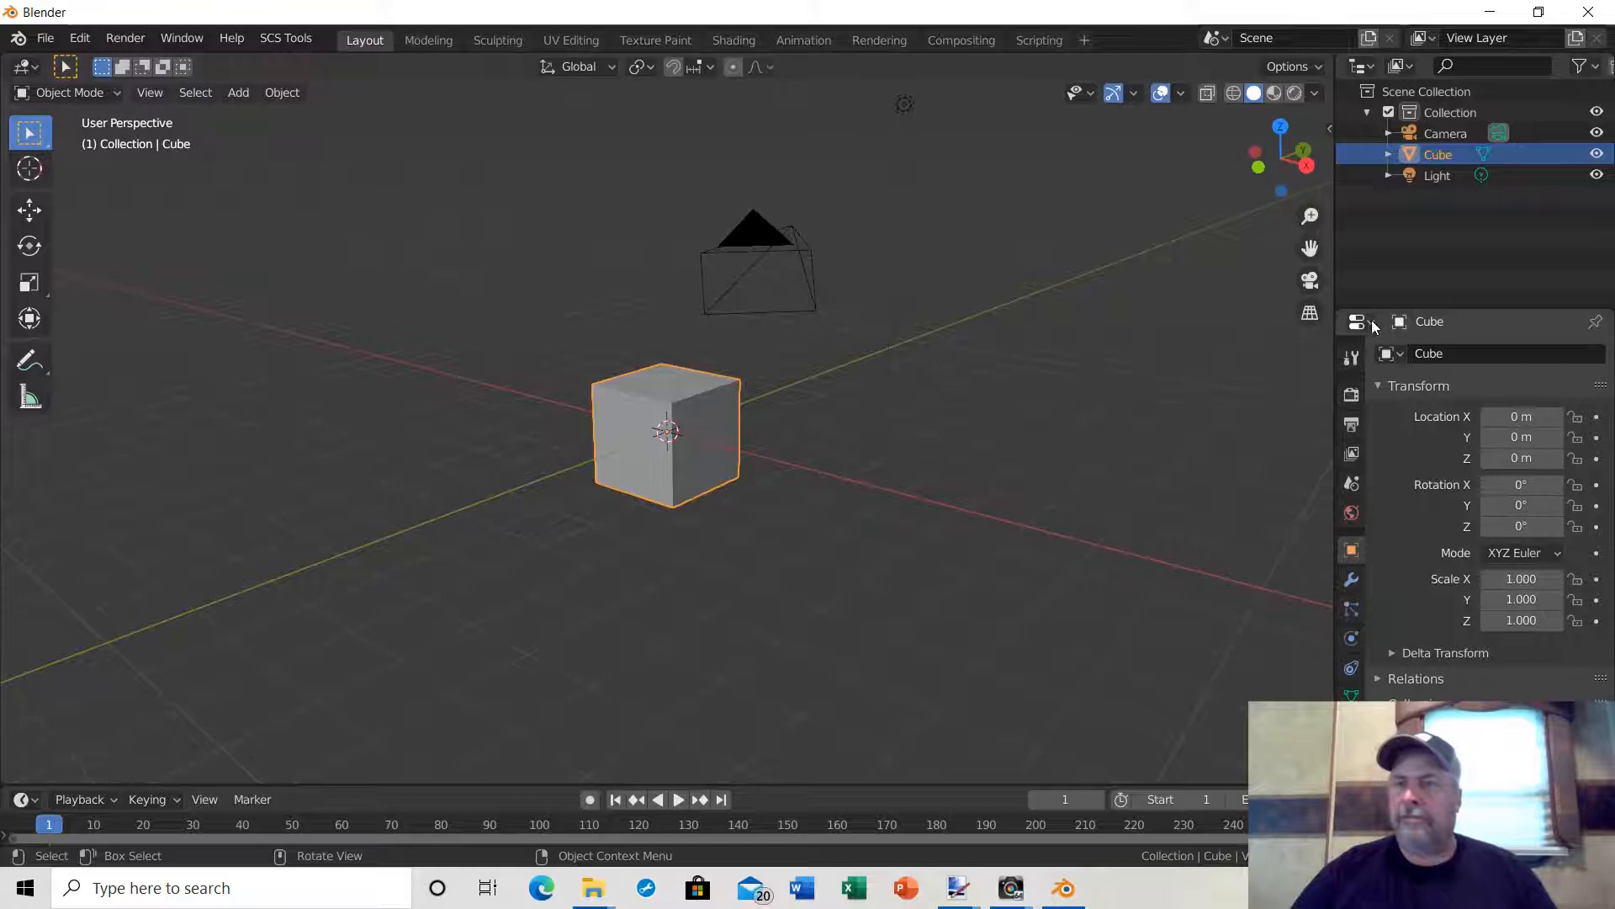
{"action": "mouse_move", "coordinate": [1358, 322]}
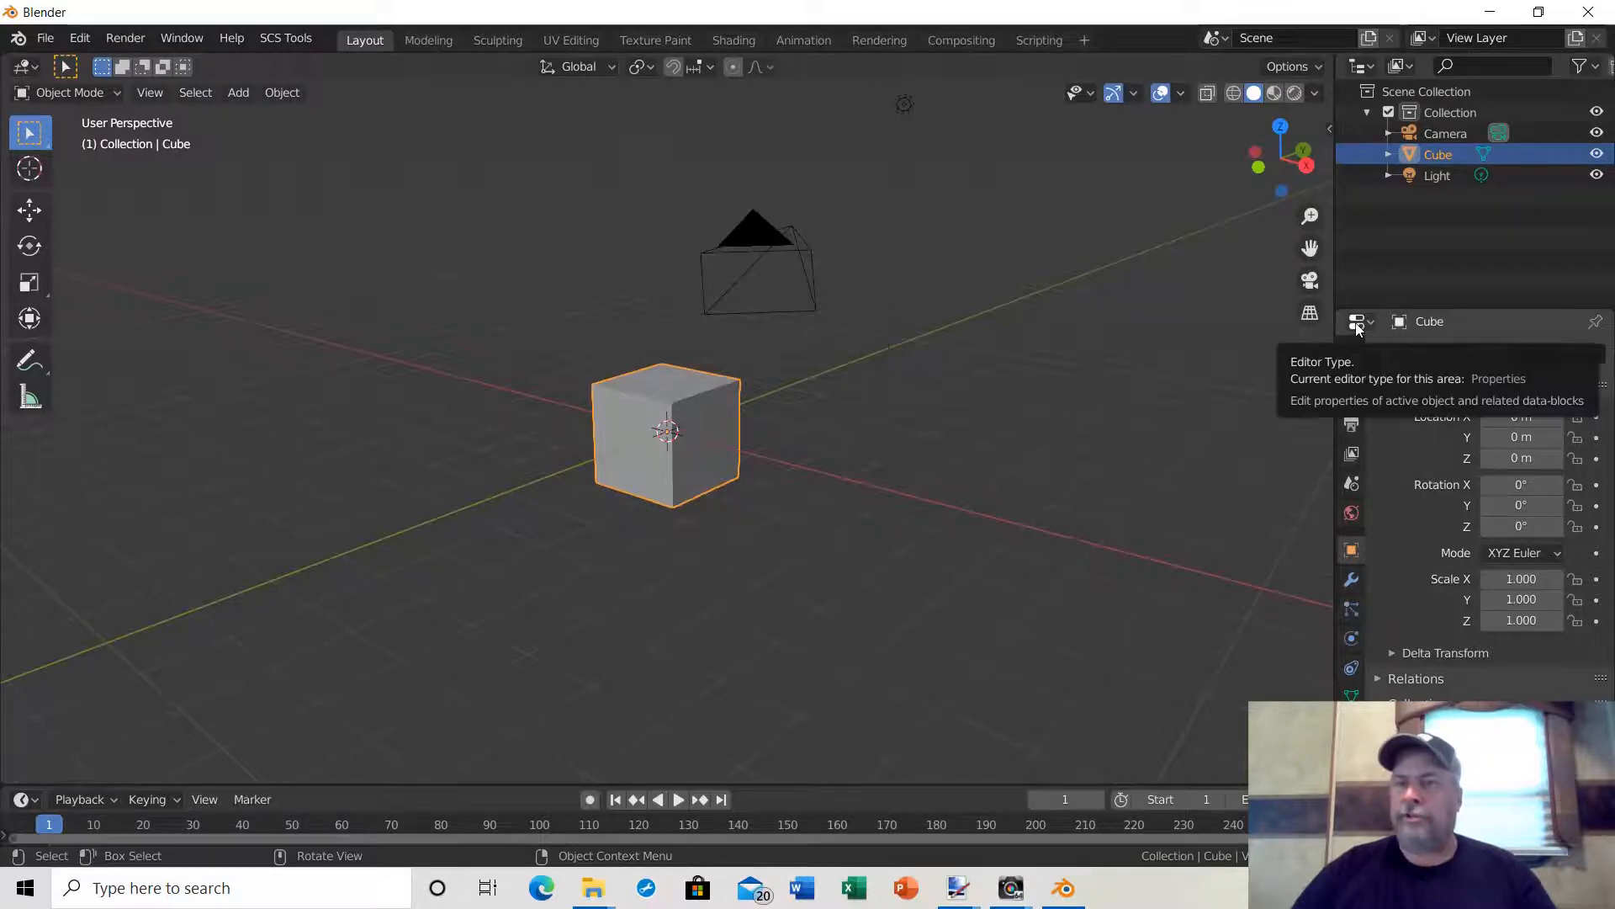
Switch the right-hand area's editor type to Preferences, showing the Add-ons list.
{"action": "left_click", "coordinate": [1360, 321]}
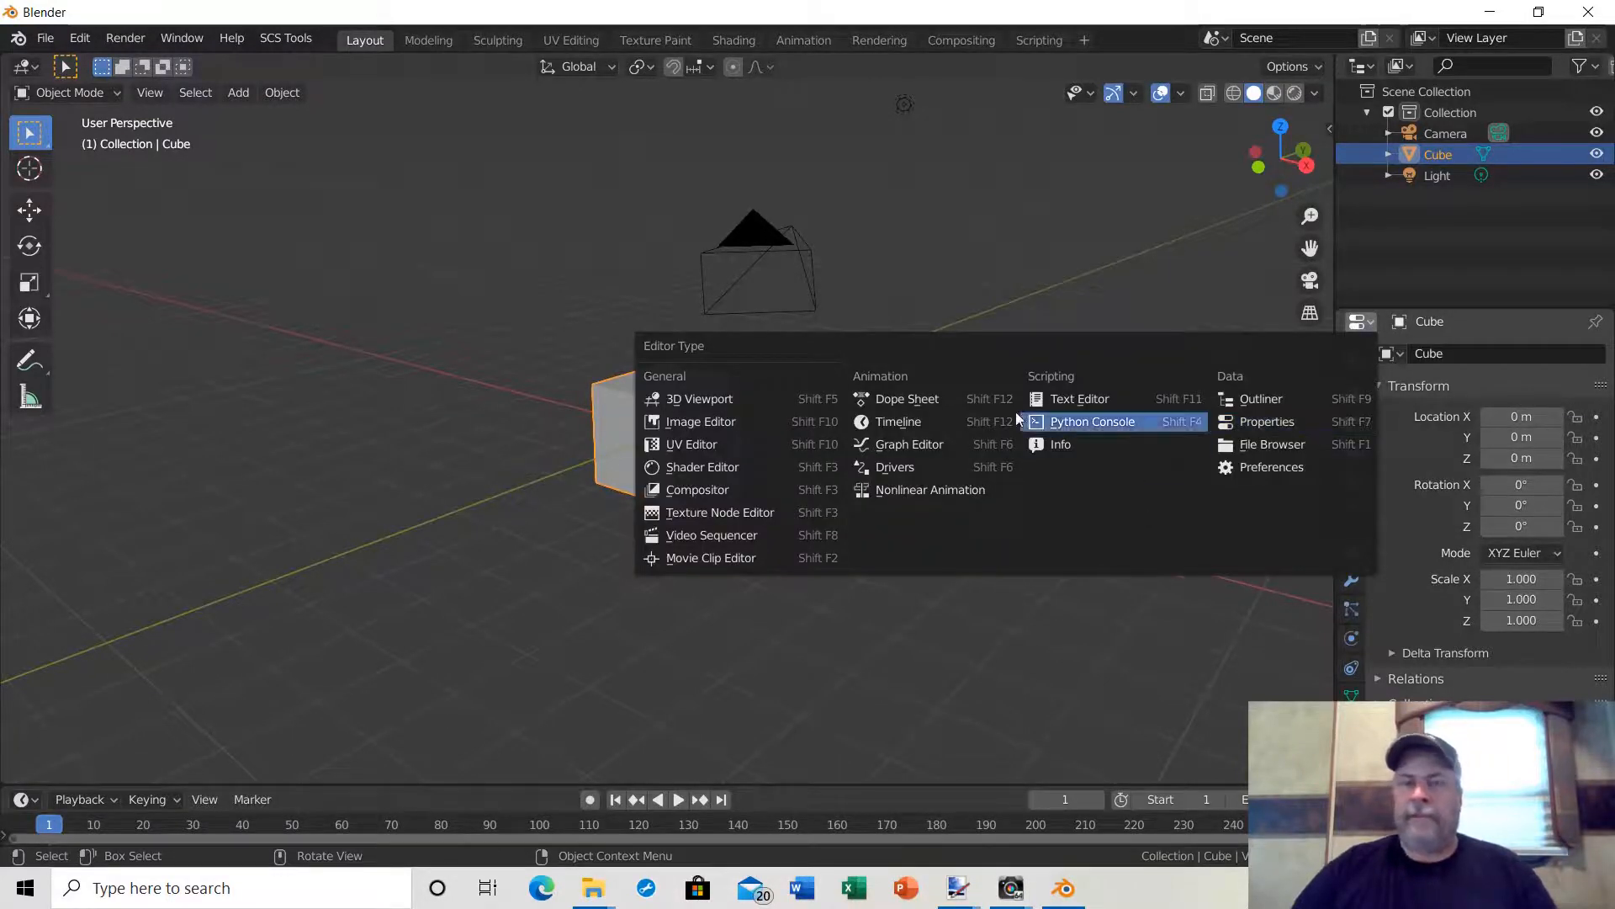
{"action": "mouse_move", "coordinate": [1271, 467]}
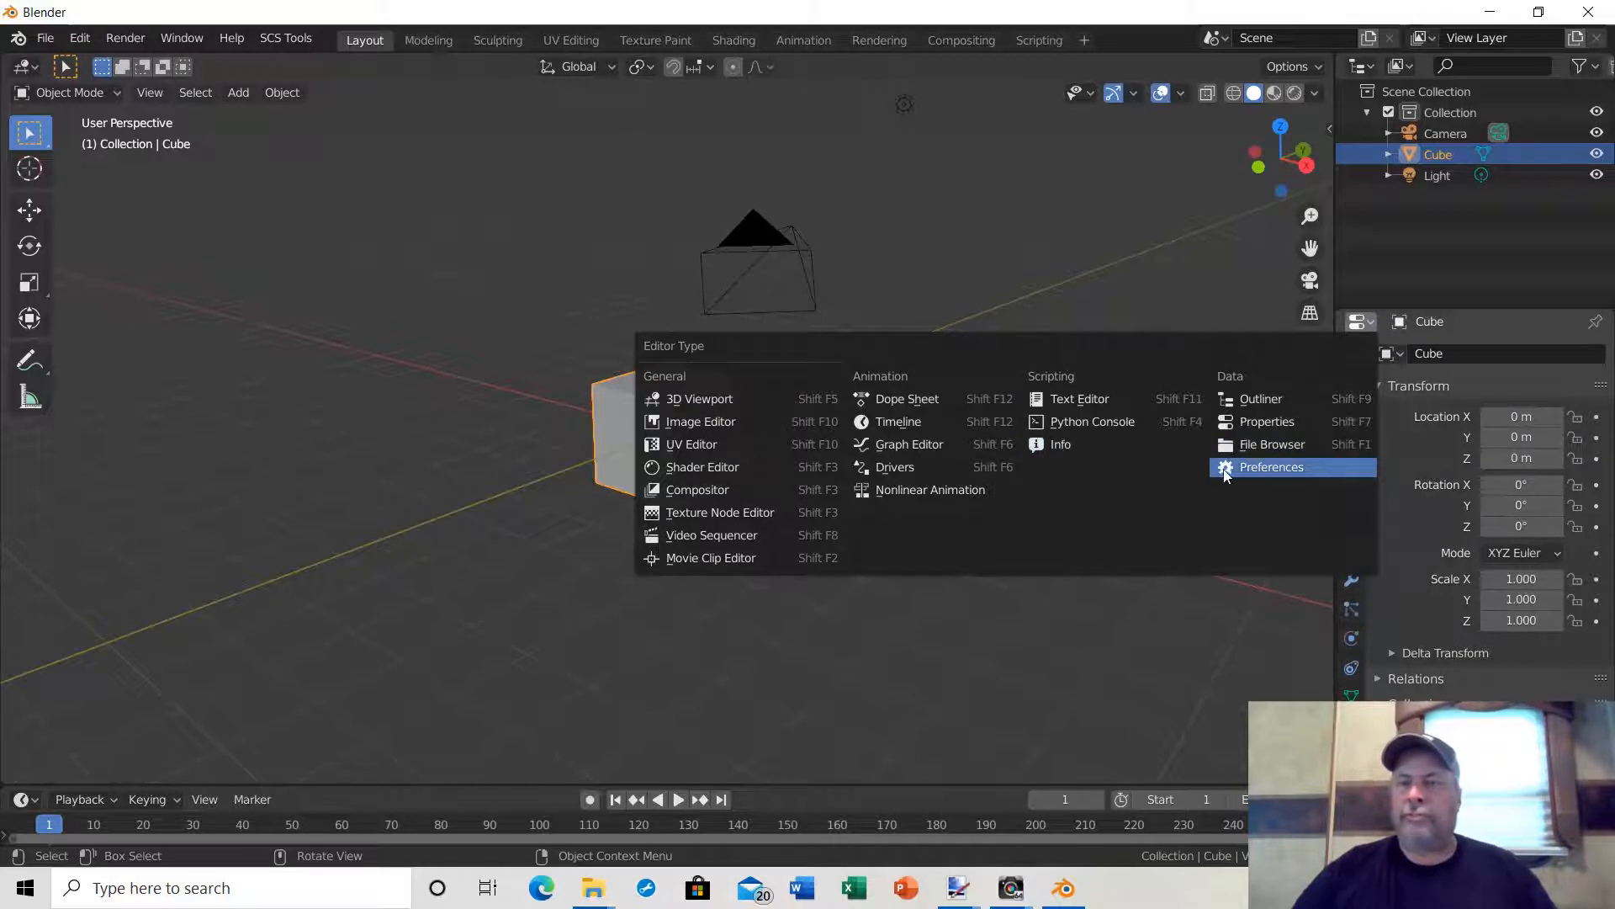
{"action": "left_click", "coordinate": [1271, 467]}
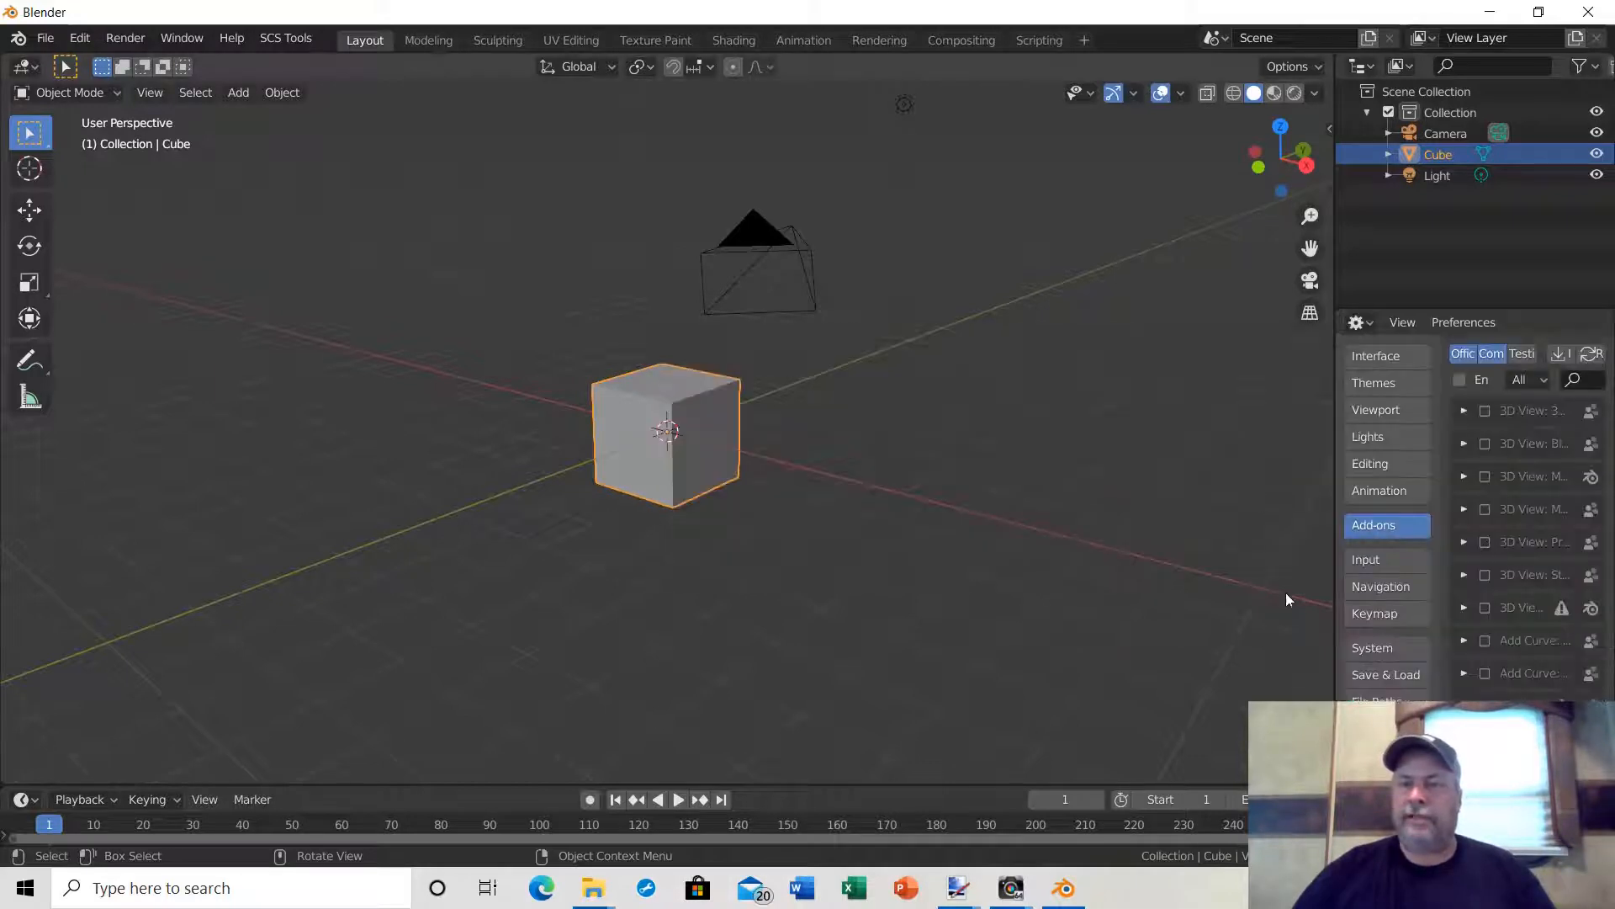
{"action": "mouse_move", "coordinate": [1330, 550]}
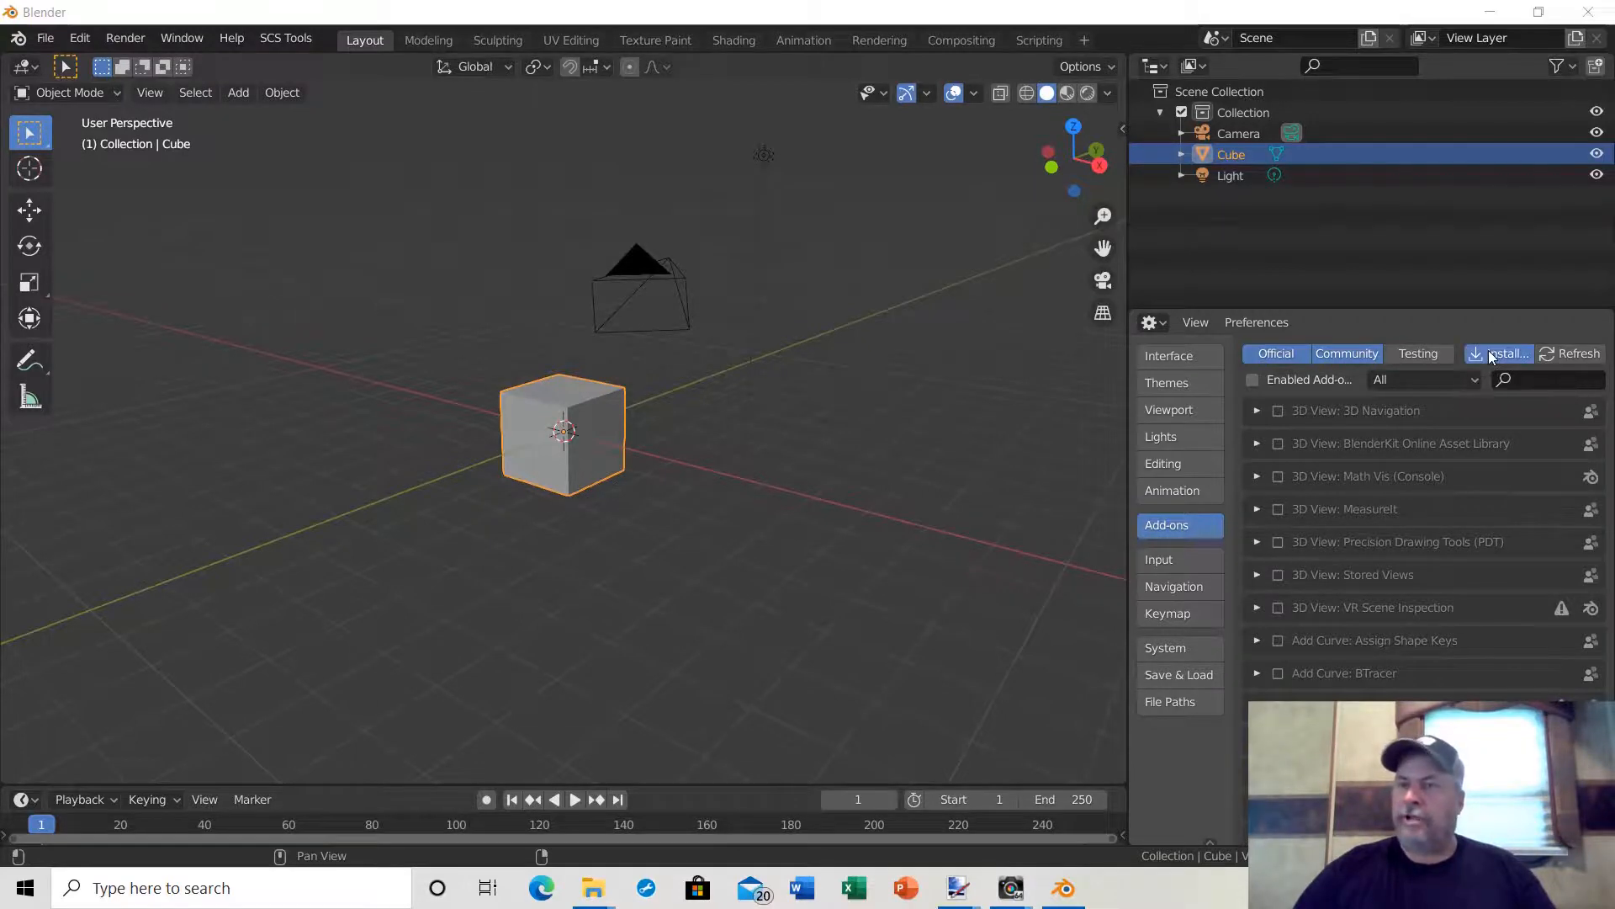
Install the add-on from Desktop > blender tools for scs > scs_blender_tools_addon (2).zip.
{"action": "left_click", "coordinate": [1500, 353]}
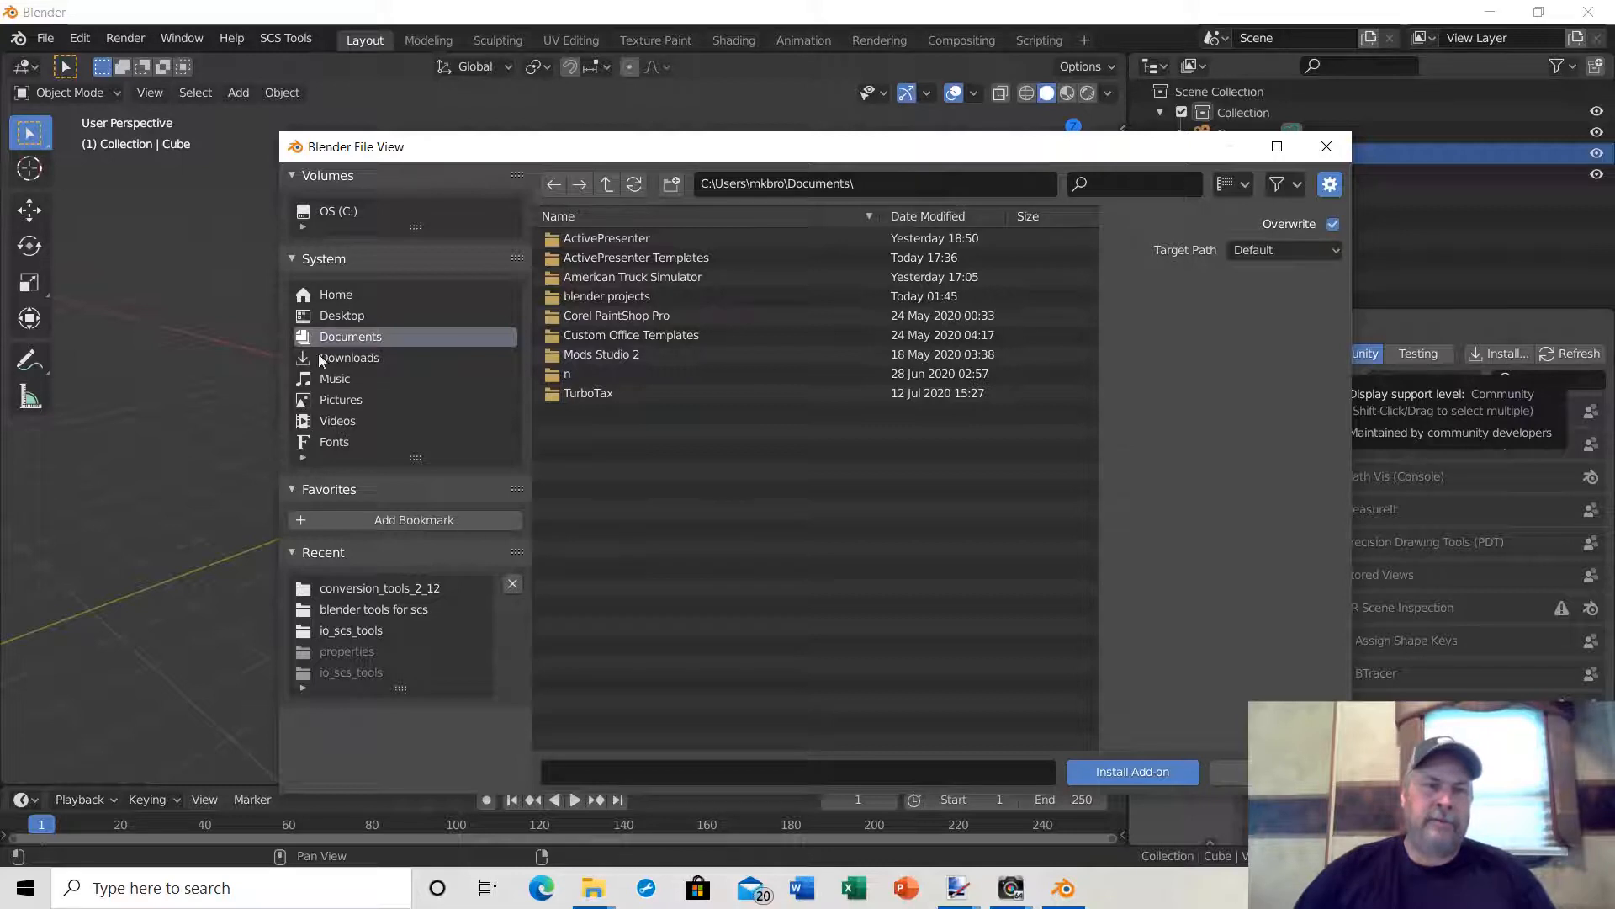
{"action": "left_click", "coordinate": [341, 315]}
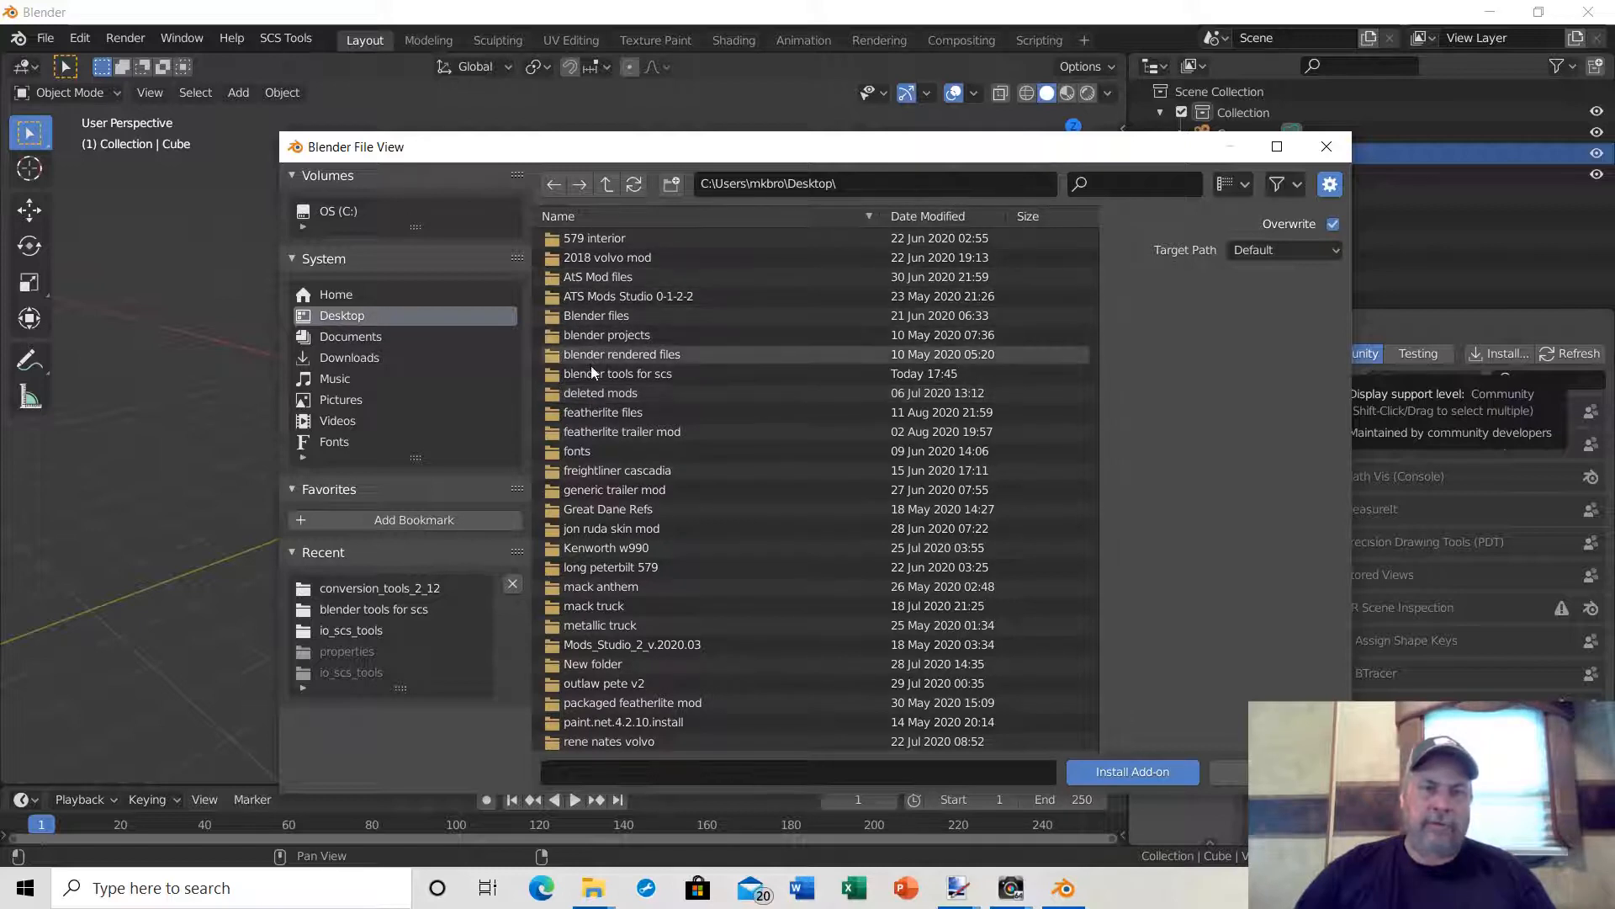
{"action": "left_click", "coordinate": [618, 372]}
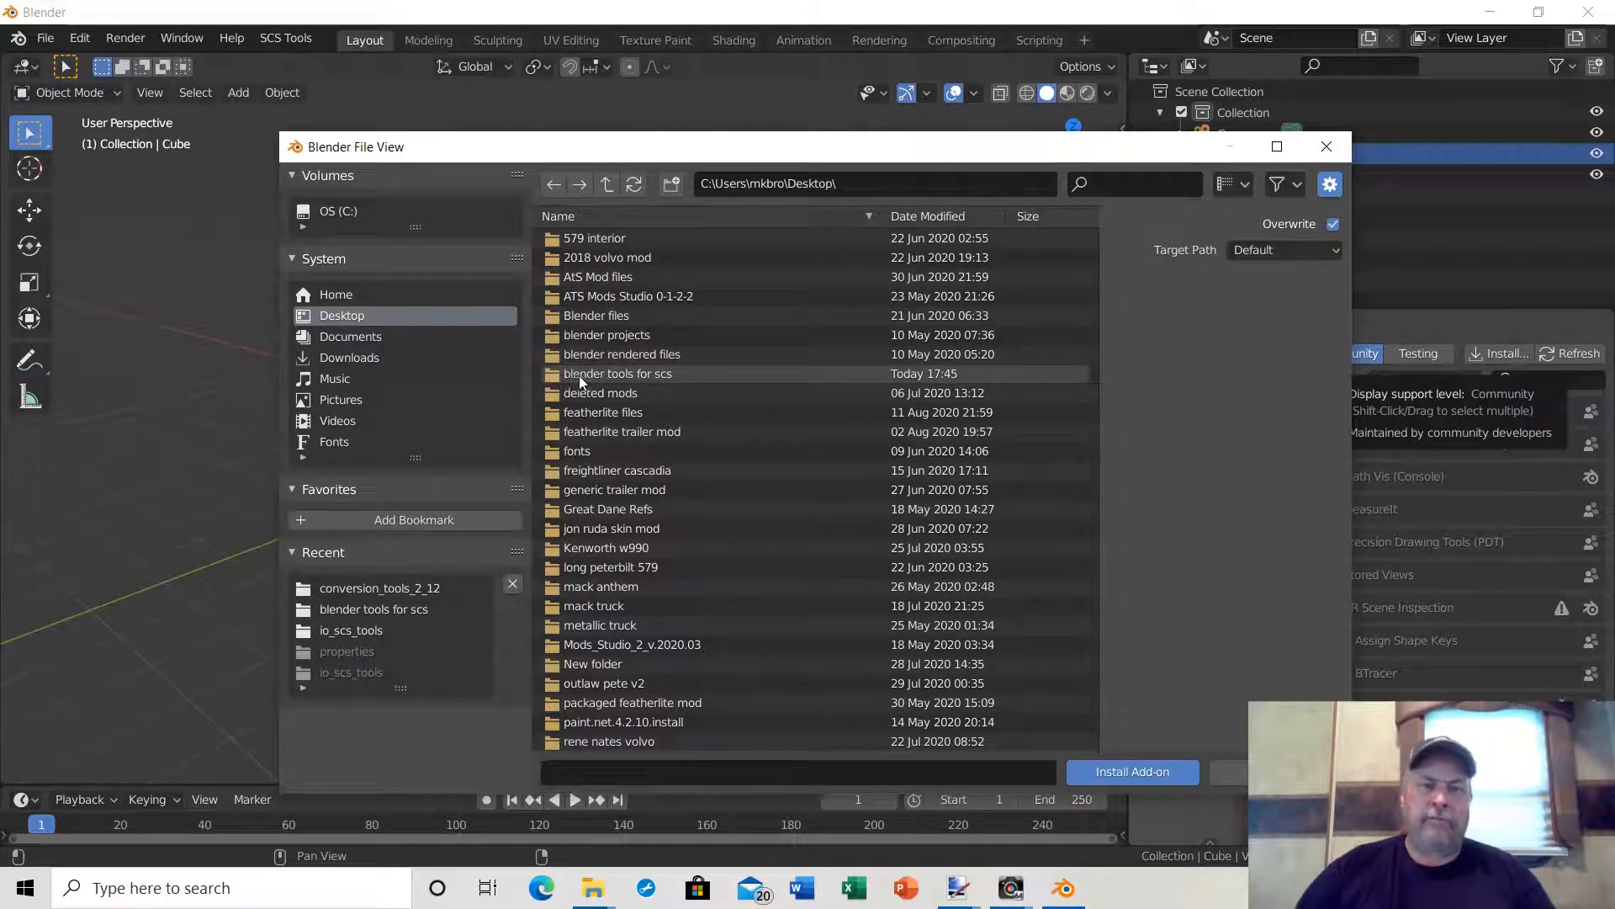
{"action": "left_click", "coordinate": [619, 373]}
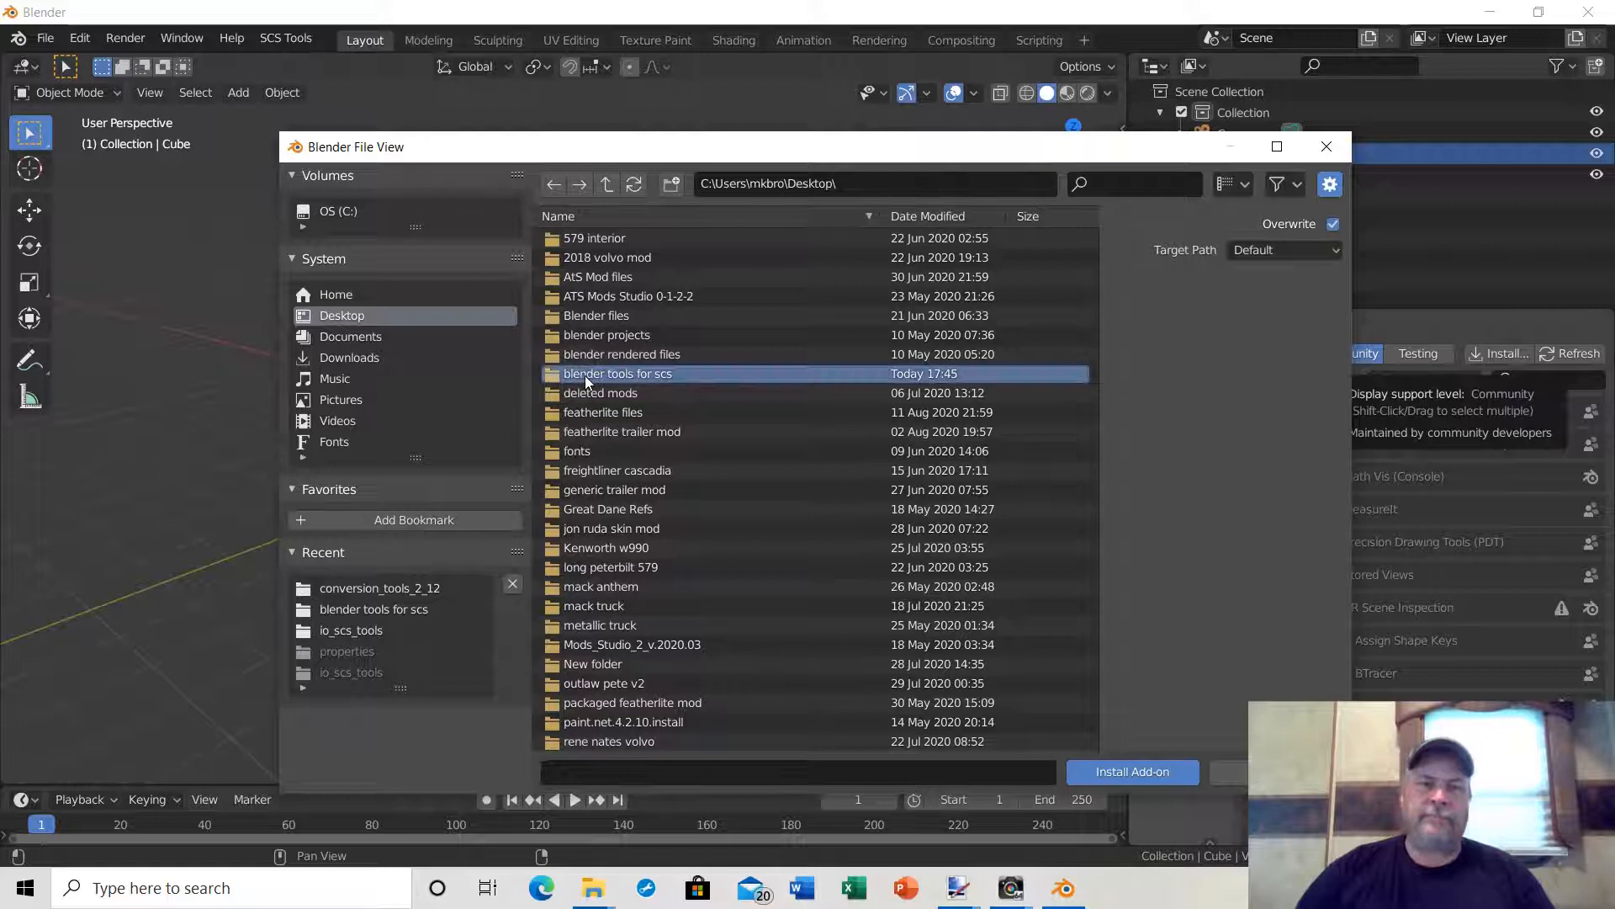
{"action": "double_click", "coordinate": [618, 373]}
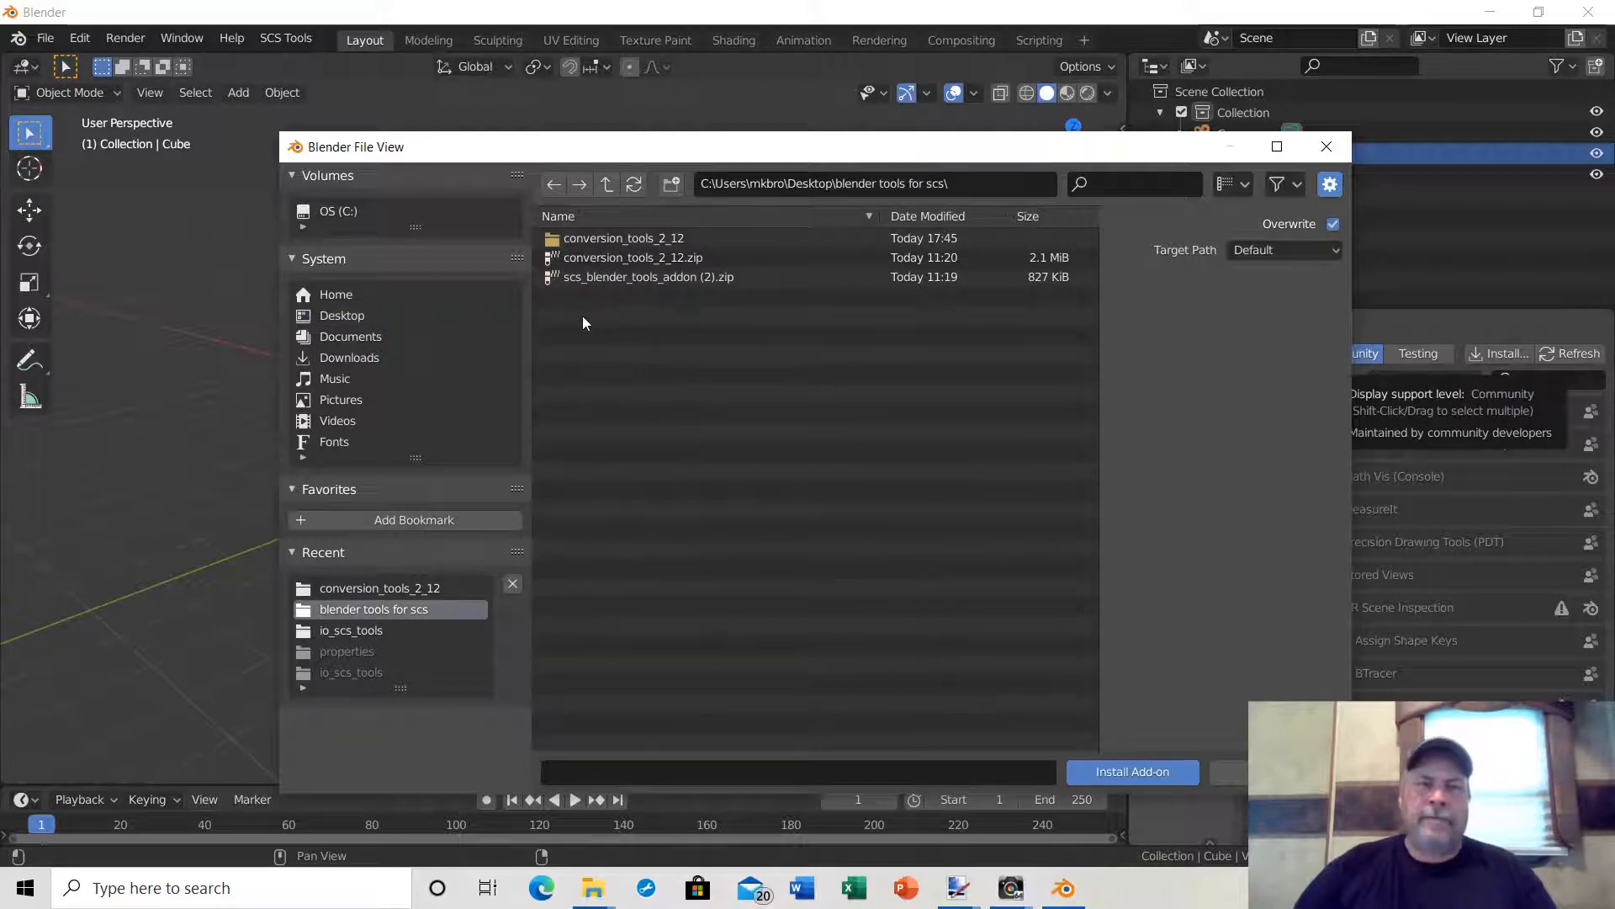
{"action": "left_click", "coordinate": [648, 276]}
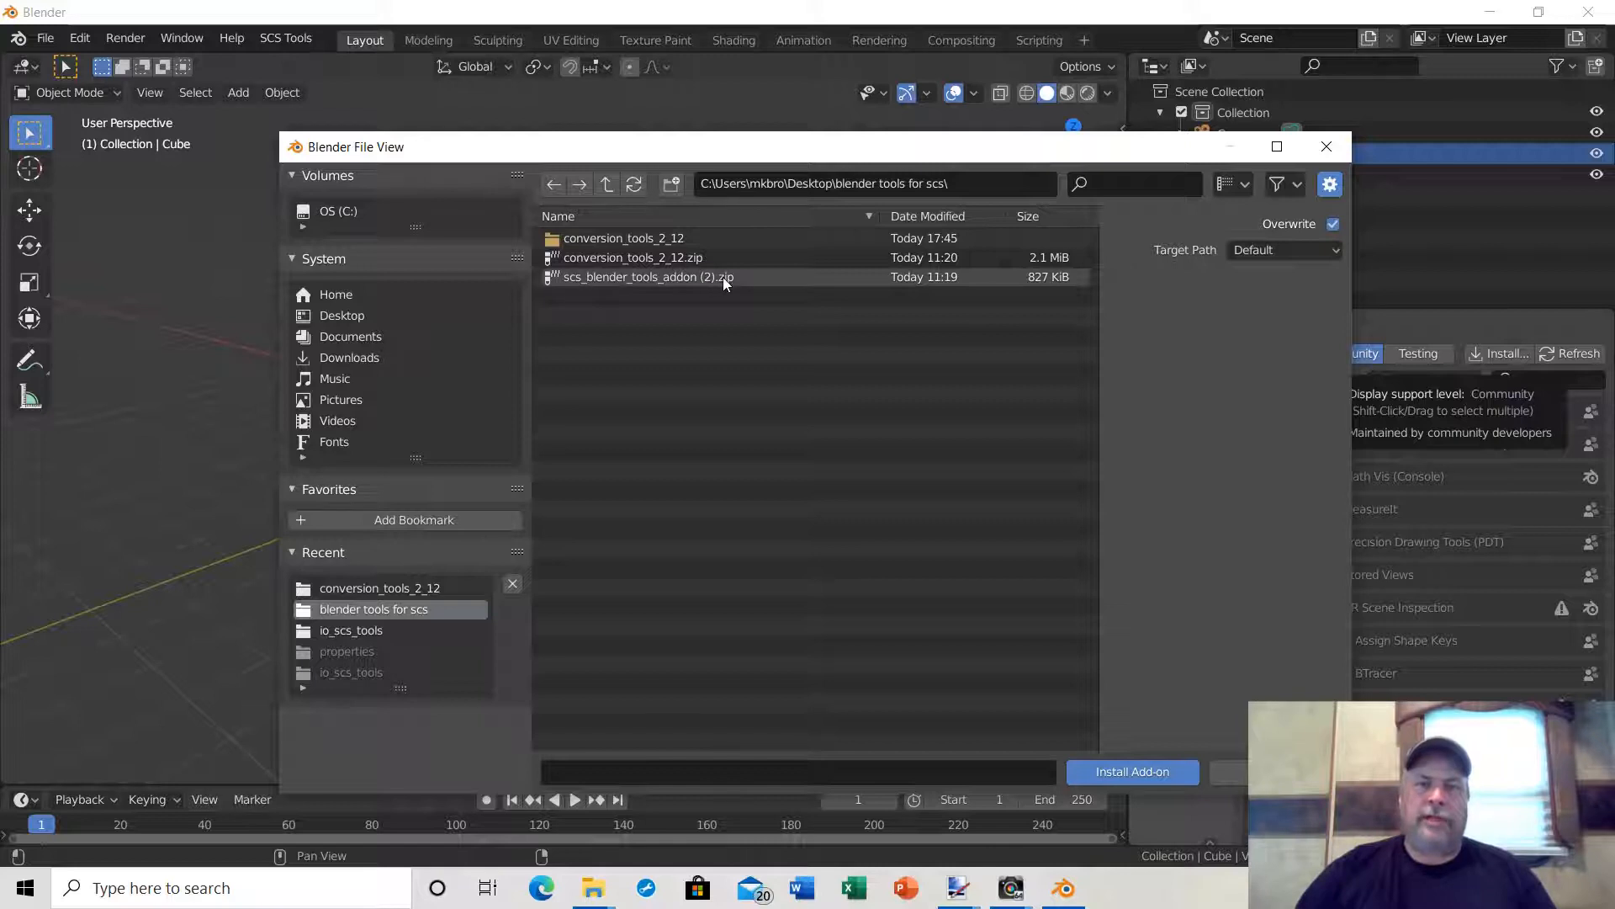
{"action": "left_click", "coordinate": [647, 276]}
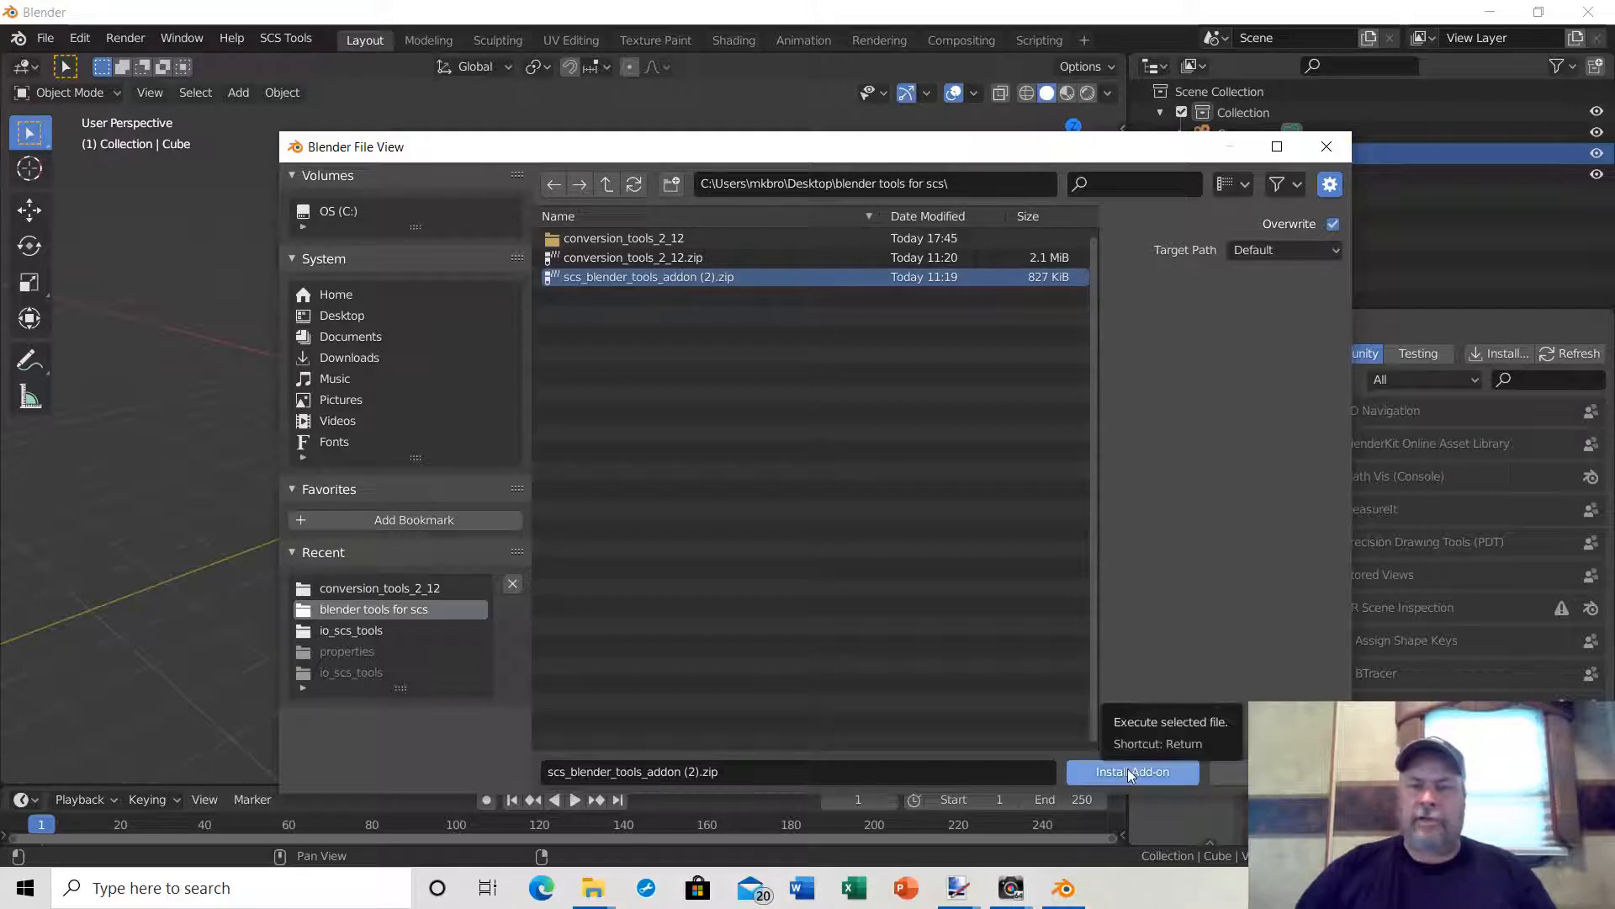
{"action": "left_click", "coordinate": [1133, 771]}
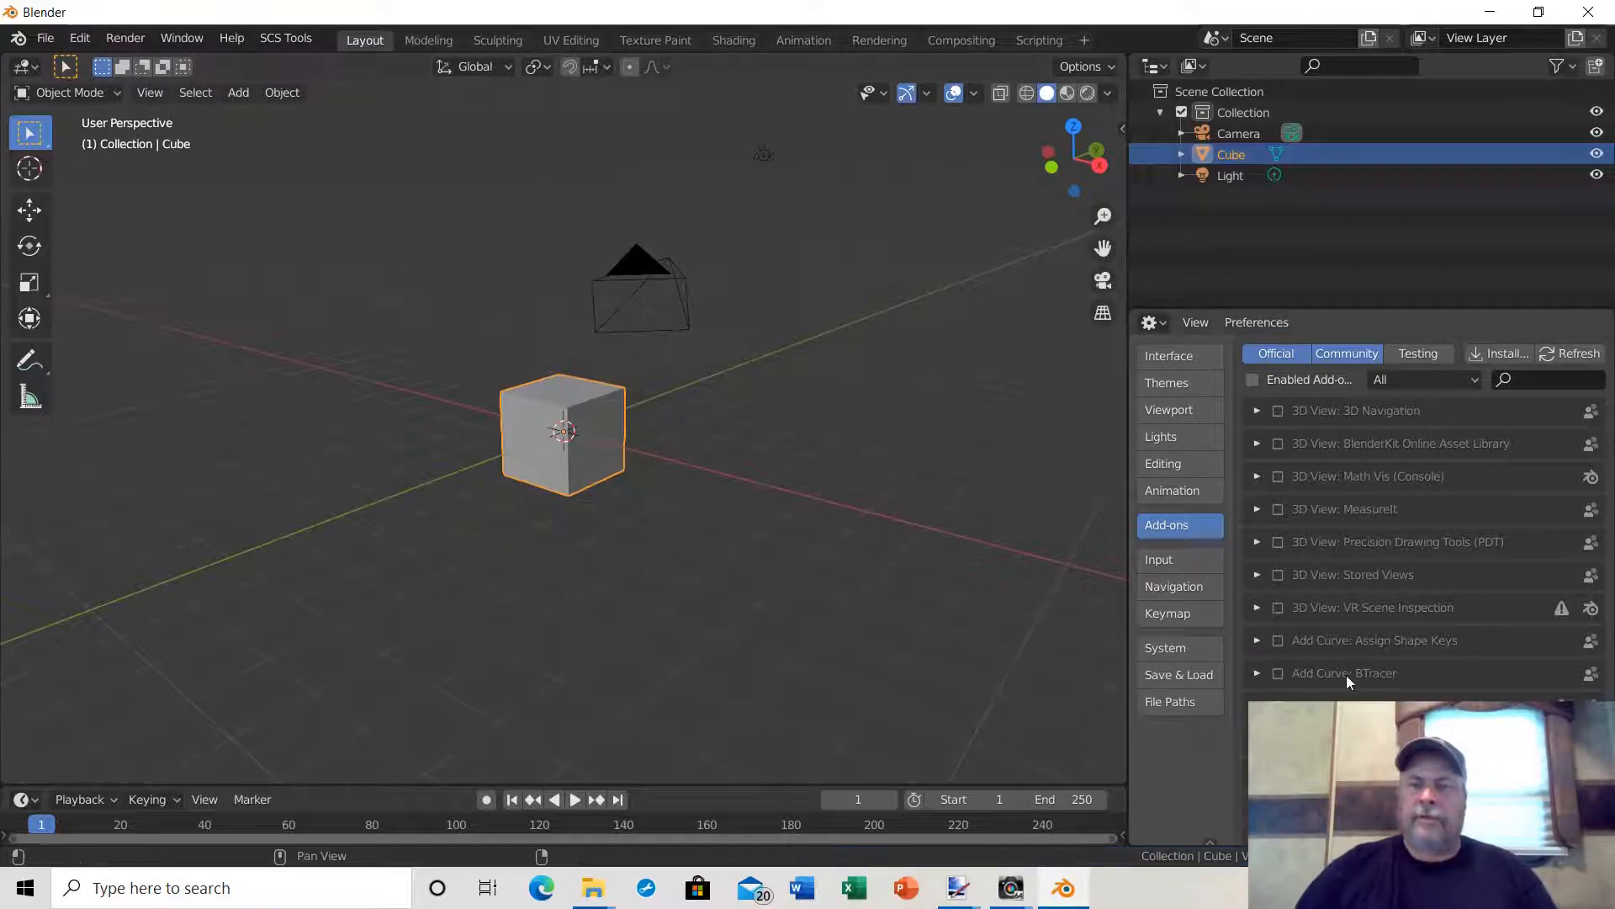
{"action": "mouse_move", "coordinate": [1409, 607]}
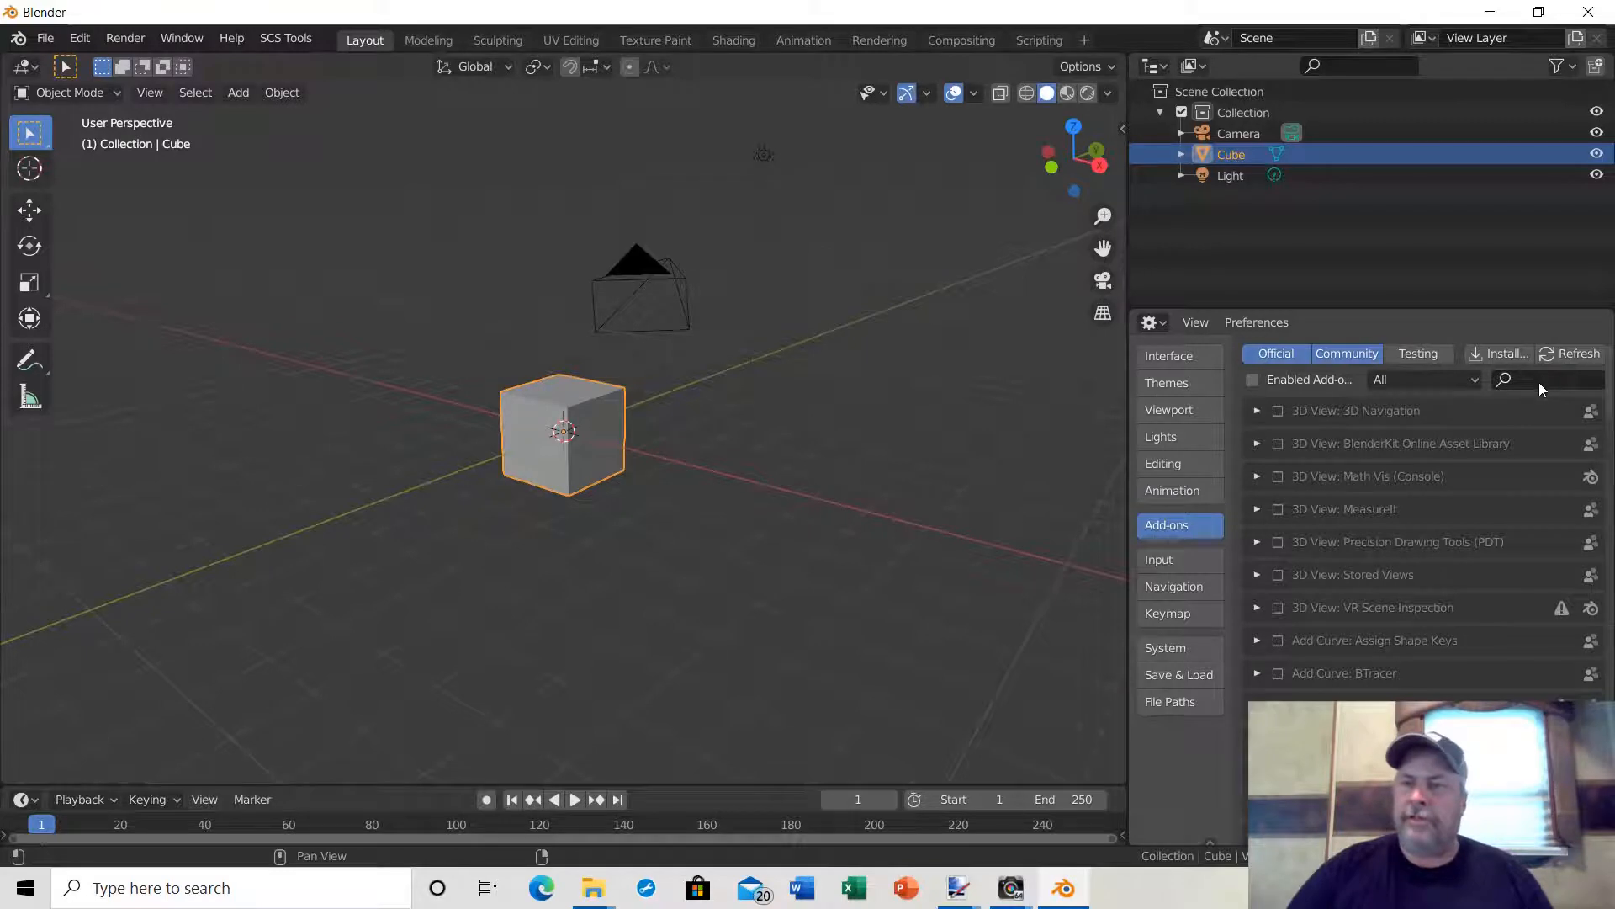
Filter add-ons by 'scs', ensure Import-Export: SCS Tools is ticked, and deselect the cube.
{"action": "left_click", "coordinate": [1535, 379]}
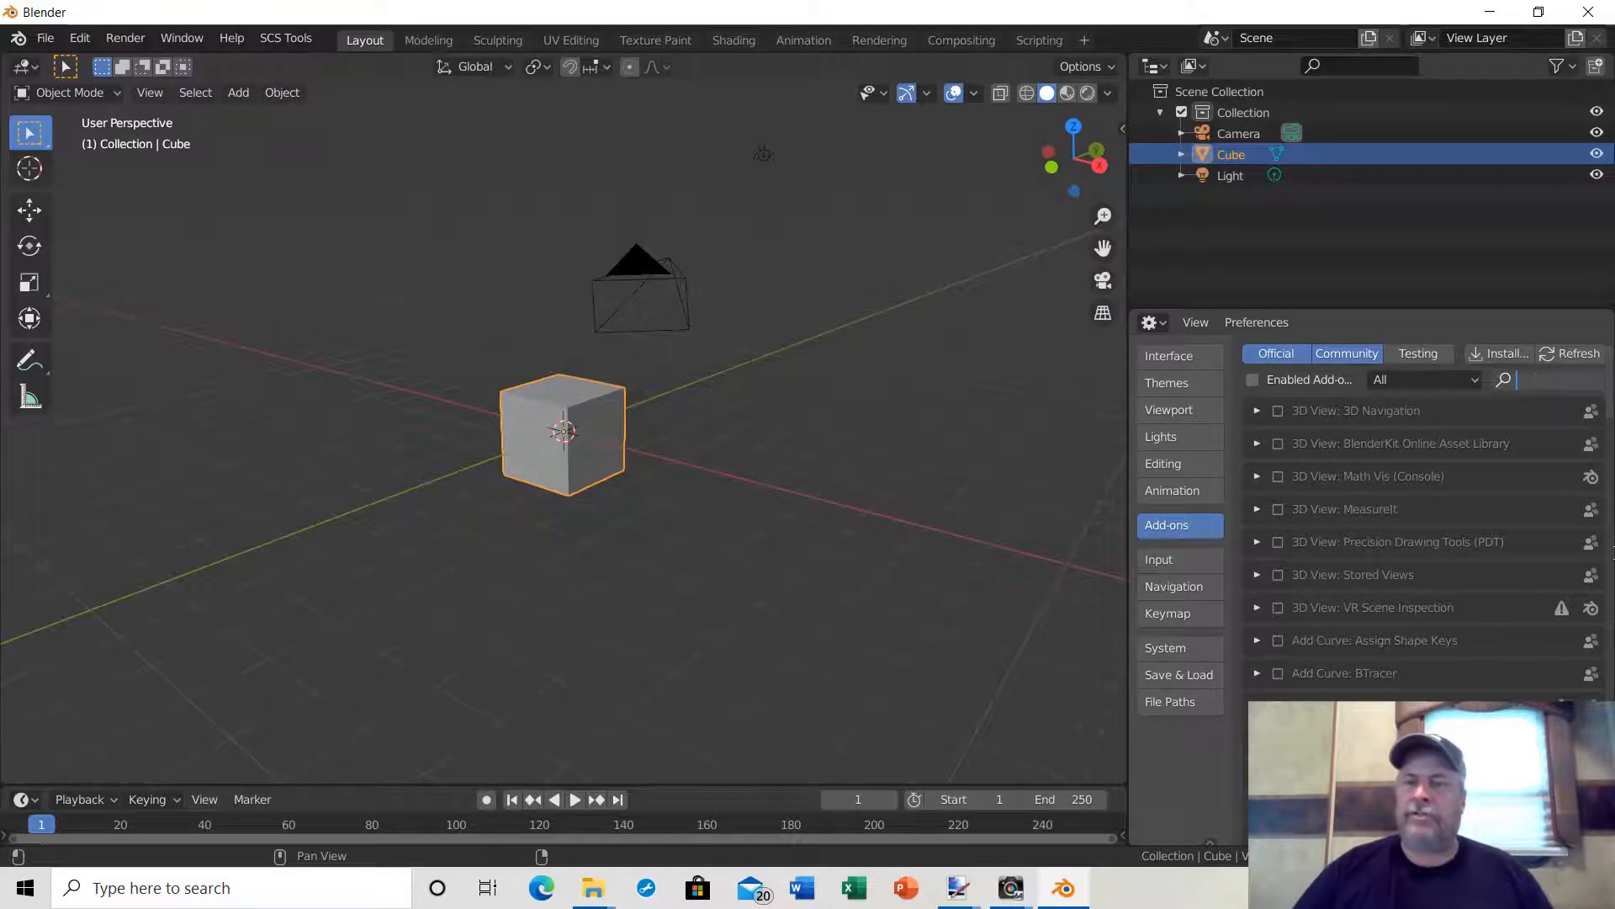
{"action": "type", "text": "scs"}
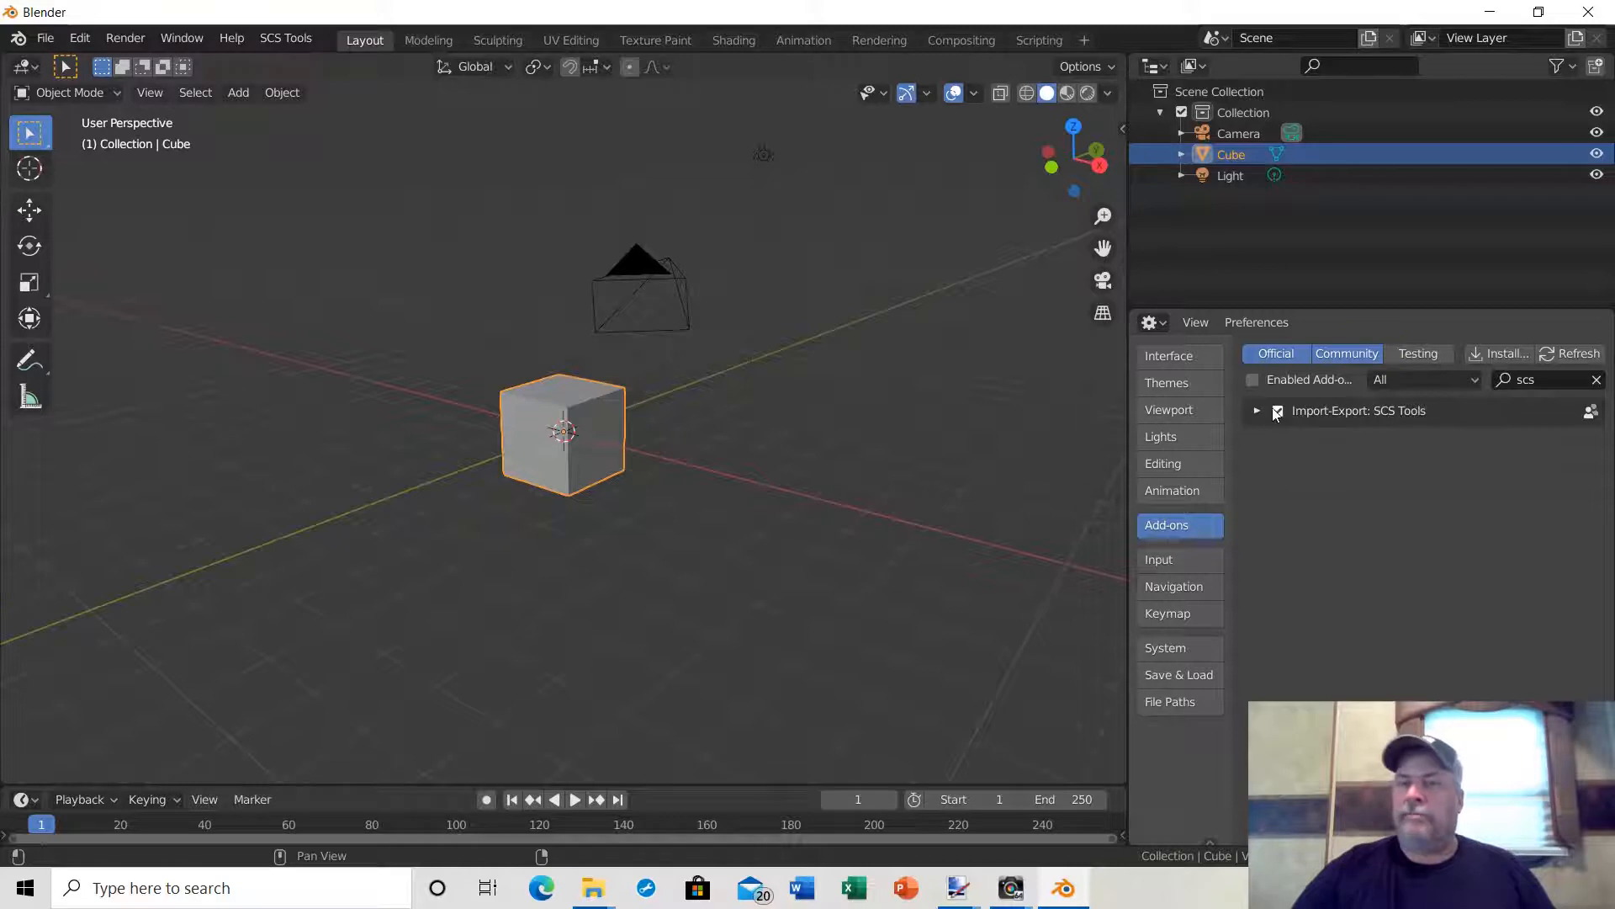
{"action": "left_click", "coordinate": [1278, 409]}
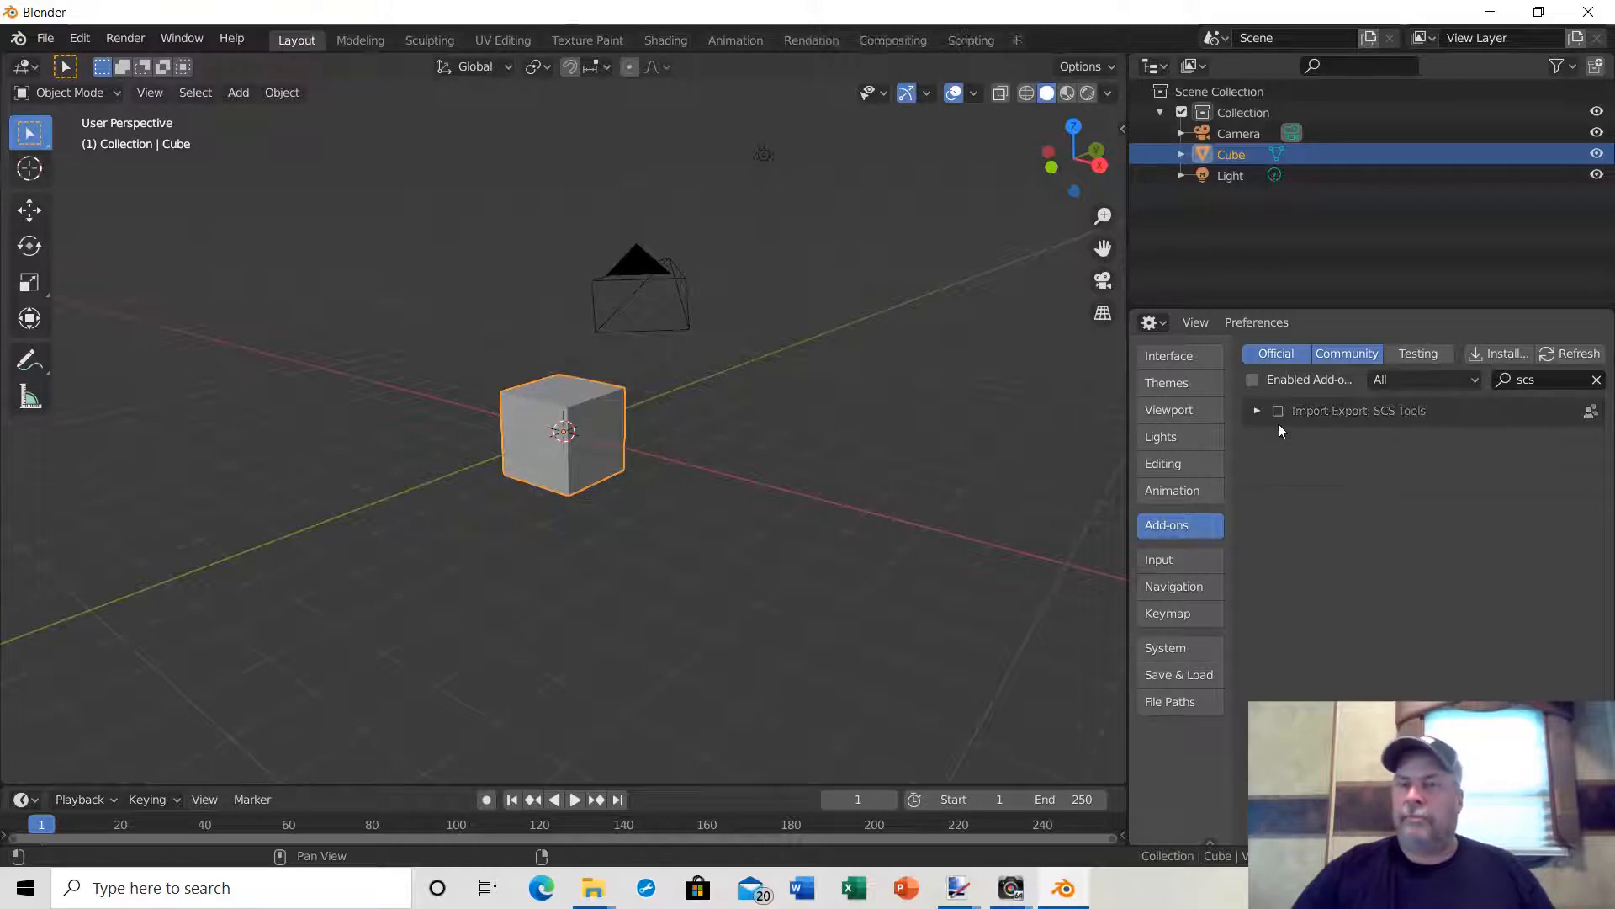
{"action": "left_click", "coordinate": [1277, 409]}
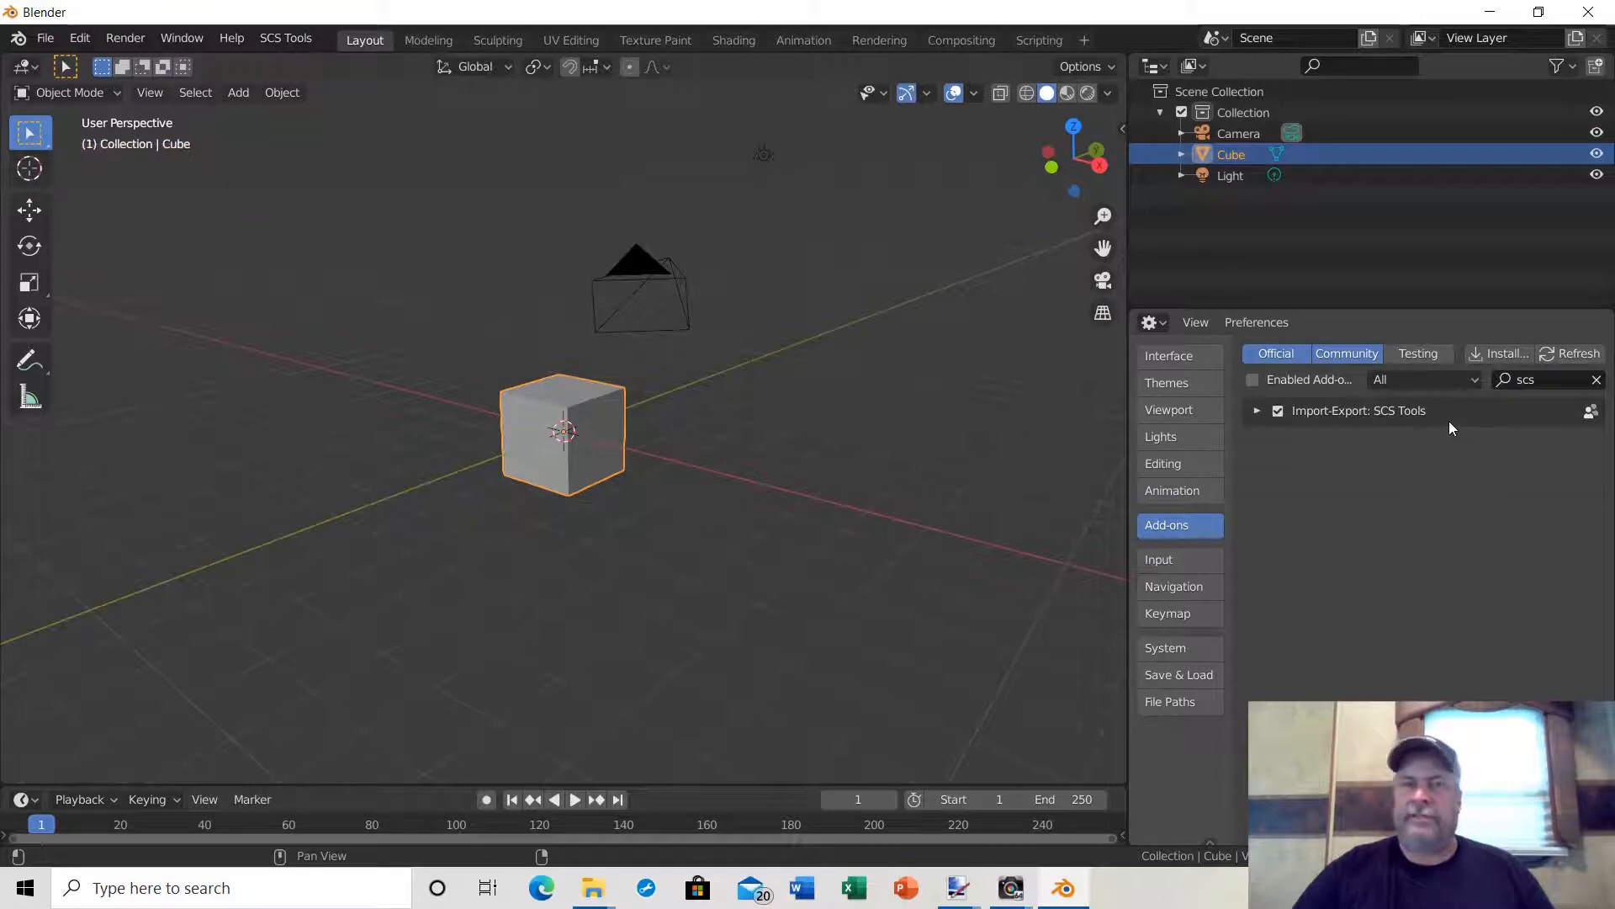
{"action": "left_click", "coordinate": [285, 37]}
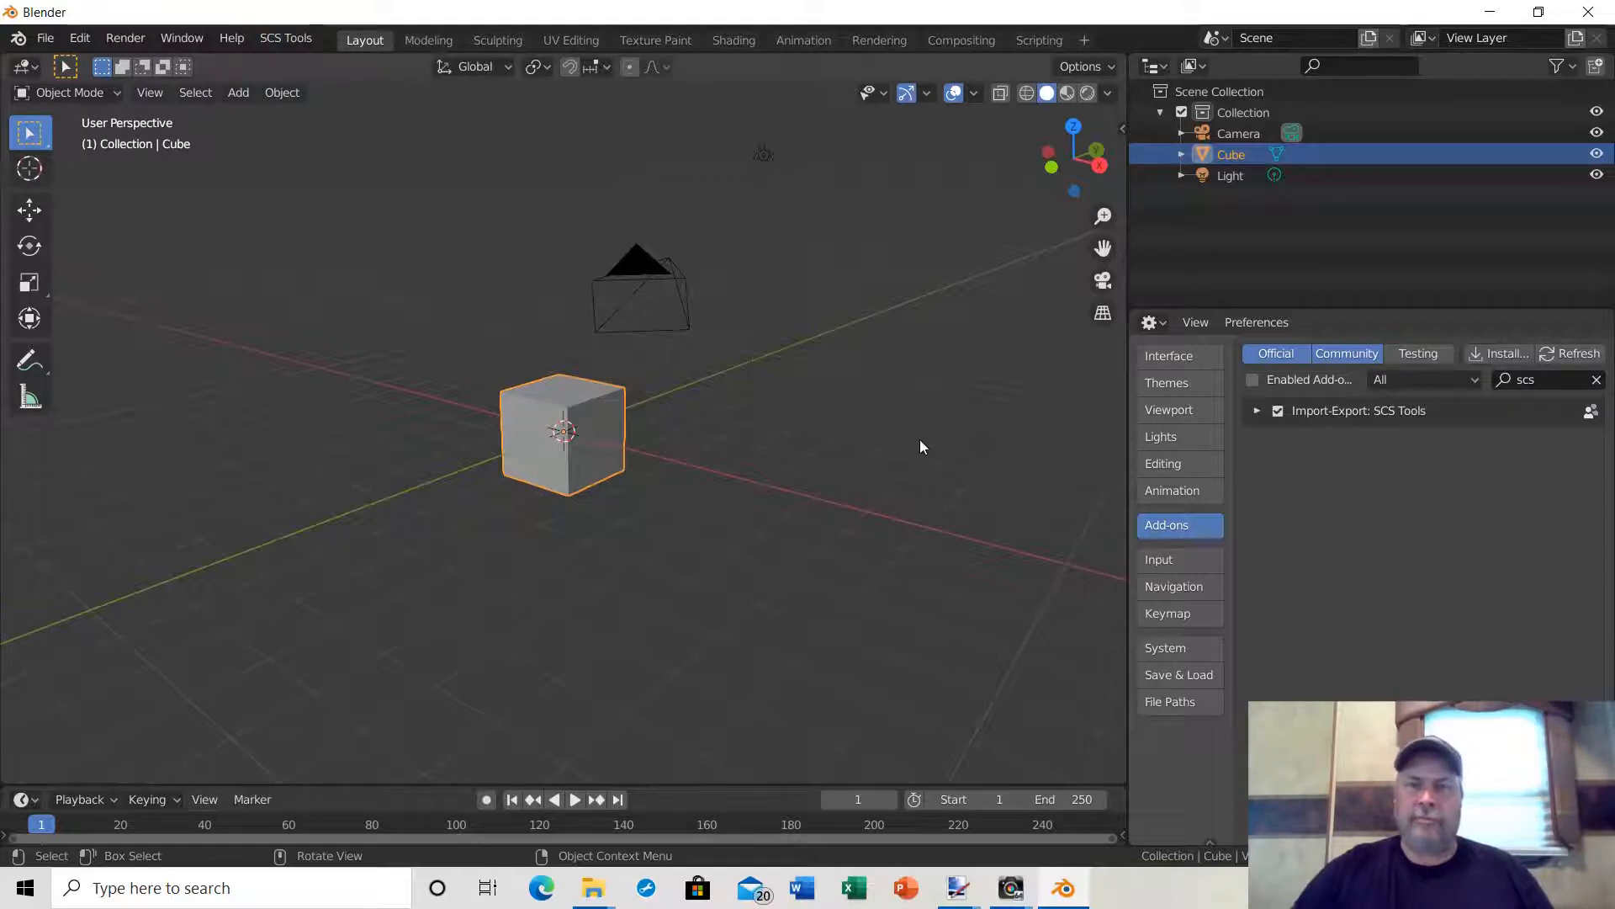
{"action": "left_click", "coordinate": [922, 445]}
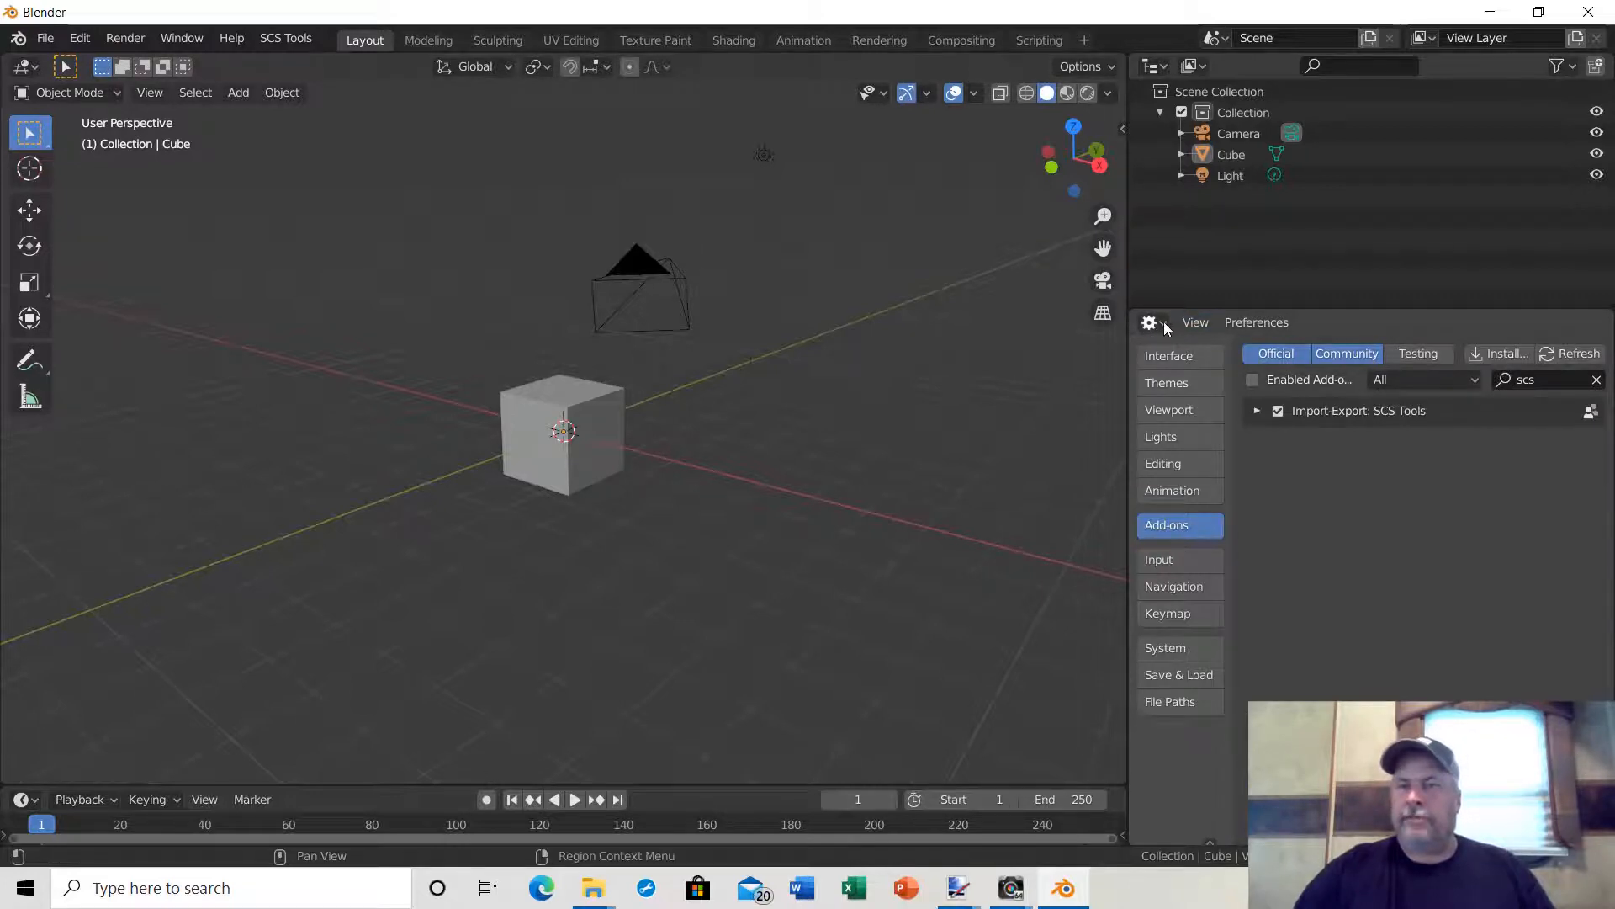
Switch the side area to output settings and scroll down to the Conversion Tools Path.
{"action": "left_click", "coordinate": [1148, 322]}
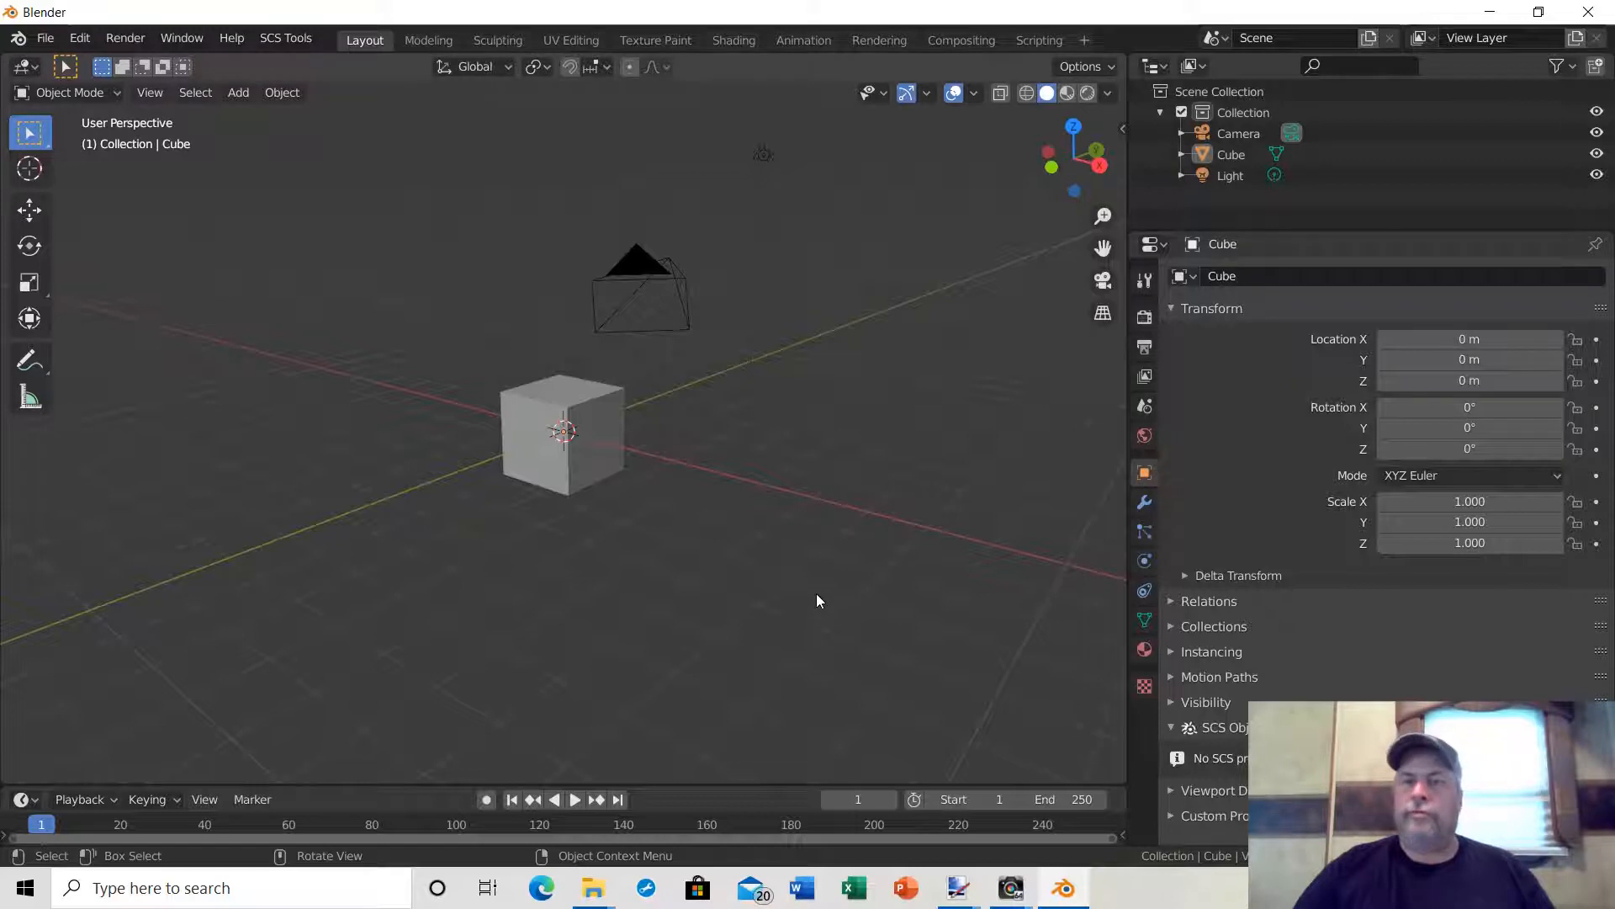
{"action": "mouse_move", "coordinate": [937, 478]}
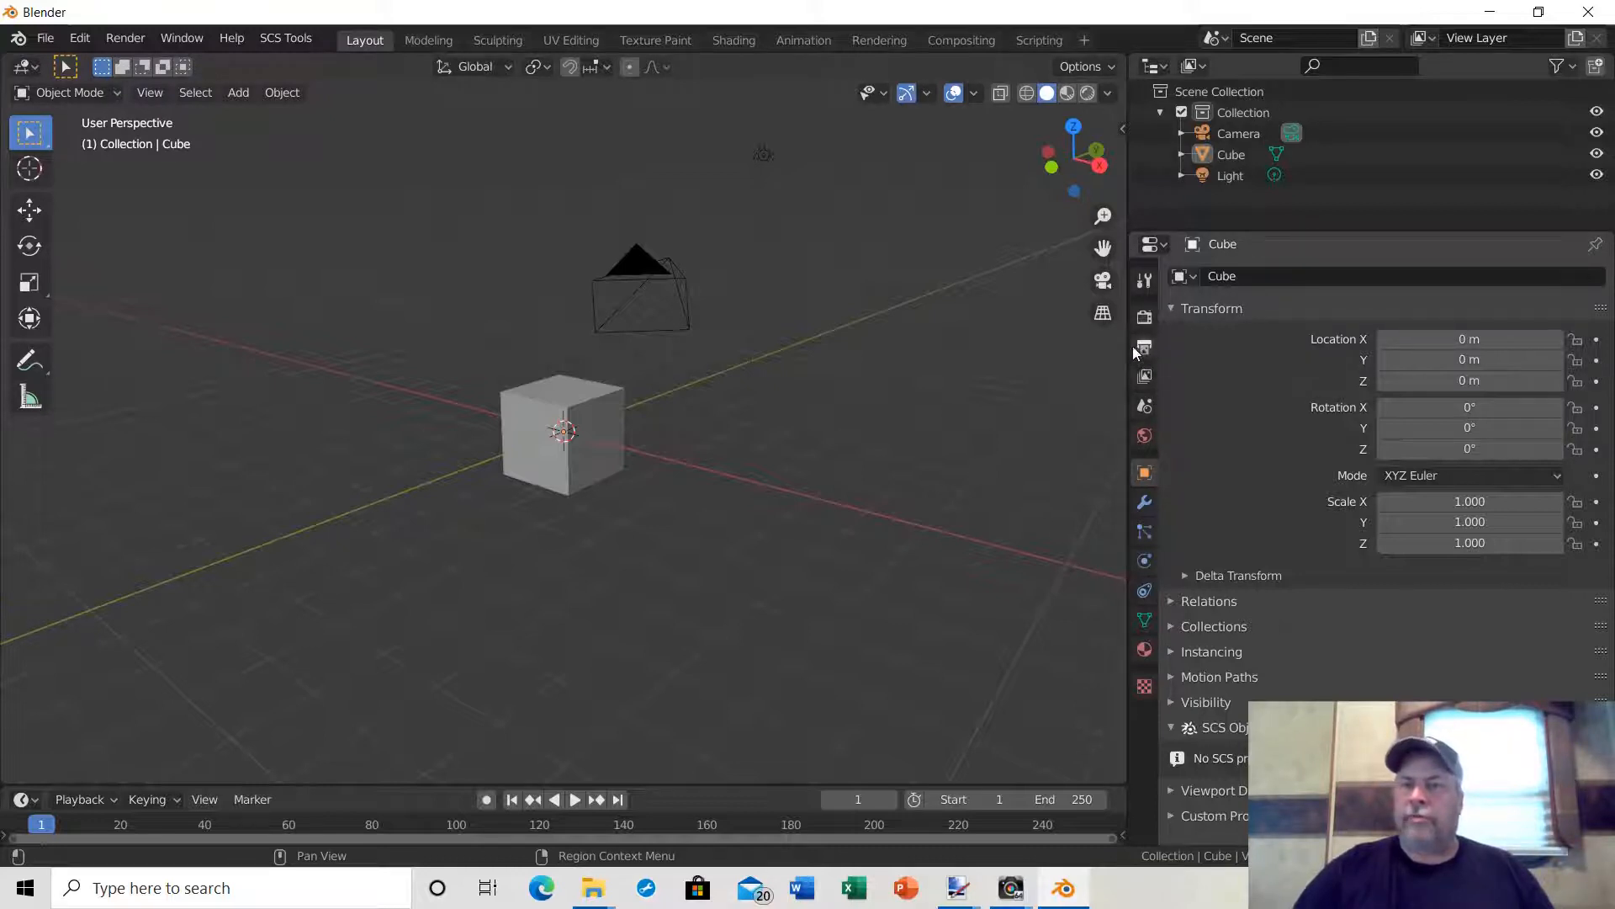
{"action": "mouse_move", "coordinate": [1143, 338]}
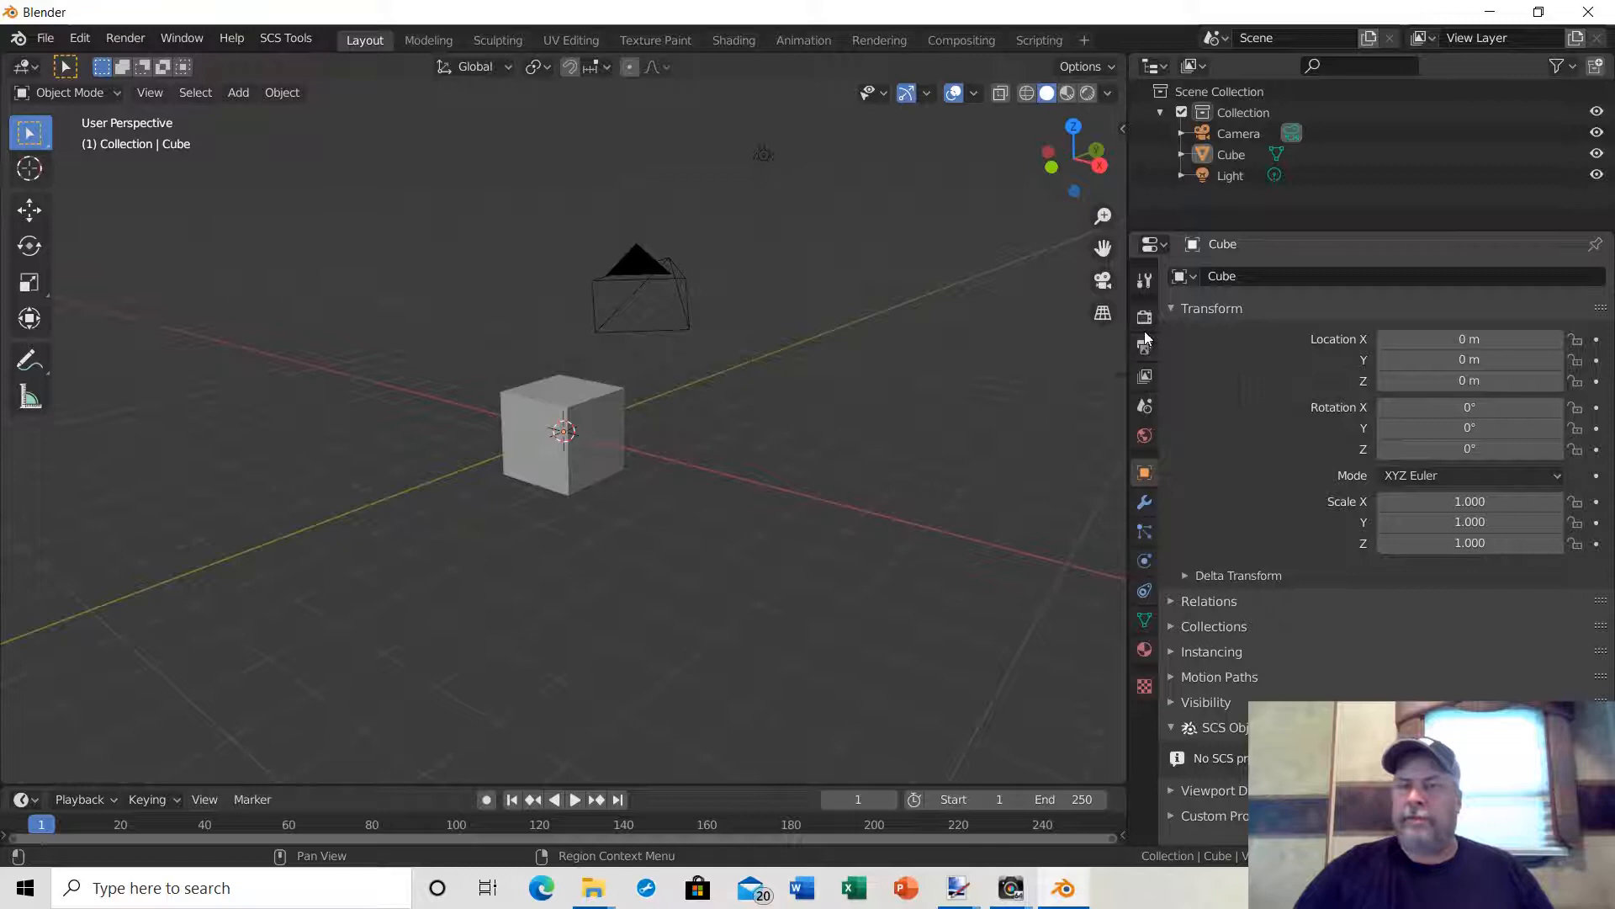
{"action": "mouse_move", "coordinate": [1144, 345]}
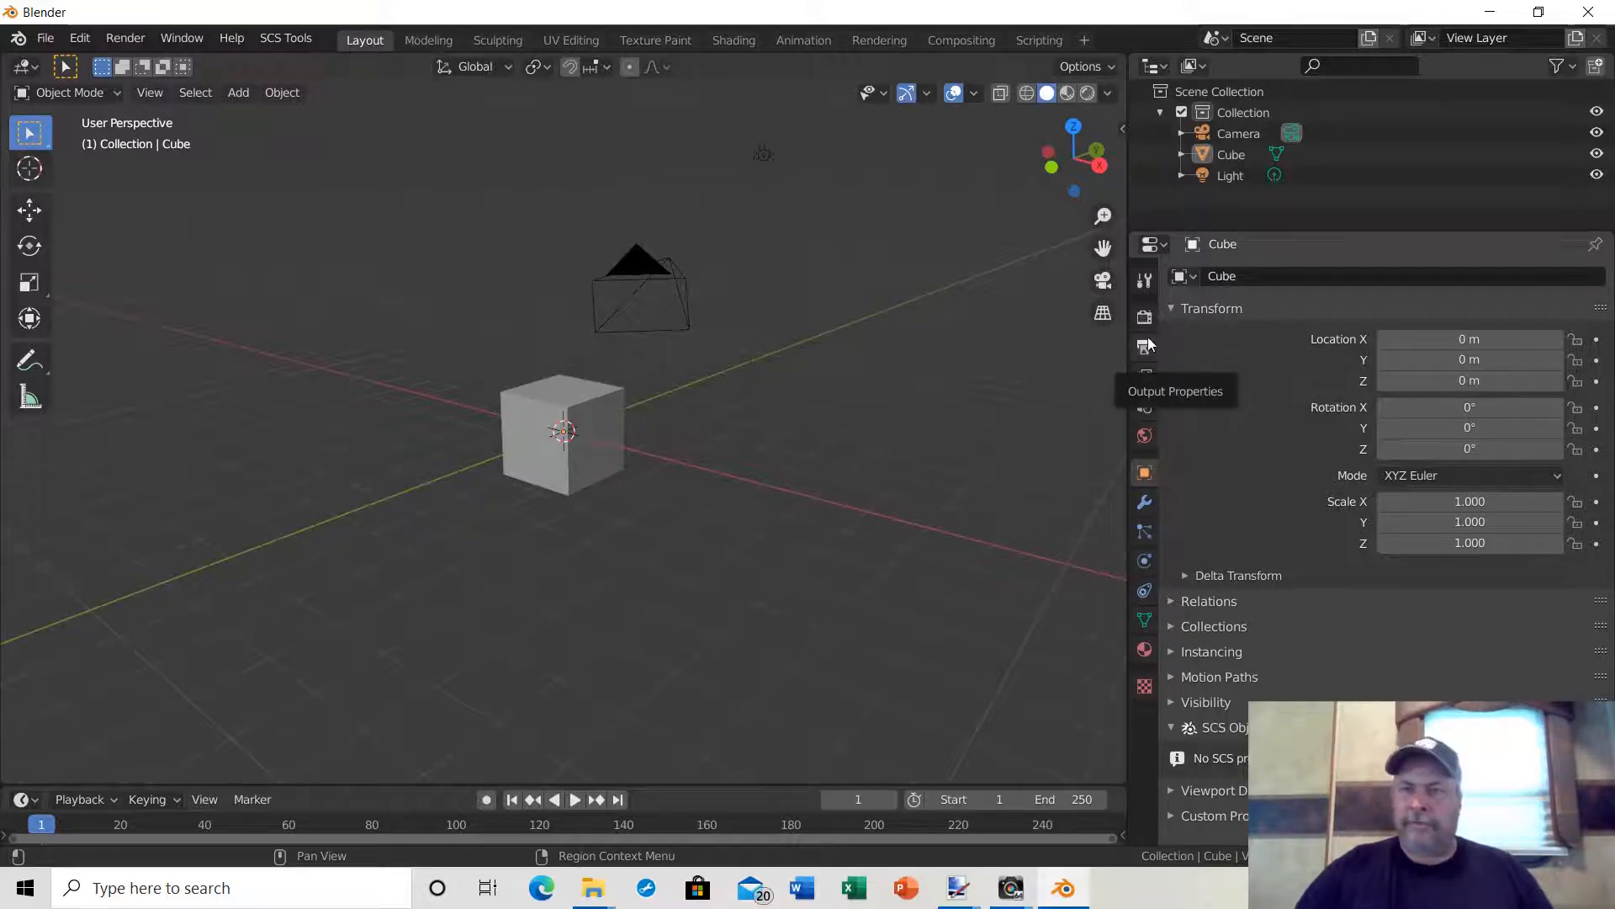
{"action": "left_click", "coordinate": [1143, 346]}
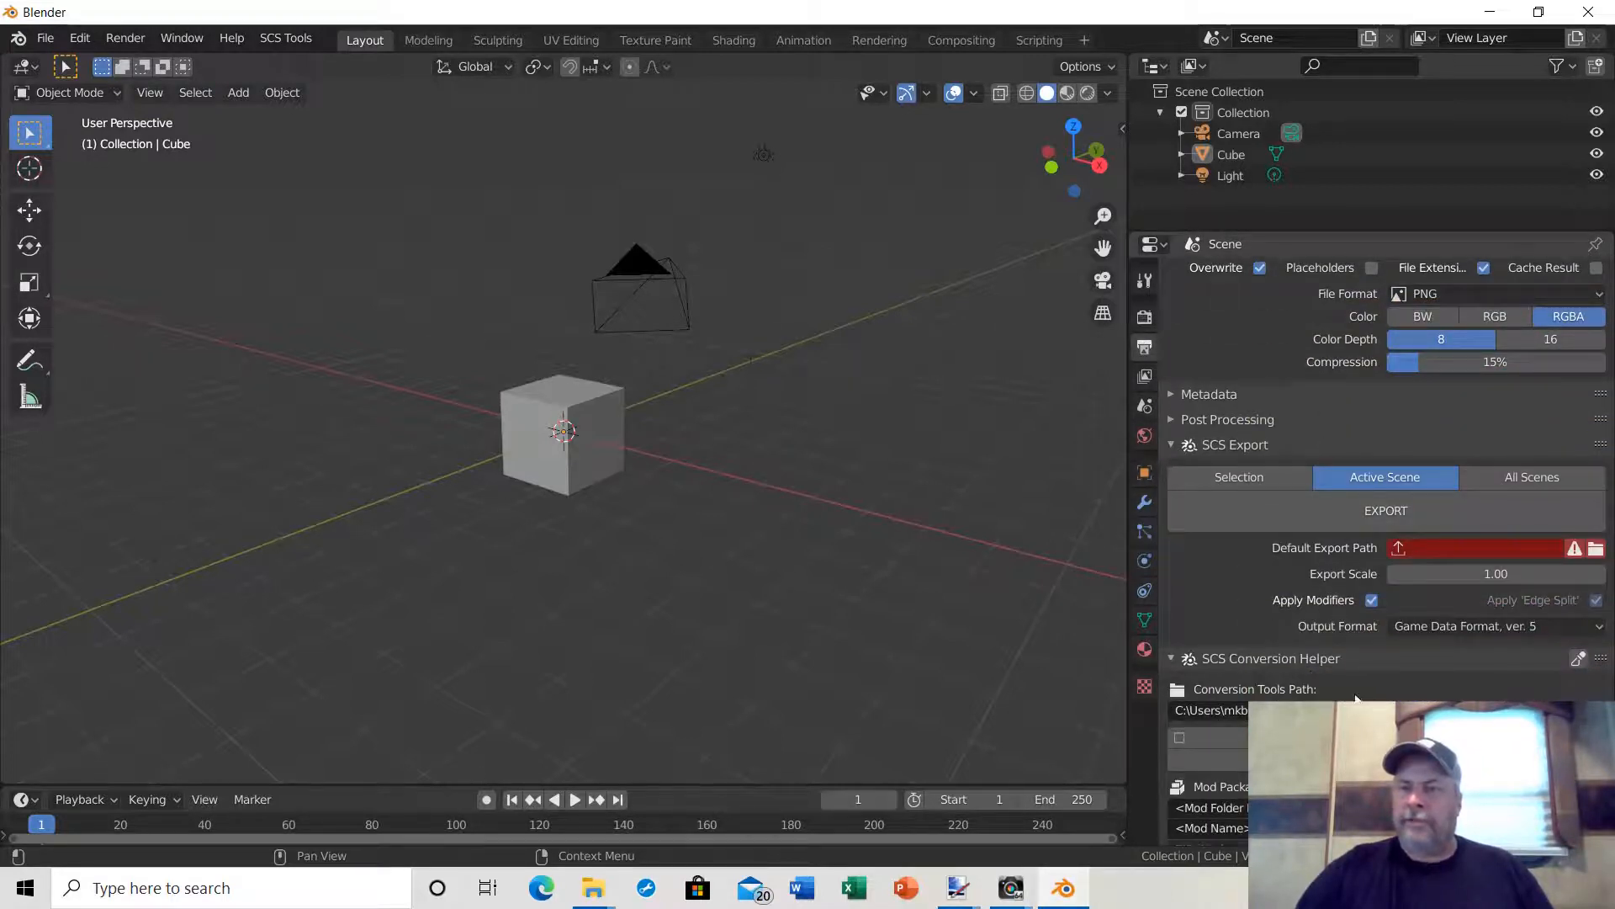
{"action": "scroll", "scroll_direction": "down", "scroll_amount": 3}
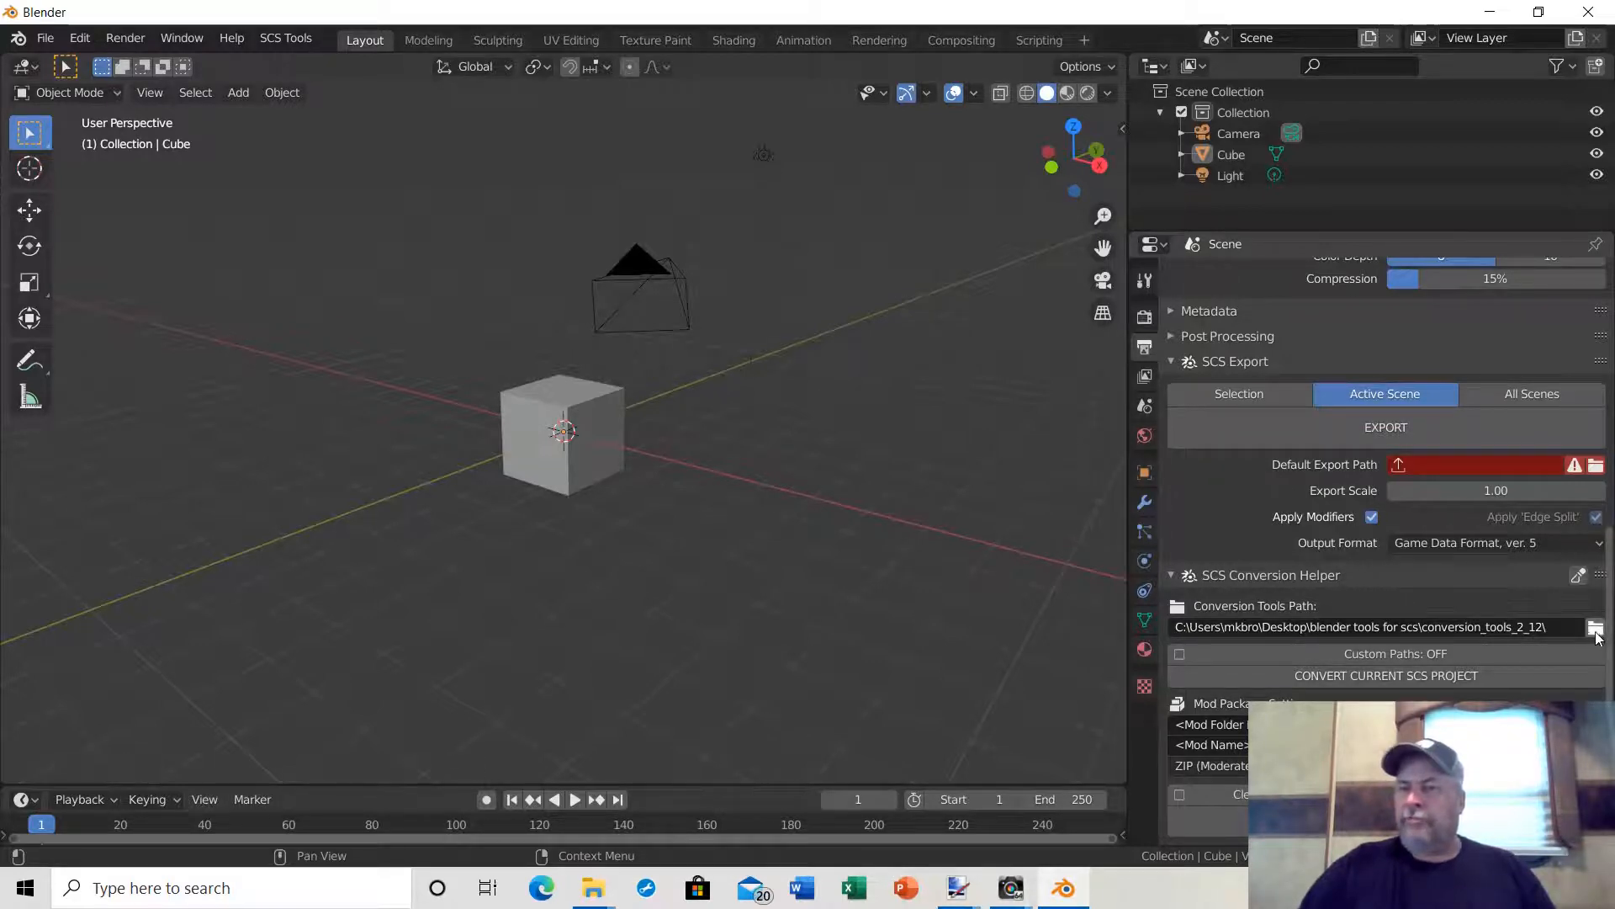
Browse up to the conversion_tools_2_12 folder and accept it as the Conversion Tools Path.
{"action": "left_click", "coordinate": [1597, 626]}
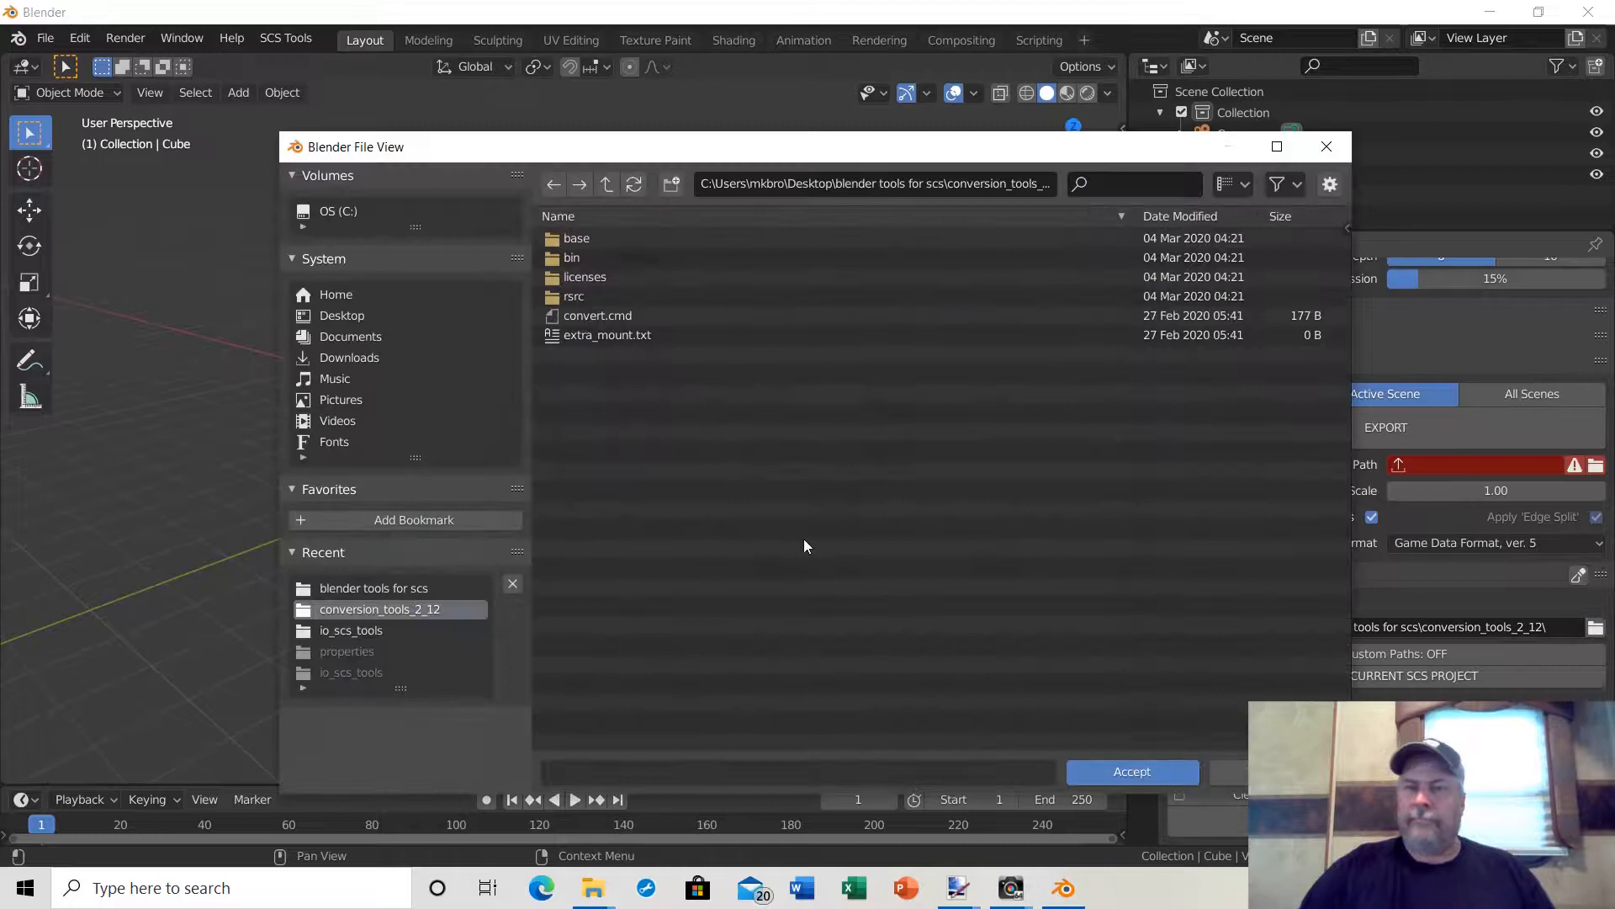
{"action": "mouse_move", "coordinate": [573, 391]}
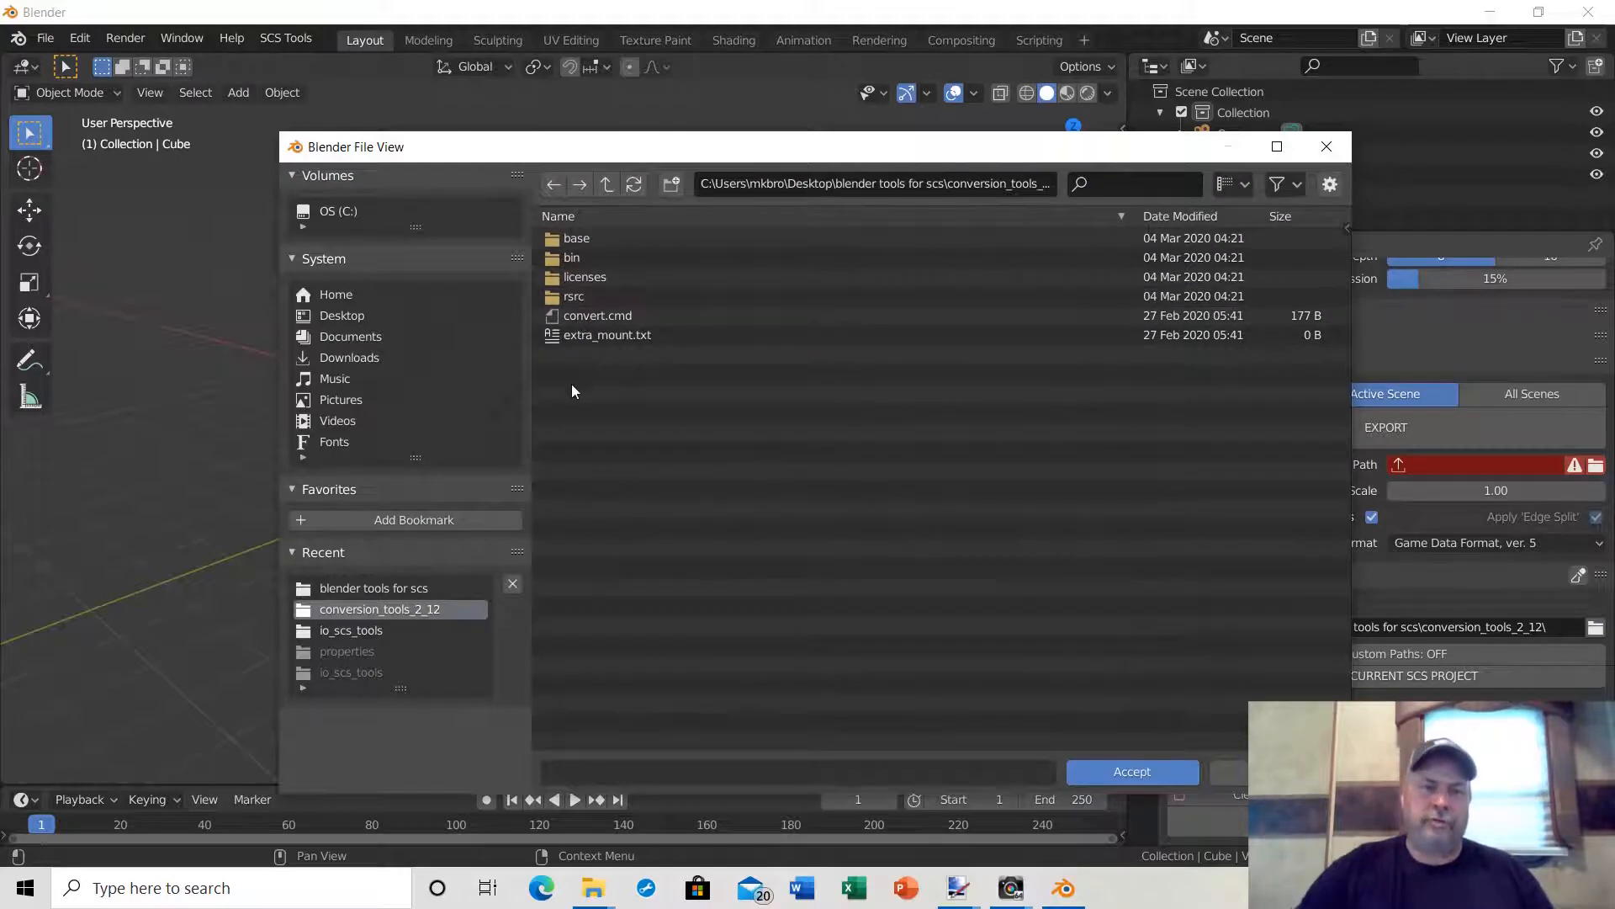
{"action": "mouse_move", "coordinate": [462, 262]}
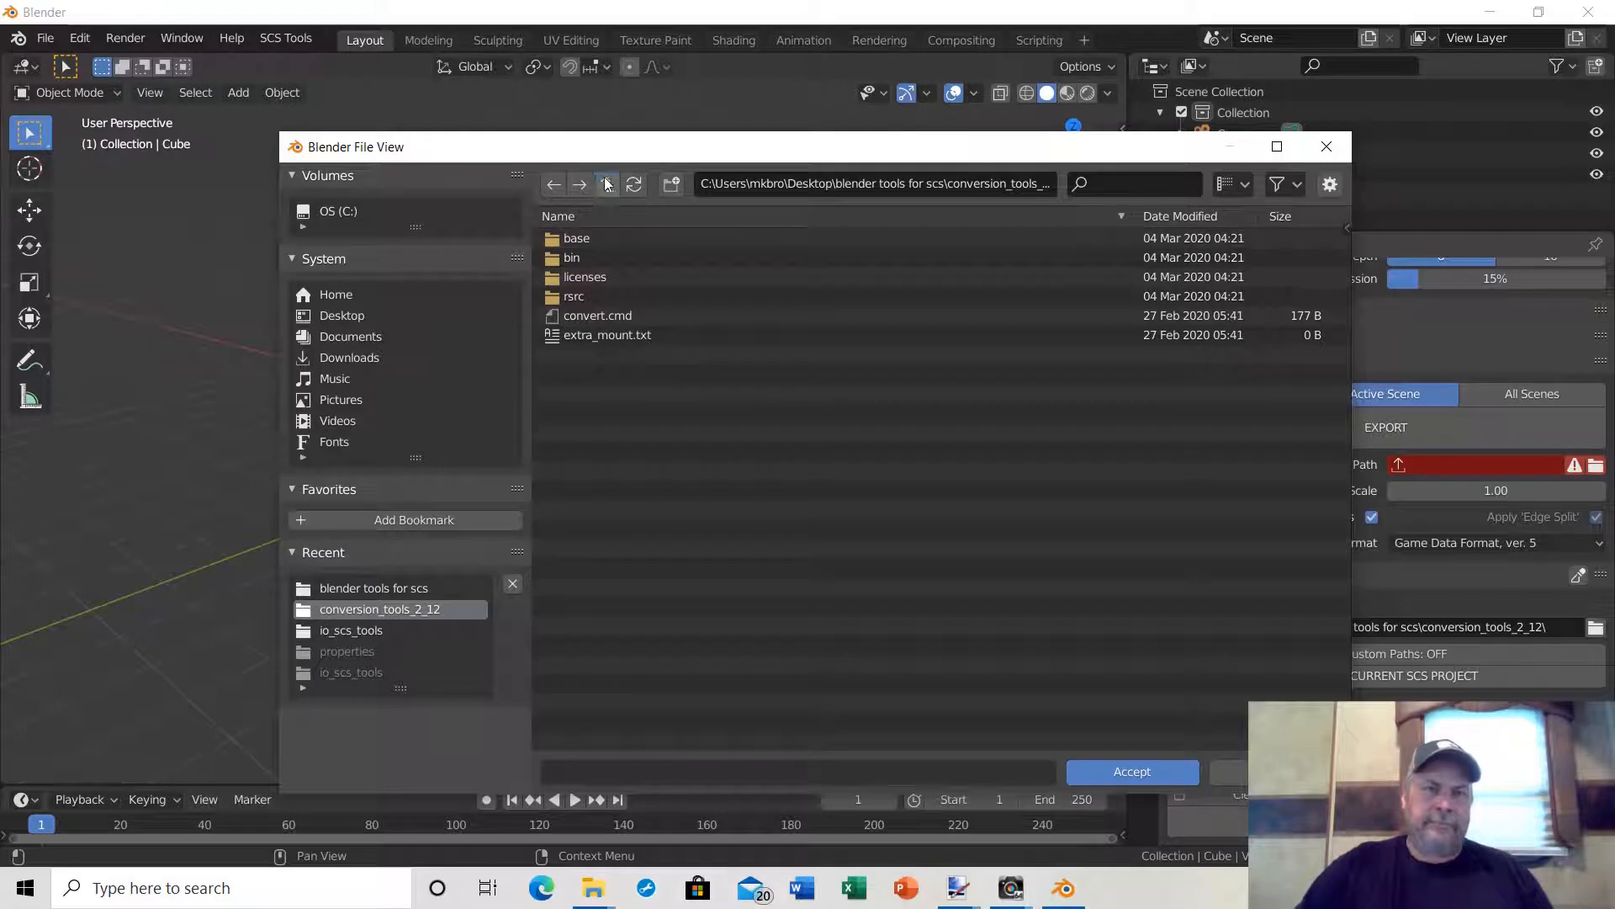
{"action": "left_click", "coordinate": [606, 184]}
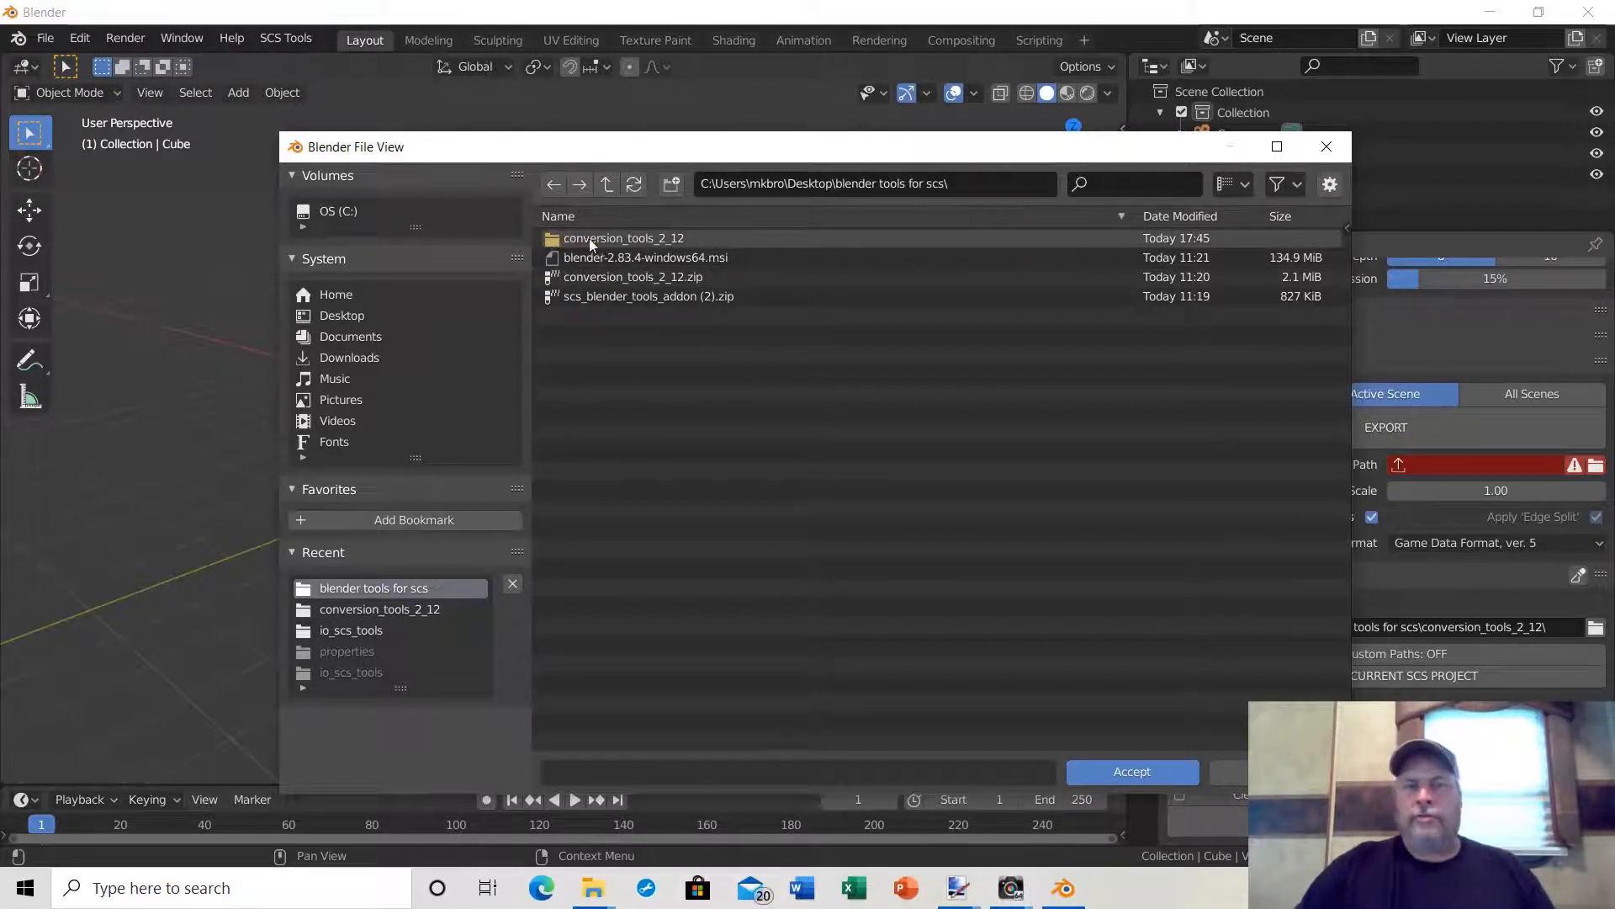
{"action": "left_click", "coordinate": [623, 238]}
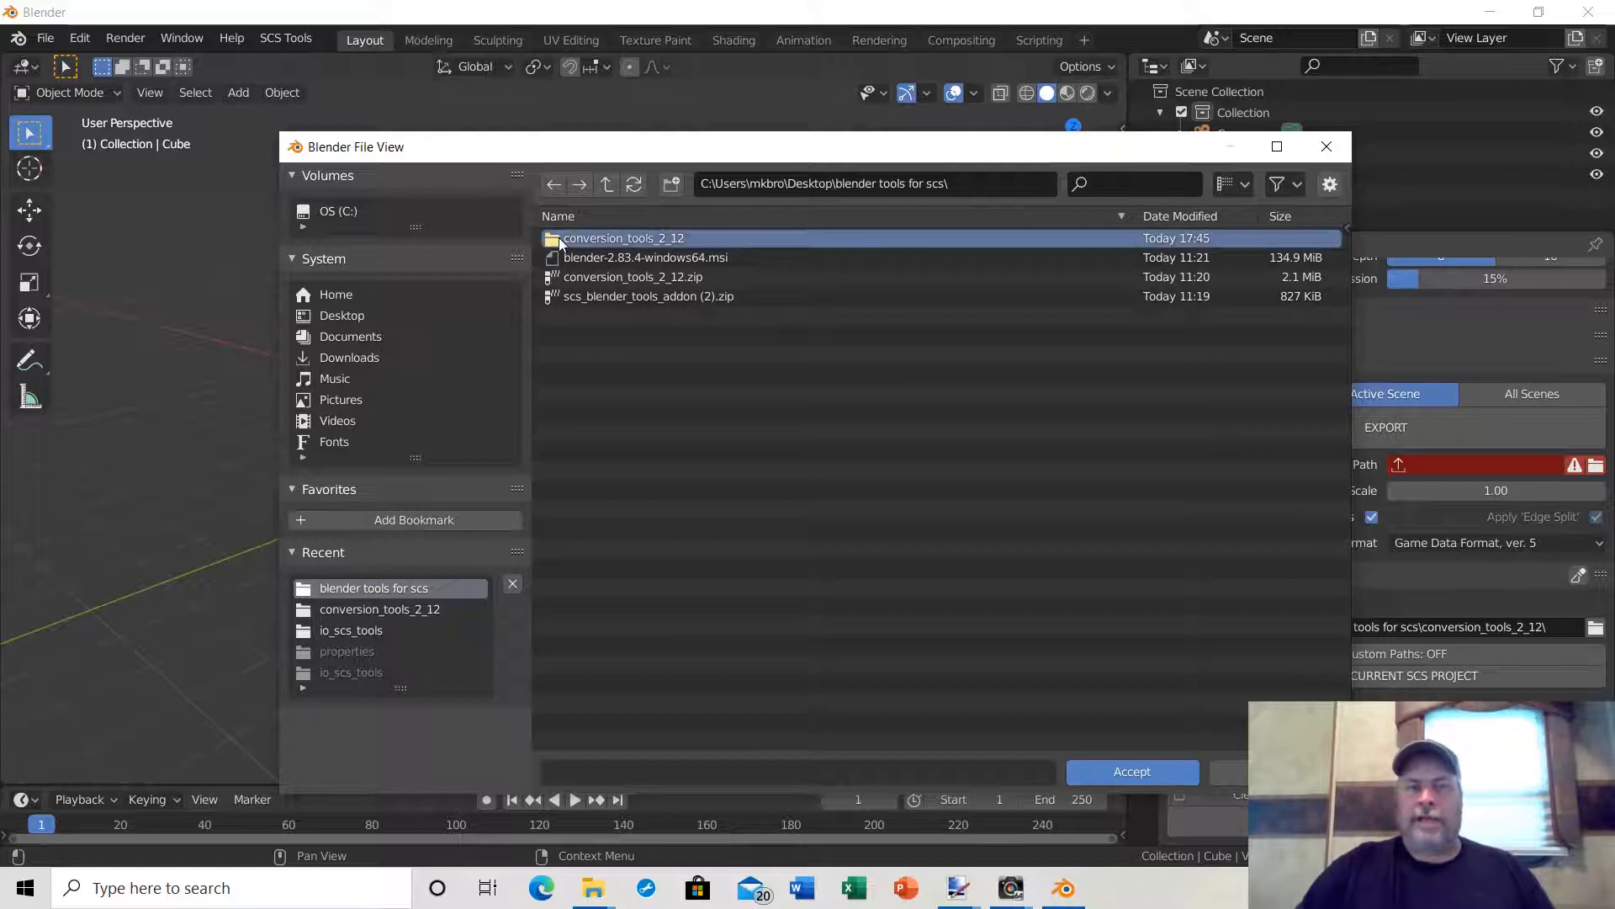
{"action": "double_click", "coordinate": [623, 239]}
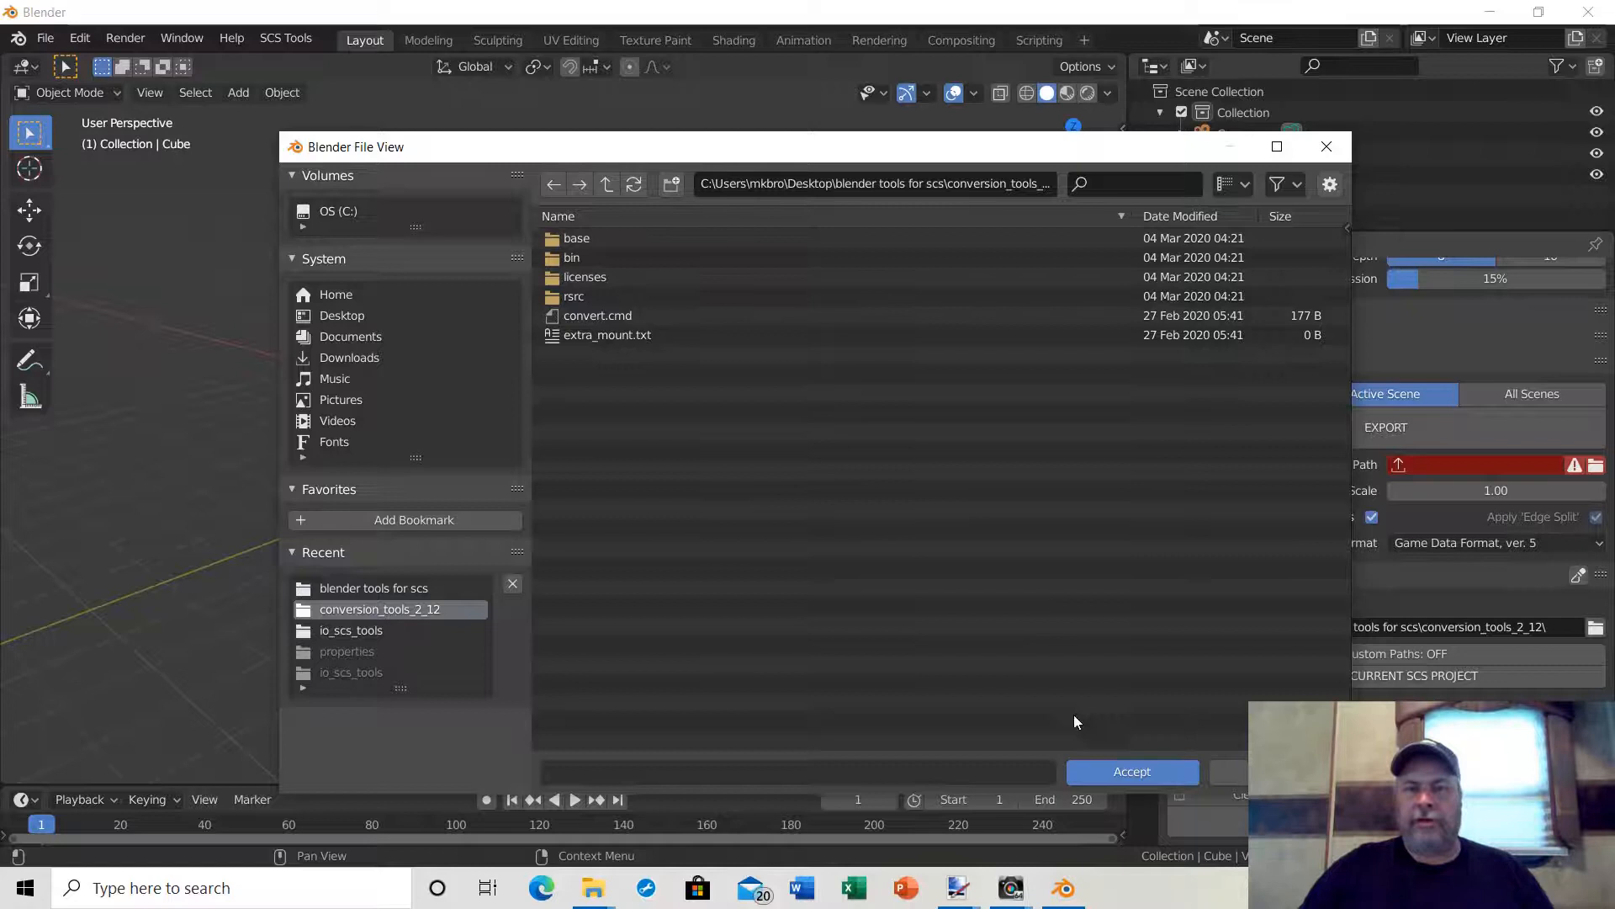
{"action": "left_click", "coordinate": [1130, 770]}
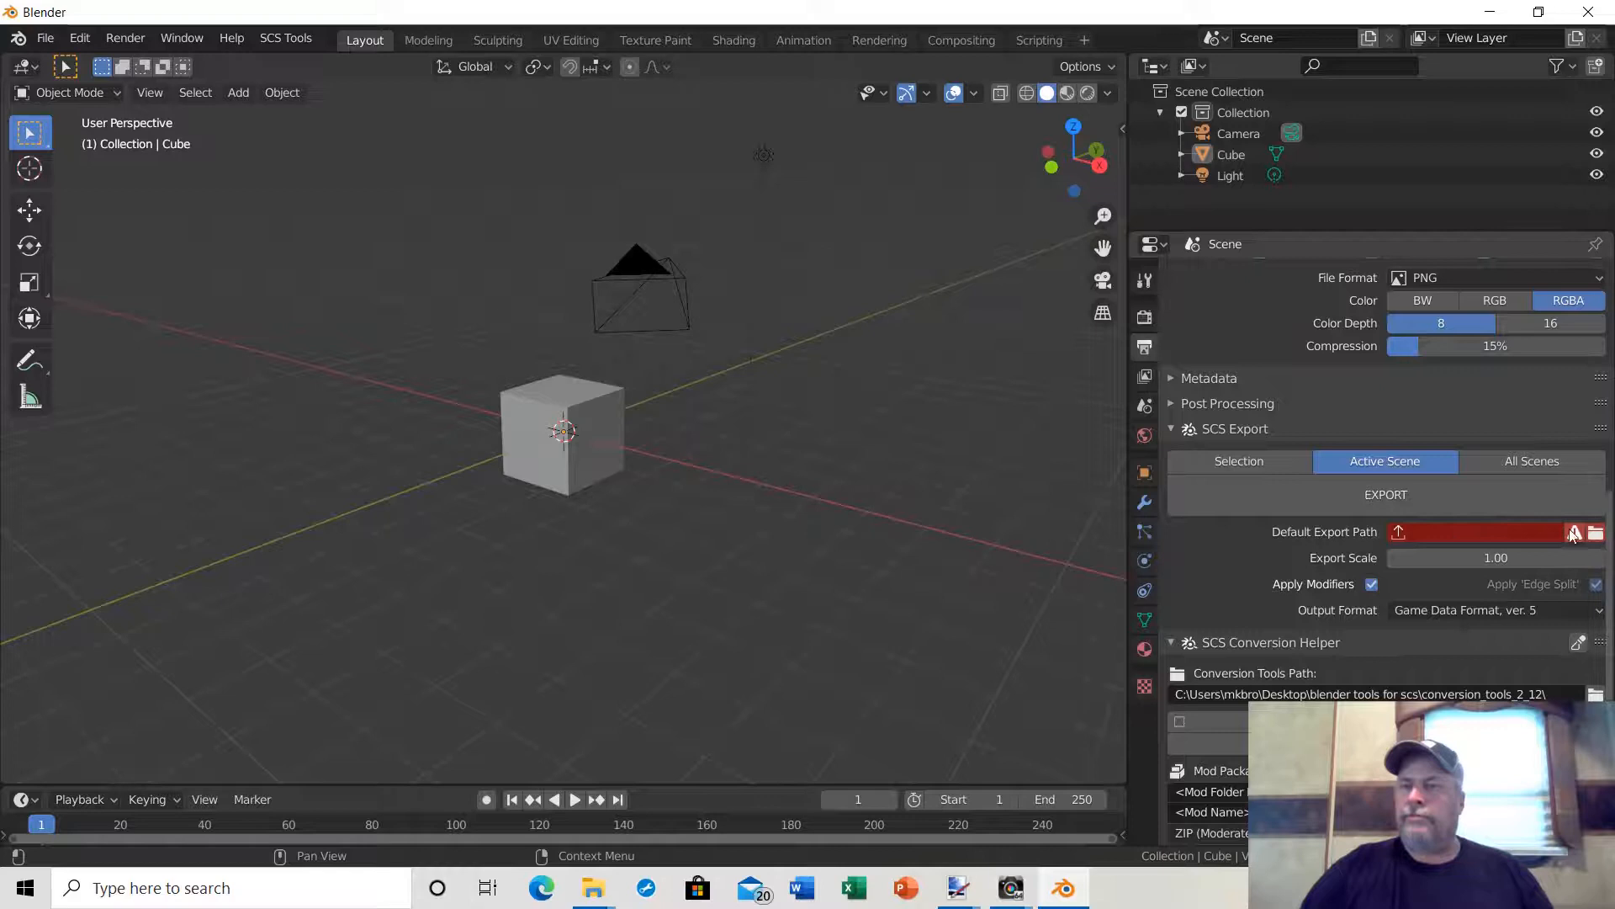
{"action": "mouse_move", "coordinate": [1495, 557]}
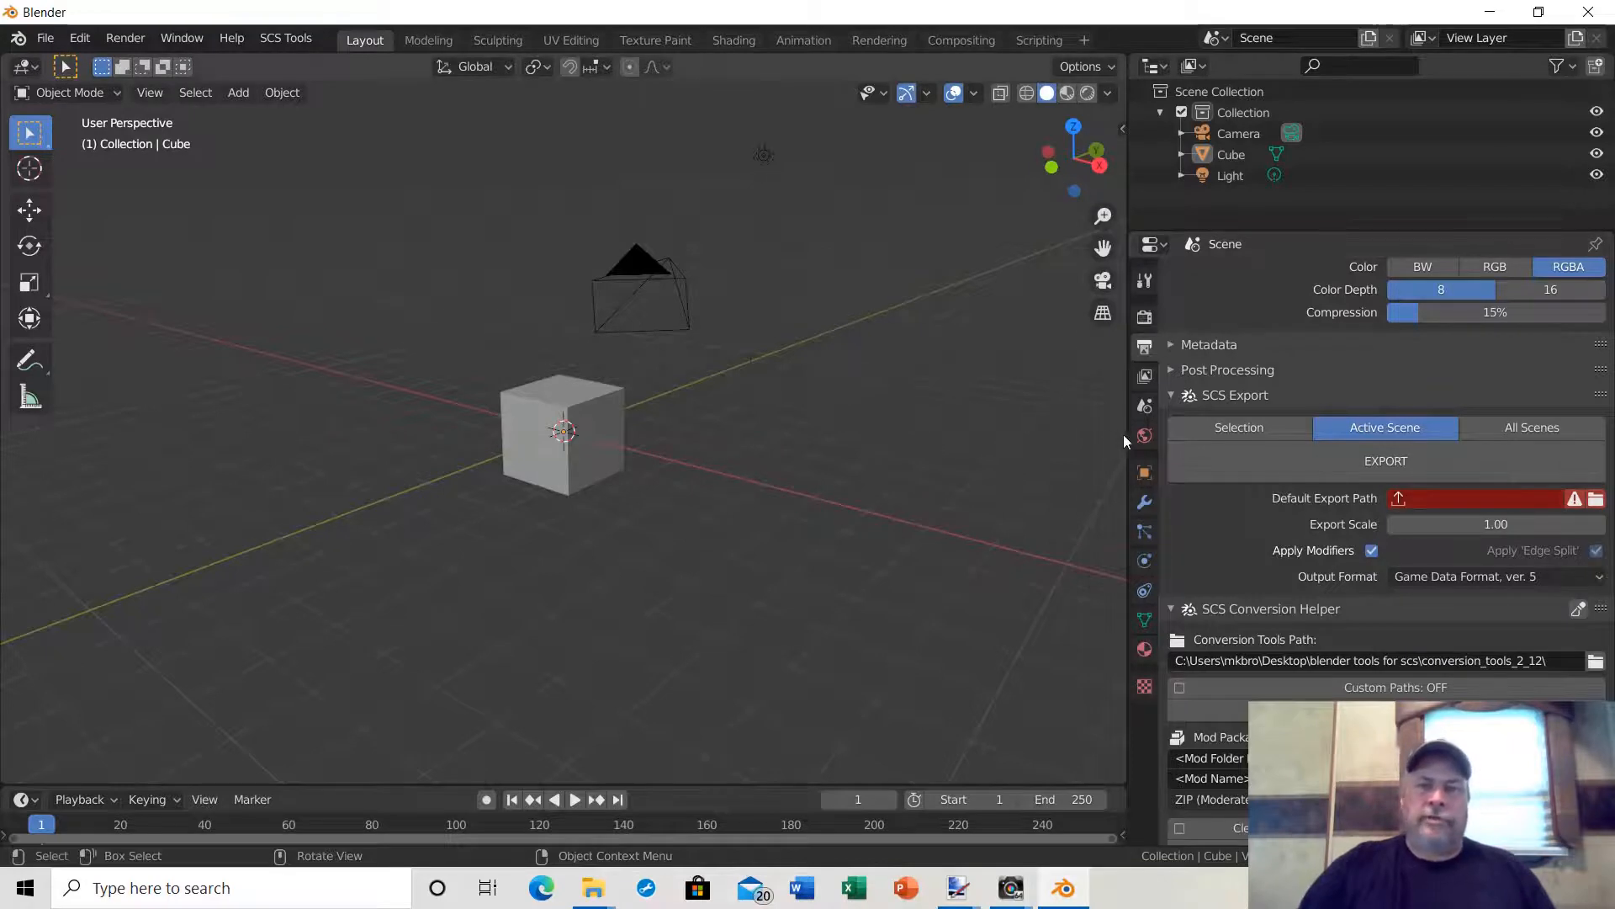
{"action": "mouse_move", "coordinate": [260, 231]}
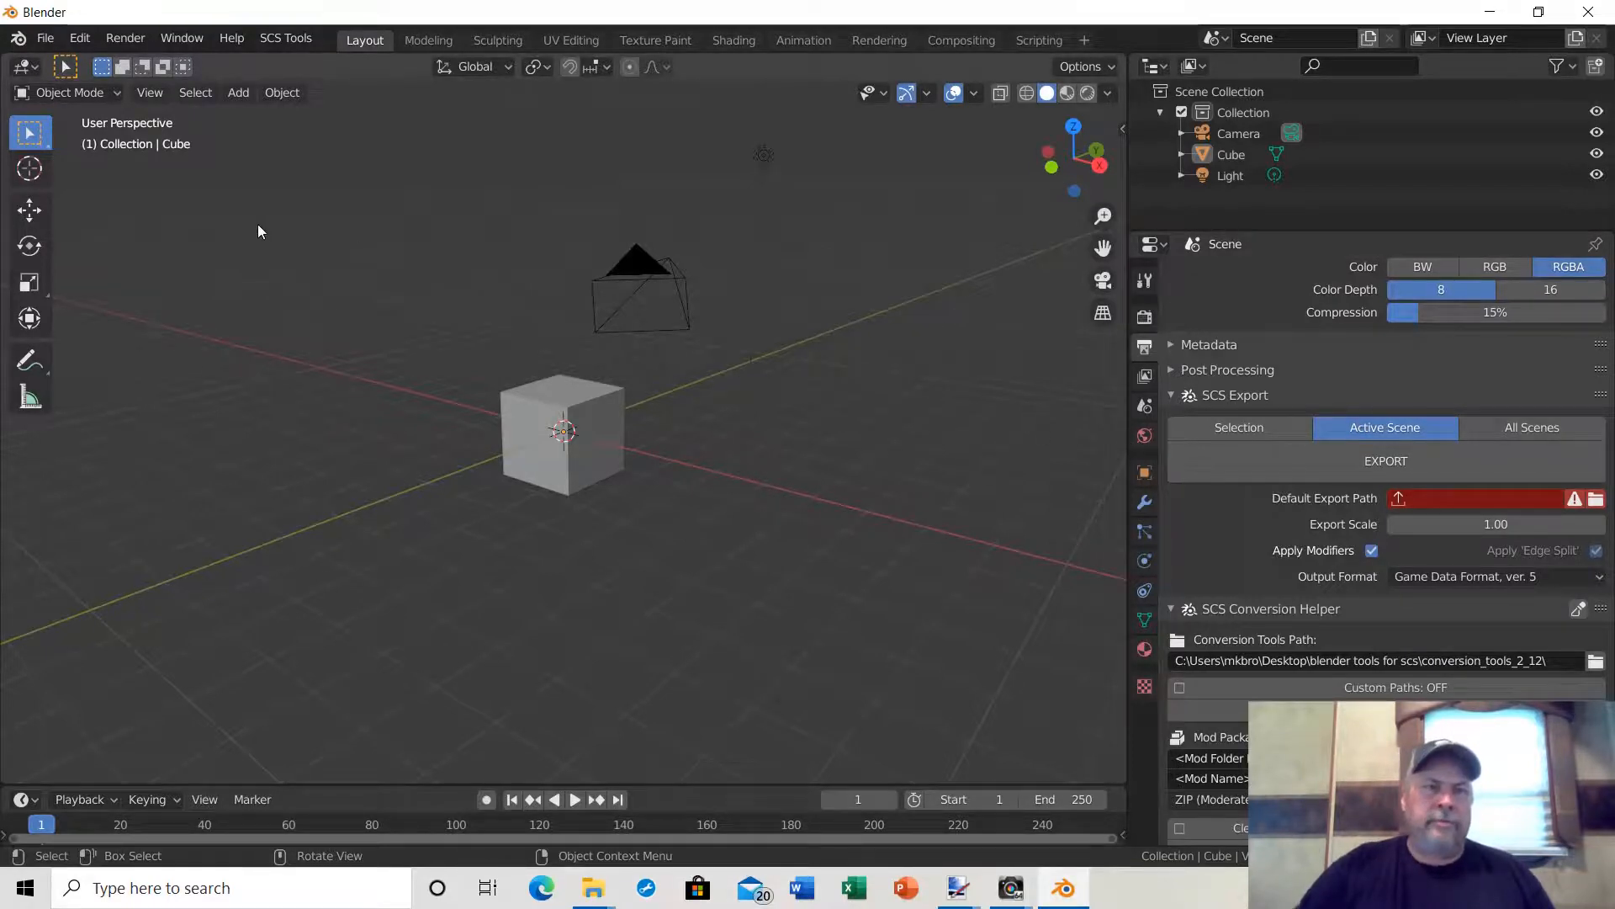
{"action": "left_click", "coordinate": [285, 37]}
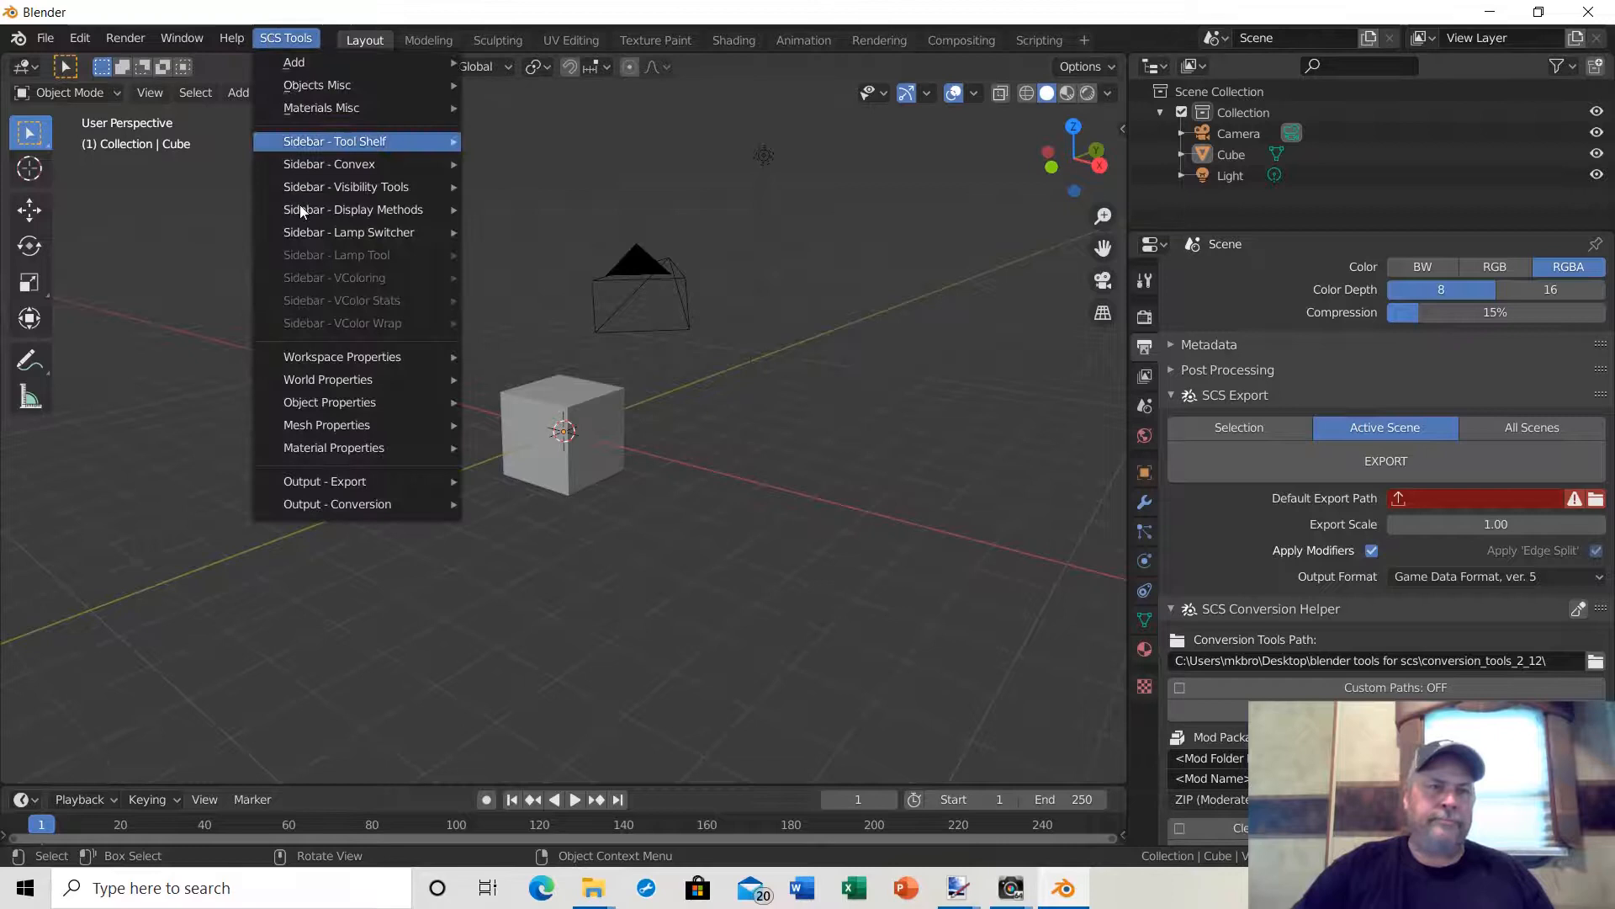
{"action": "left_click", "coordinate": [294, 62]}
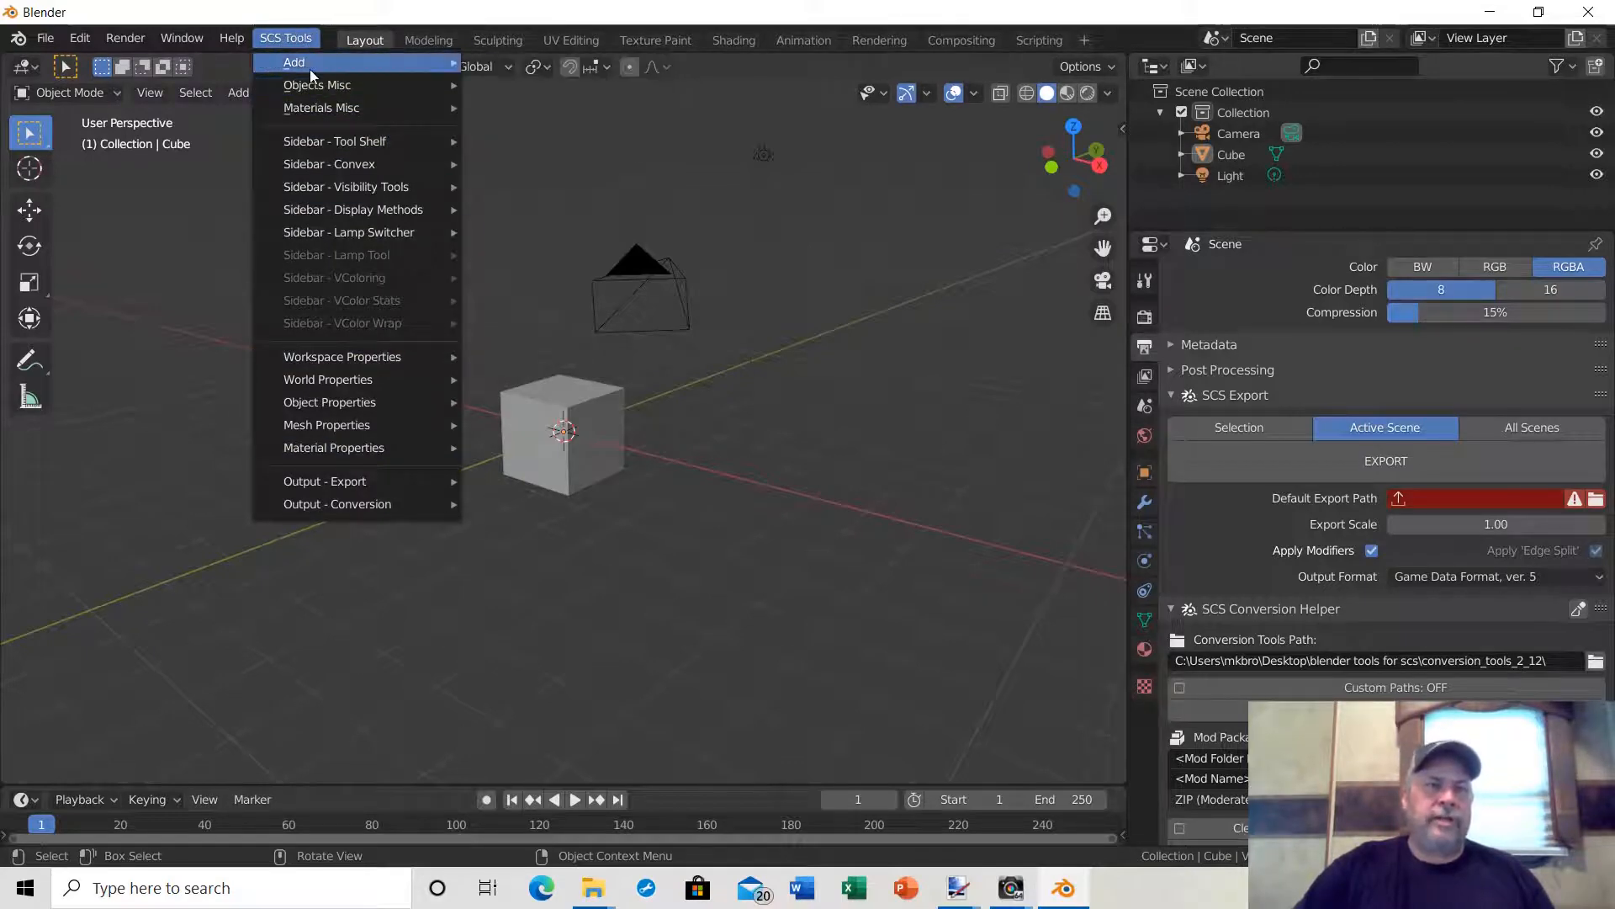
{"action": "mouse_move", "coordinate": [321, 107]}
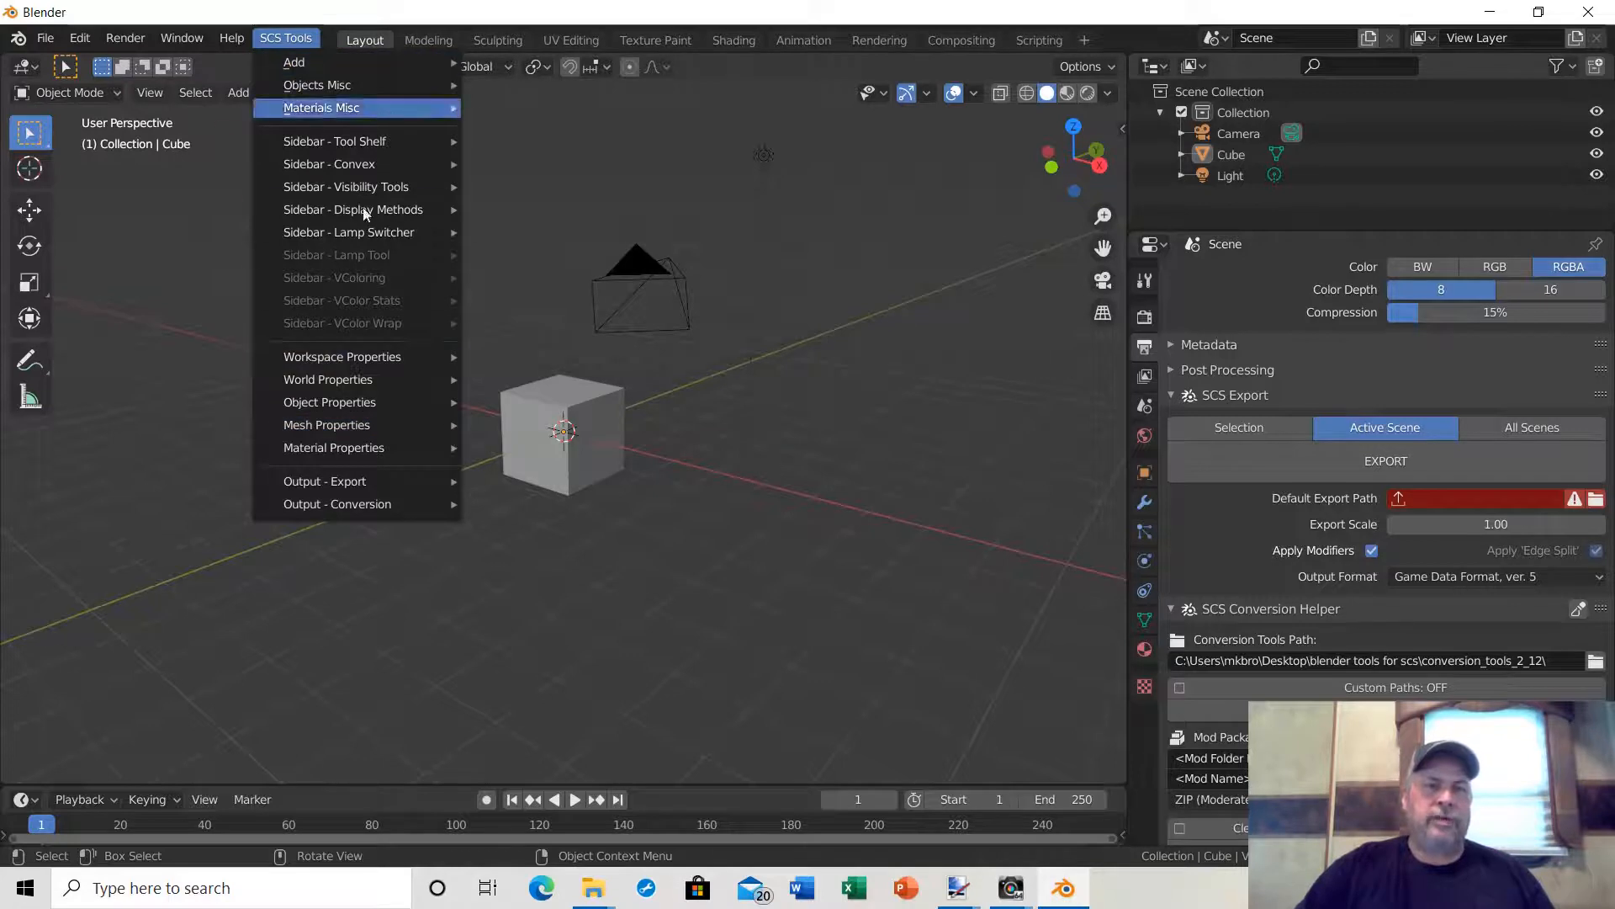
{"action": "left_click", "coordinate": [46, 38]}
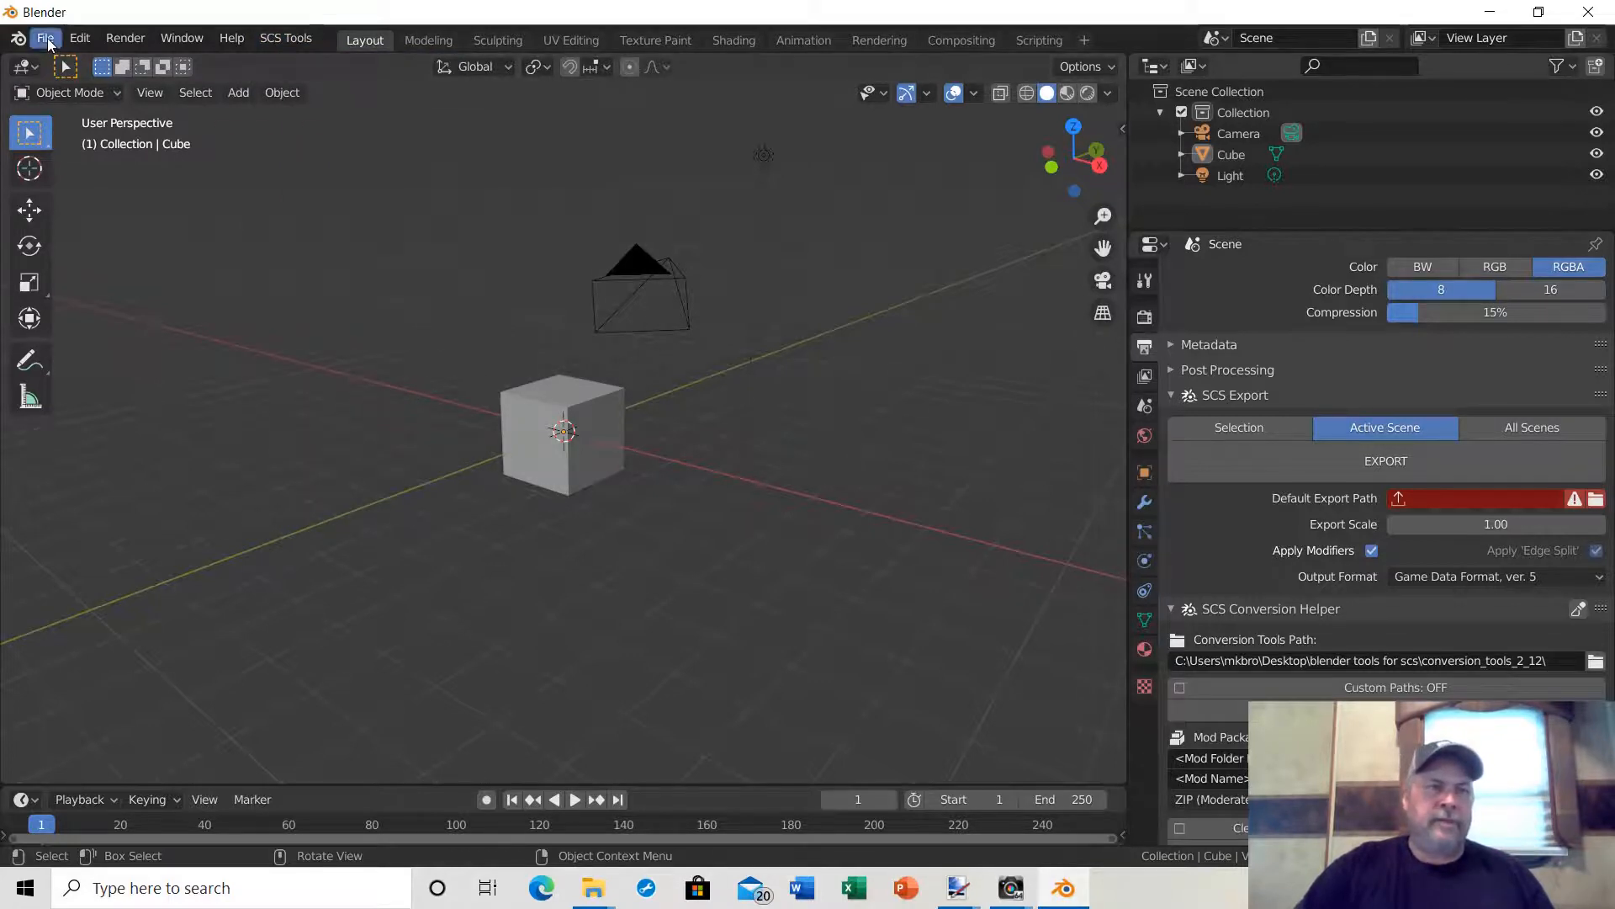
{"action": "left_click", "coordinate": [46, 38]}
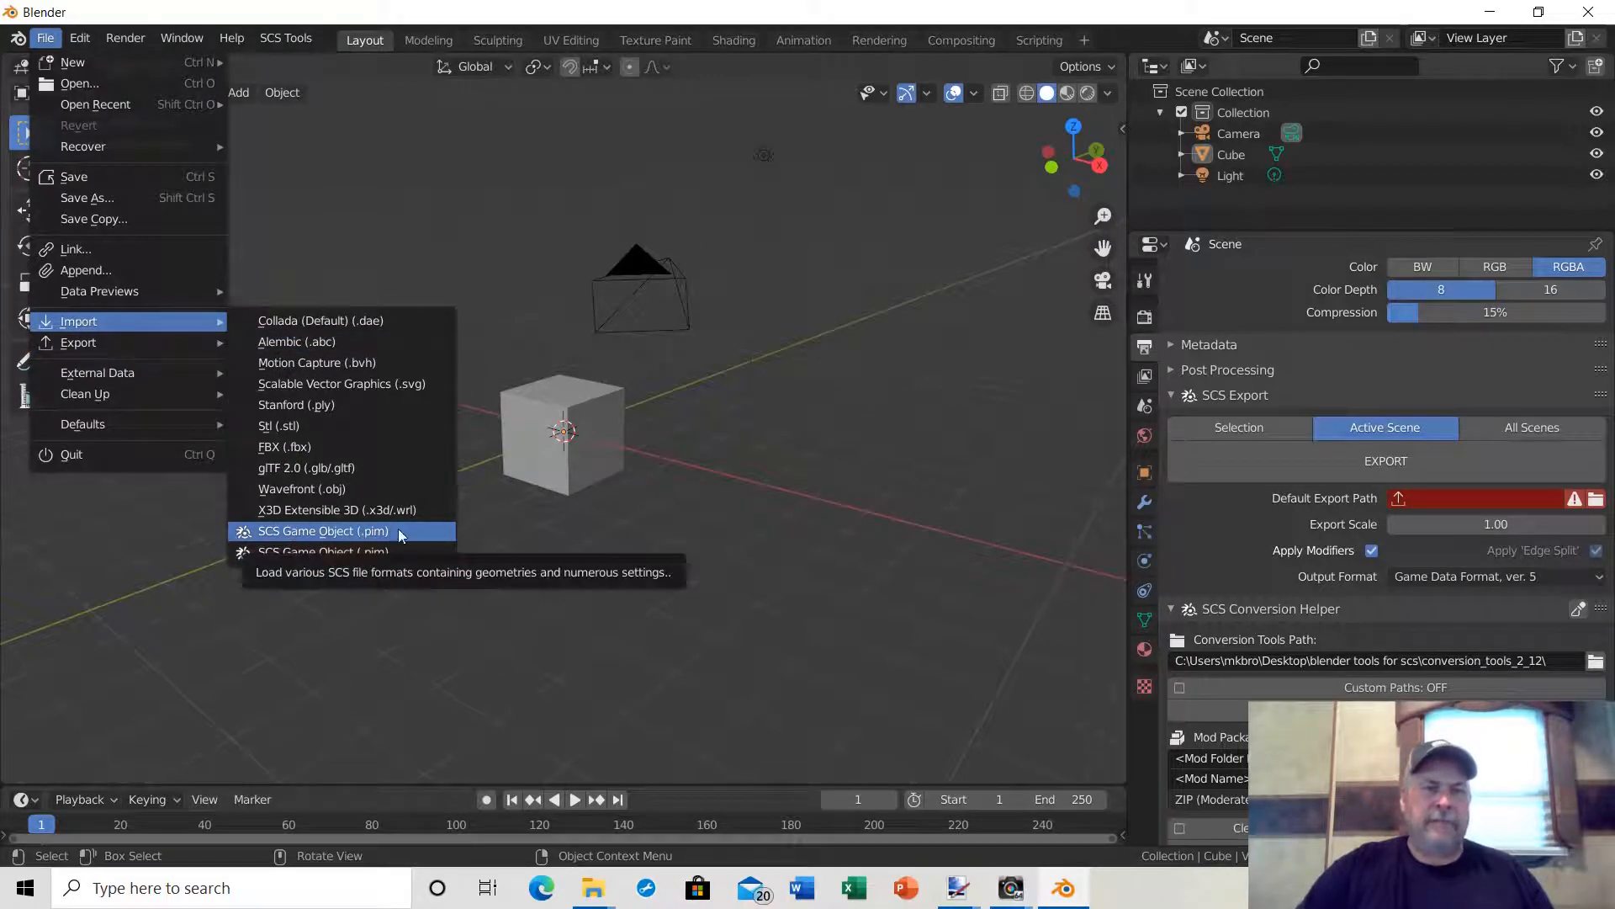
{"action": "mouse_move", "coordinate": [322, 552]}
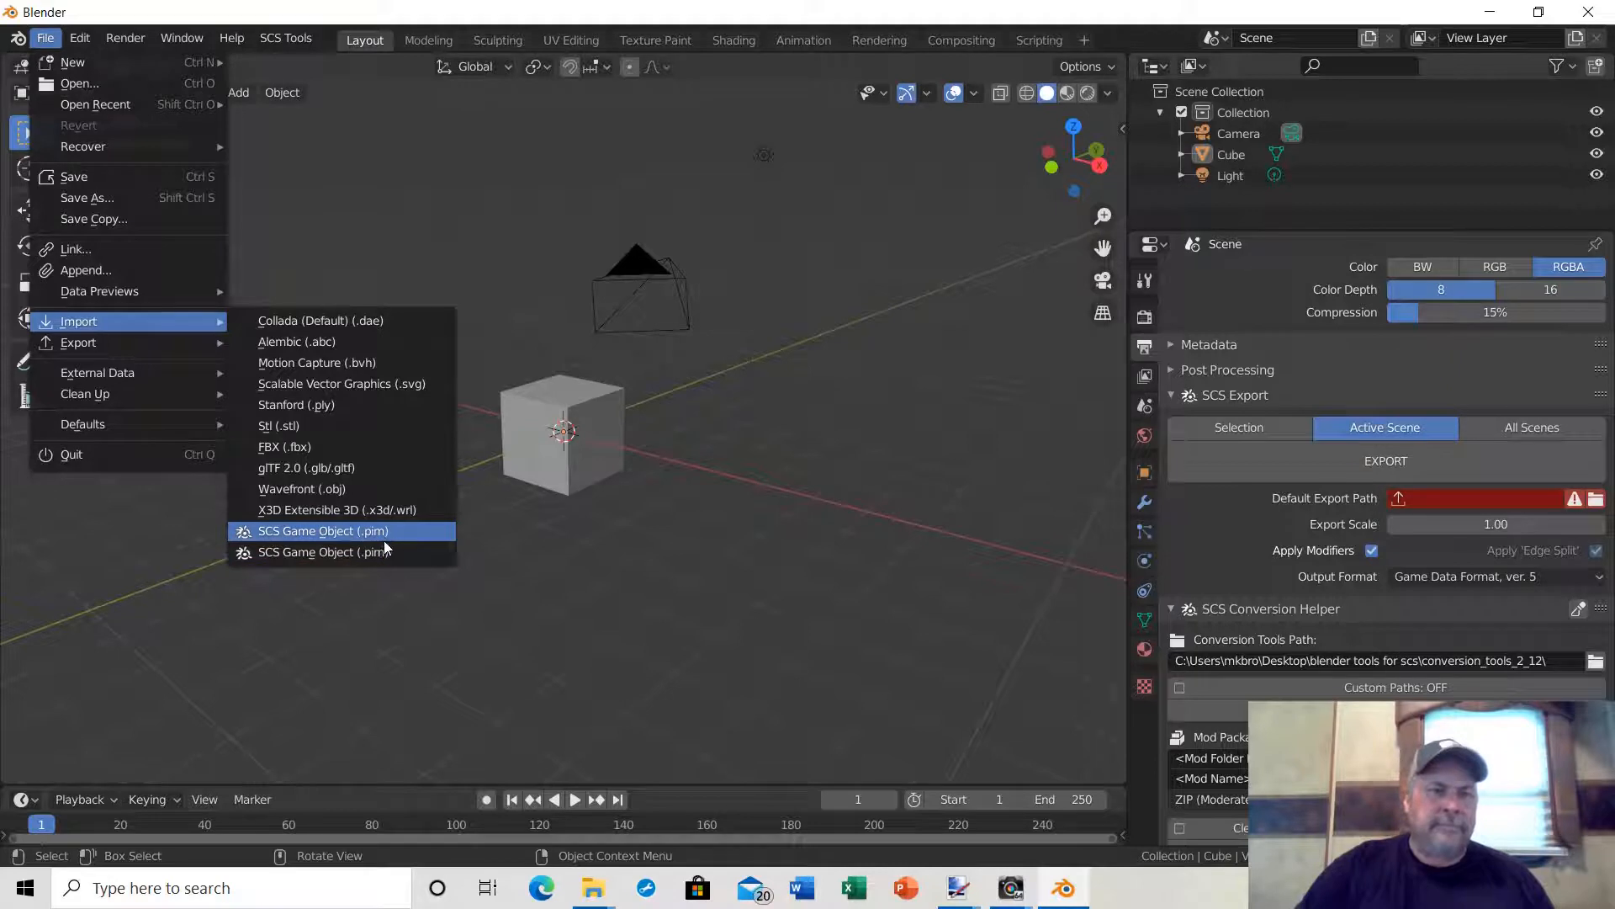
{"action": "mouse_move", "coordinate": [322, 552]}
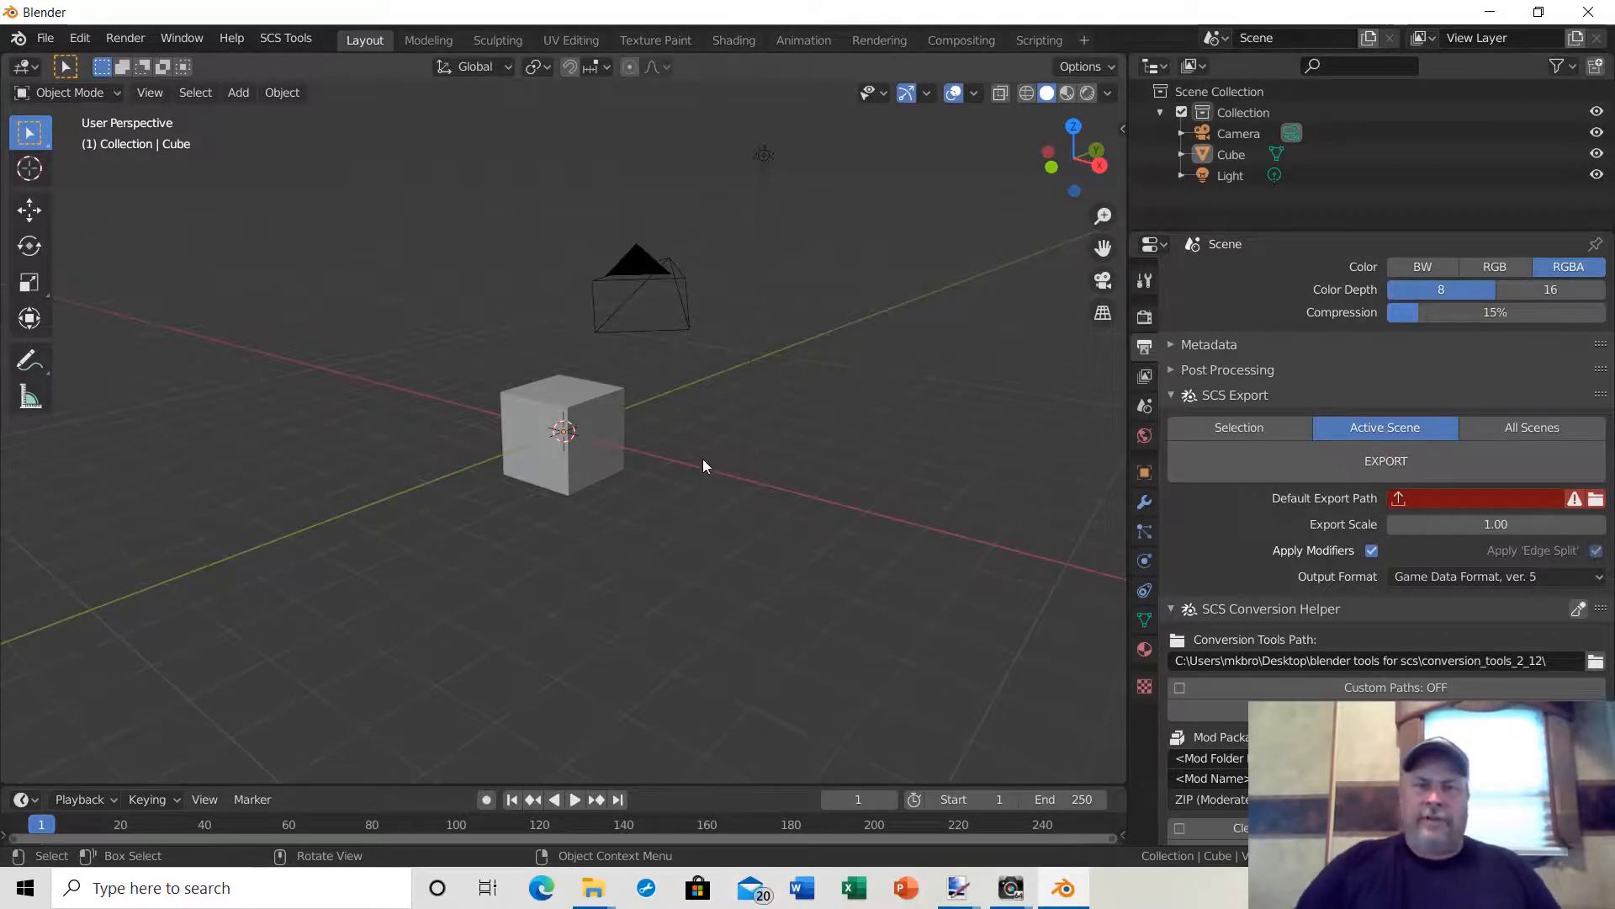
{"action": "mouse_move", "coordinate": [689, 509]}
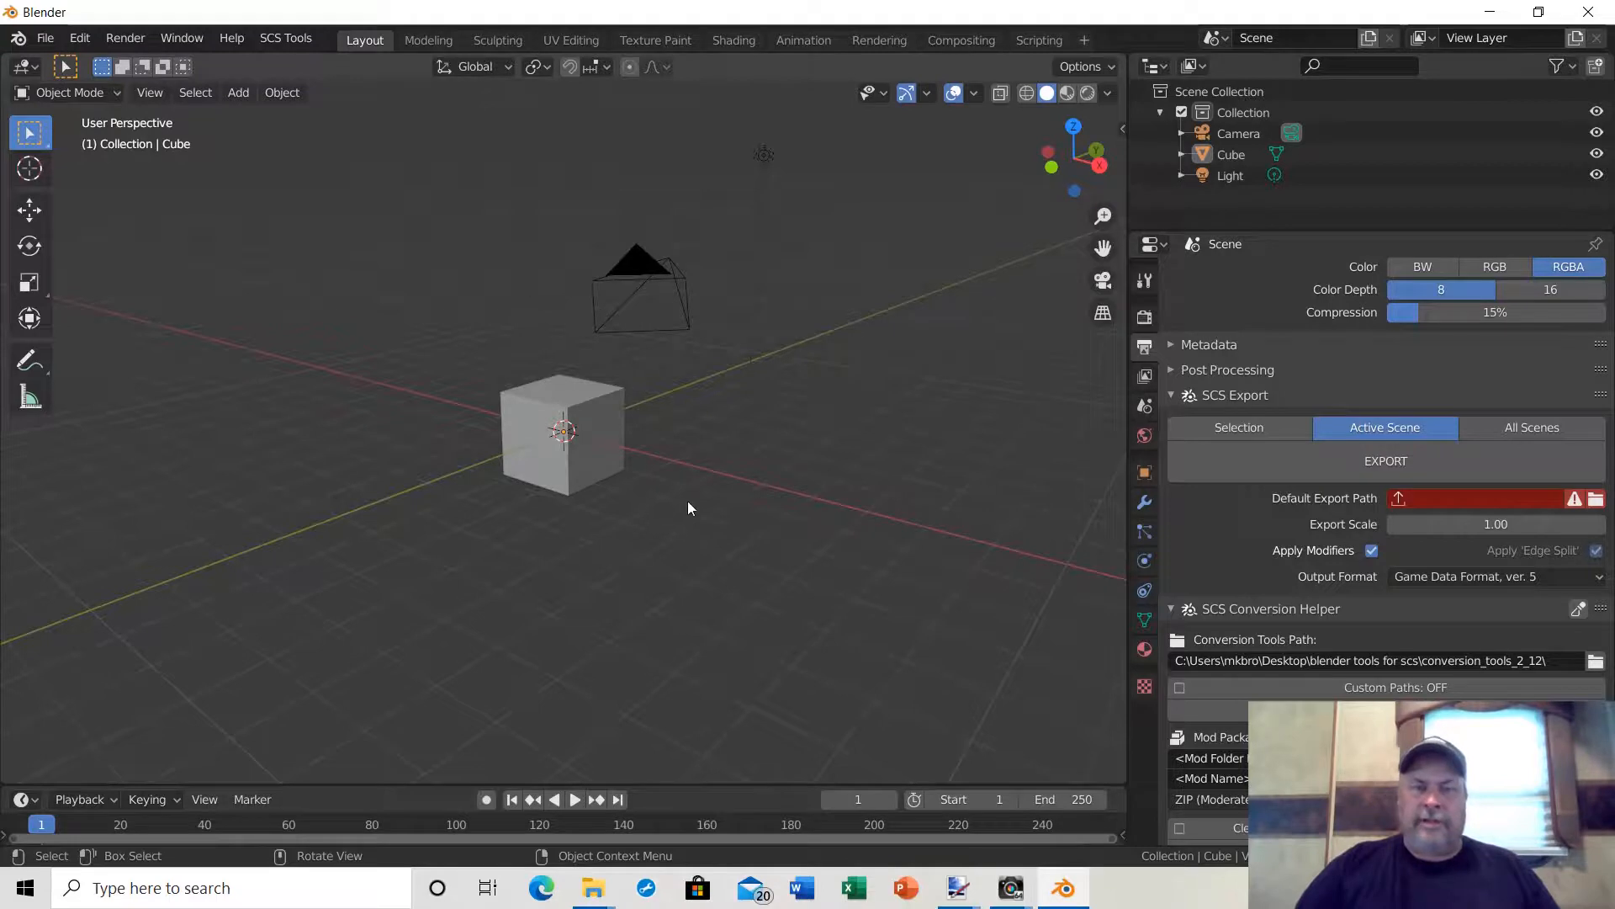
{"action": "mouse_move", "coordinate": [683, 515]}
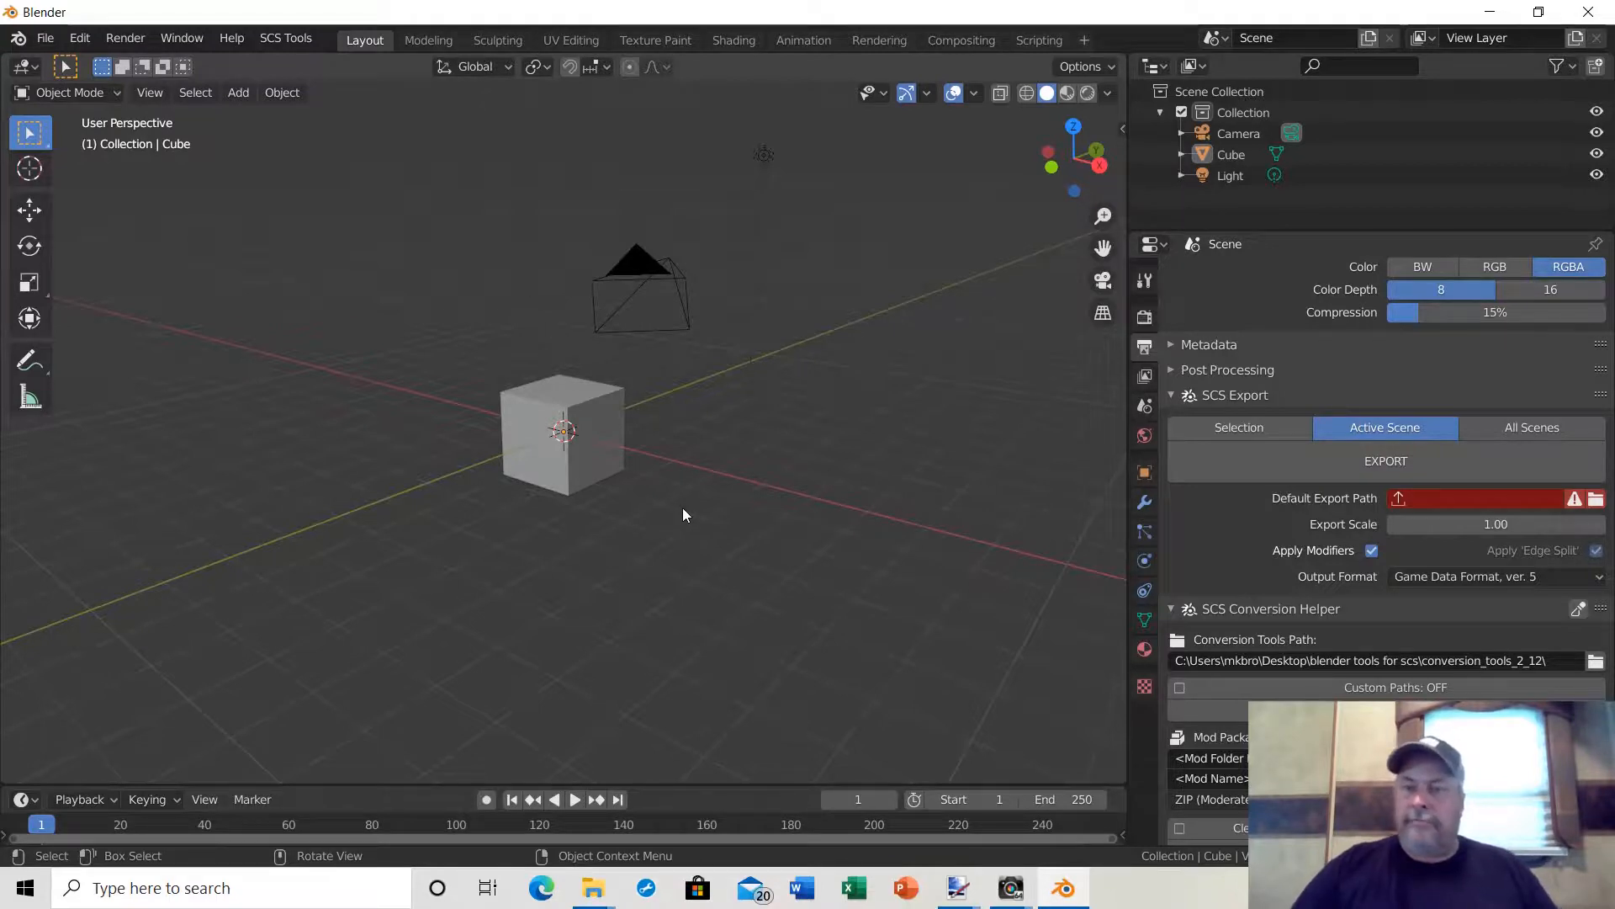
{"action": "mouse_move", "coordinate": [690, 531]}
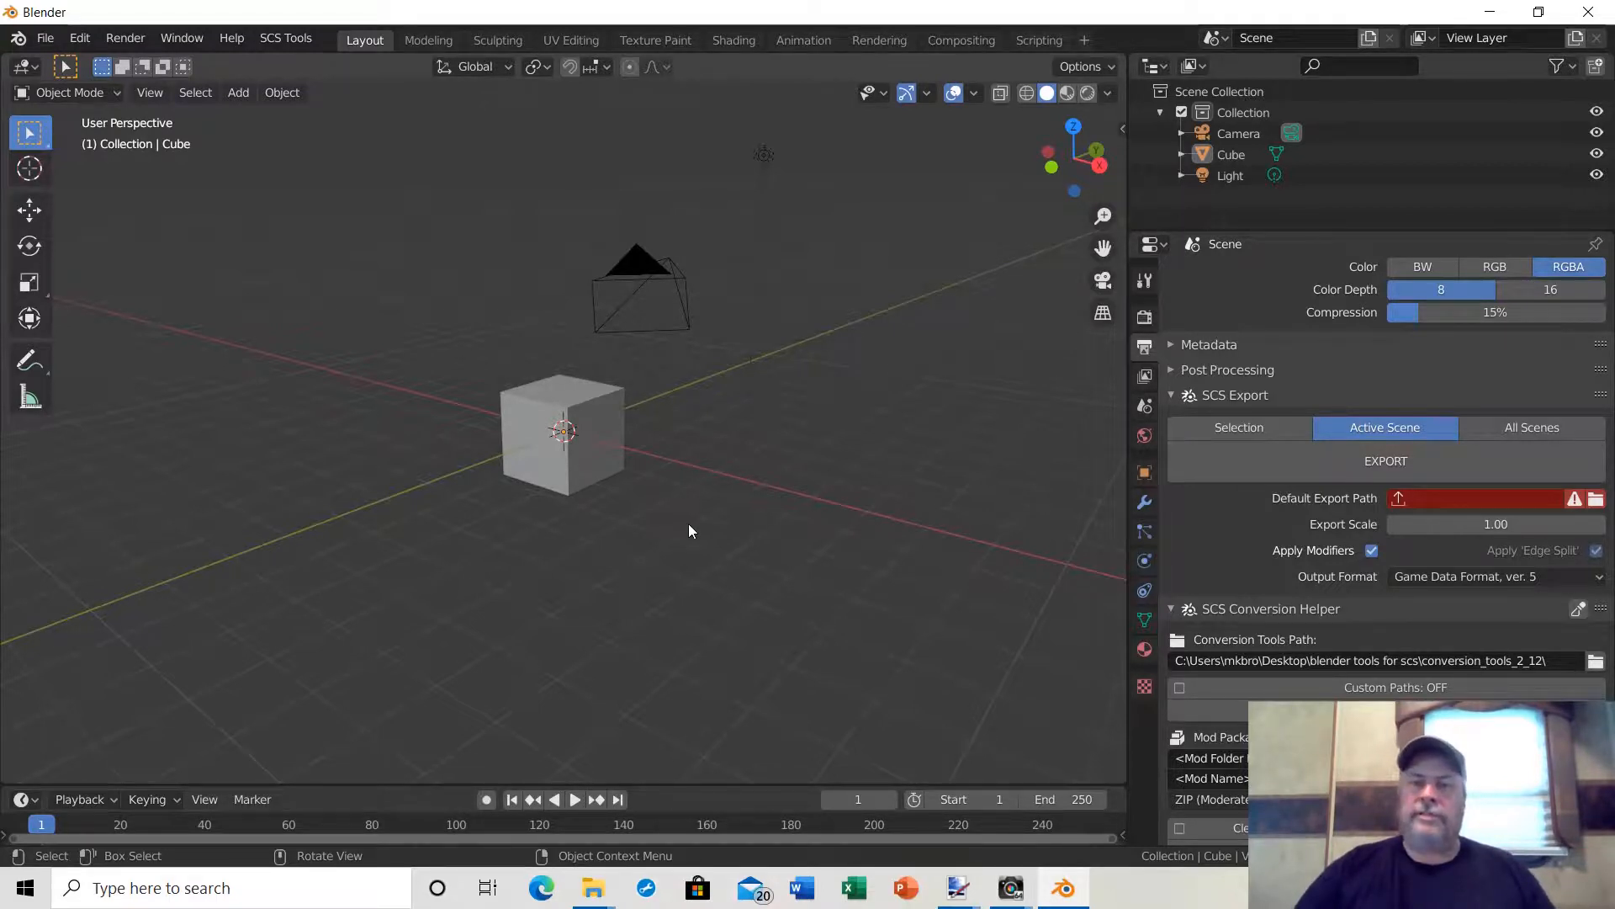
{"action": "mouse_move", "coordinate": [924, 572]}
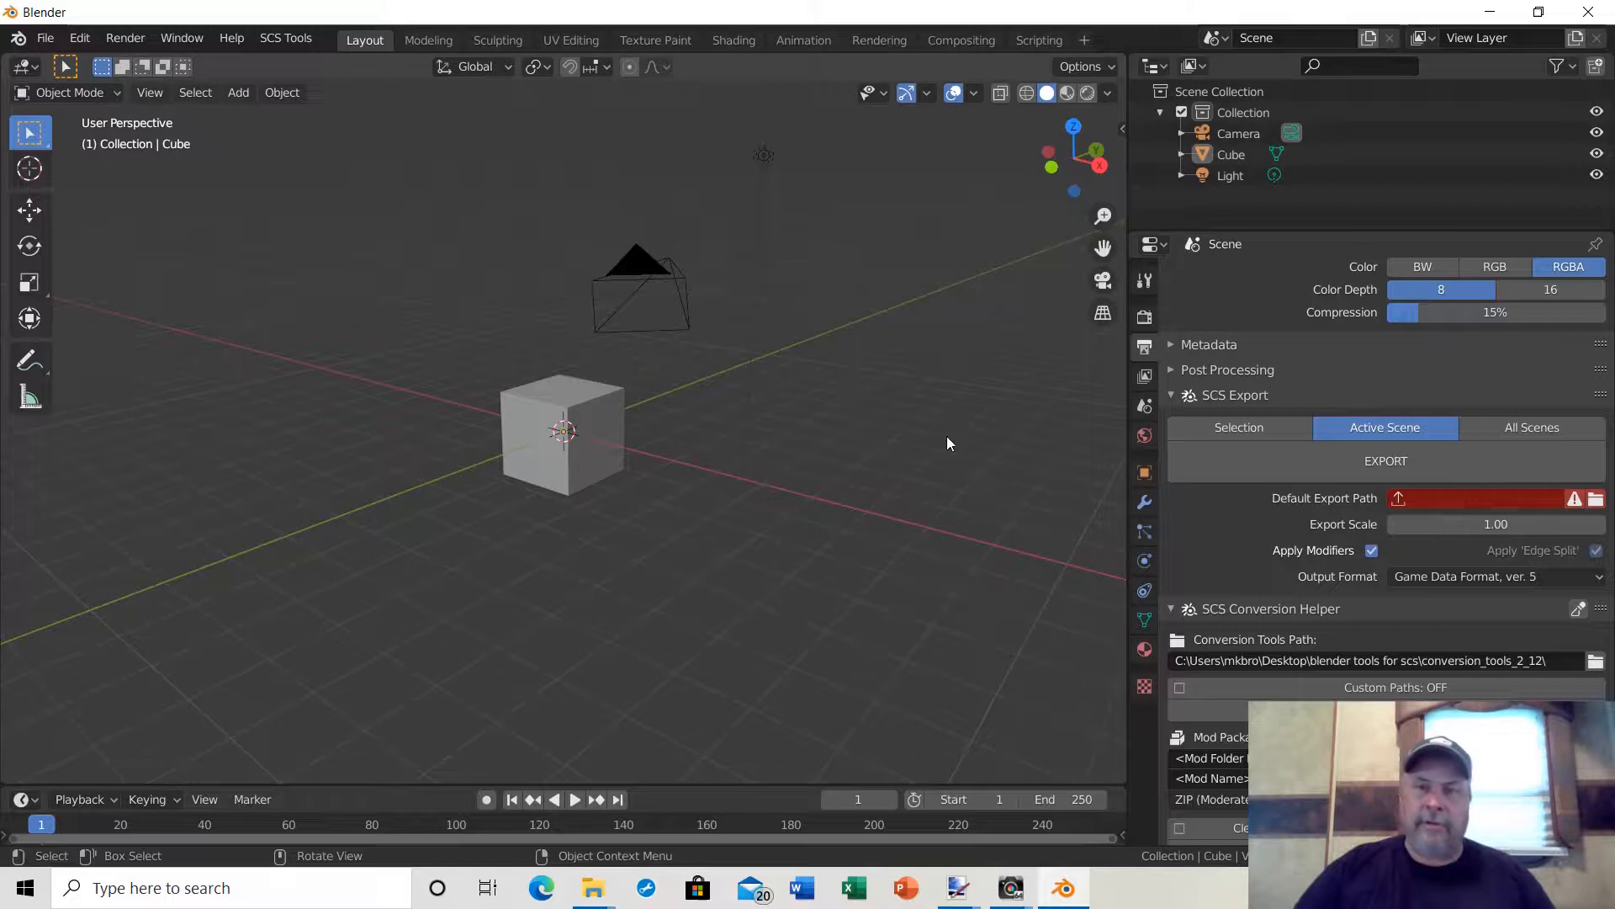
{"action": "mouse_move", "coordinate": [974, 210]}
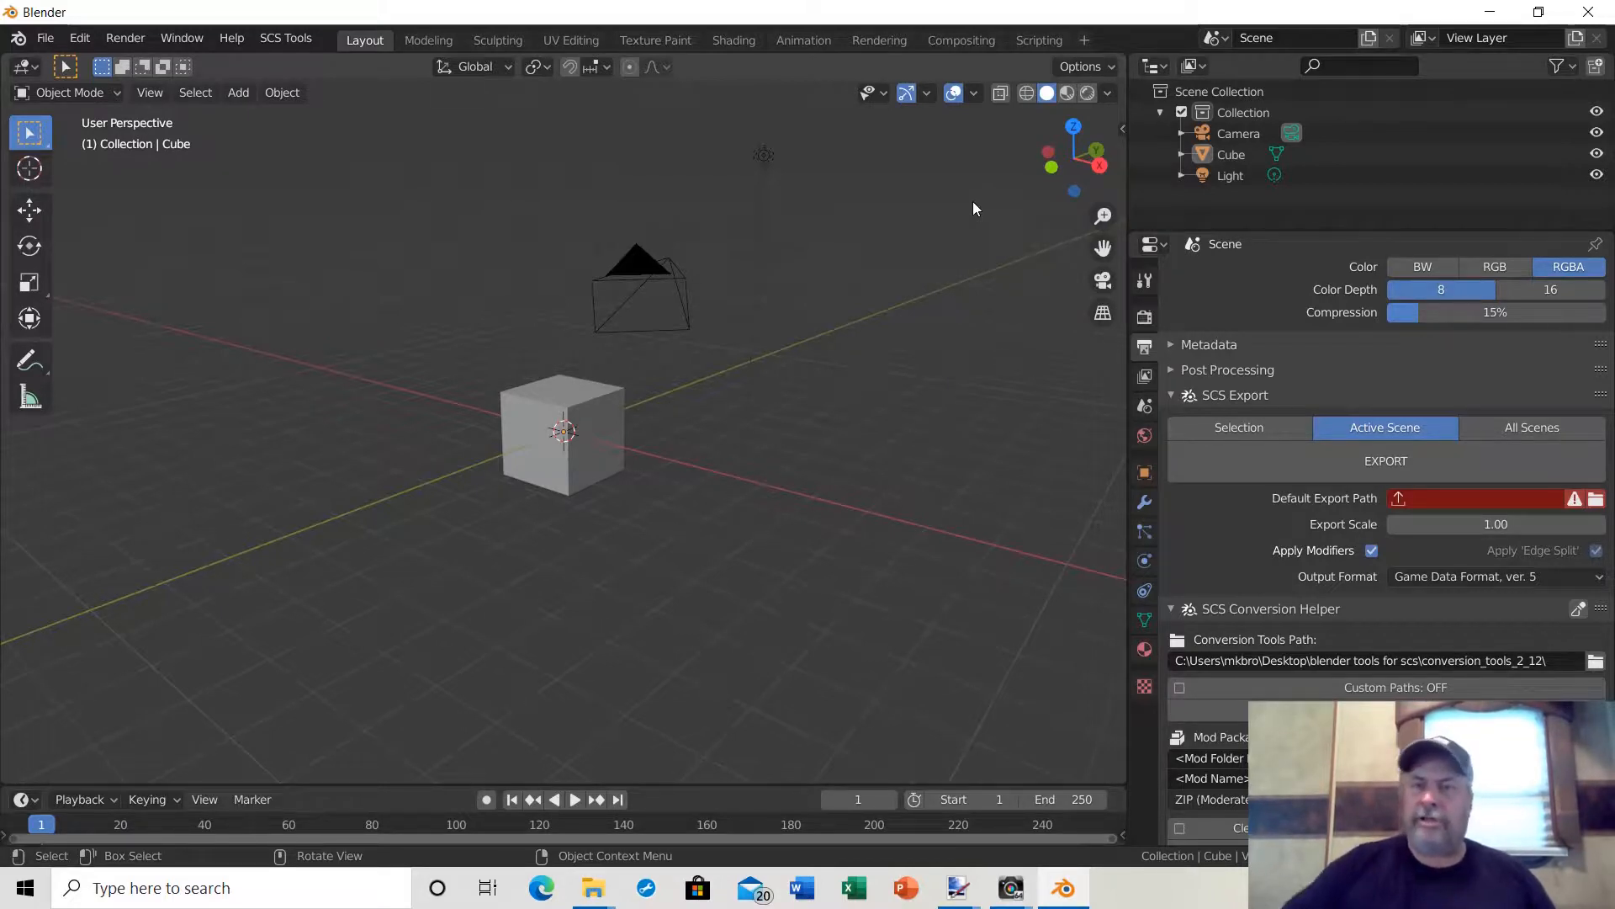
{"action": "mouse_move", "coordinate": [564, 386]}
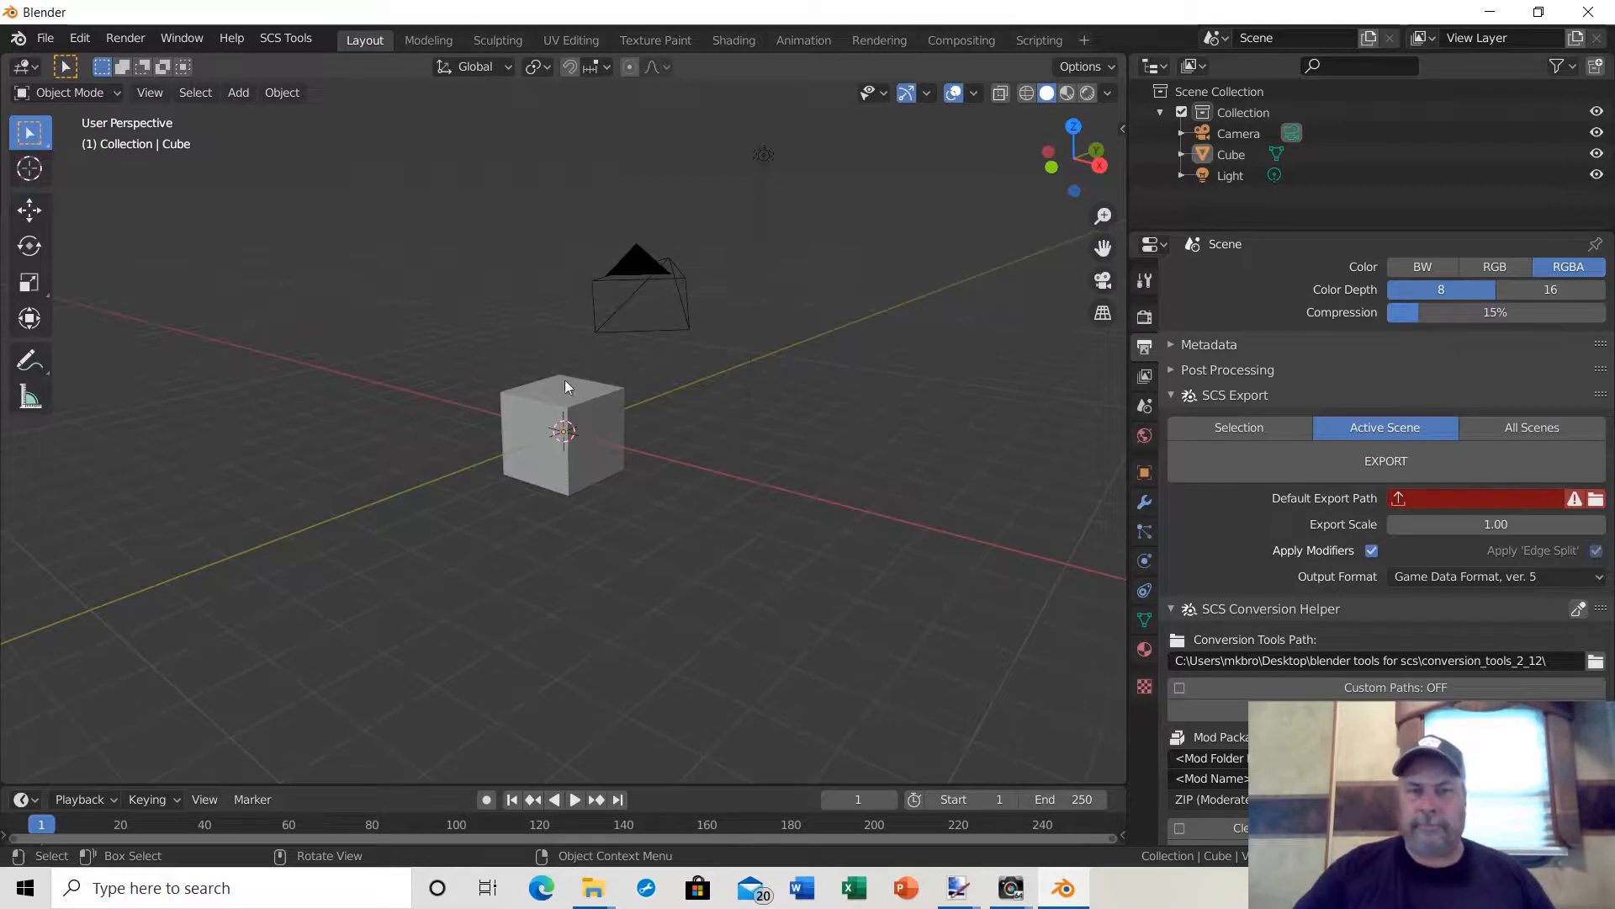
{"action": "mouse_move", "coordinate": [1103, 724]}
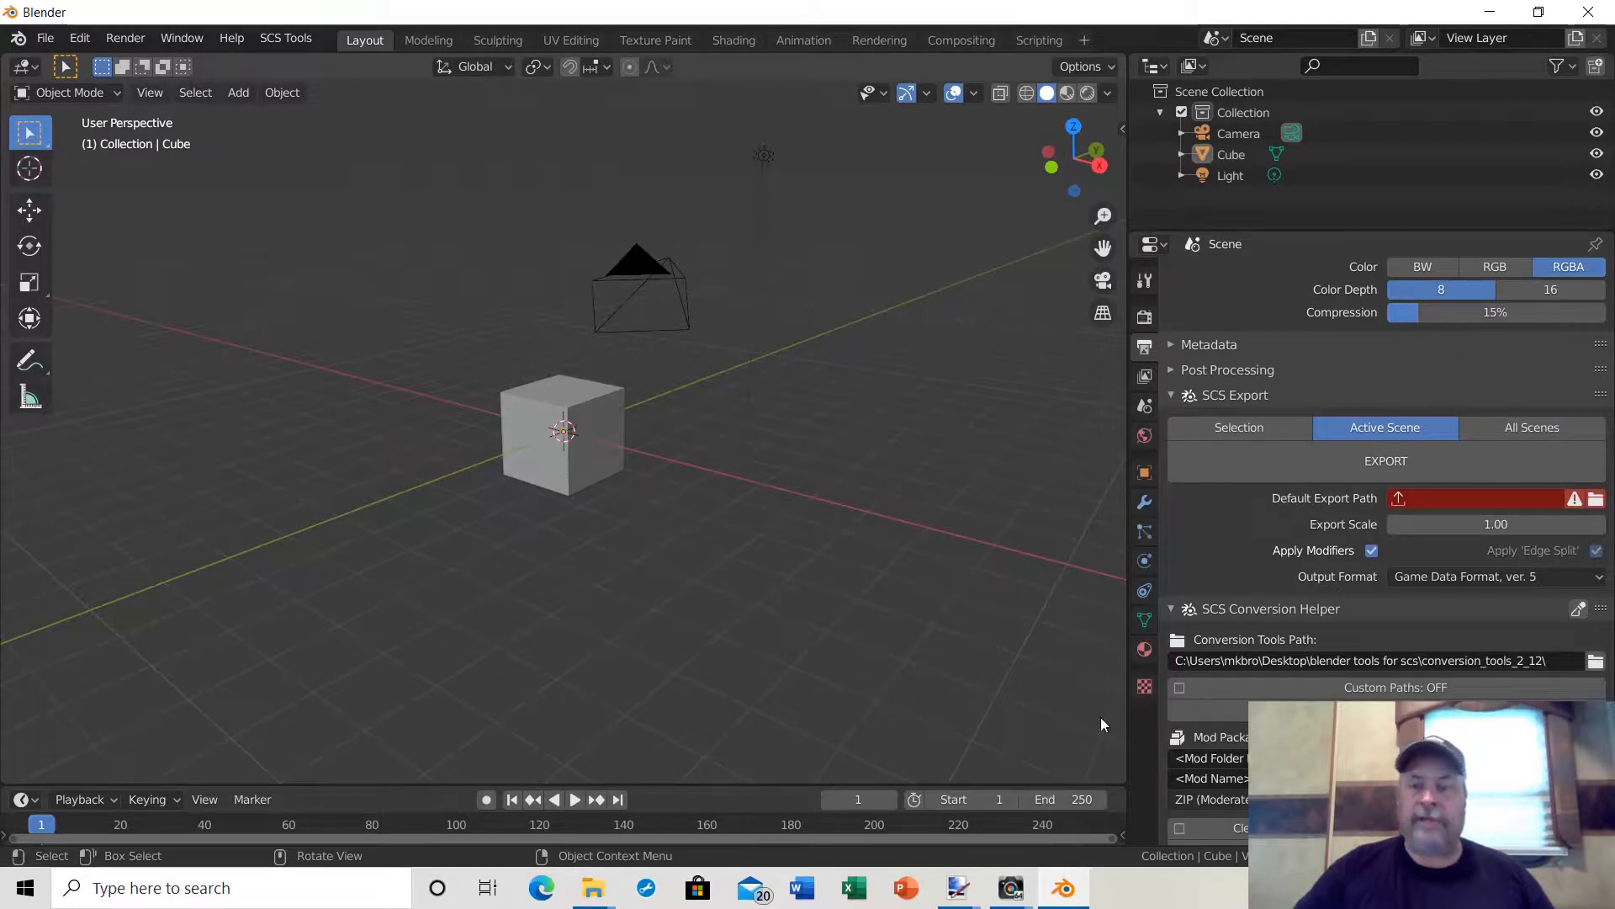